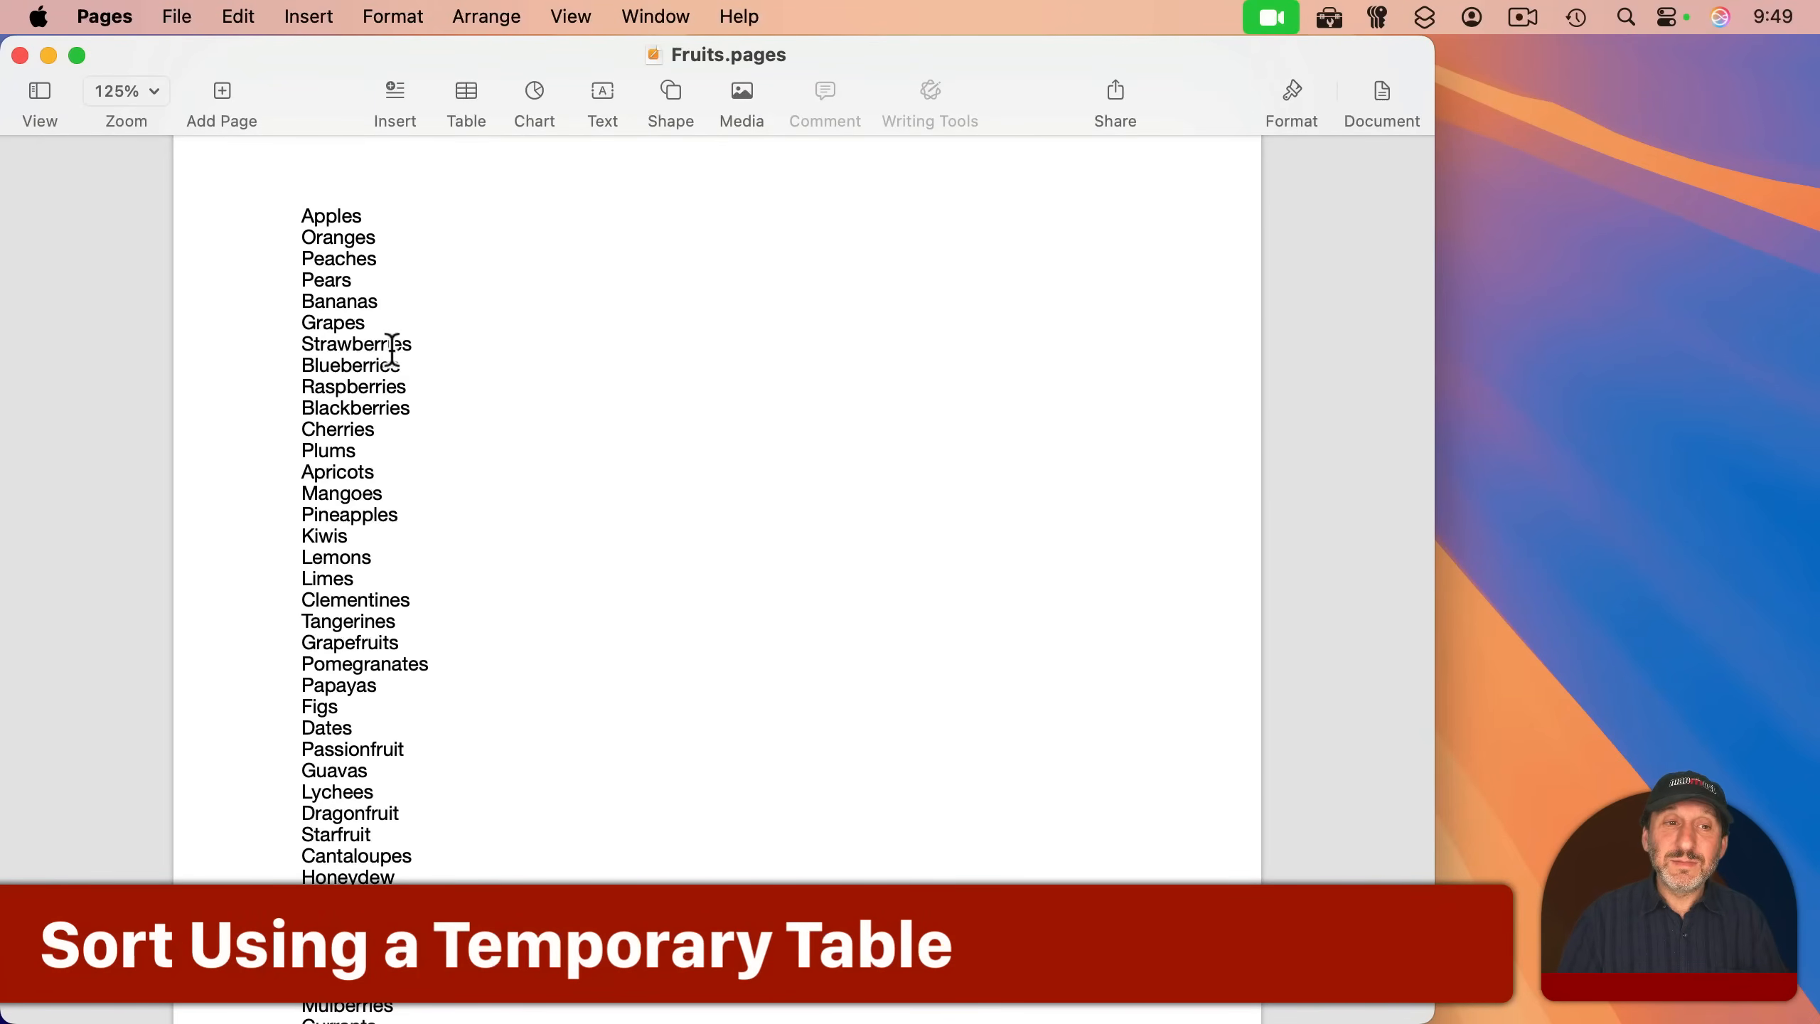
Select all the fruit names in the document and copy them
{"action": "left_click", "coordinate": [302, 216]}
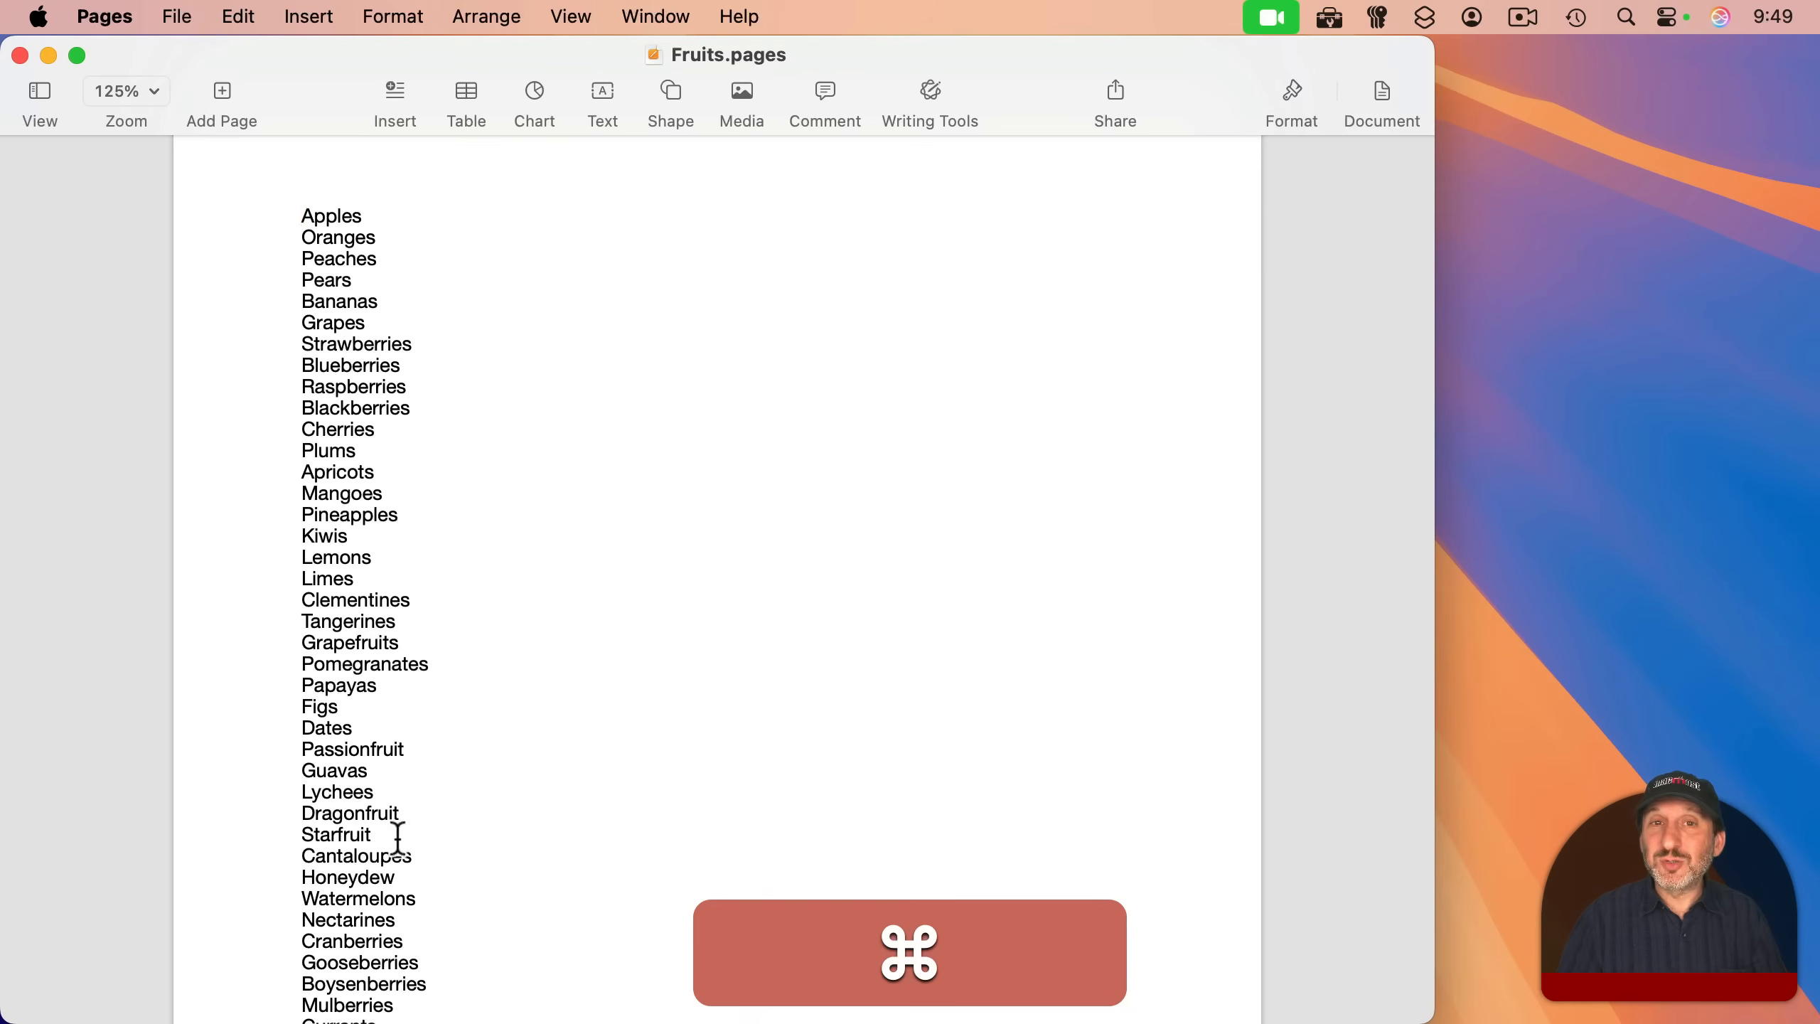
{"action": "key", "text": "cmd+a"}
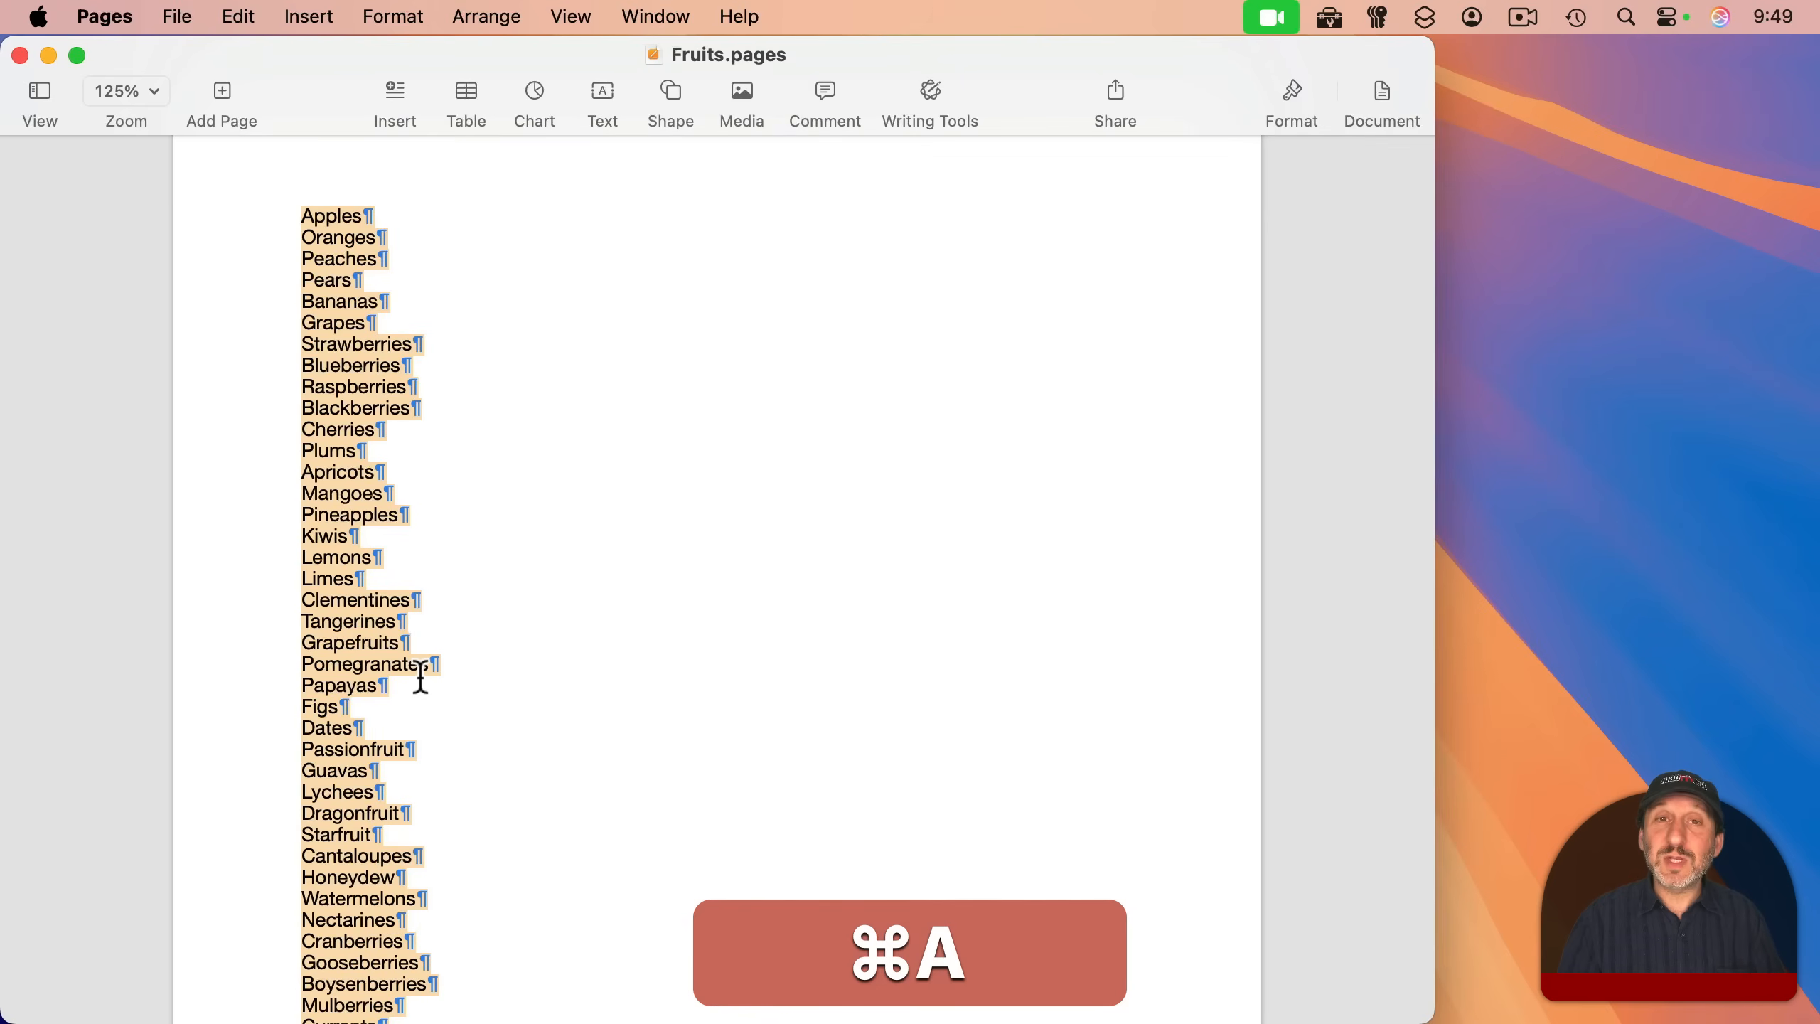
{"action": "key", "text": "cmd+a"}
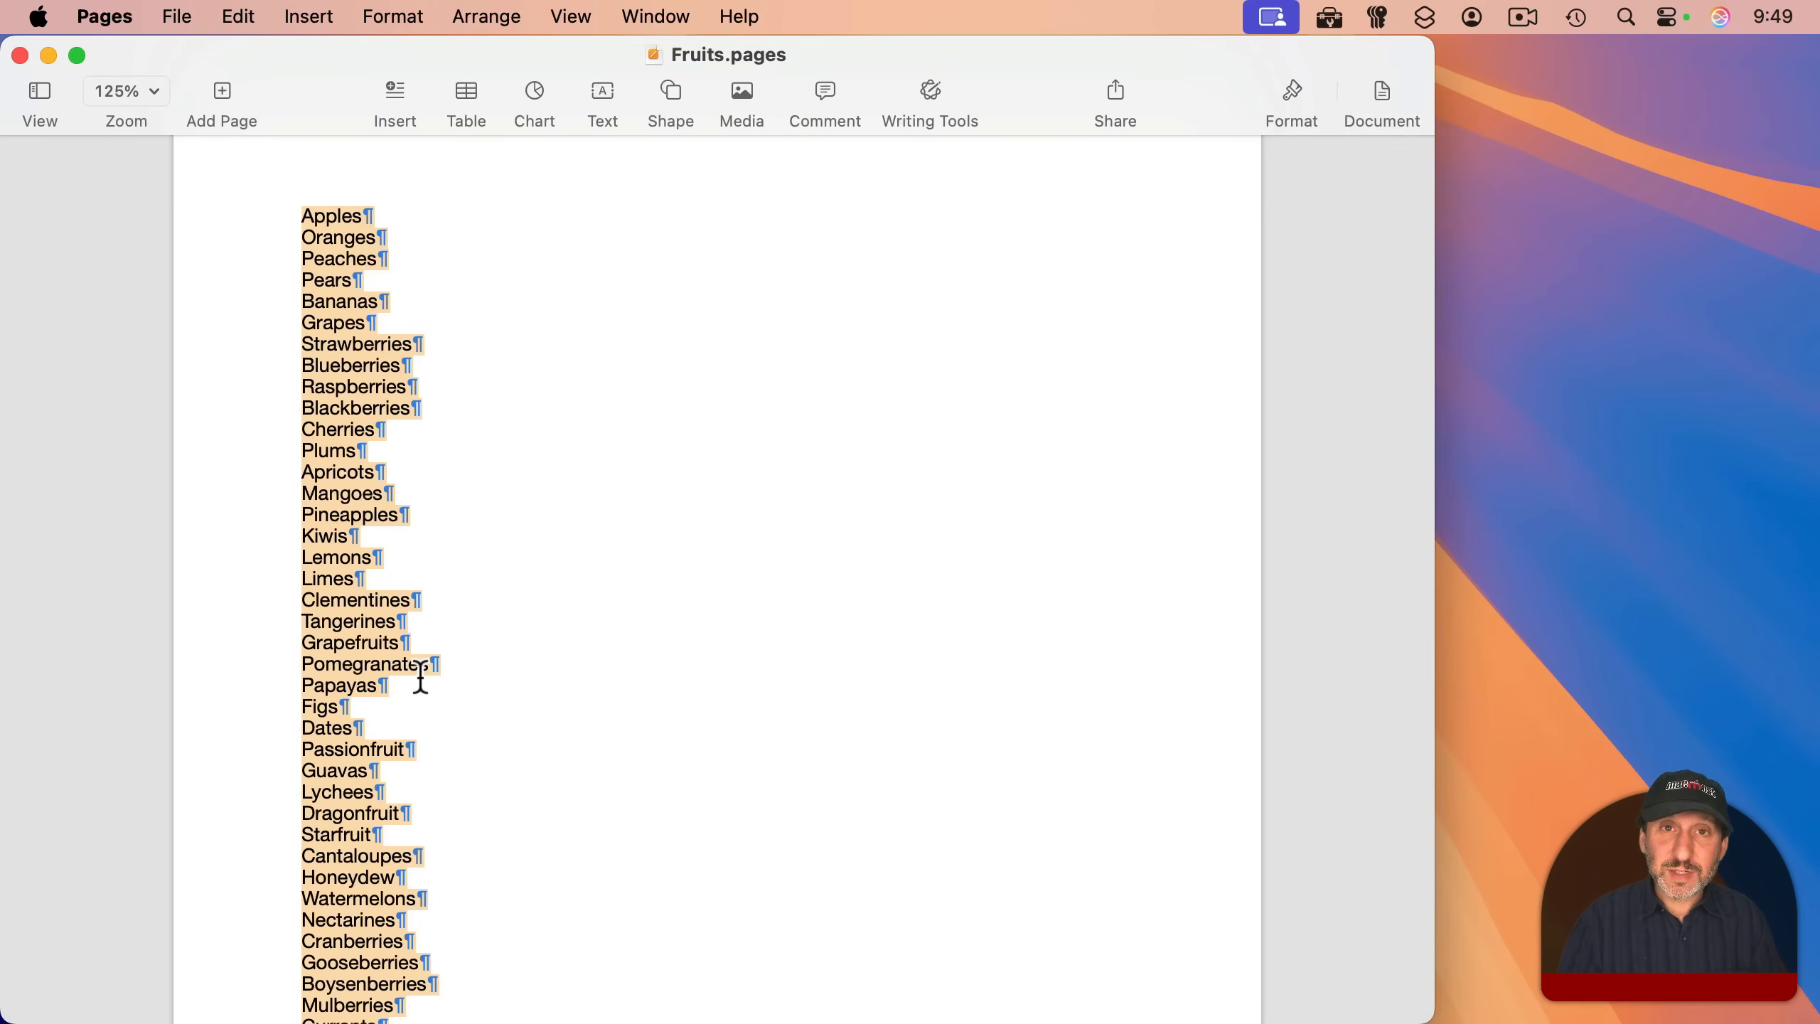
{"action": "mouse_move", "coordinate": [567, 304]}
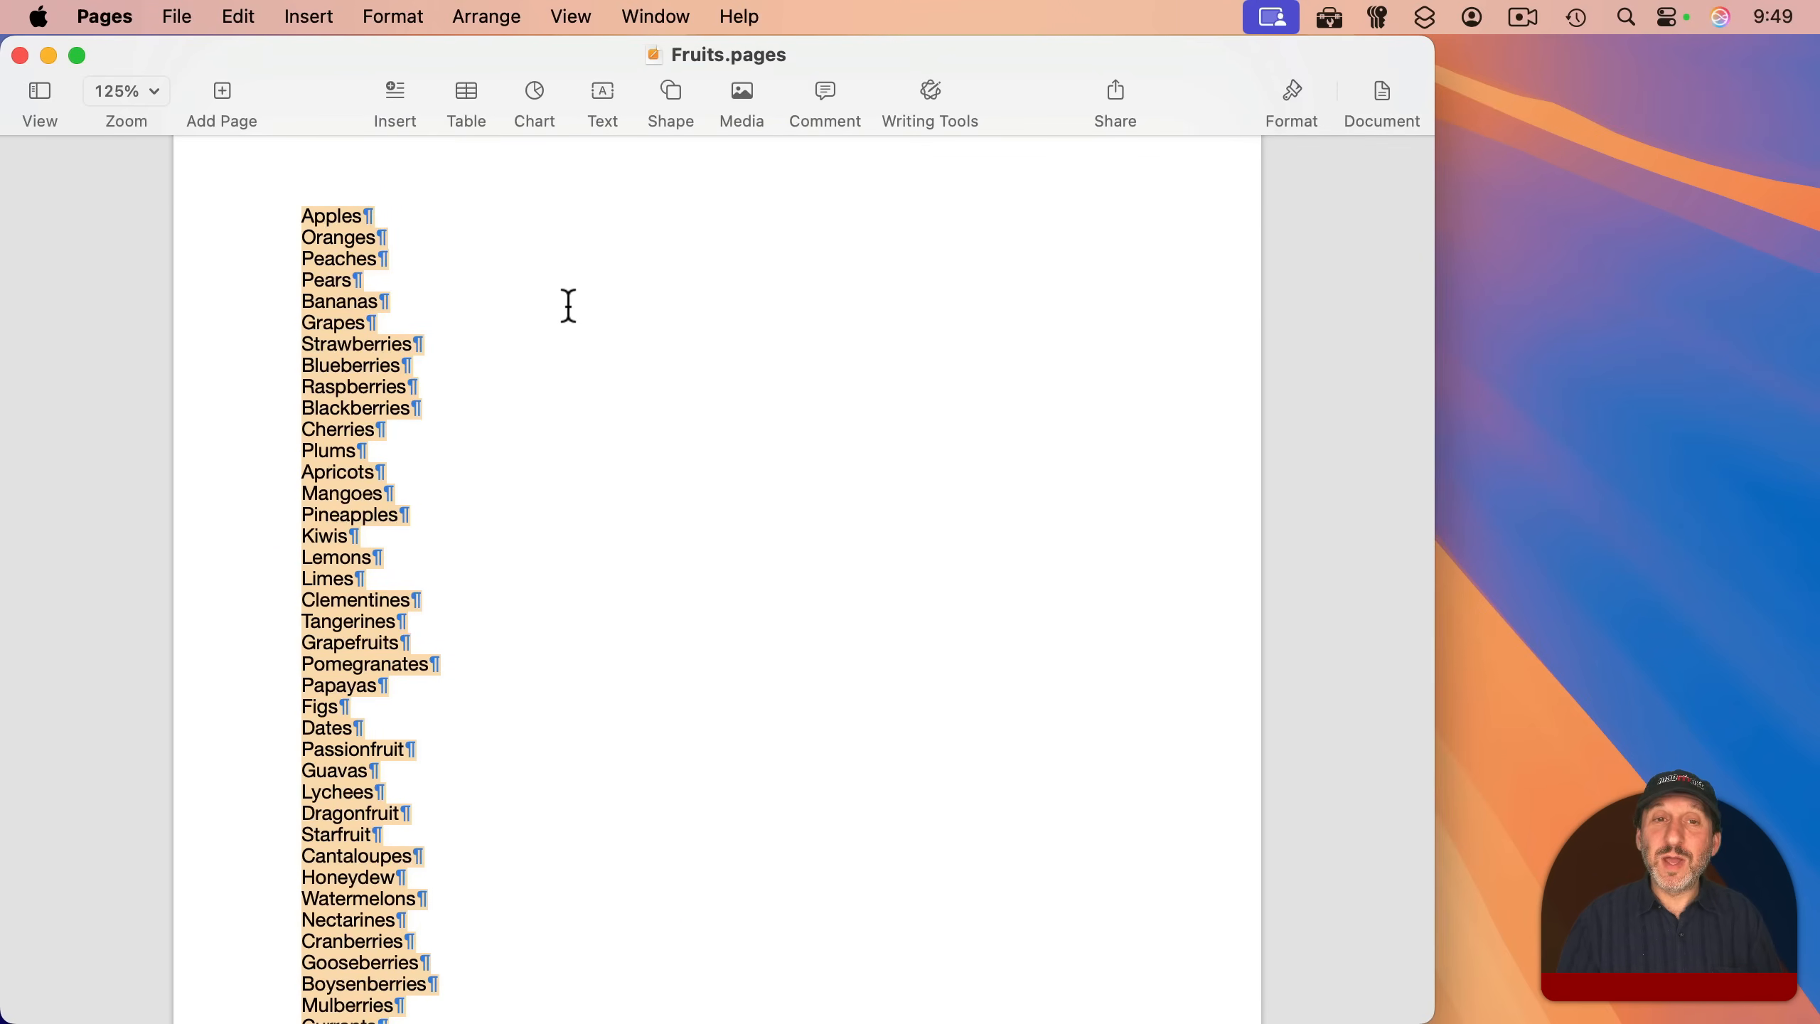
{"action": "mouse_move", "coordinate": [798, 509]}
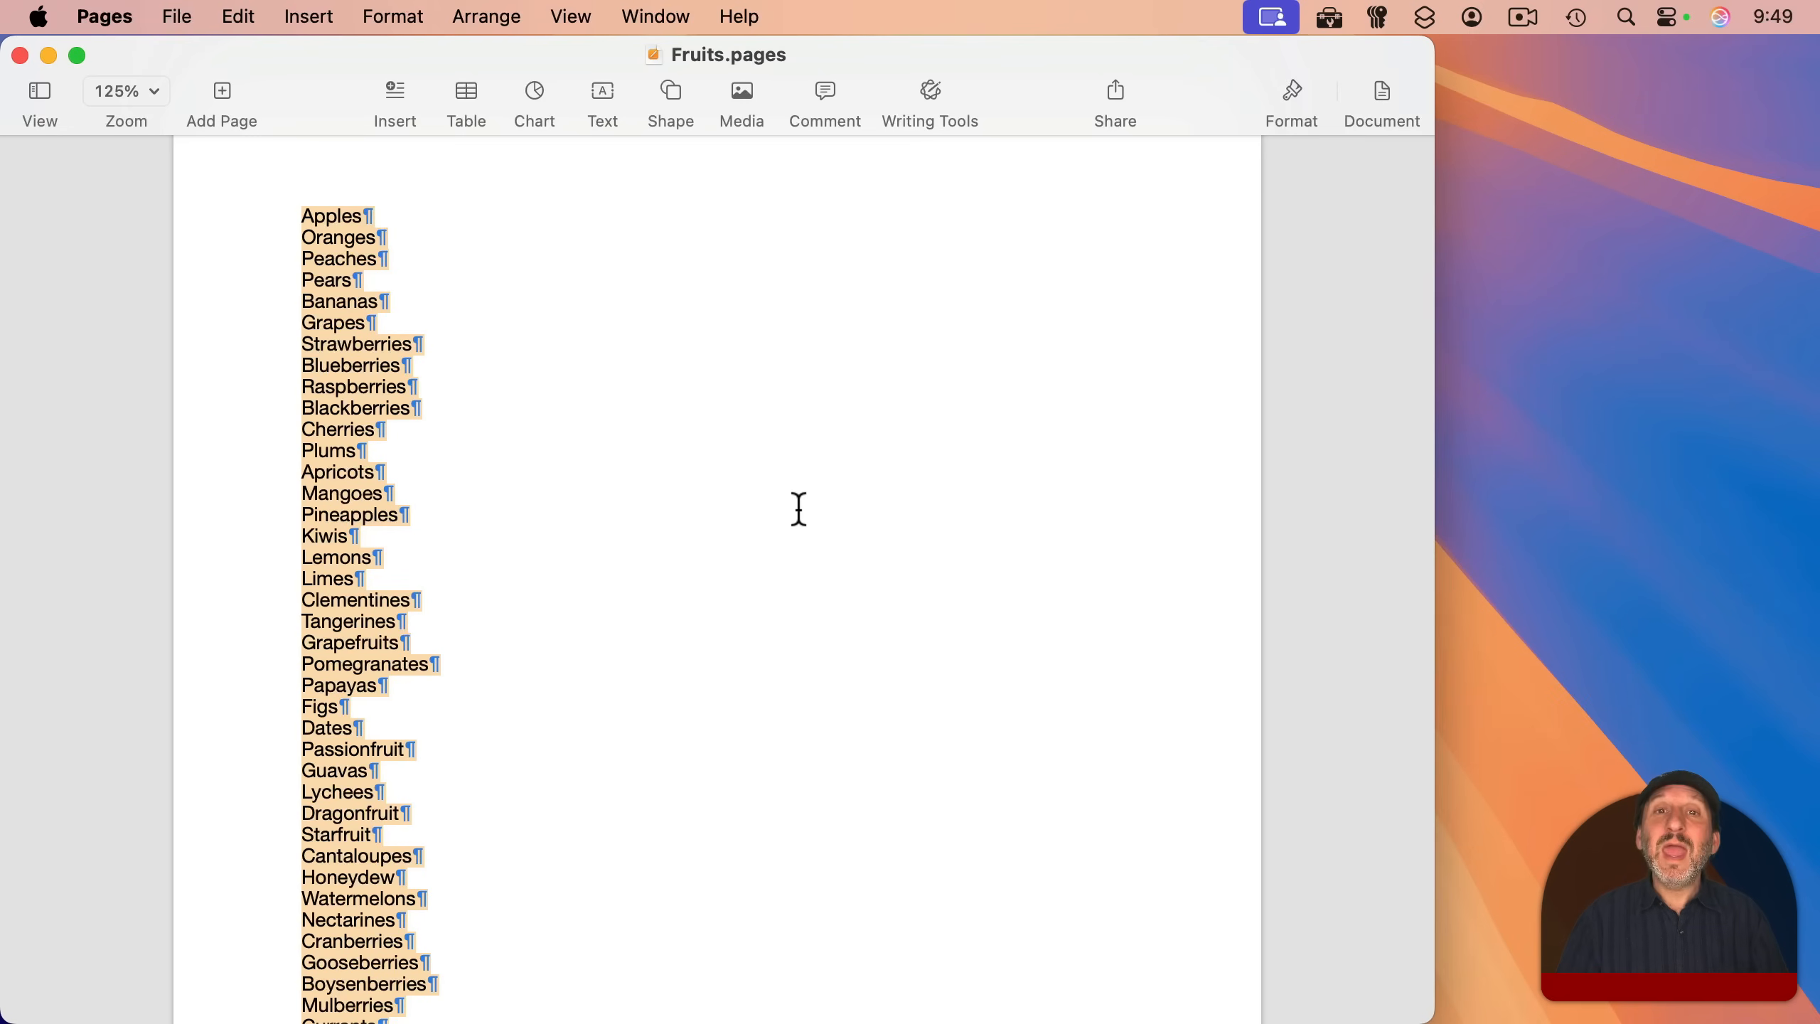
{"action": "mouse_move", "coordinate": [439, 408]}
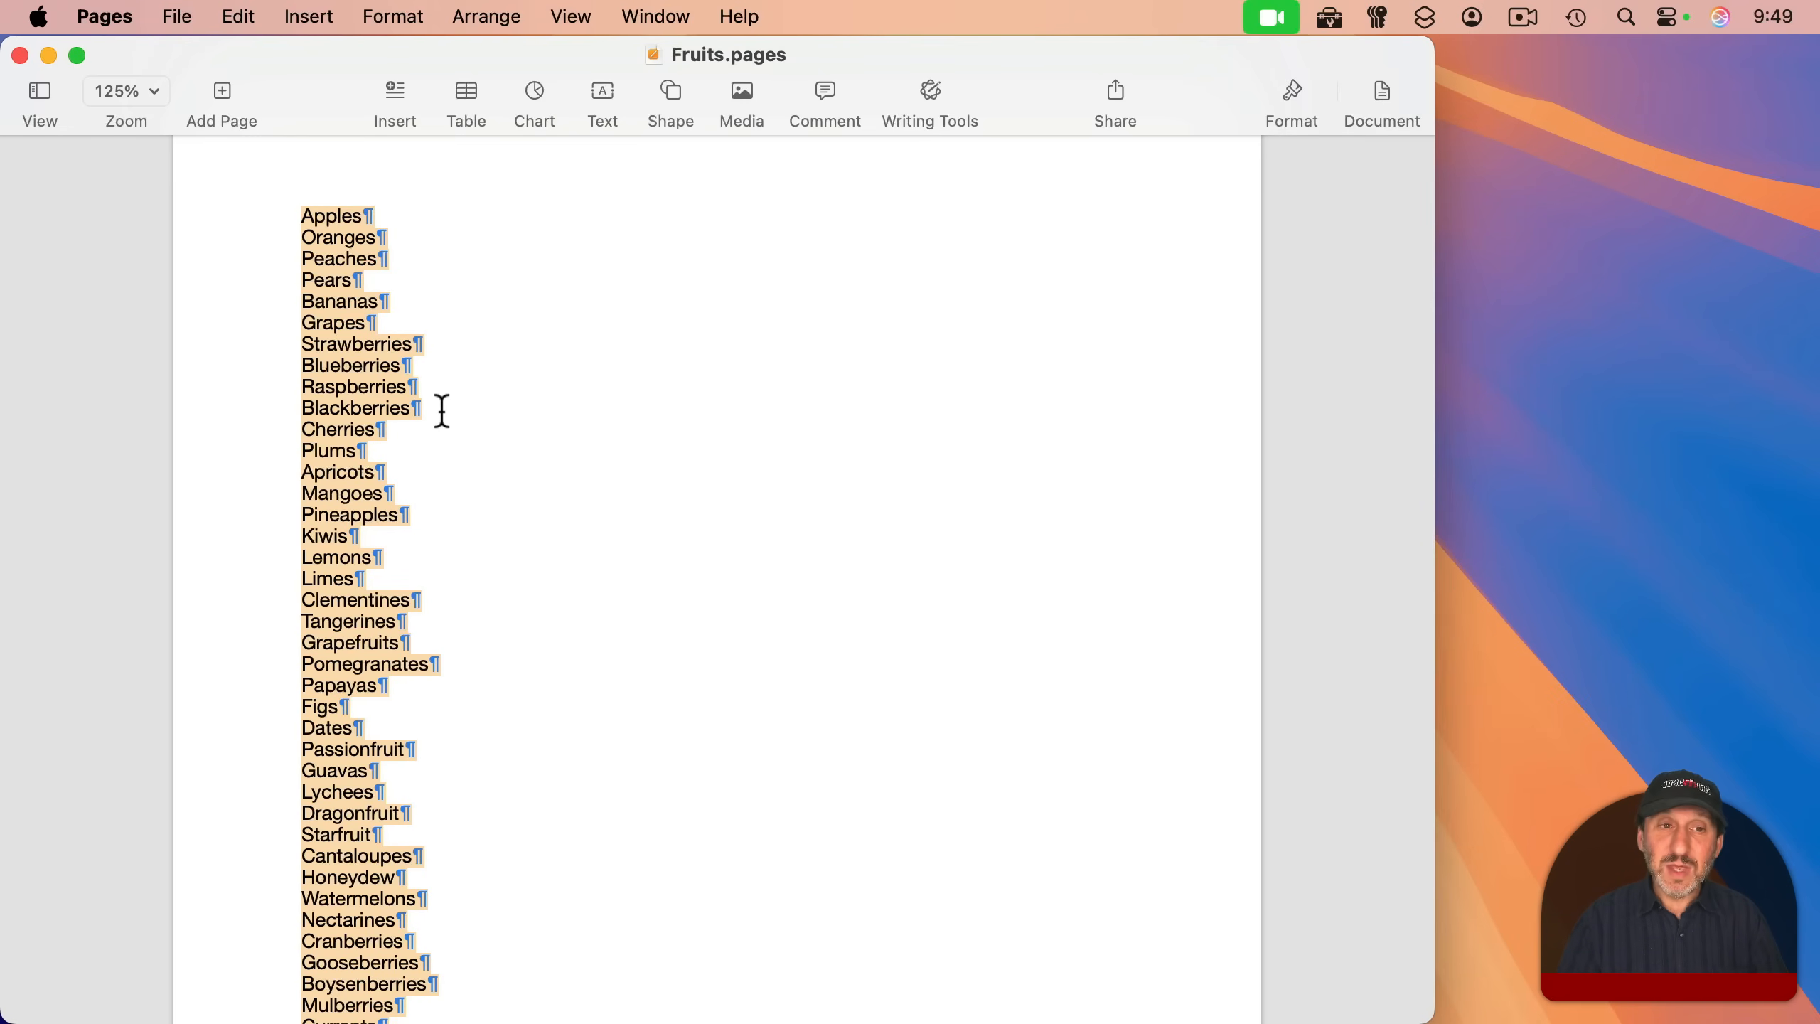
{"action": "key", "text": "cmd+c"}
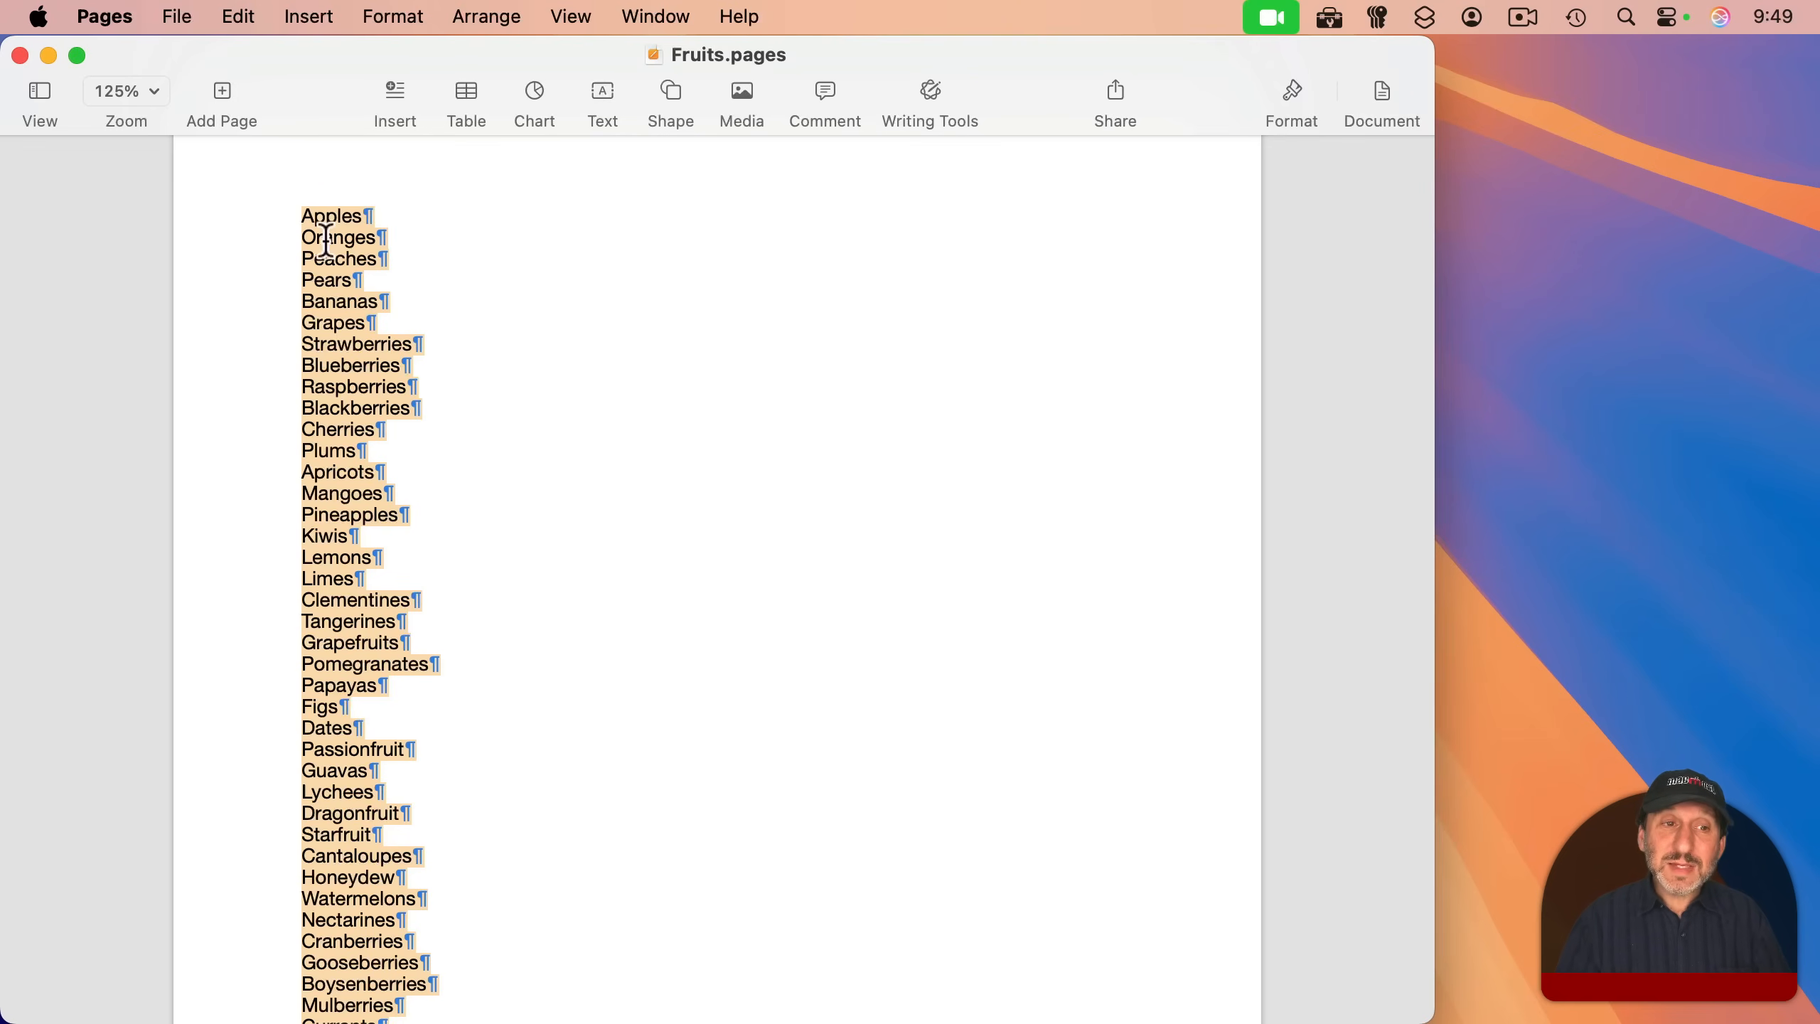
{"action": "left_click", "coordinate": [299, 216]}
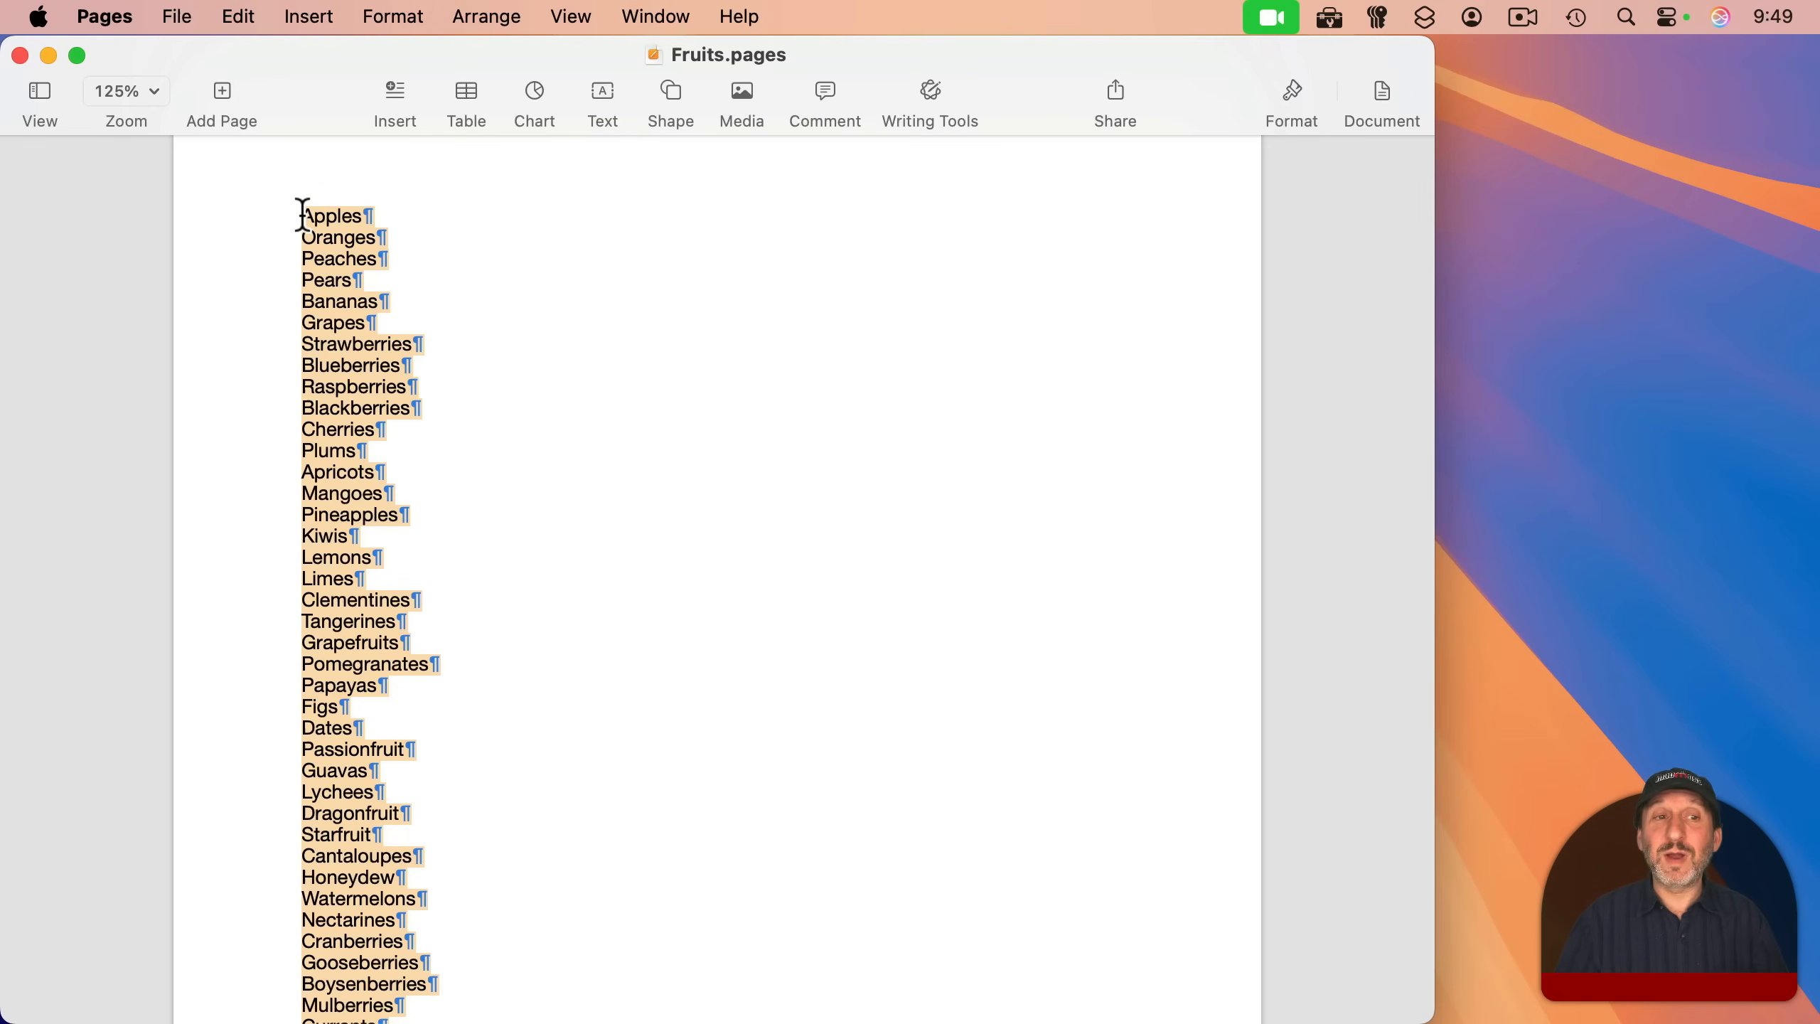
Insert a plain table before Apples and select cell A1 for pasting
{"action": "left_click", "coordinate": [461, 276]}
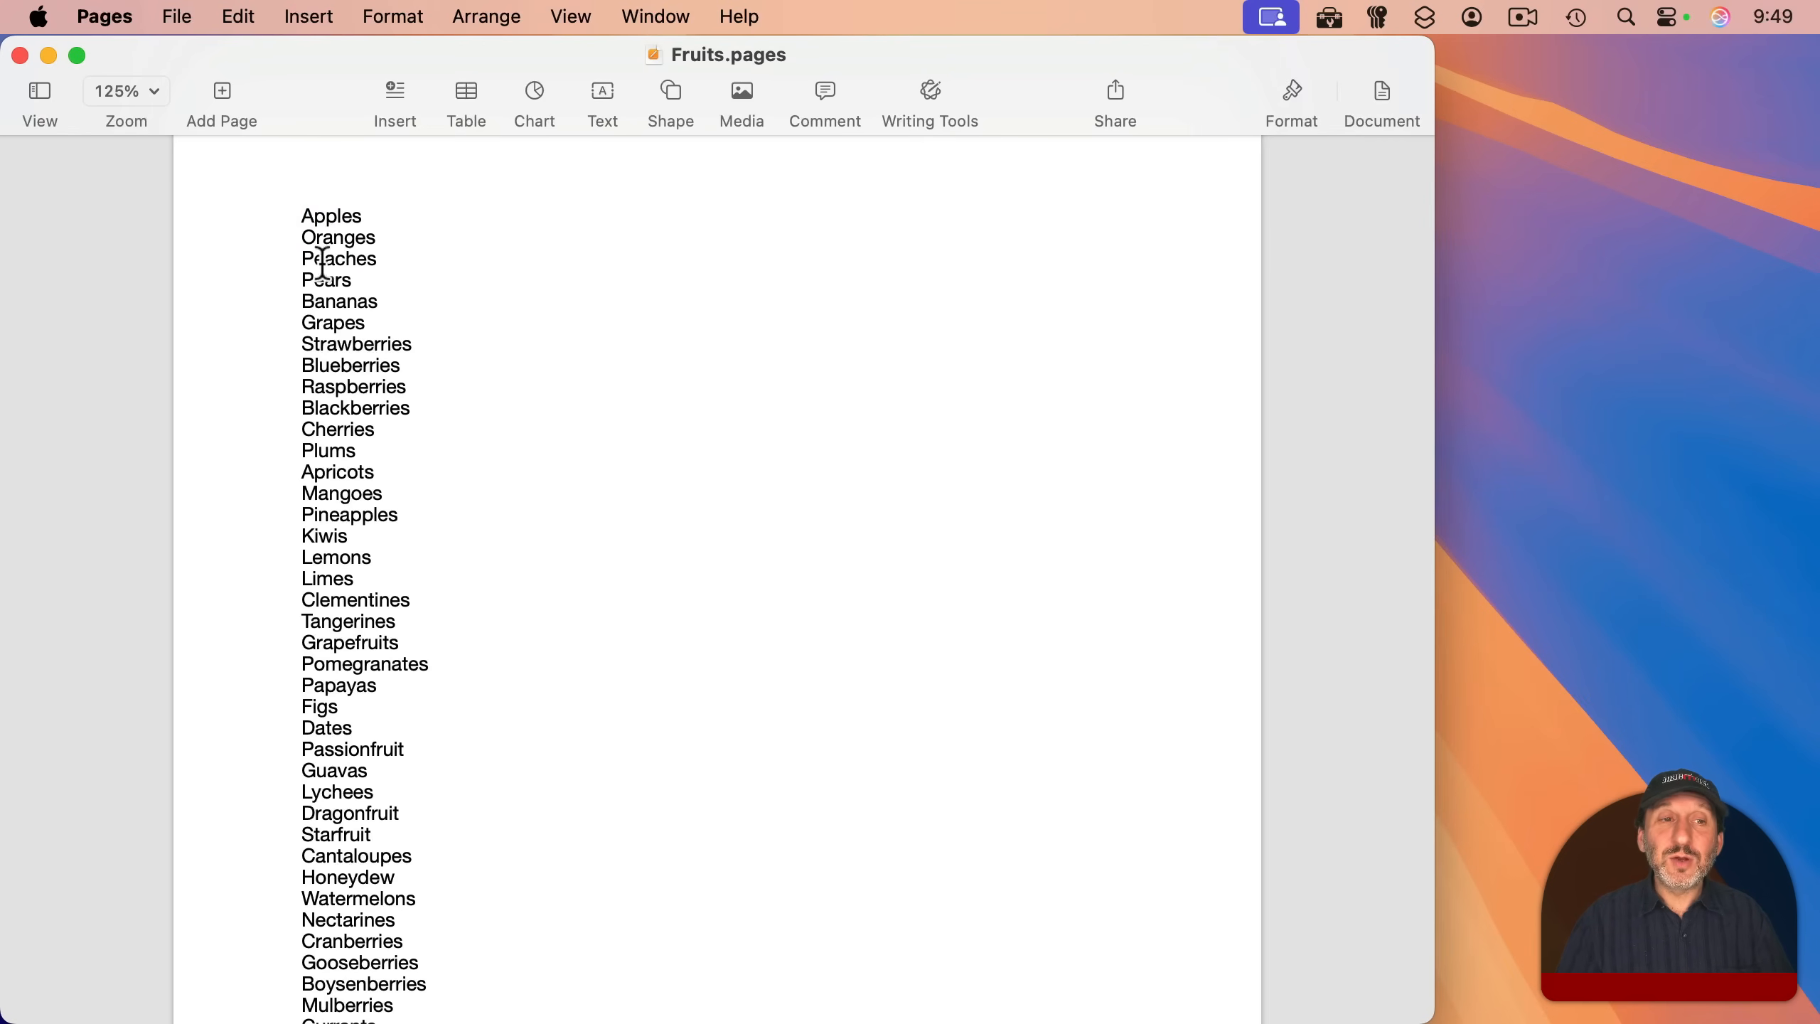
{"action": "mouse_move", "coordinate": [292, 313]}
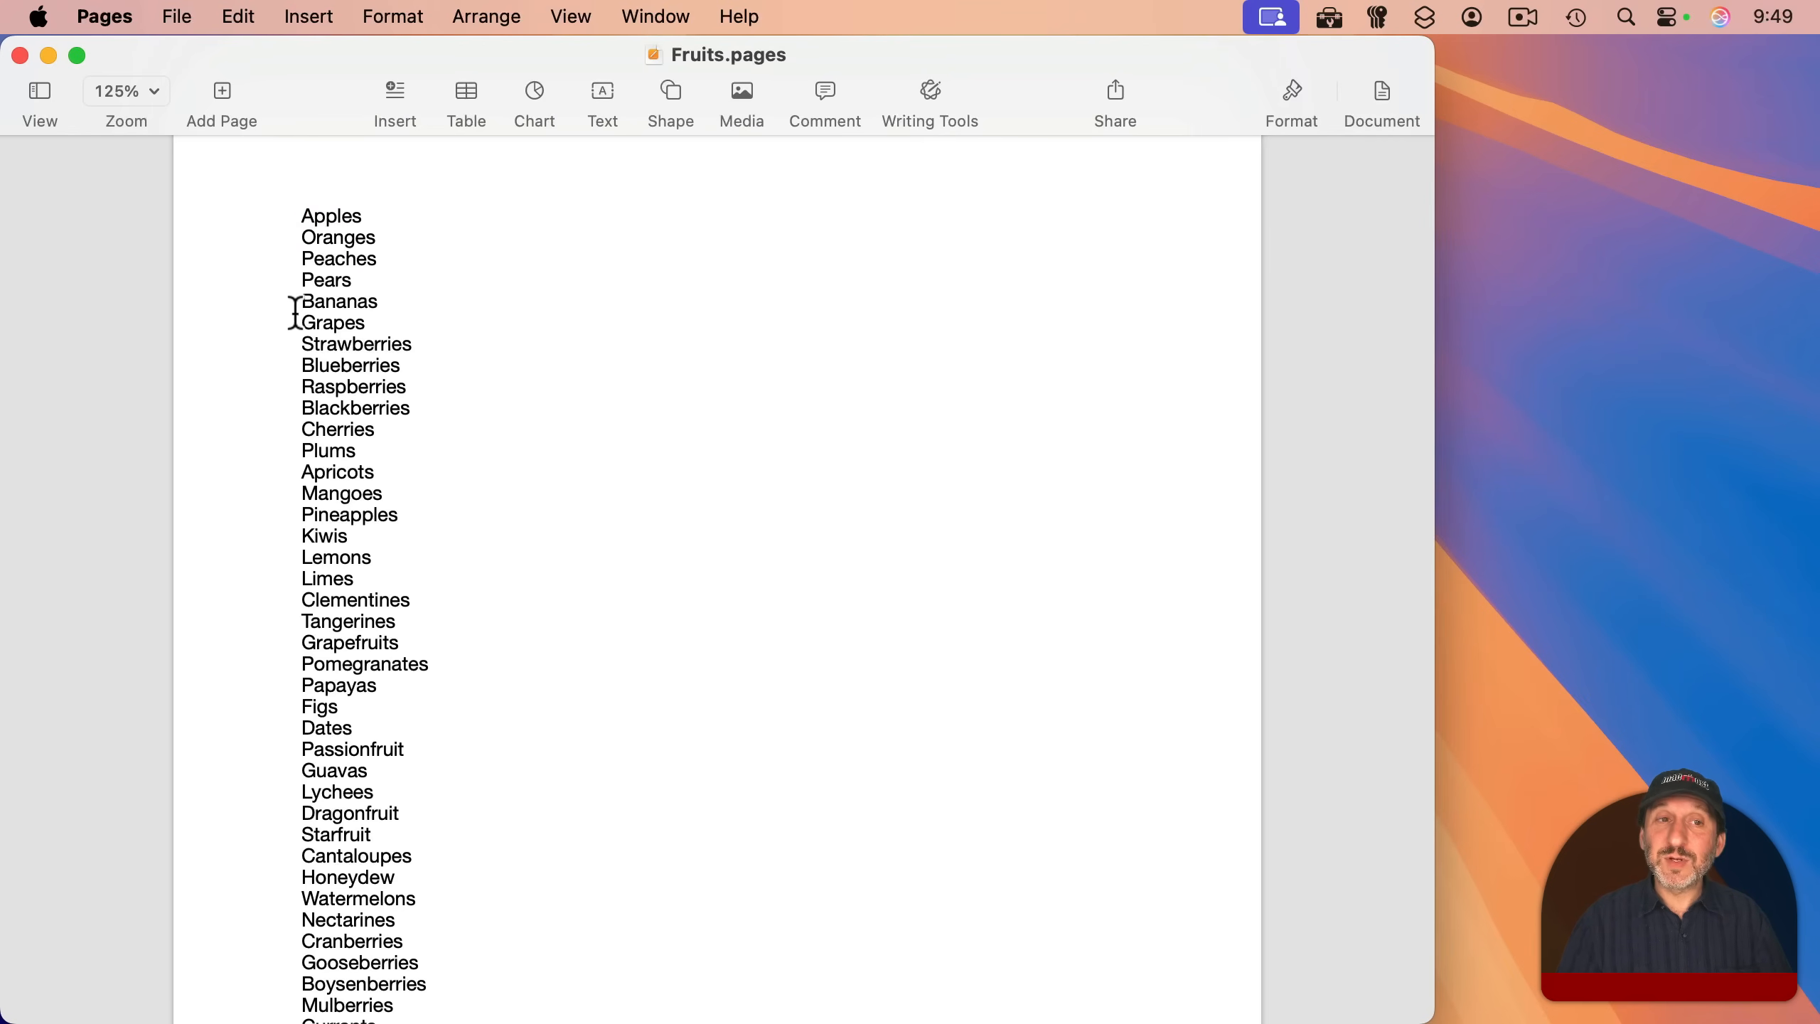
{"action": "left_click", "coordinate": [466, 91]}
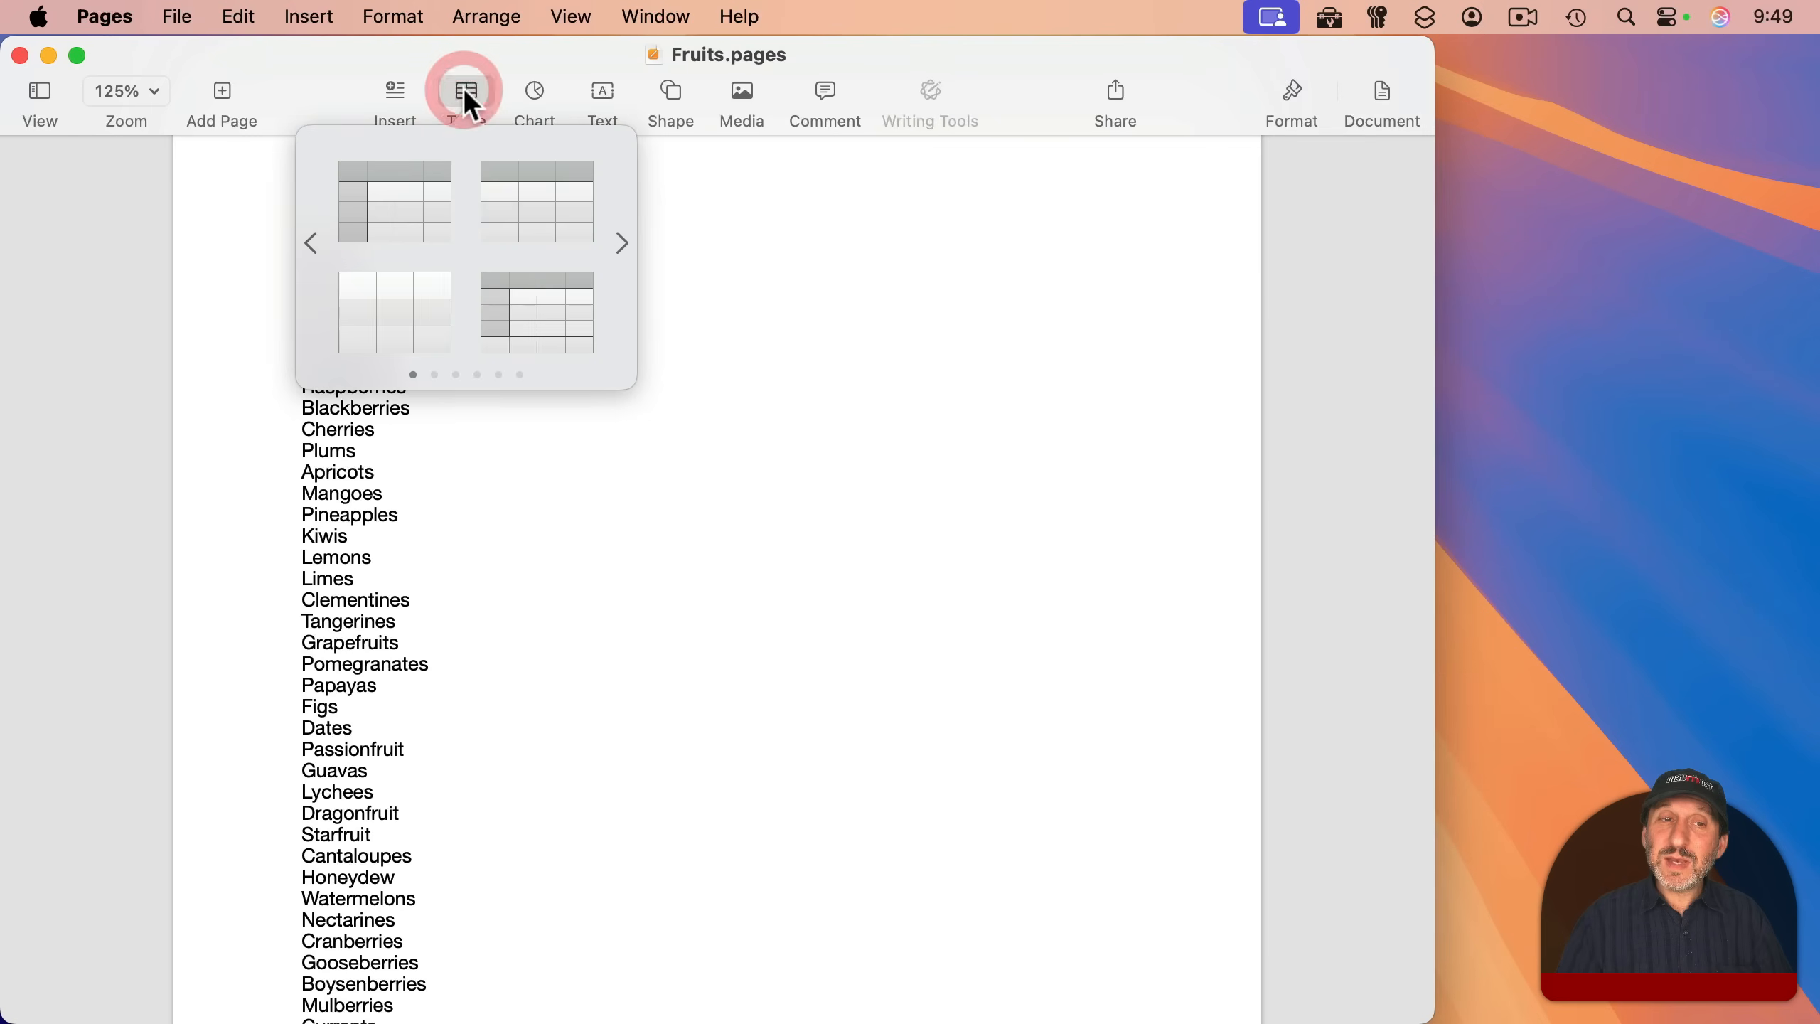
{"action": "mouse_move", "coordinate": [422, 338]}
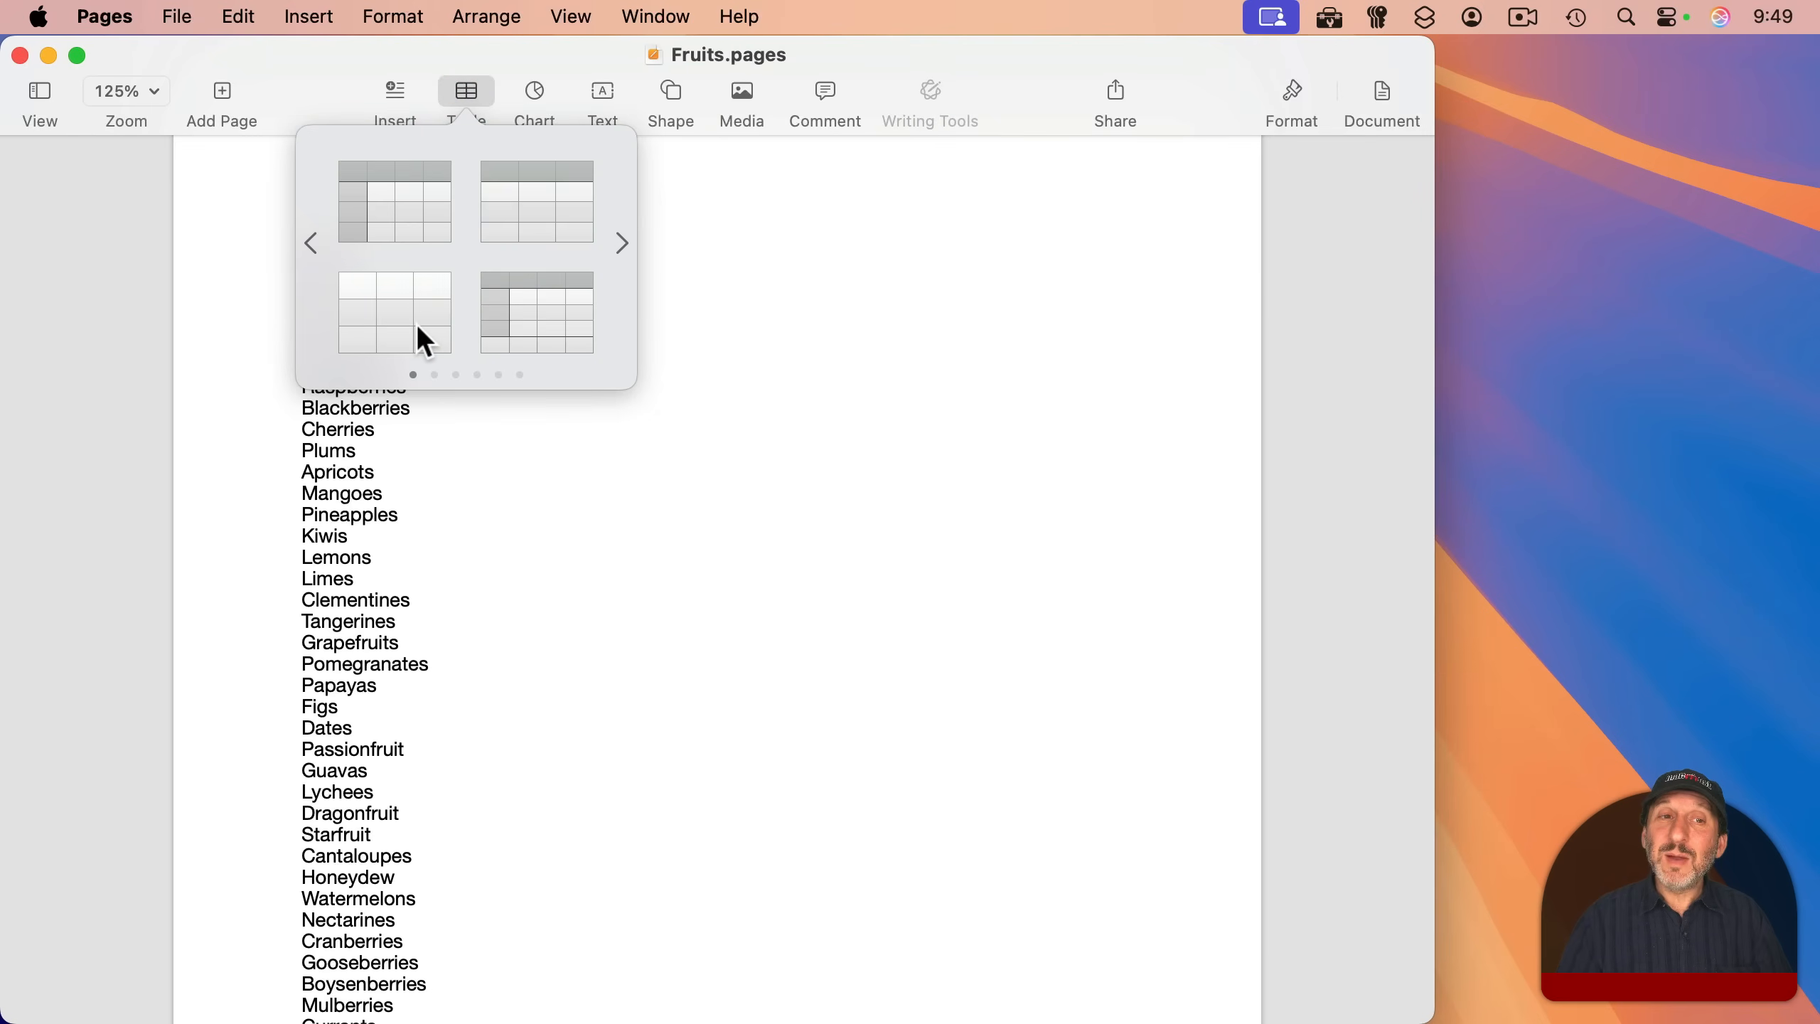
{"action": "mouse_move", "coordinate": [357, 137]}
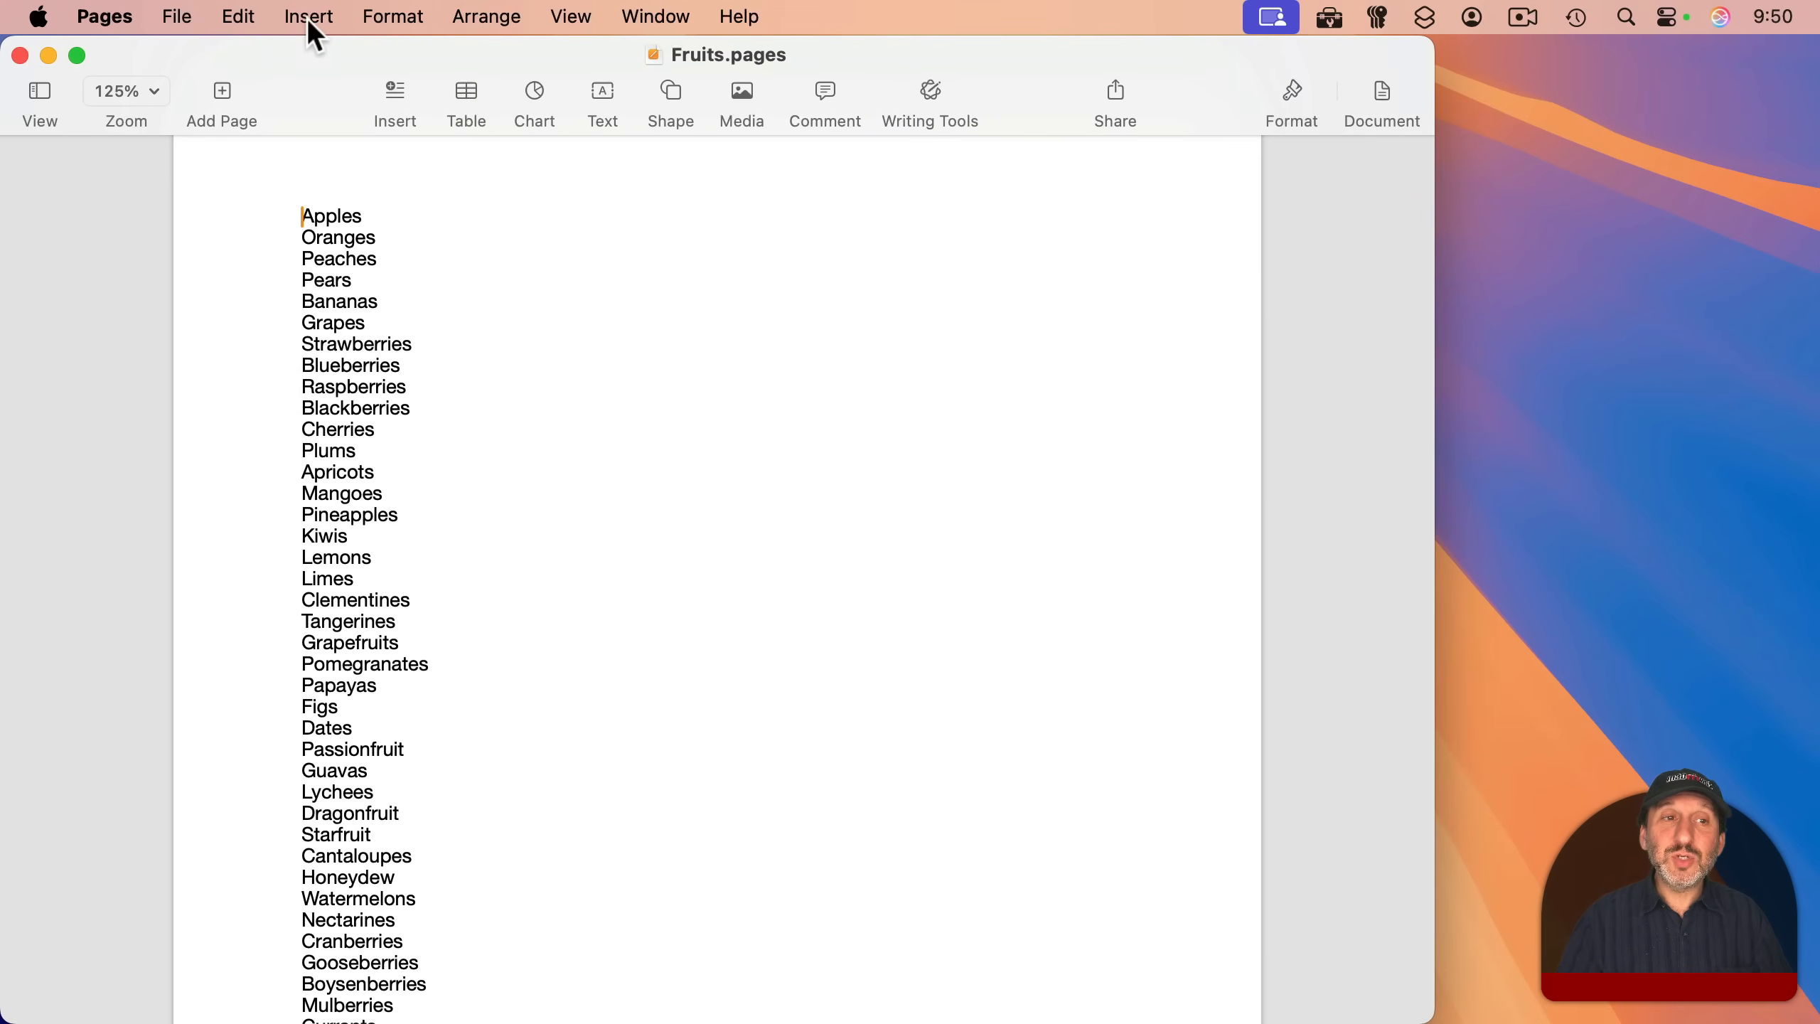
{"action": "left_click", "coordinate": [309, 16]}
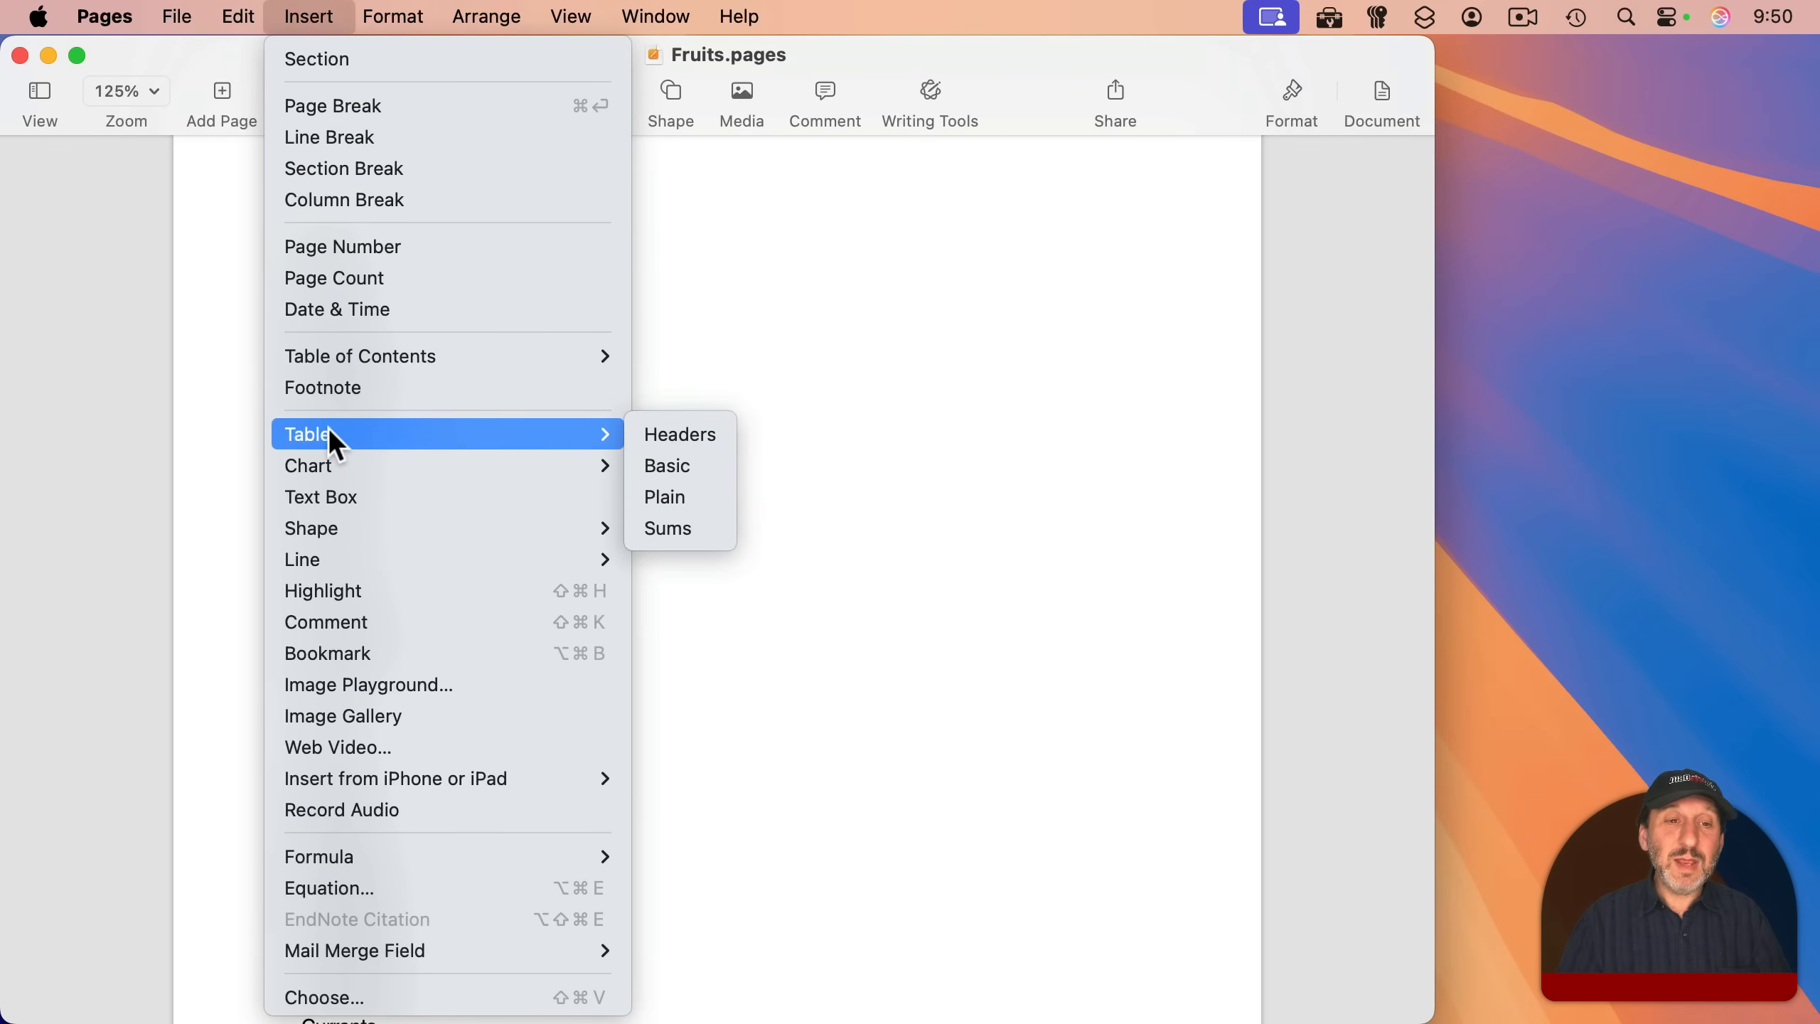
{"action": "left_click", "coordinate": [666, 497]}
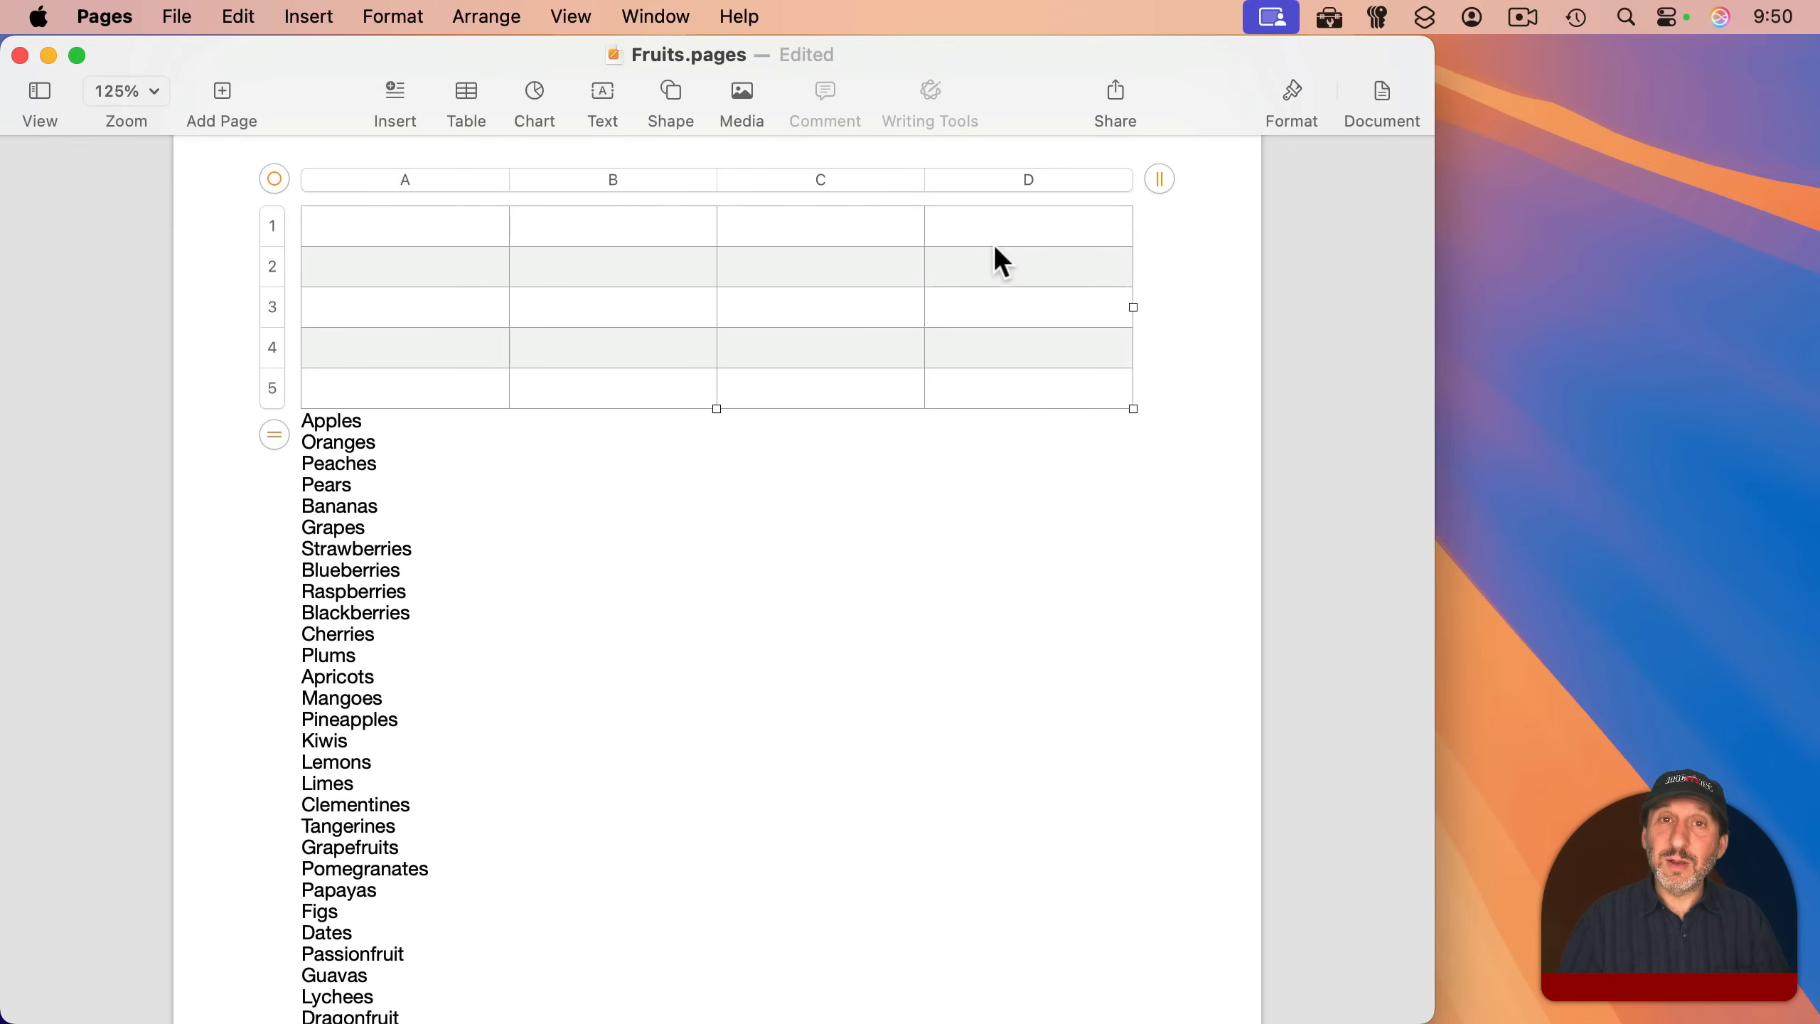
{"action": "left_click", "coordinate": [404, 179]}
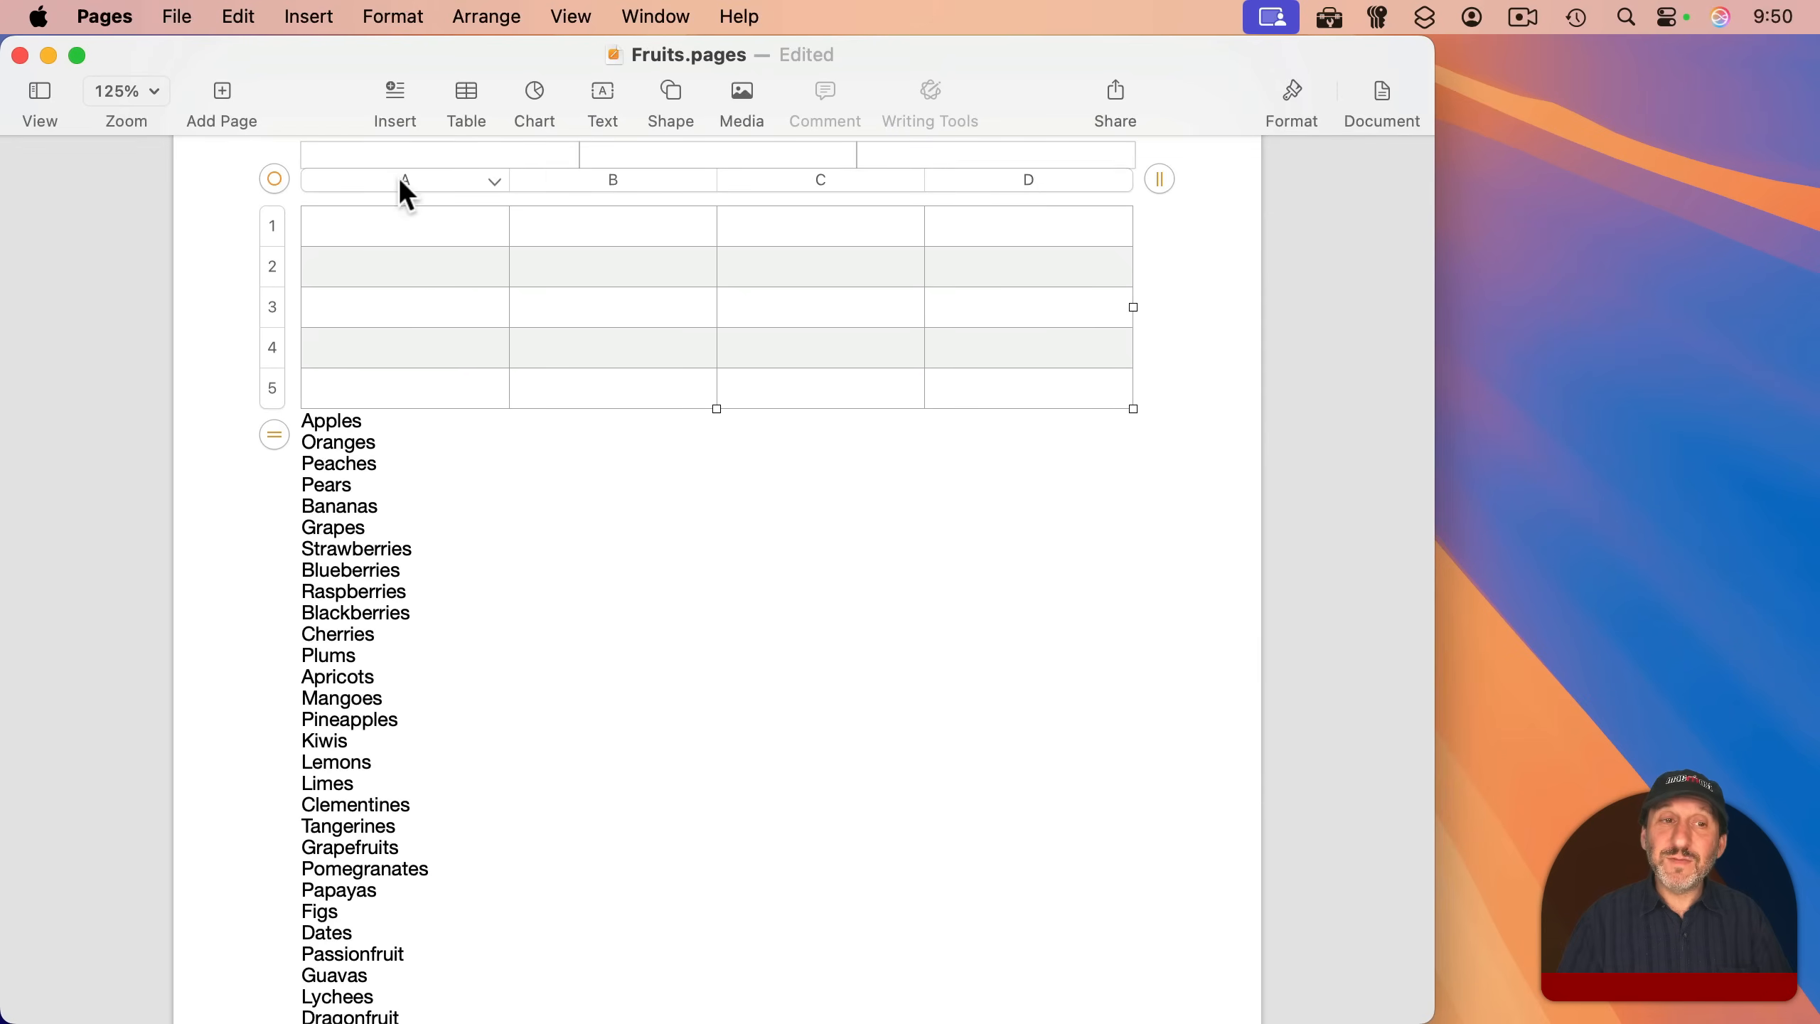
{"action": "left_click", "coordinate": [404, 226]}
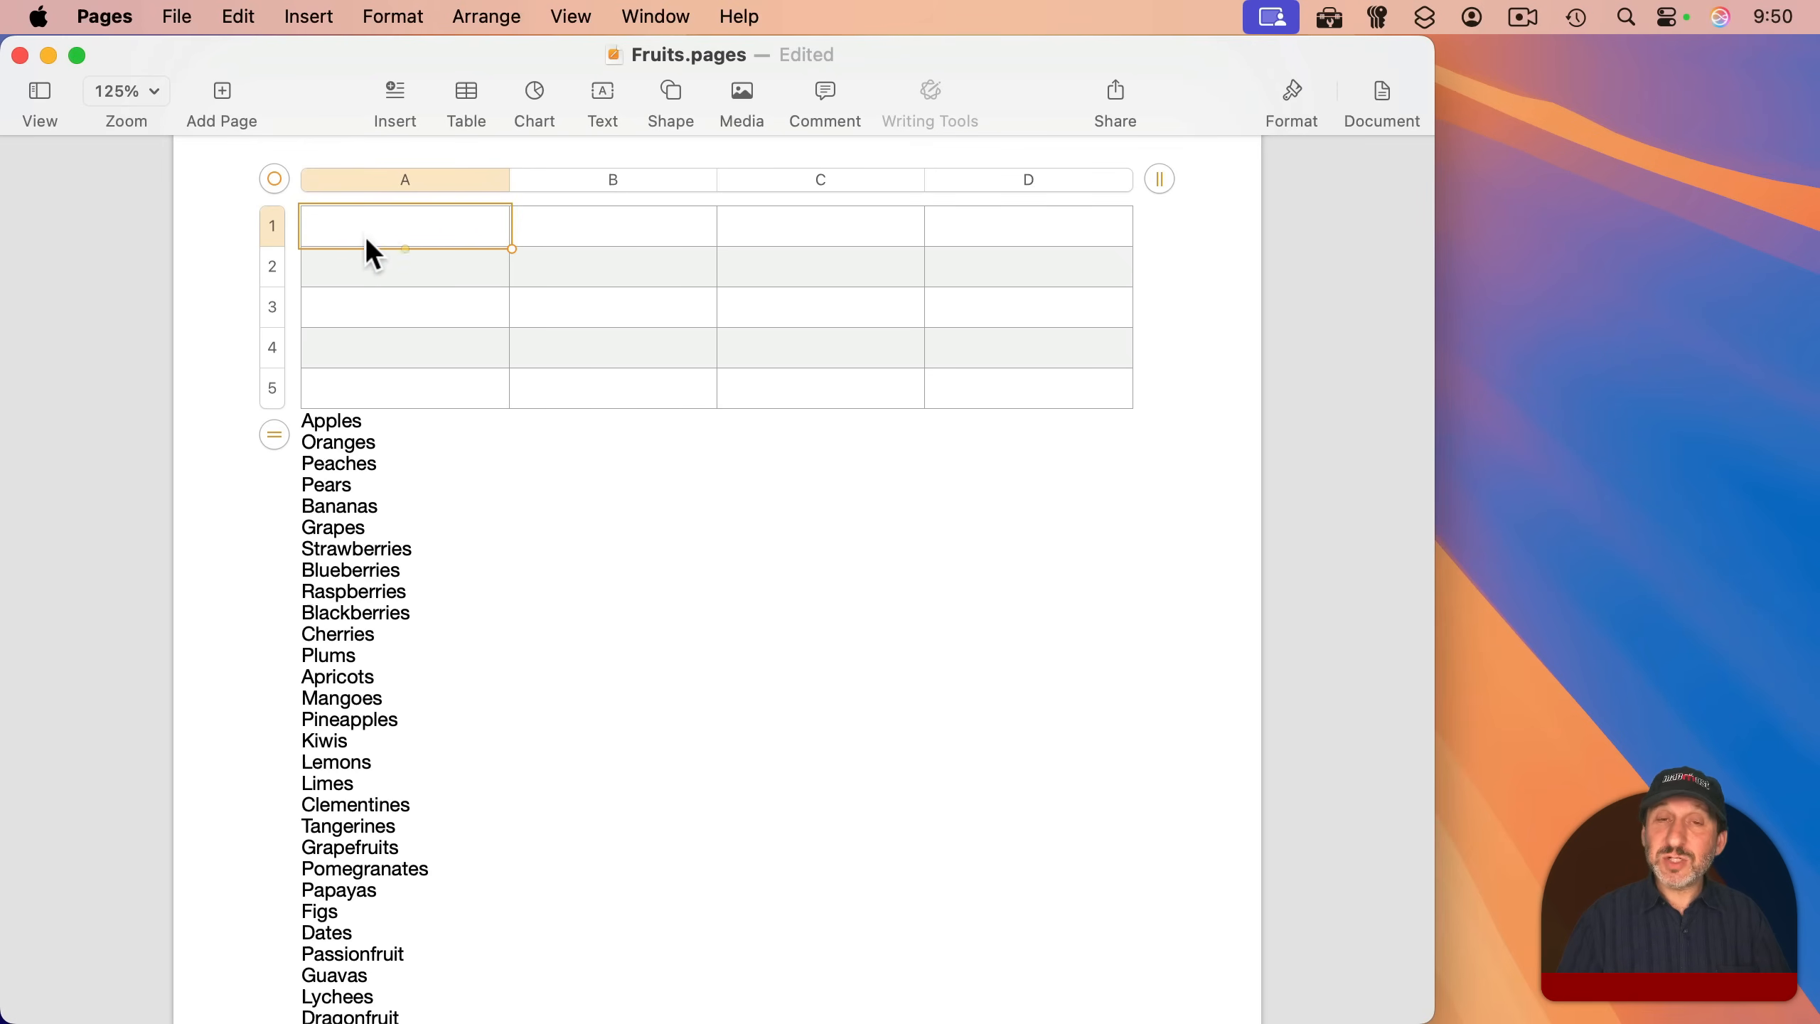
{"action": "mouse_move", "coordinate": [451, 352]}
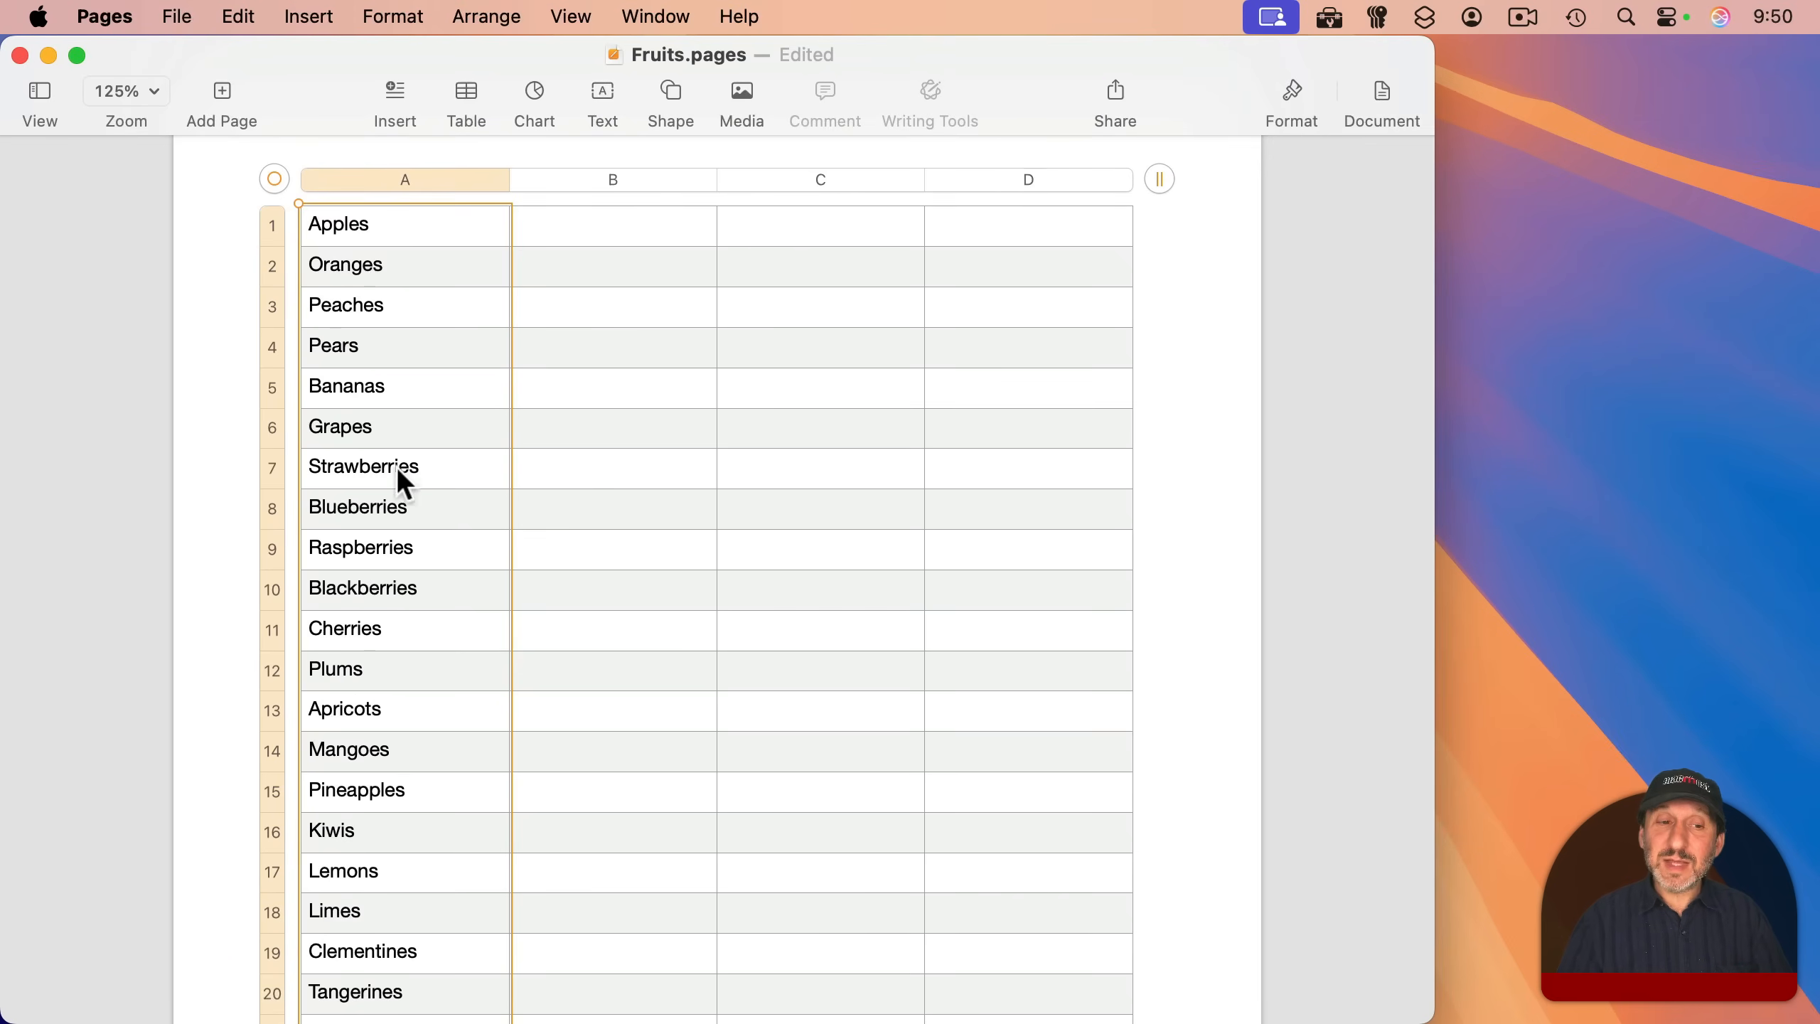
{"action": "mouse_move", "coordinate": [418, 346]}
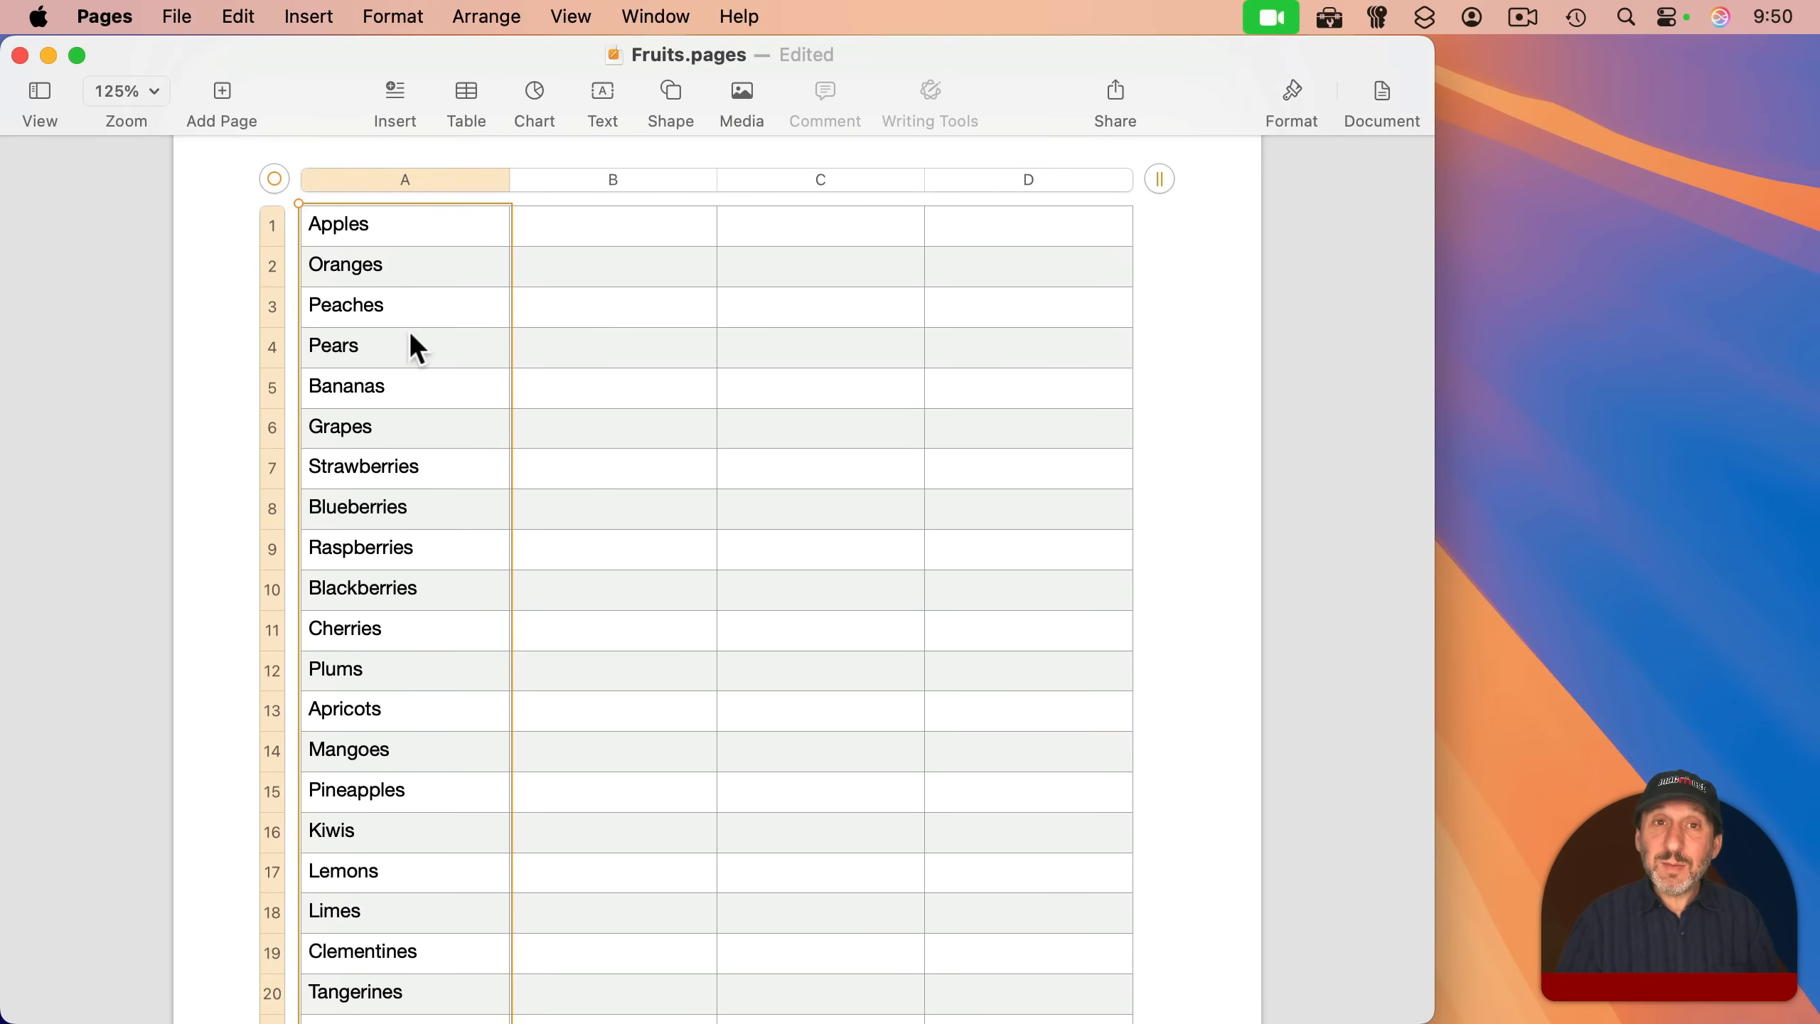
{"action": "mouse_move", "coordinate": [464, 238]}
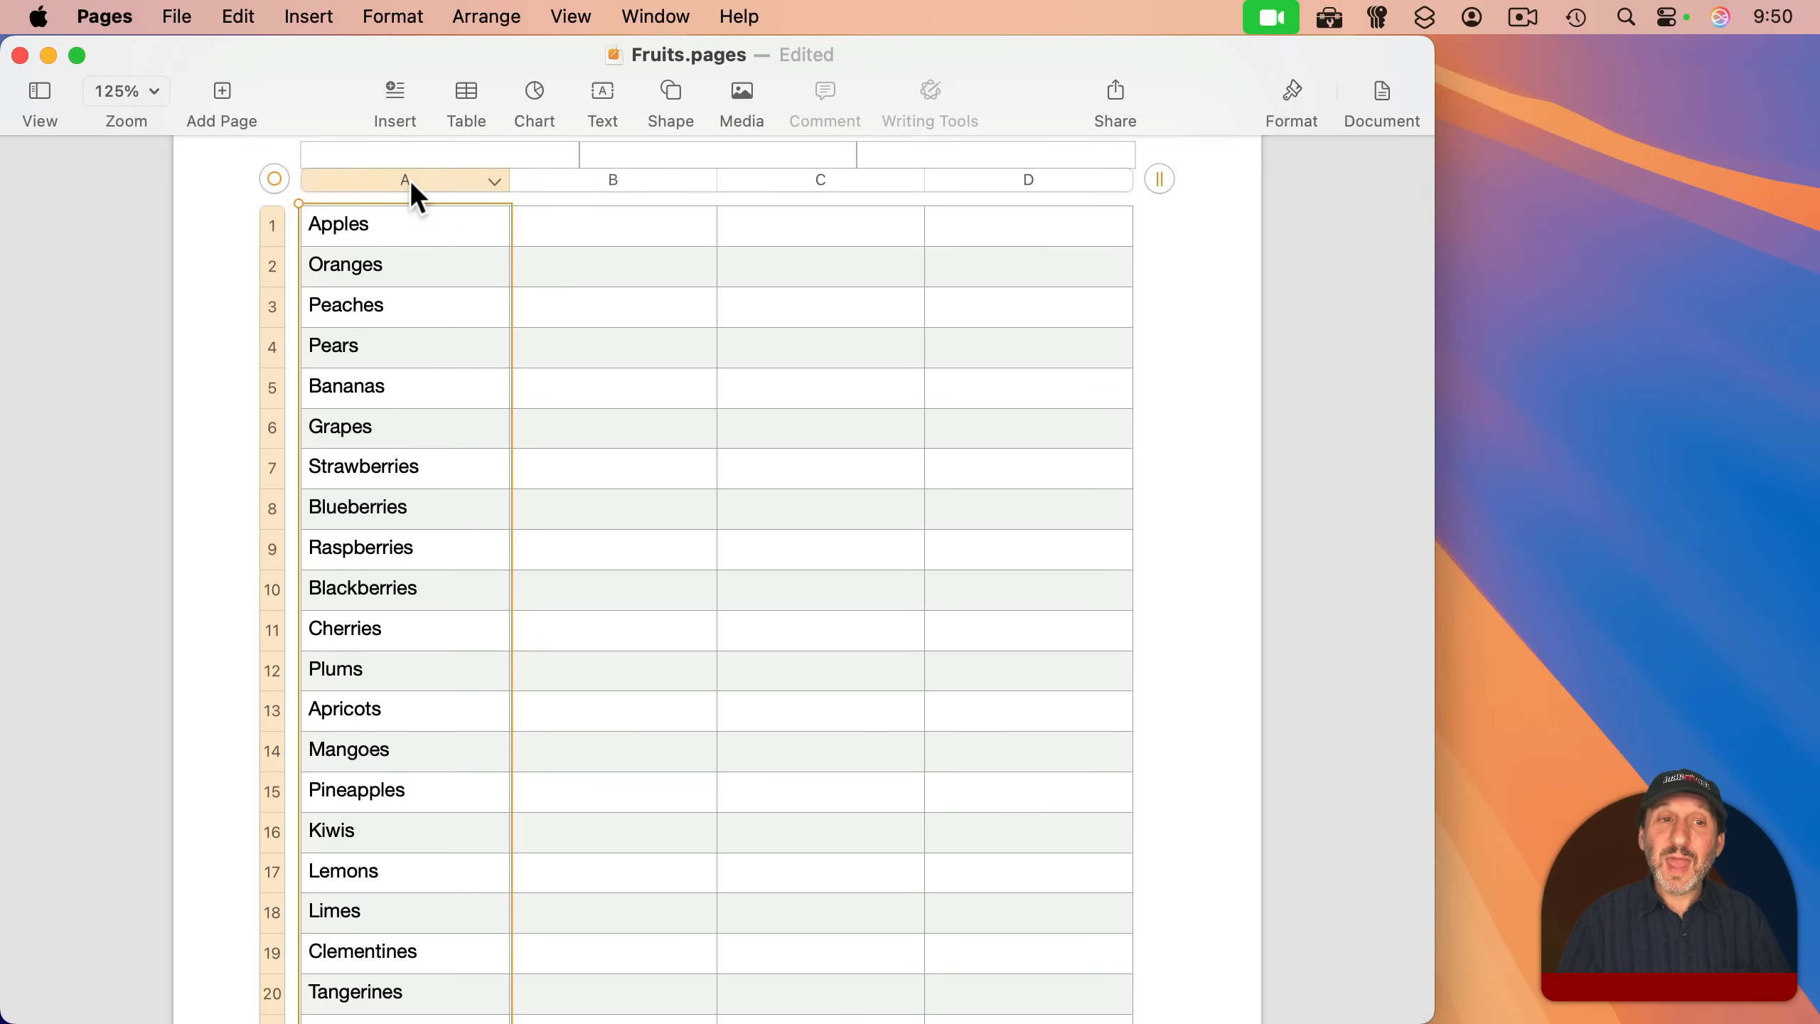
{"action": "mouse_move", "coordinate": [497, 193]}
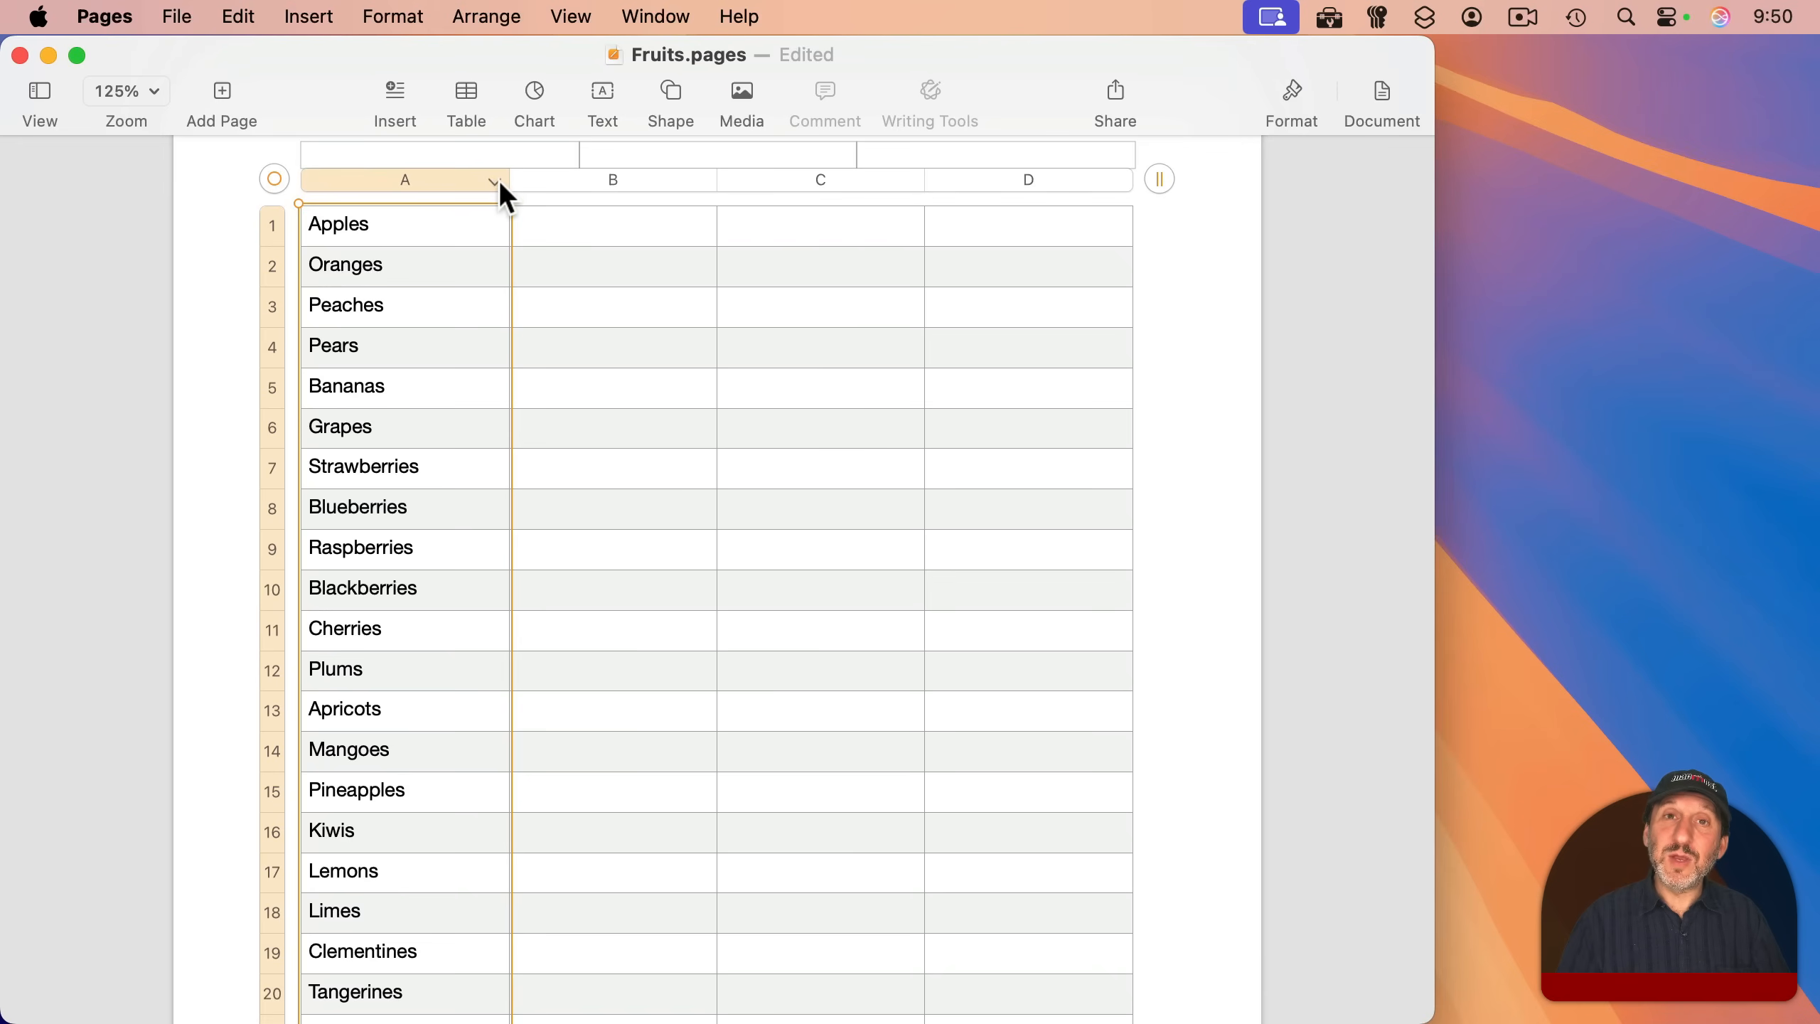
Sort column A's fruit names ascending, A to Z, via the column menu
{"action": "left_click", "coordinate": [492, 180]}
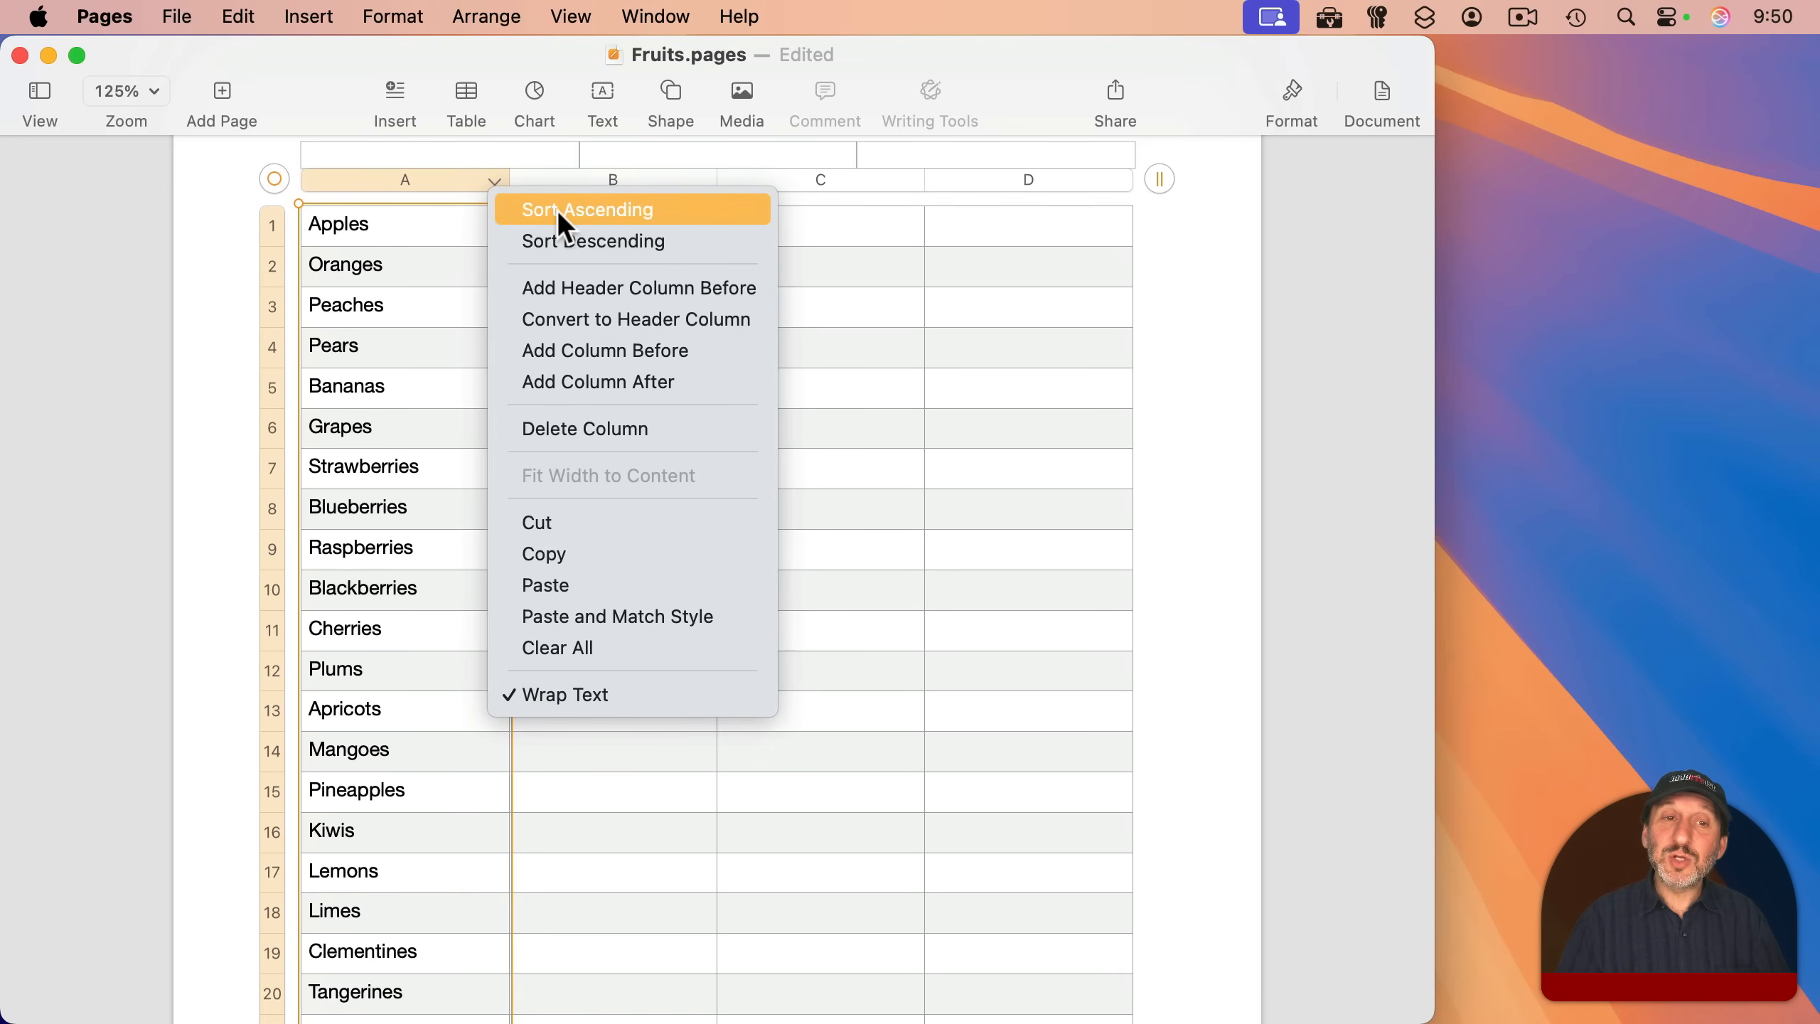
{"action": "left_click", "coordinate": [586, 211]}
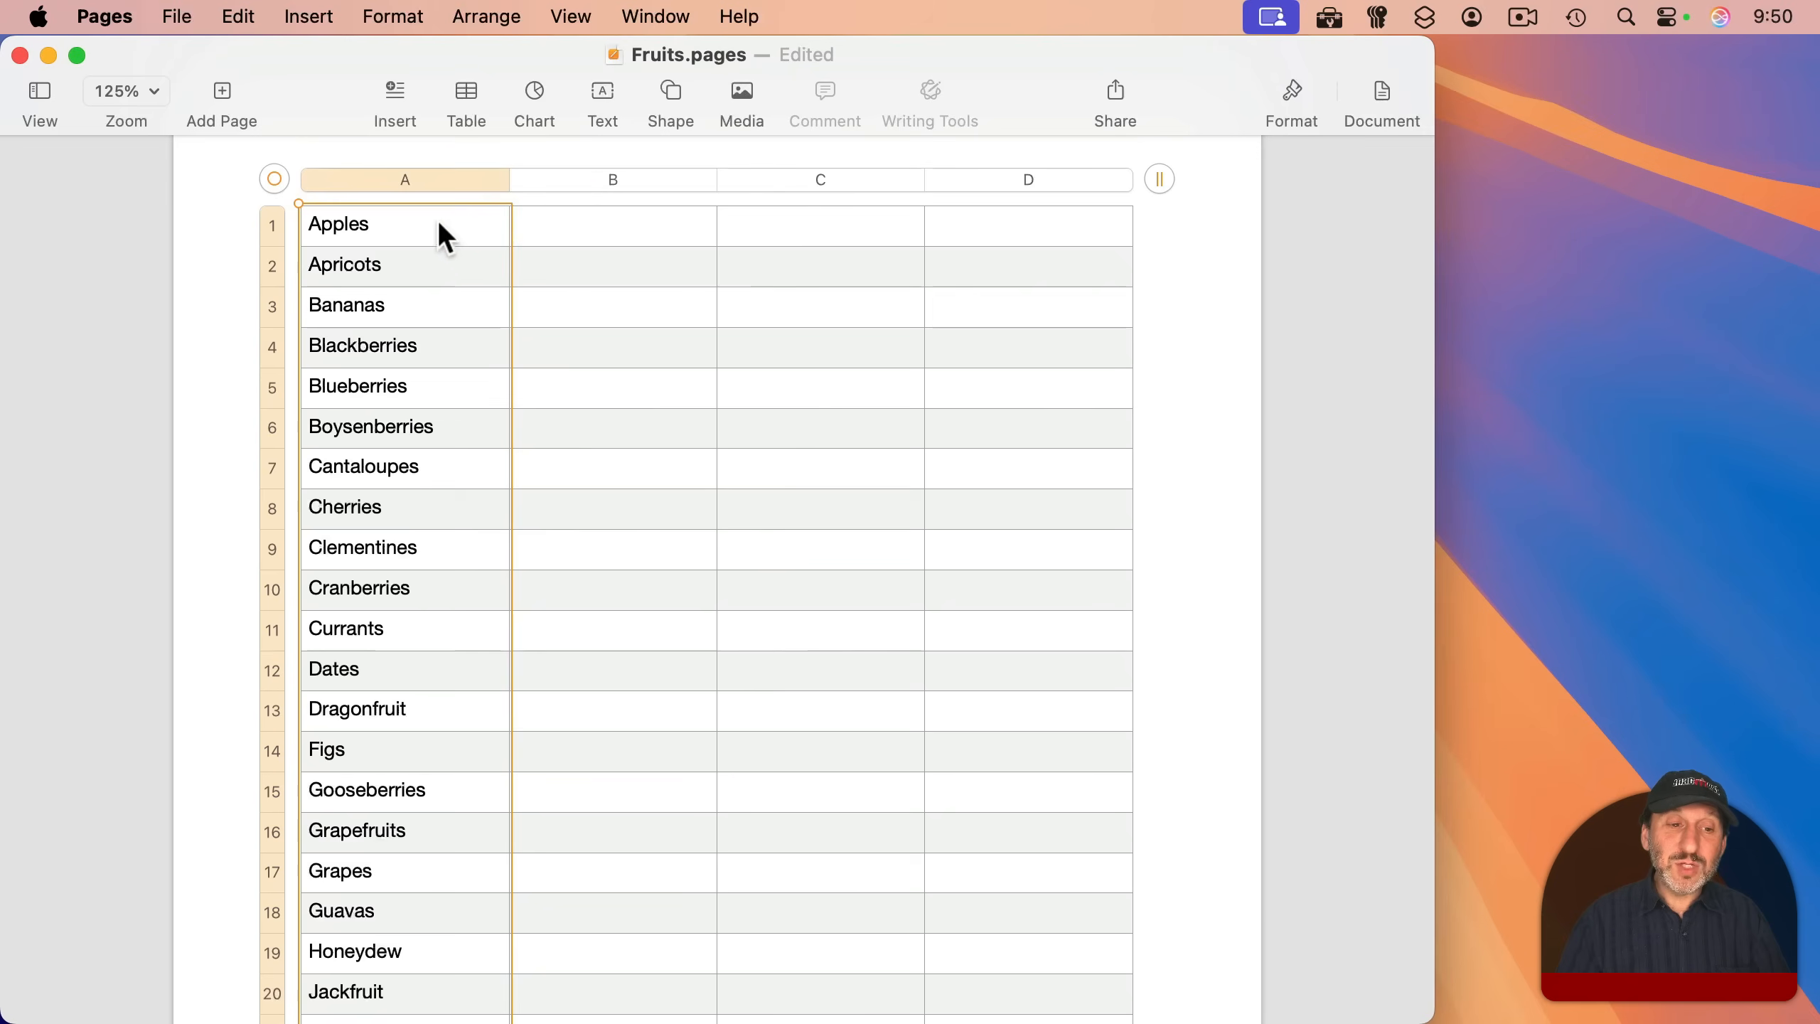
{"action": "mouse_move", "coordinate": [395, 354]}
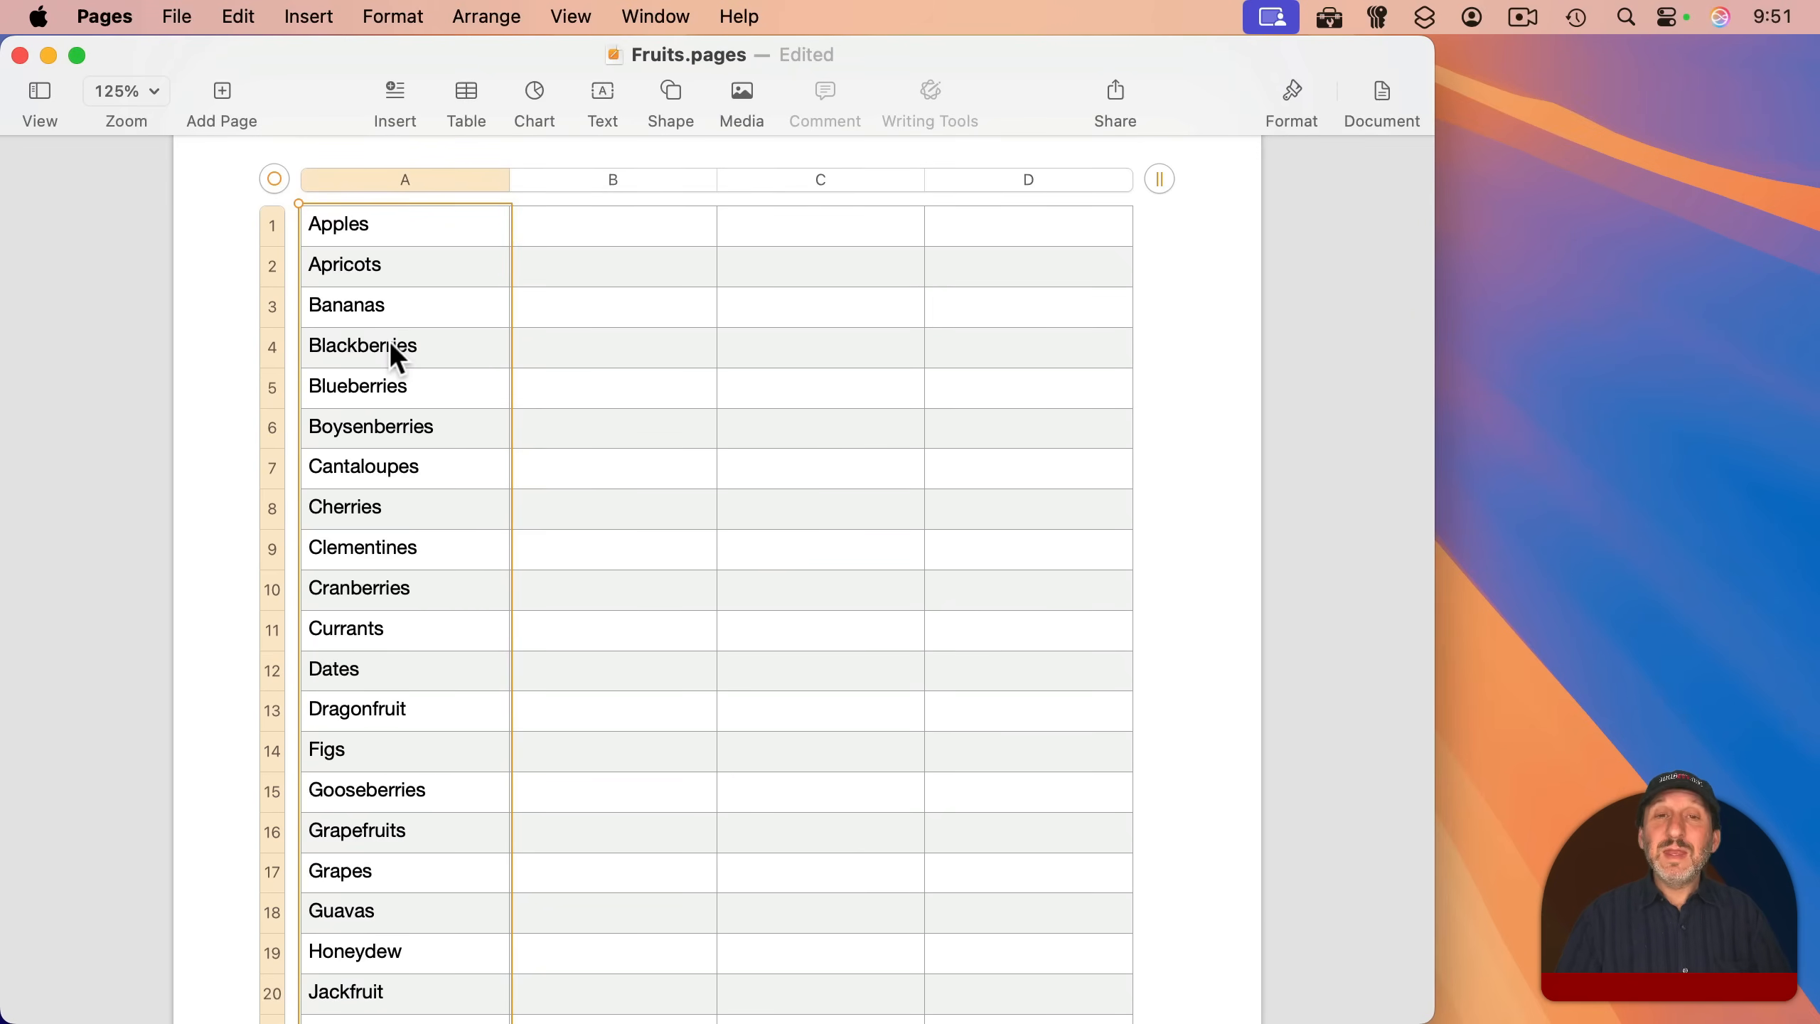
{"action": "mouse_move", "coordinate": [708, 281]}
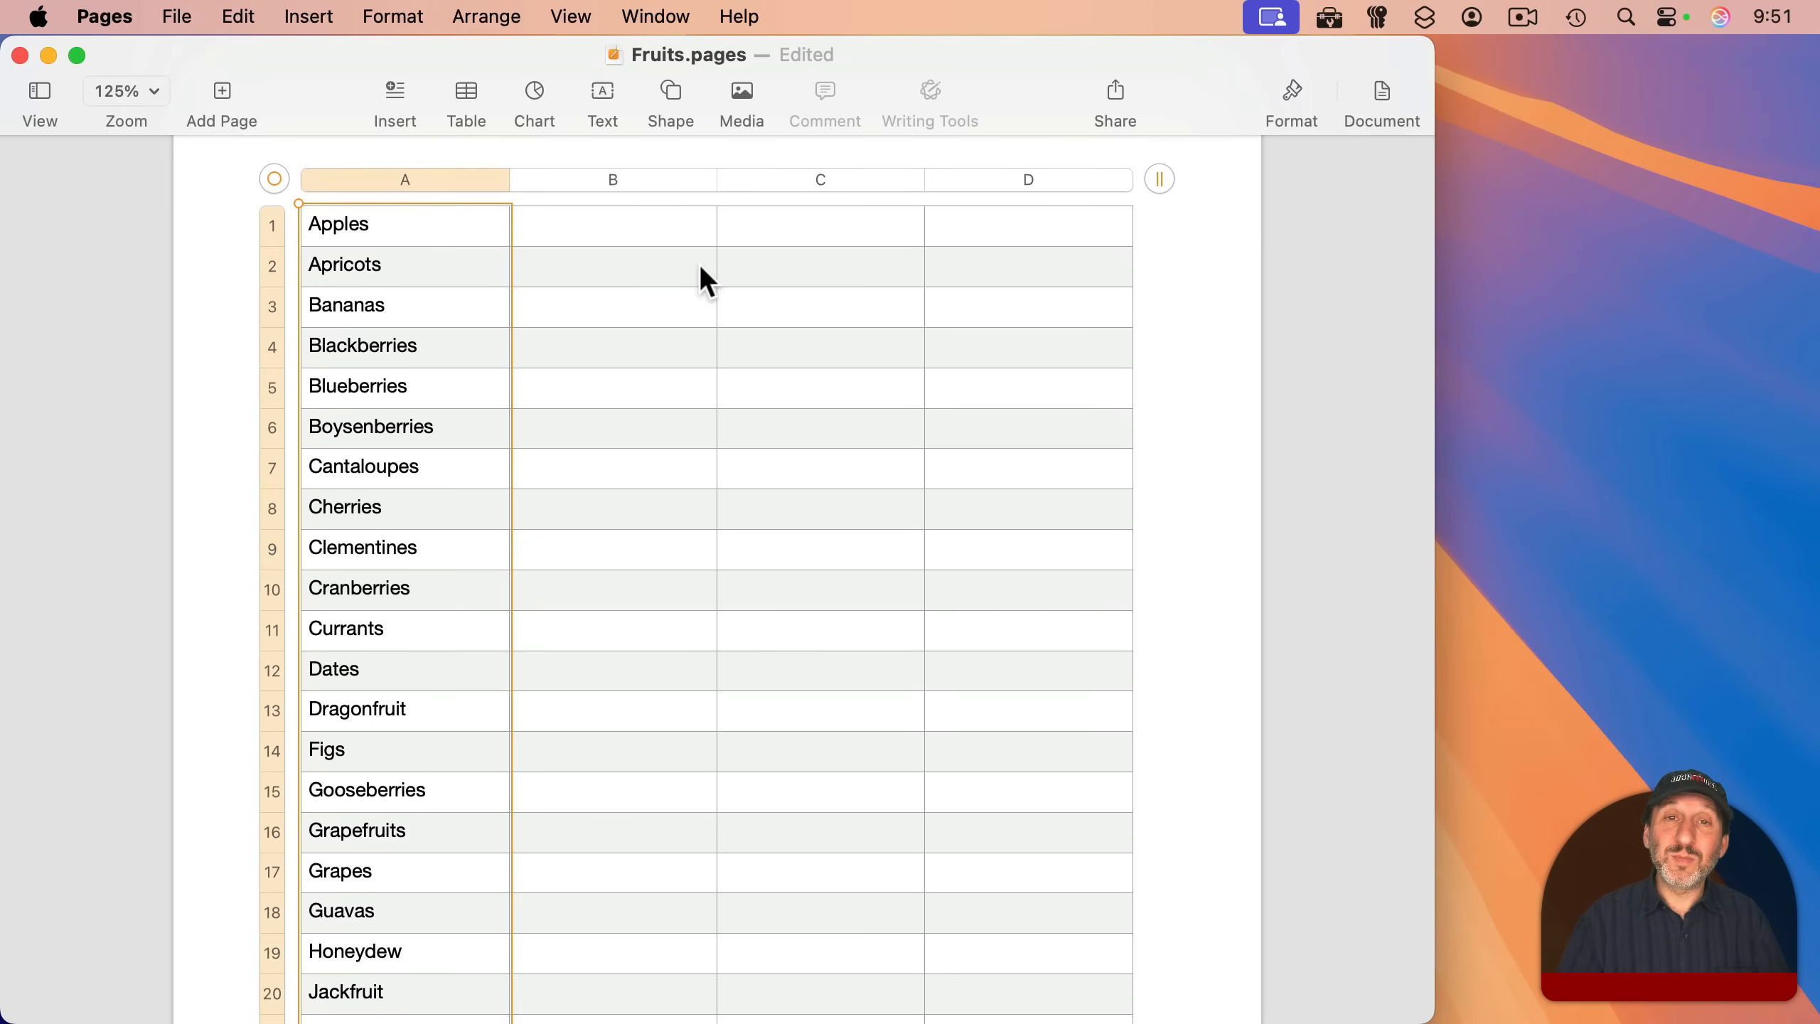
{"action": "mouse_move", "coordinate": [270, 19]}
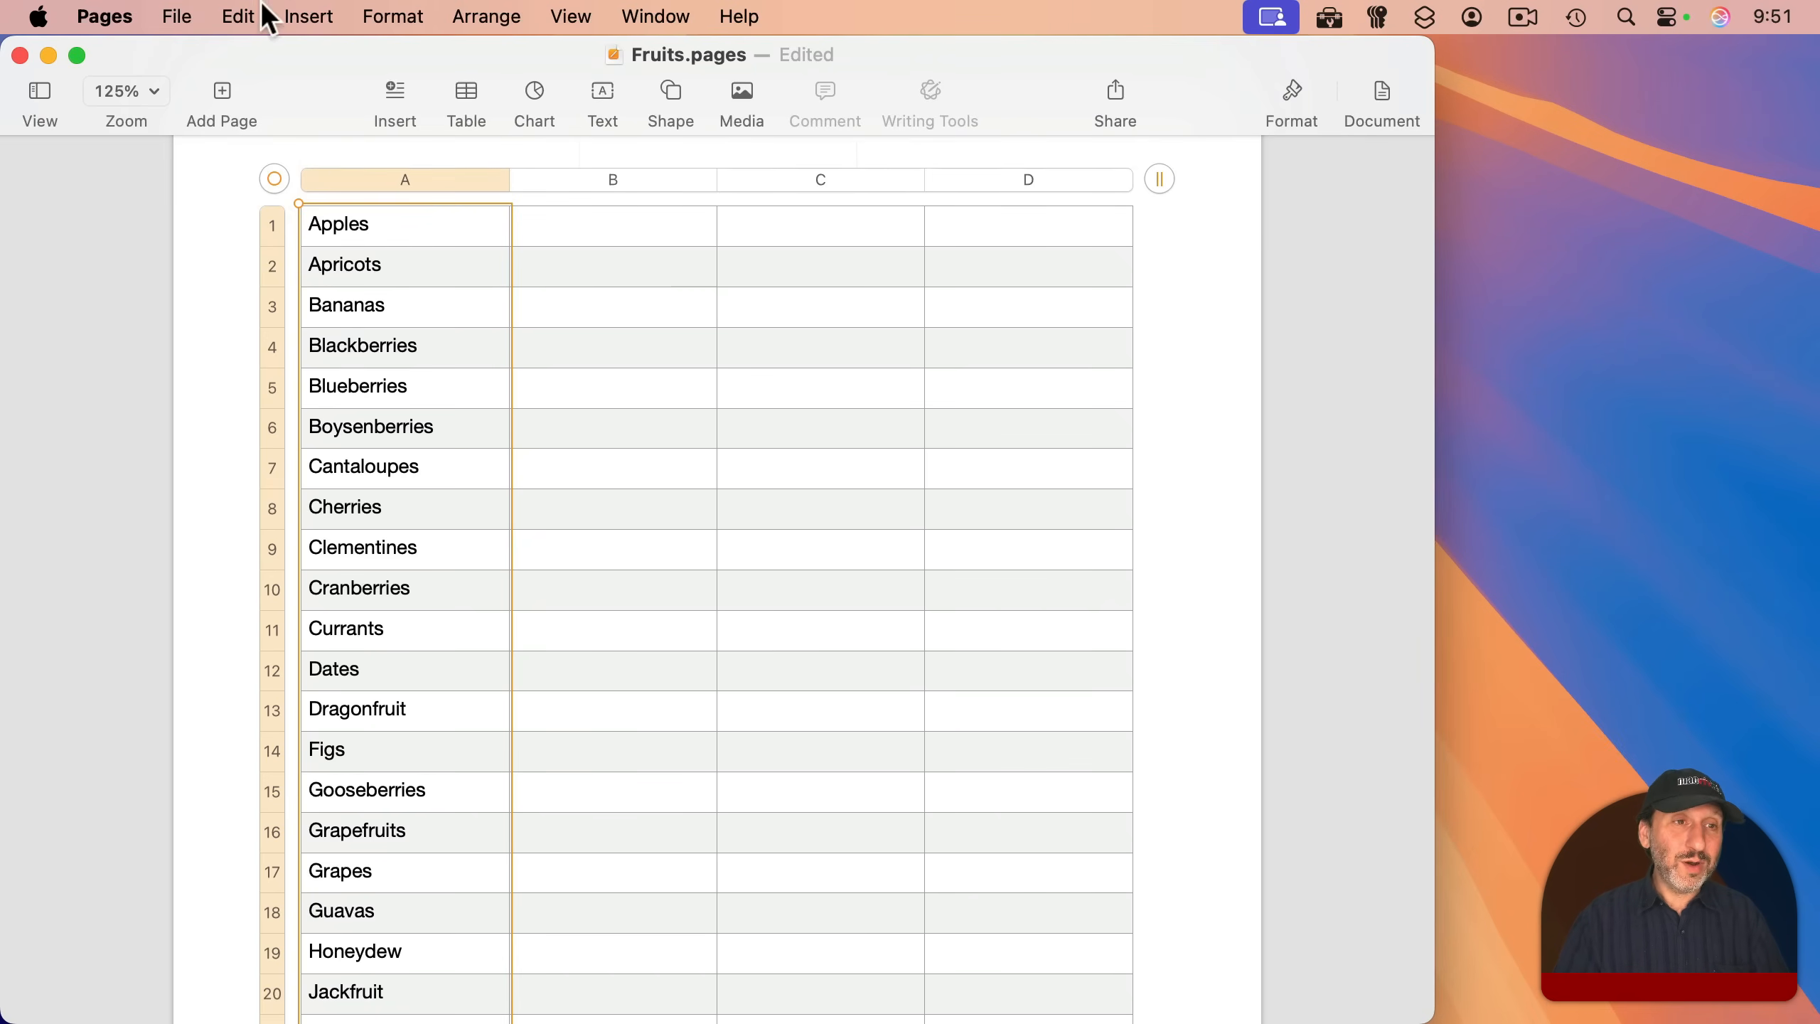
{"action": "scroll", "scroll_direction": "down", "scroll_amount": 3}
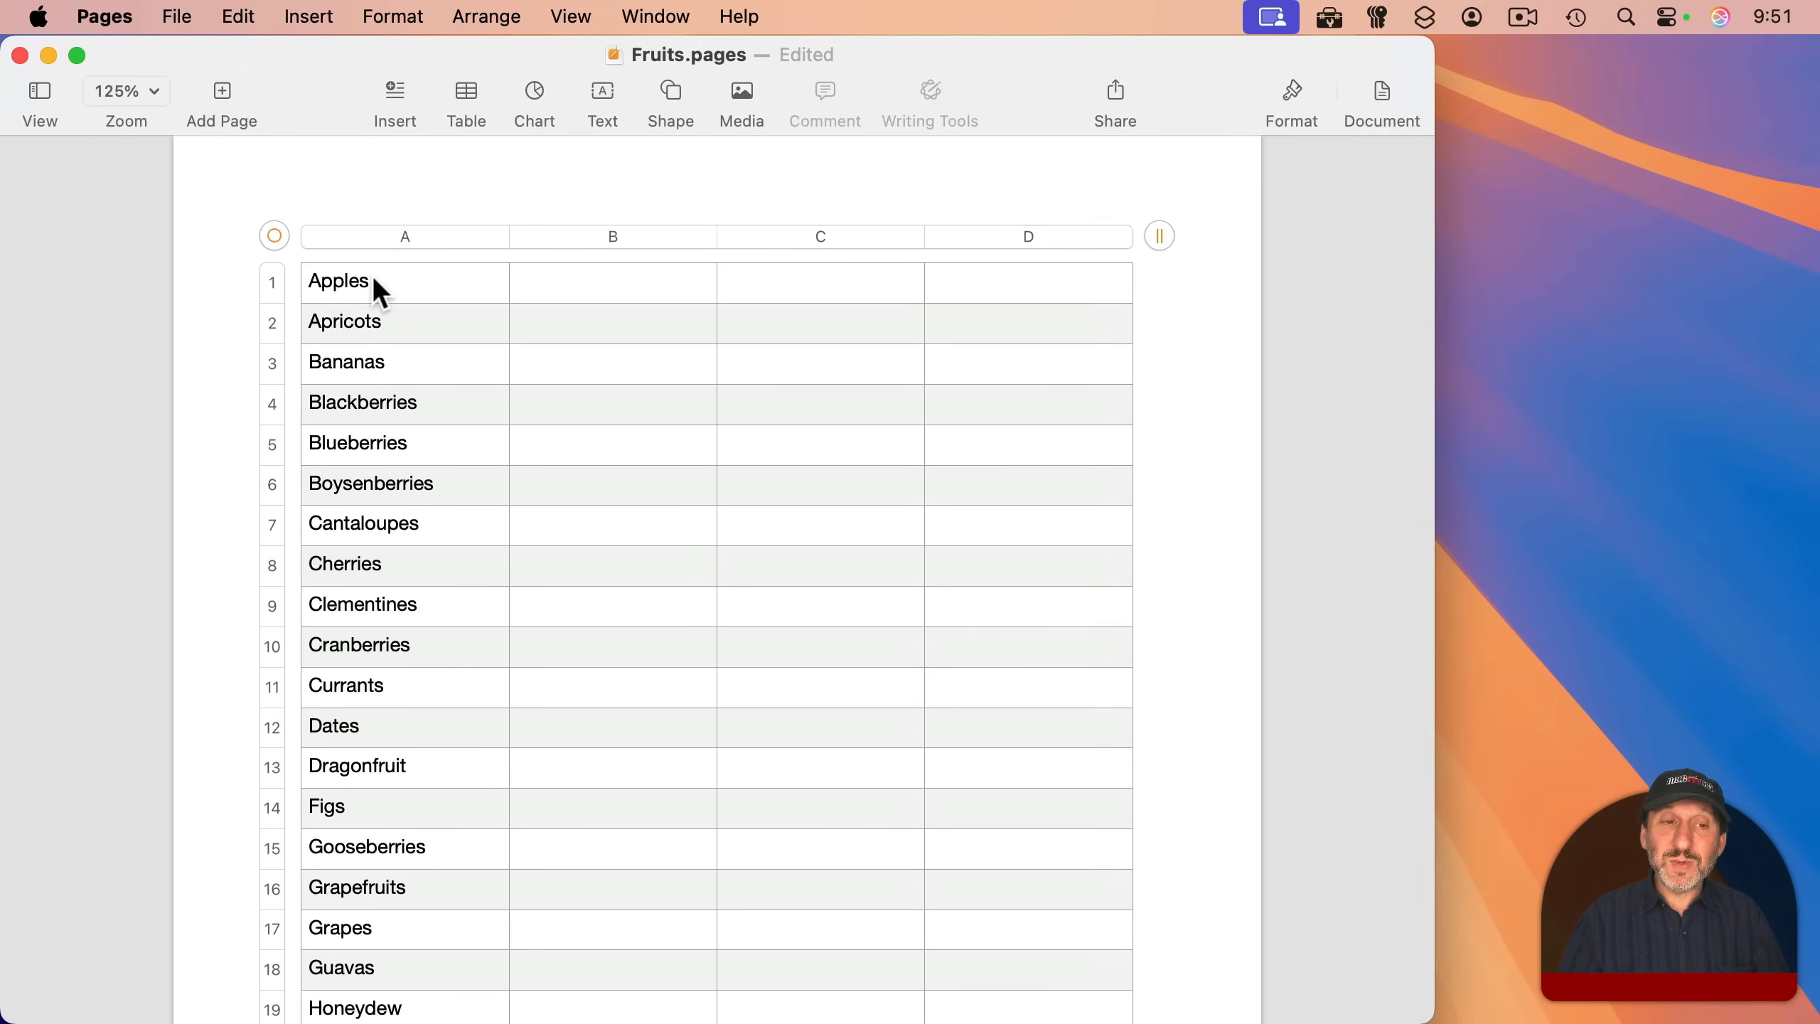
{"action": "mouse_move", "coordinate": [406, 329]}
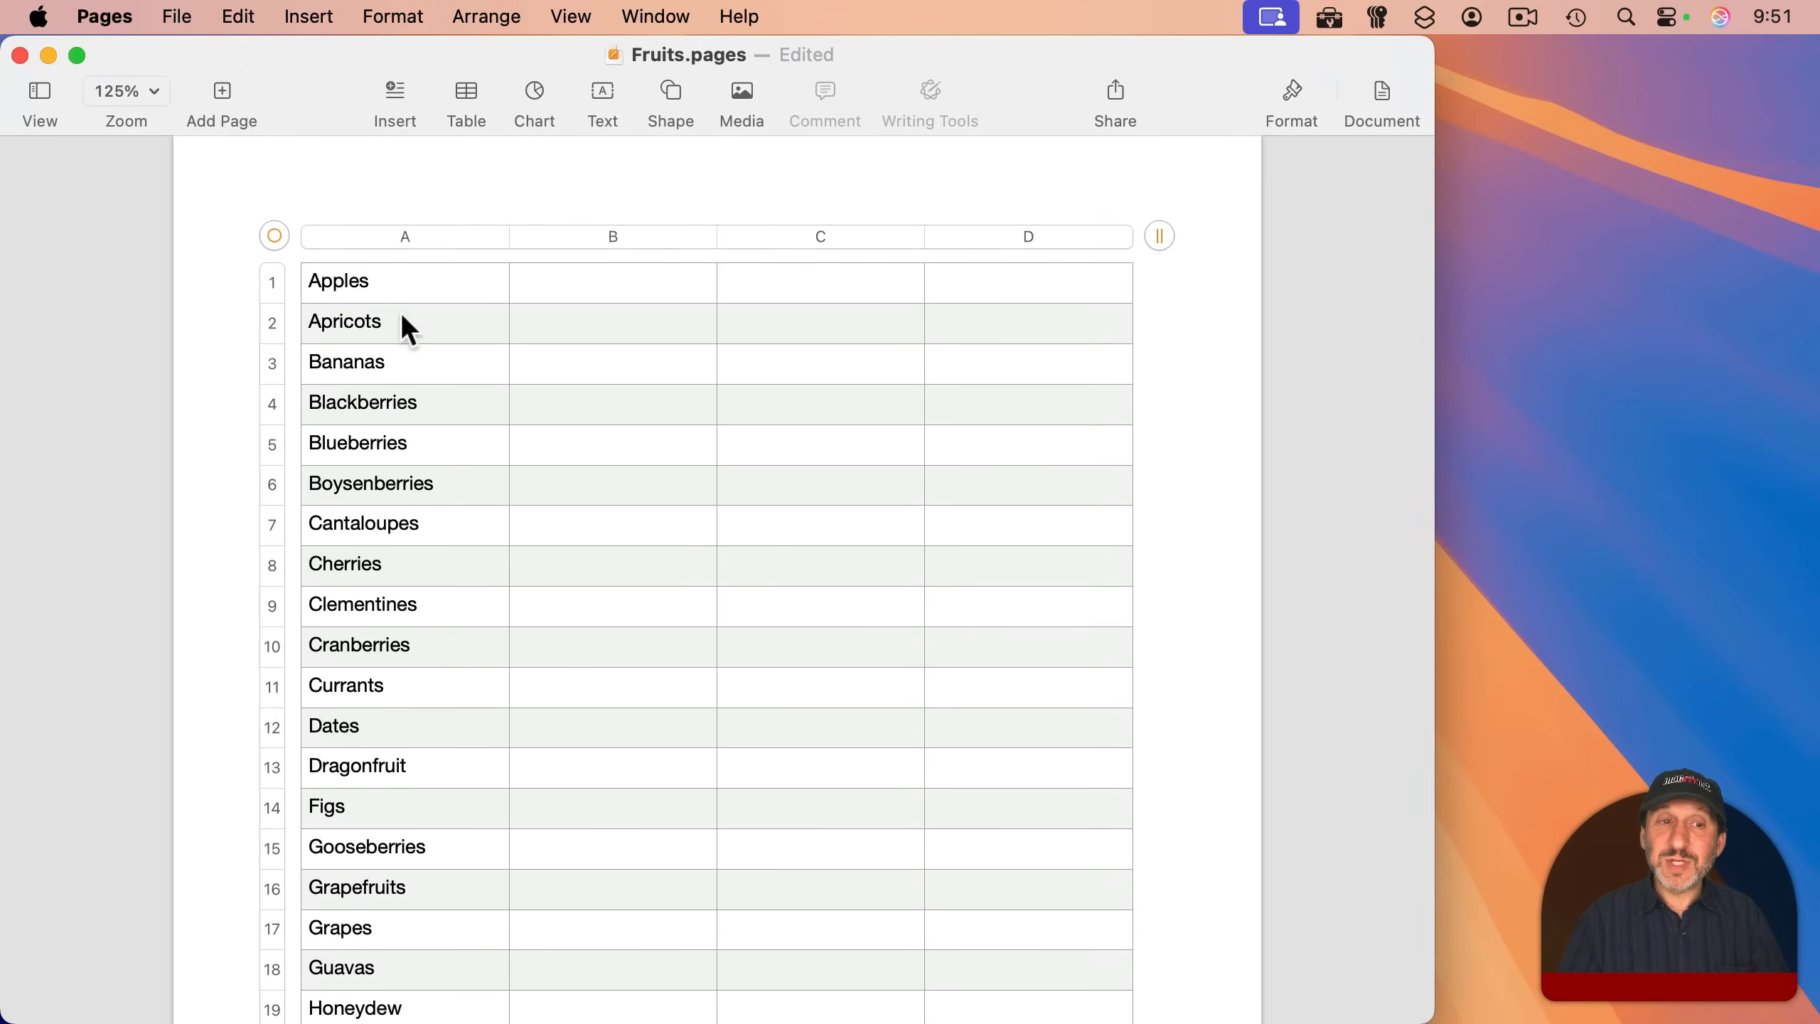
Select column A and merge its fruit cells via Format > Table > Merge Cells
{"action": "left_click", "coordinate": [404, 236]}
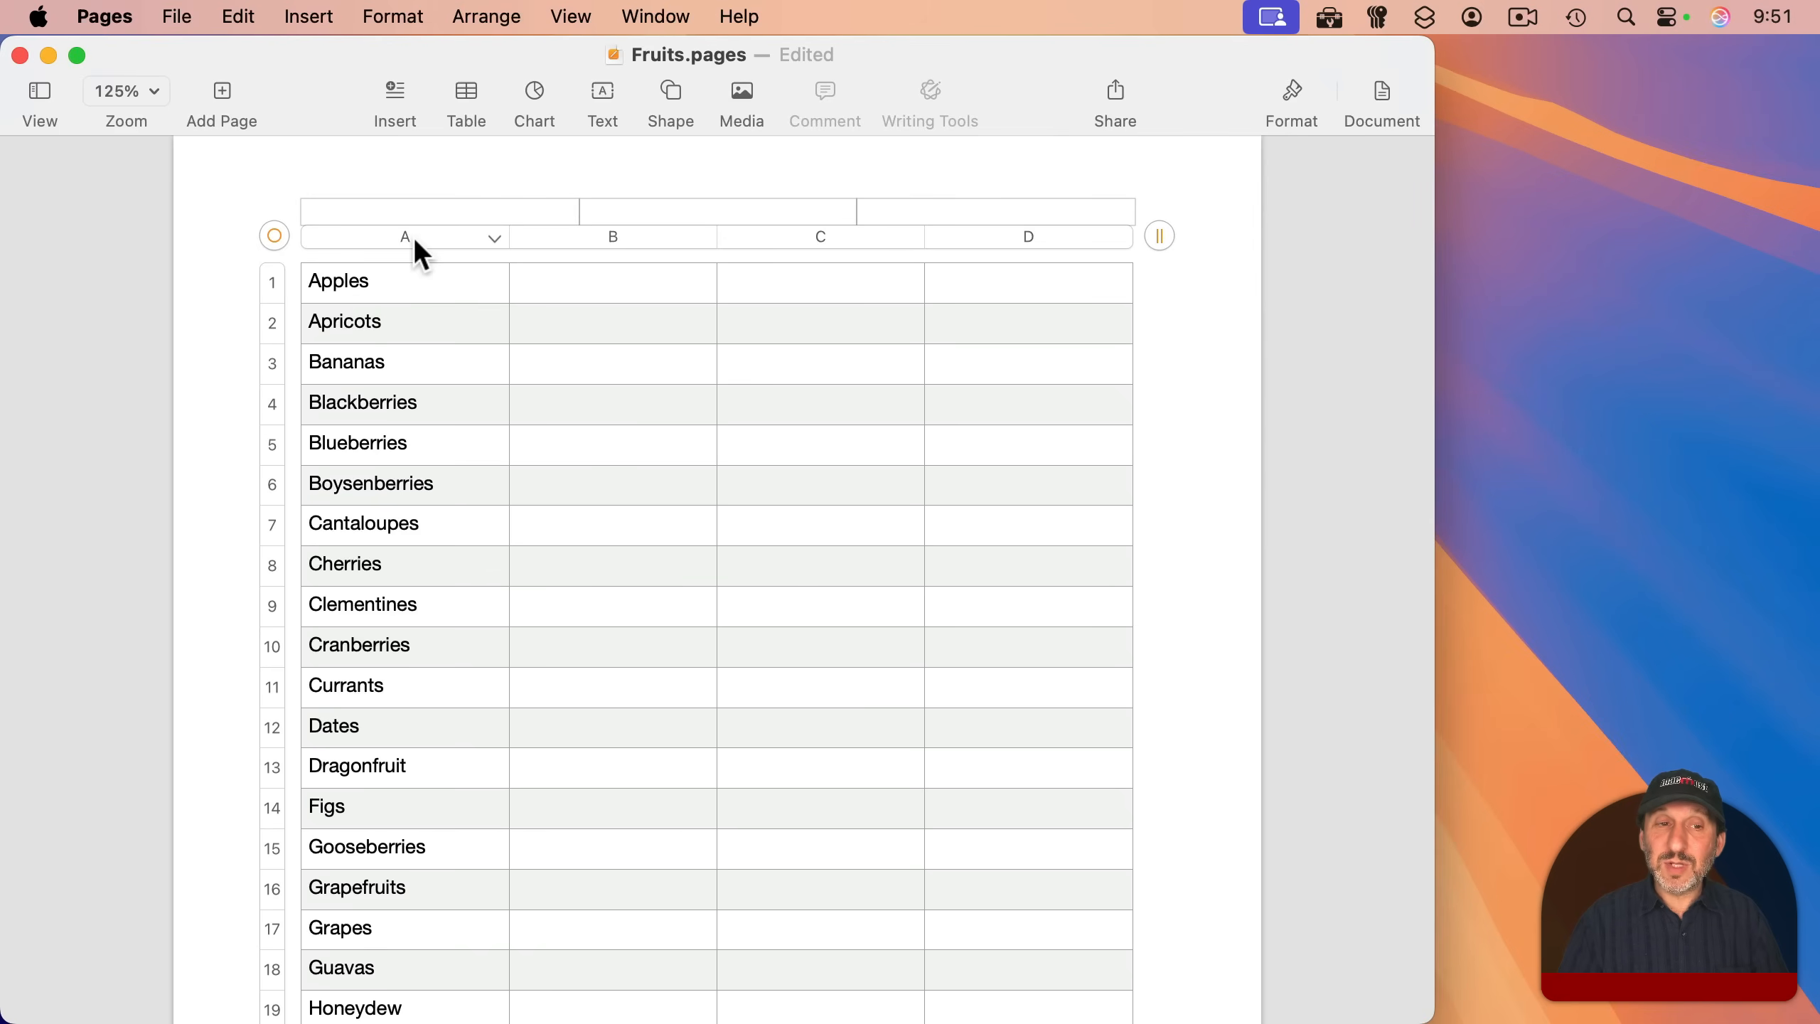
{"action": "left_click", "coordinate": [404, 237]}
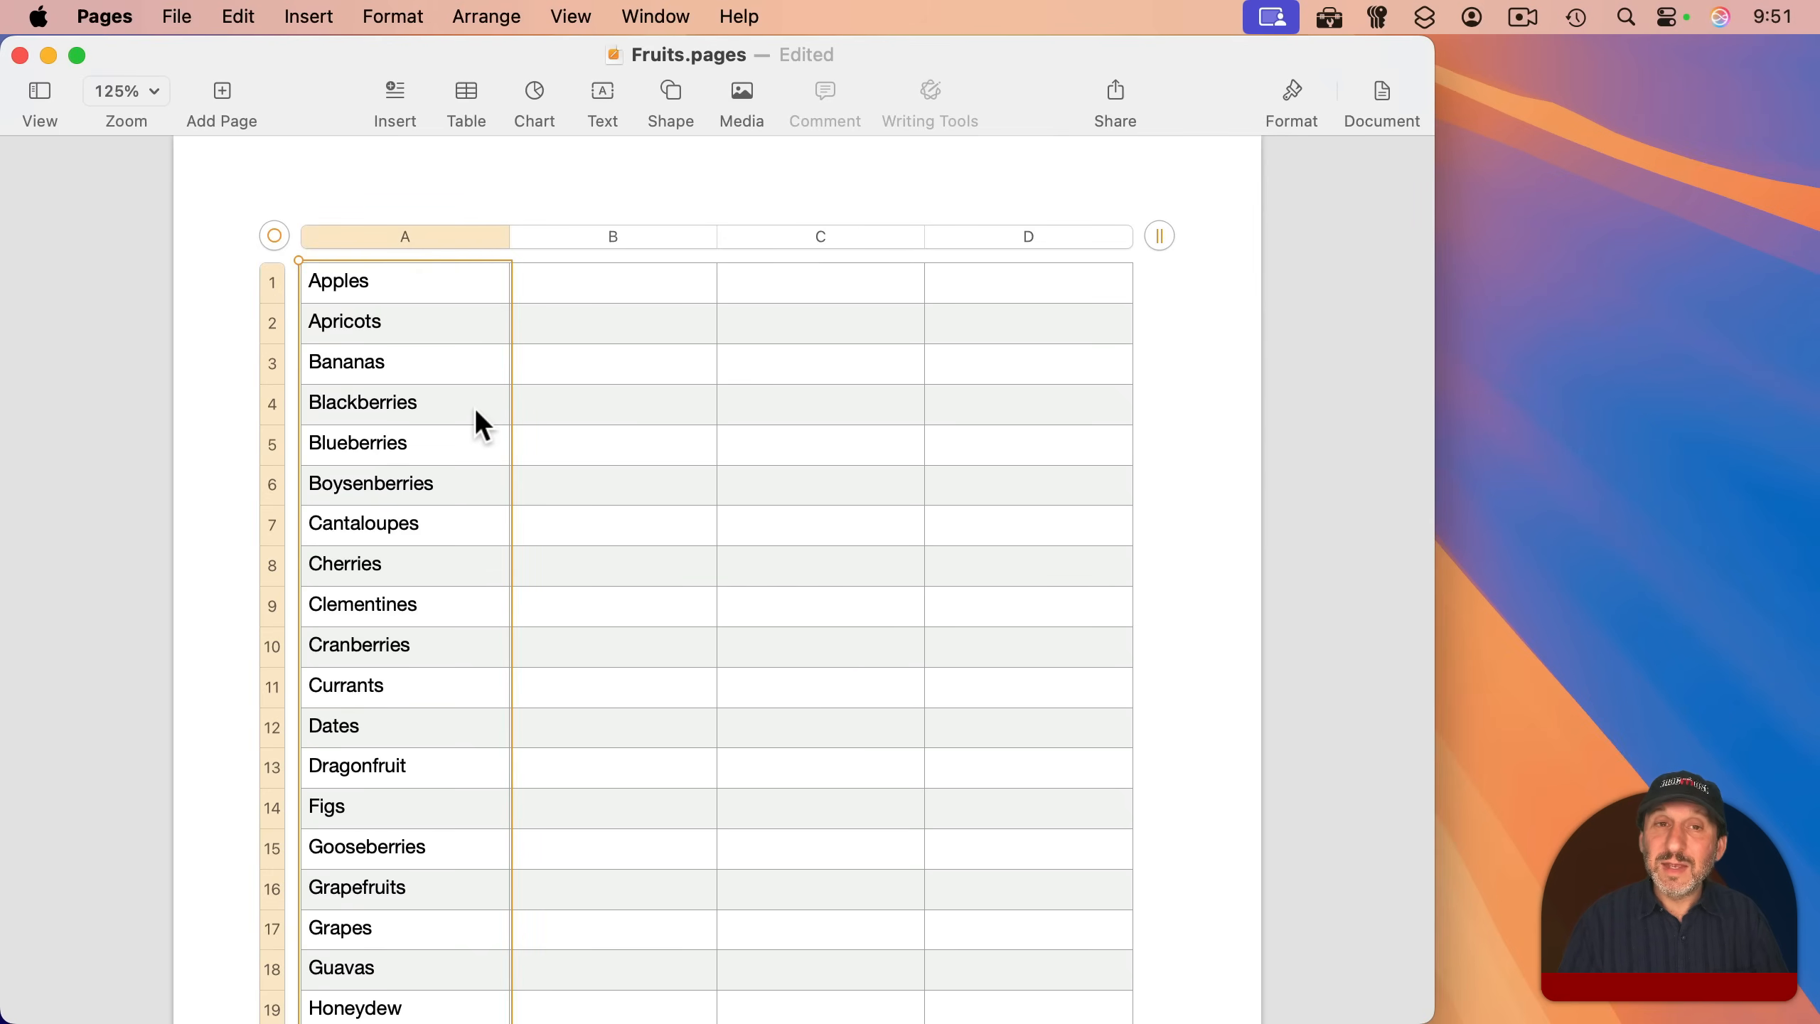
{"action": "mouse_move", "coordinate": [392, 17]}
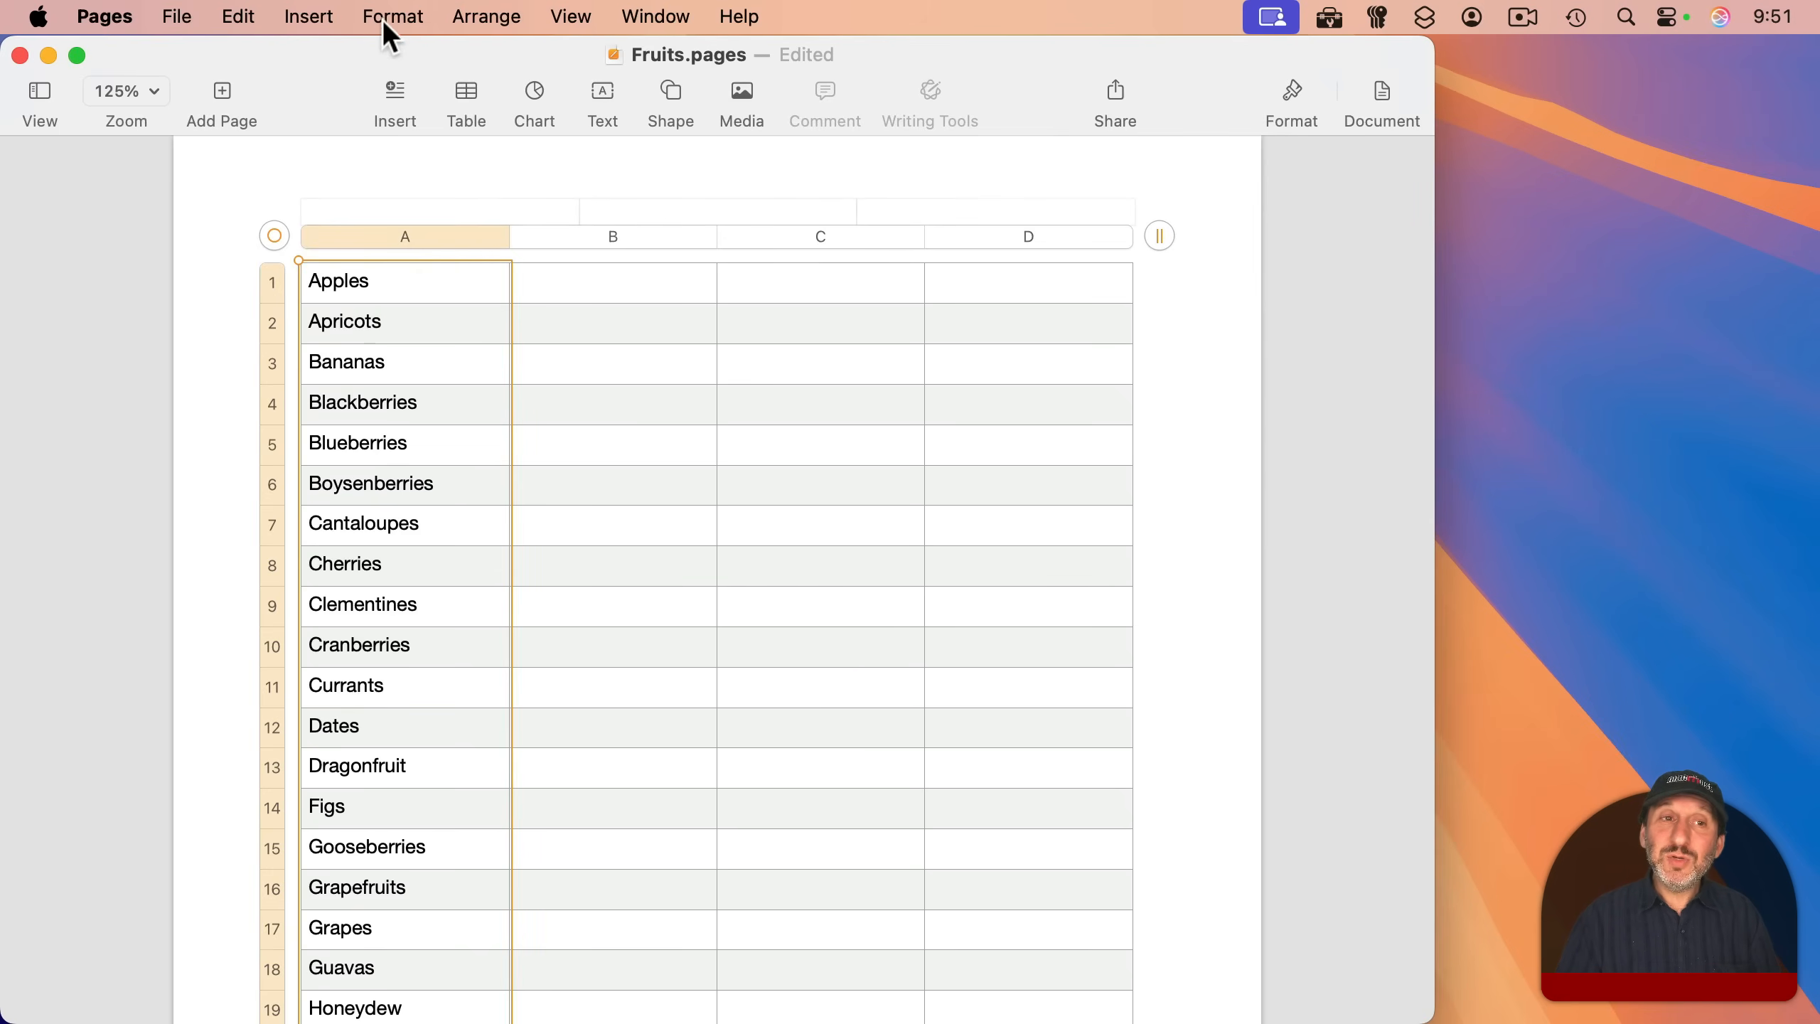
{"action": "left_click", "coordinate": [391, 16]}
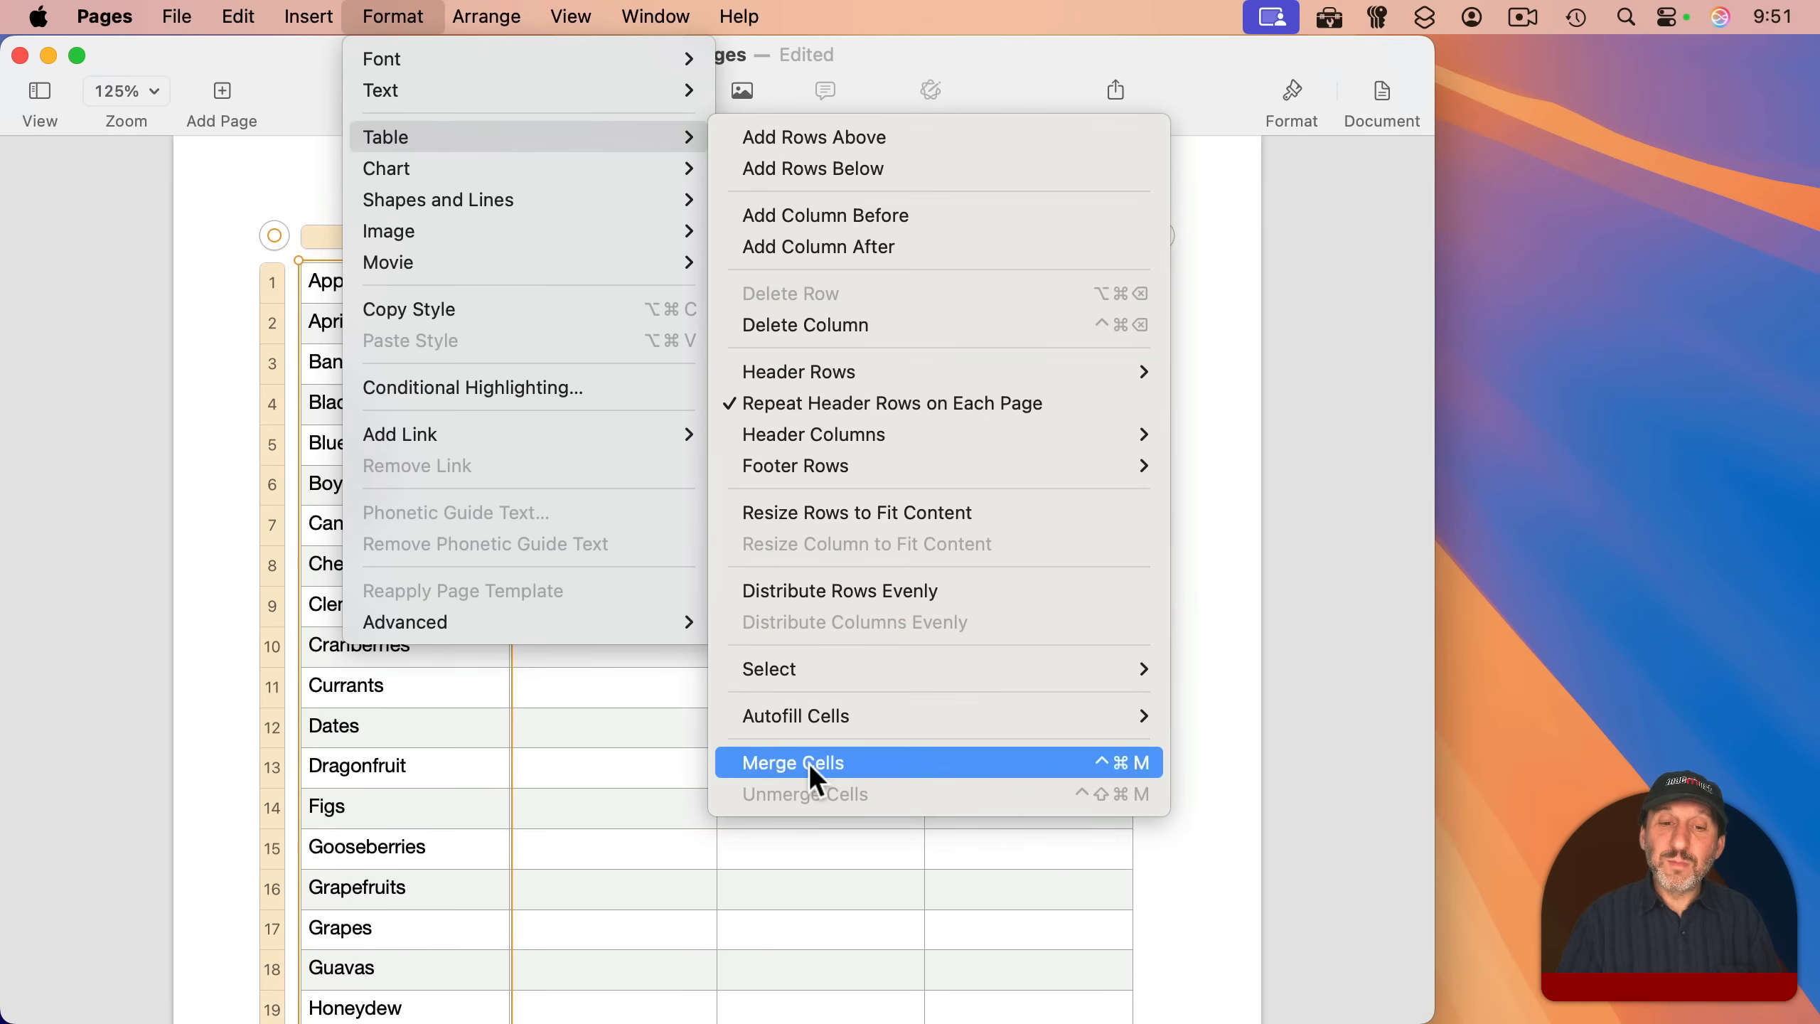
{"action": "left_click", "coordinate": [791, 763]}
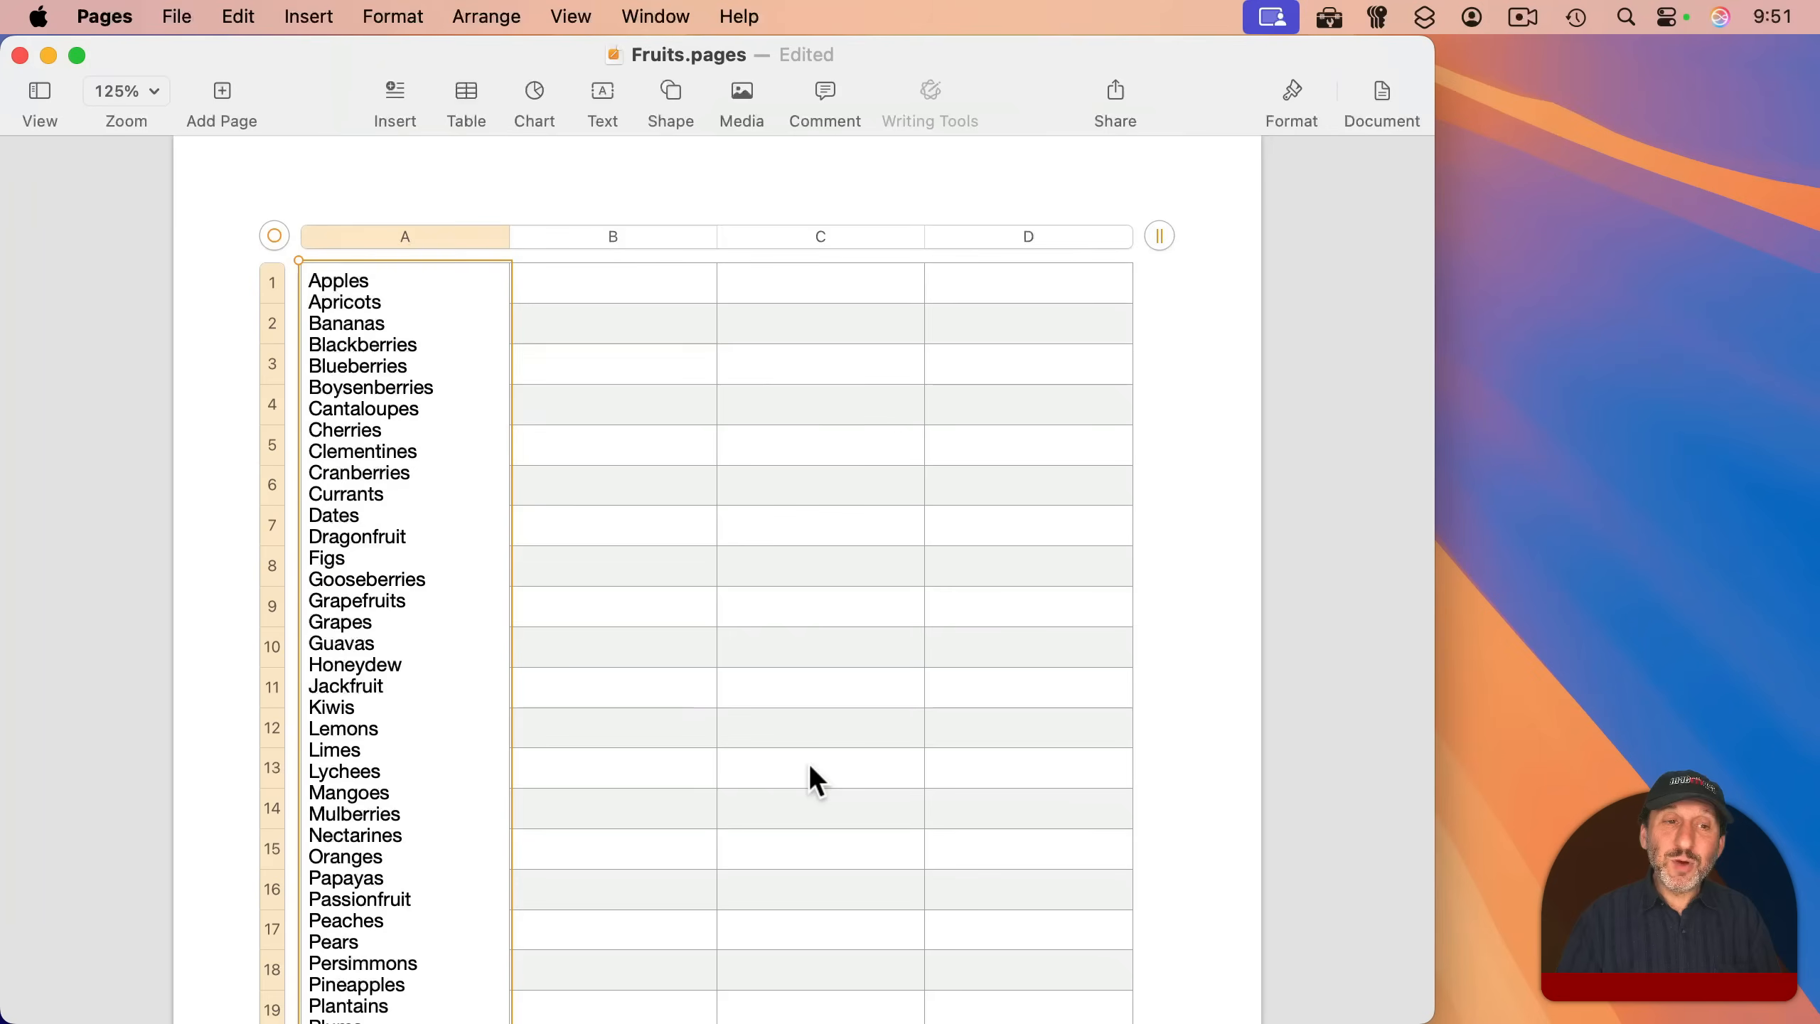
{"action": "mouse_move", "coordinate": [388, 563]}
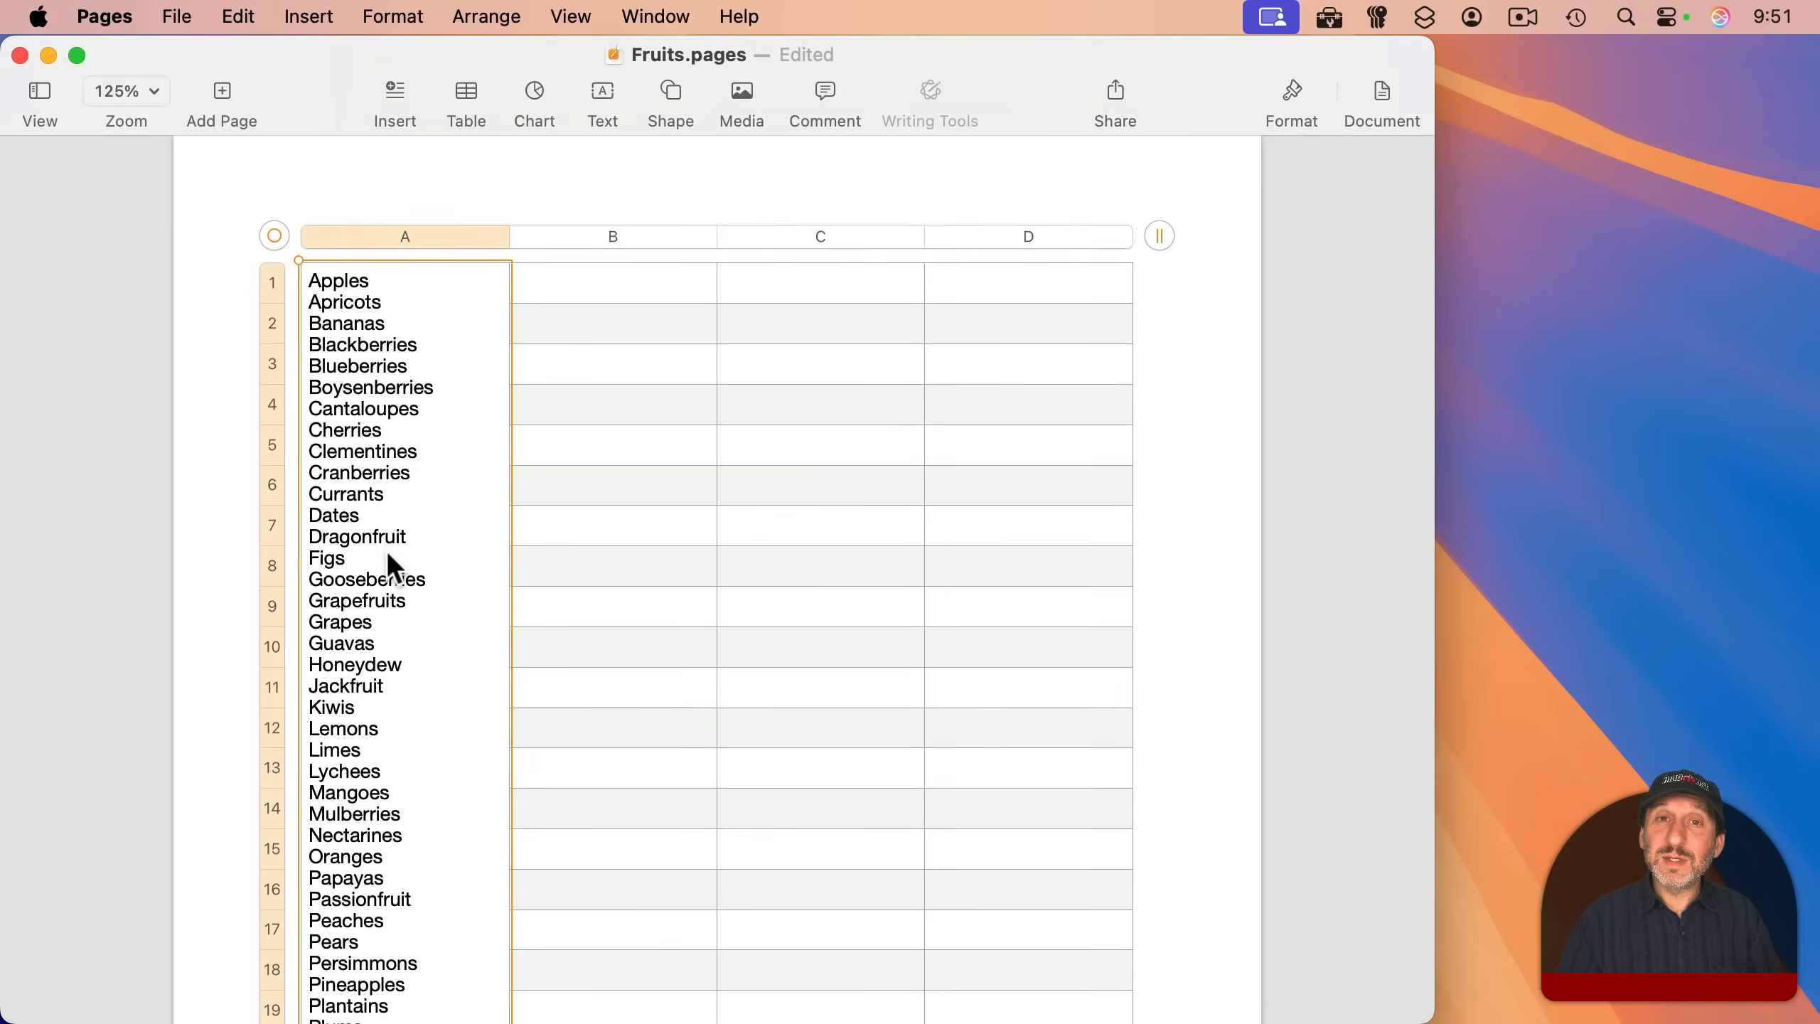
{"action": "mouse_move", "coordinate": [400, 292]}
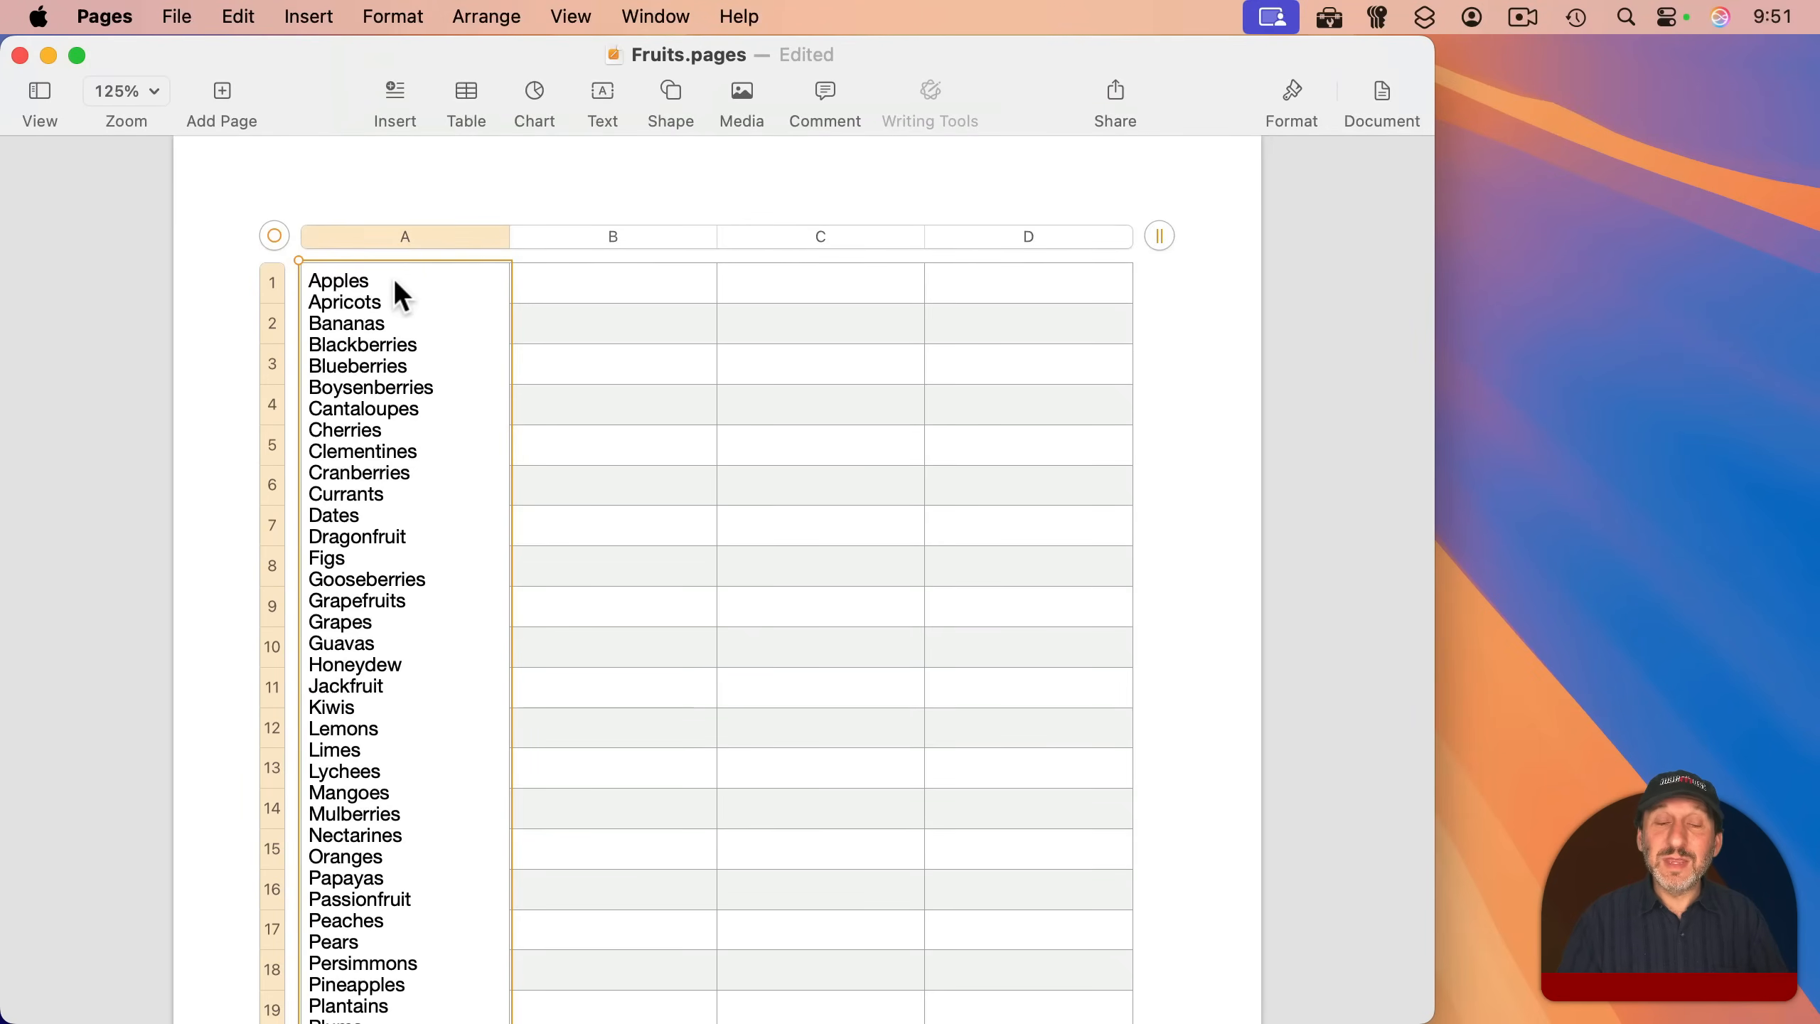
{"action": "mouse_move", "coordinate": [369, 296]}
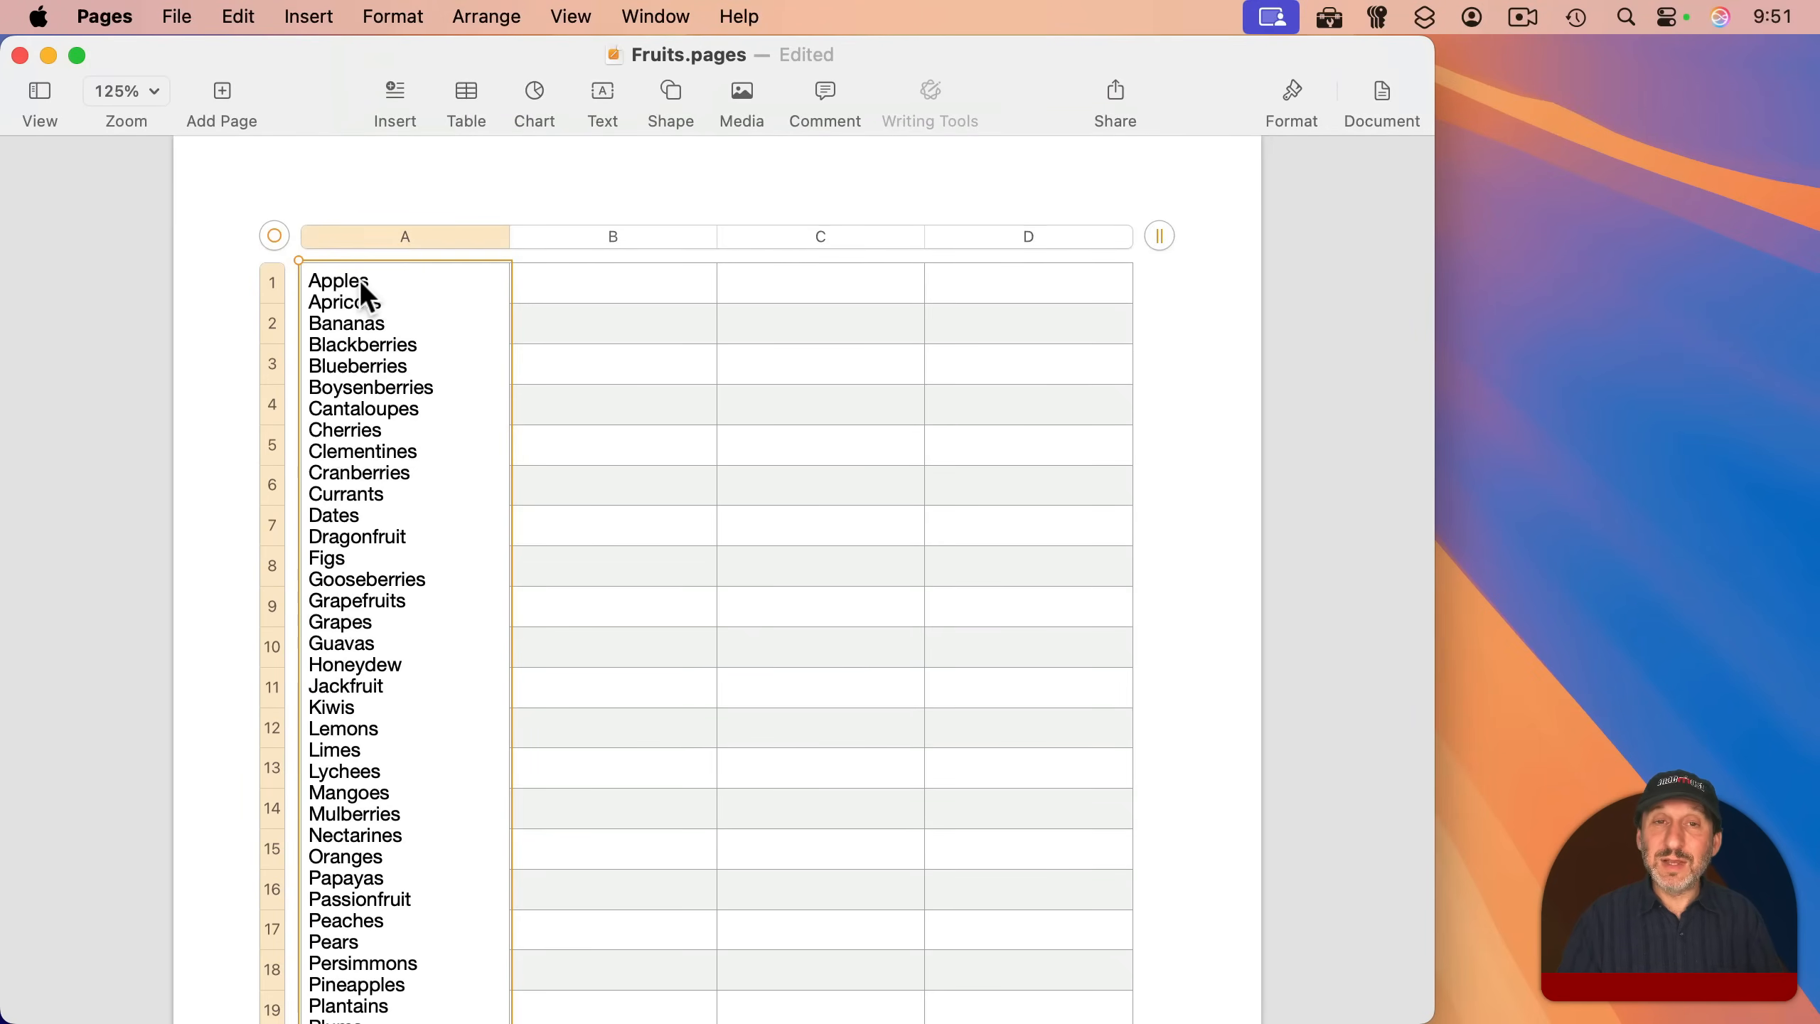
{"action": "mouse_move", "coordinate": [379, 305]}
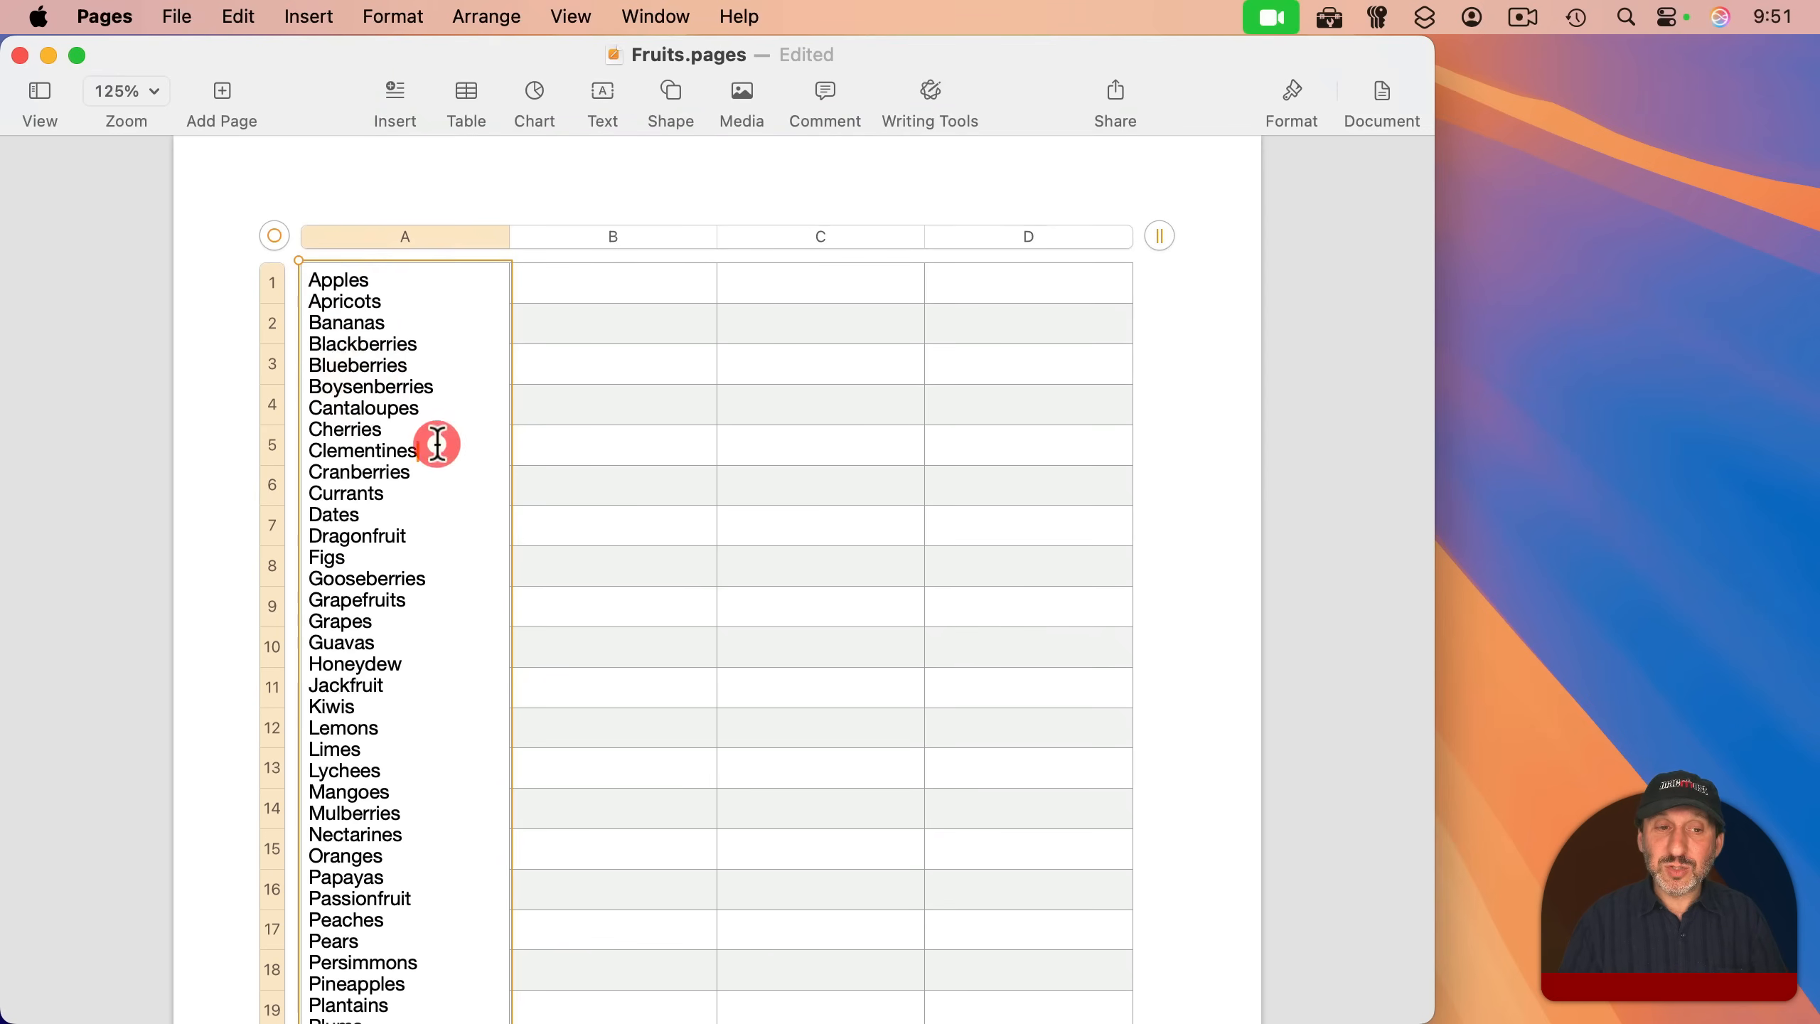
Paste the merged fruit list below as plain text and select the table for removal
{"action": "key", "text": "cmd+a"}
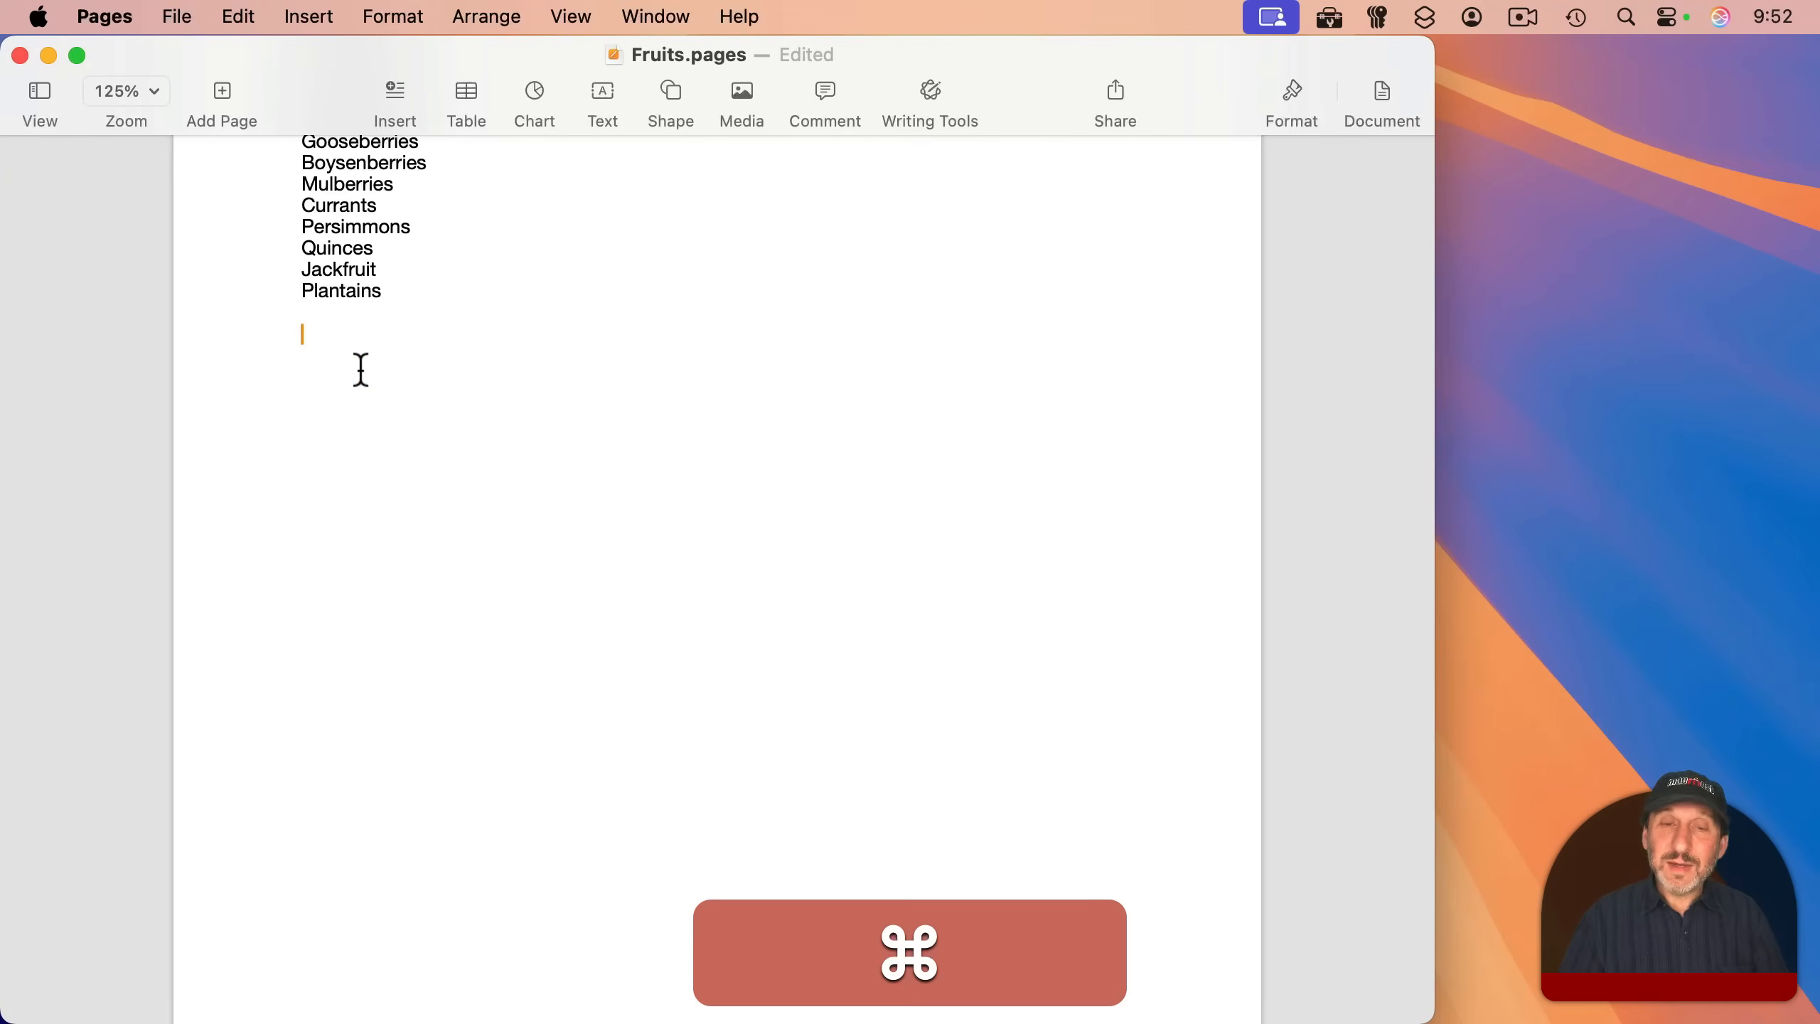
{"action": "key", "text": "cmd+v"}
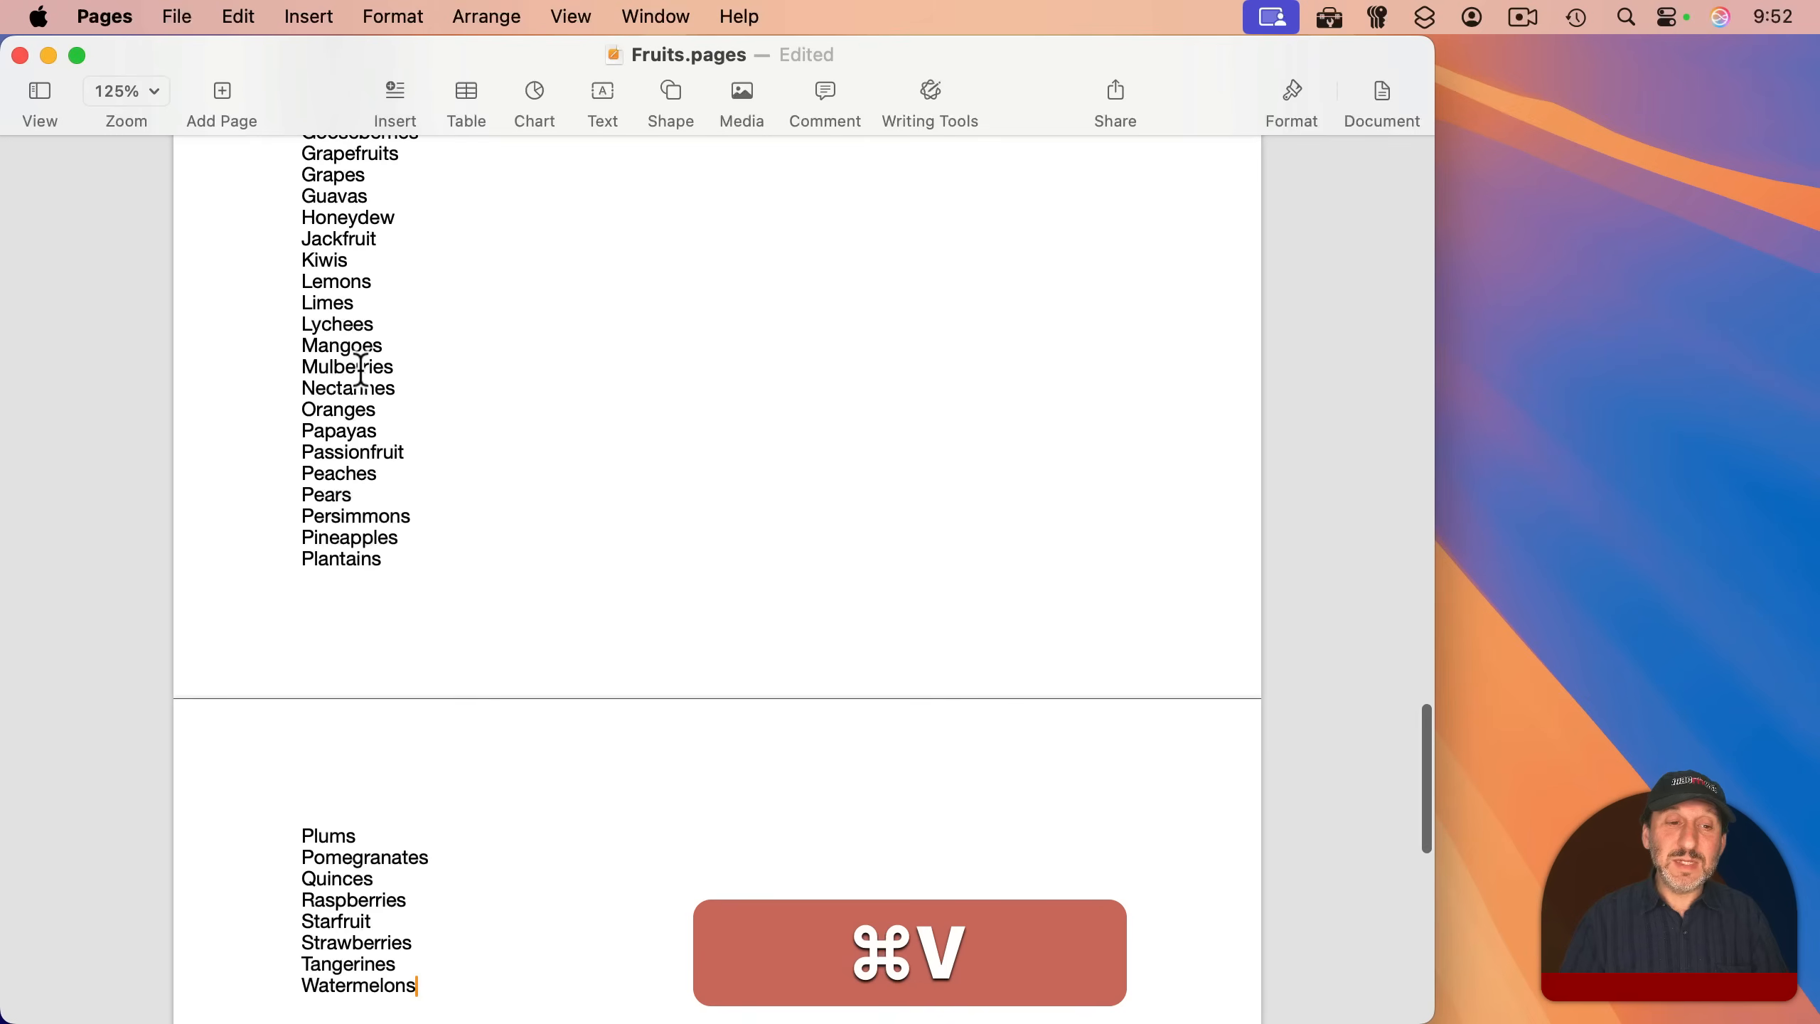
{"action": "key", "text": "cmd+v"}
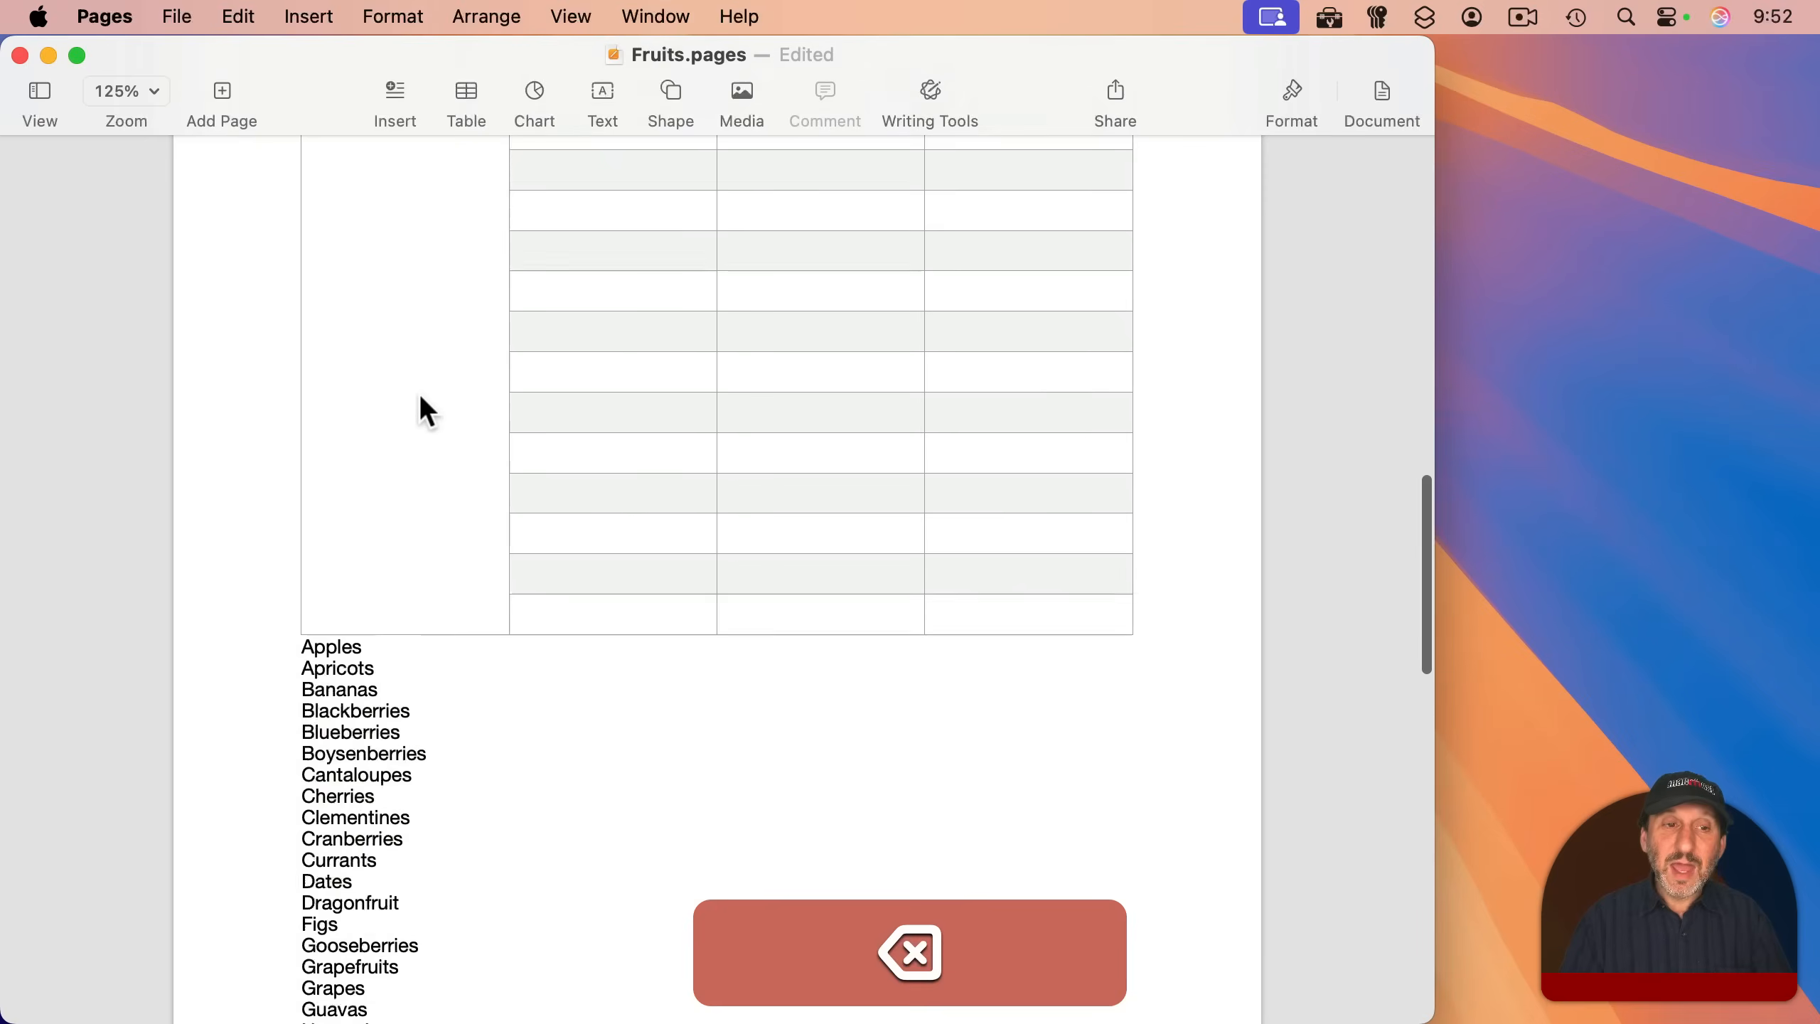
{"action": "scroll", "scroll_direction": "down", "scroll_amount": 3}
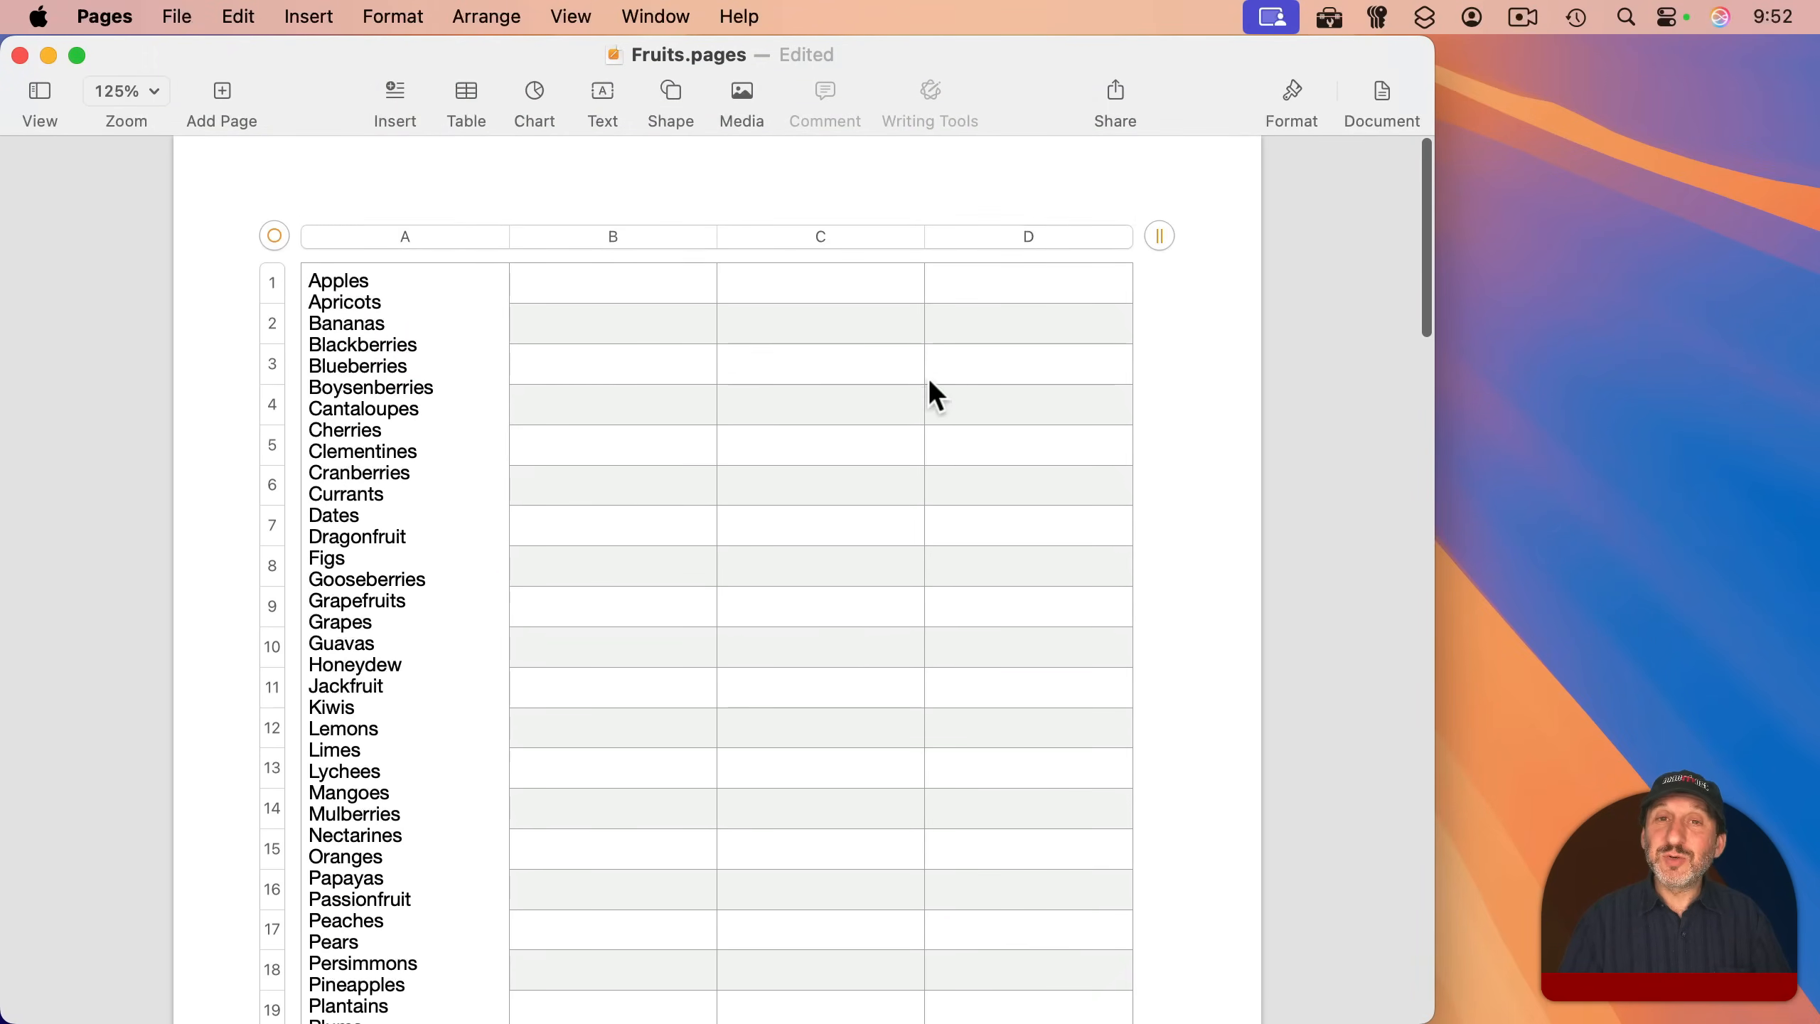
{"action": "mouse_move", "coordinate": [310, 286]}
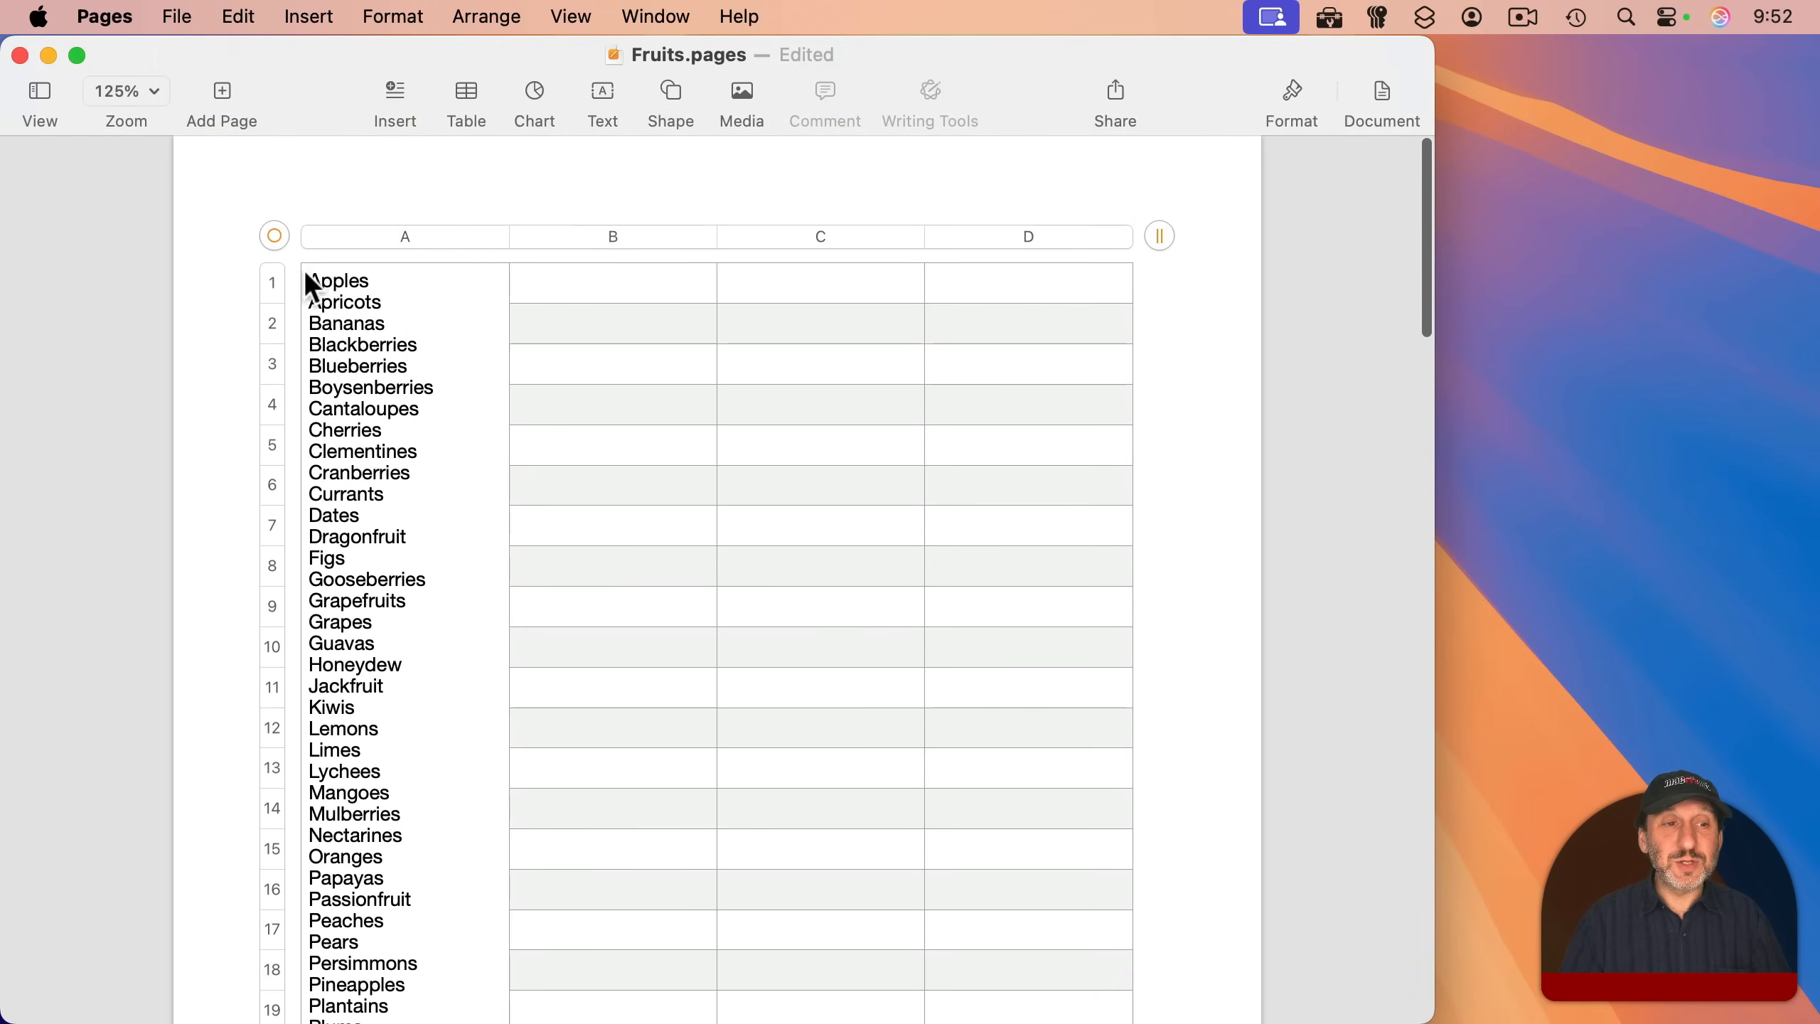
{"action": "left_click", "coordinate": [274, 235]}
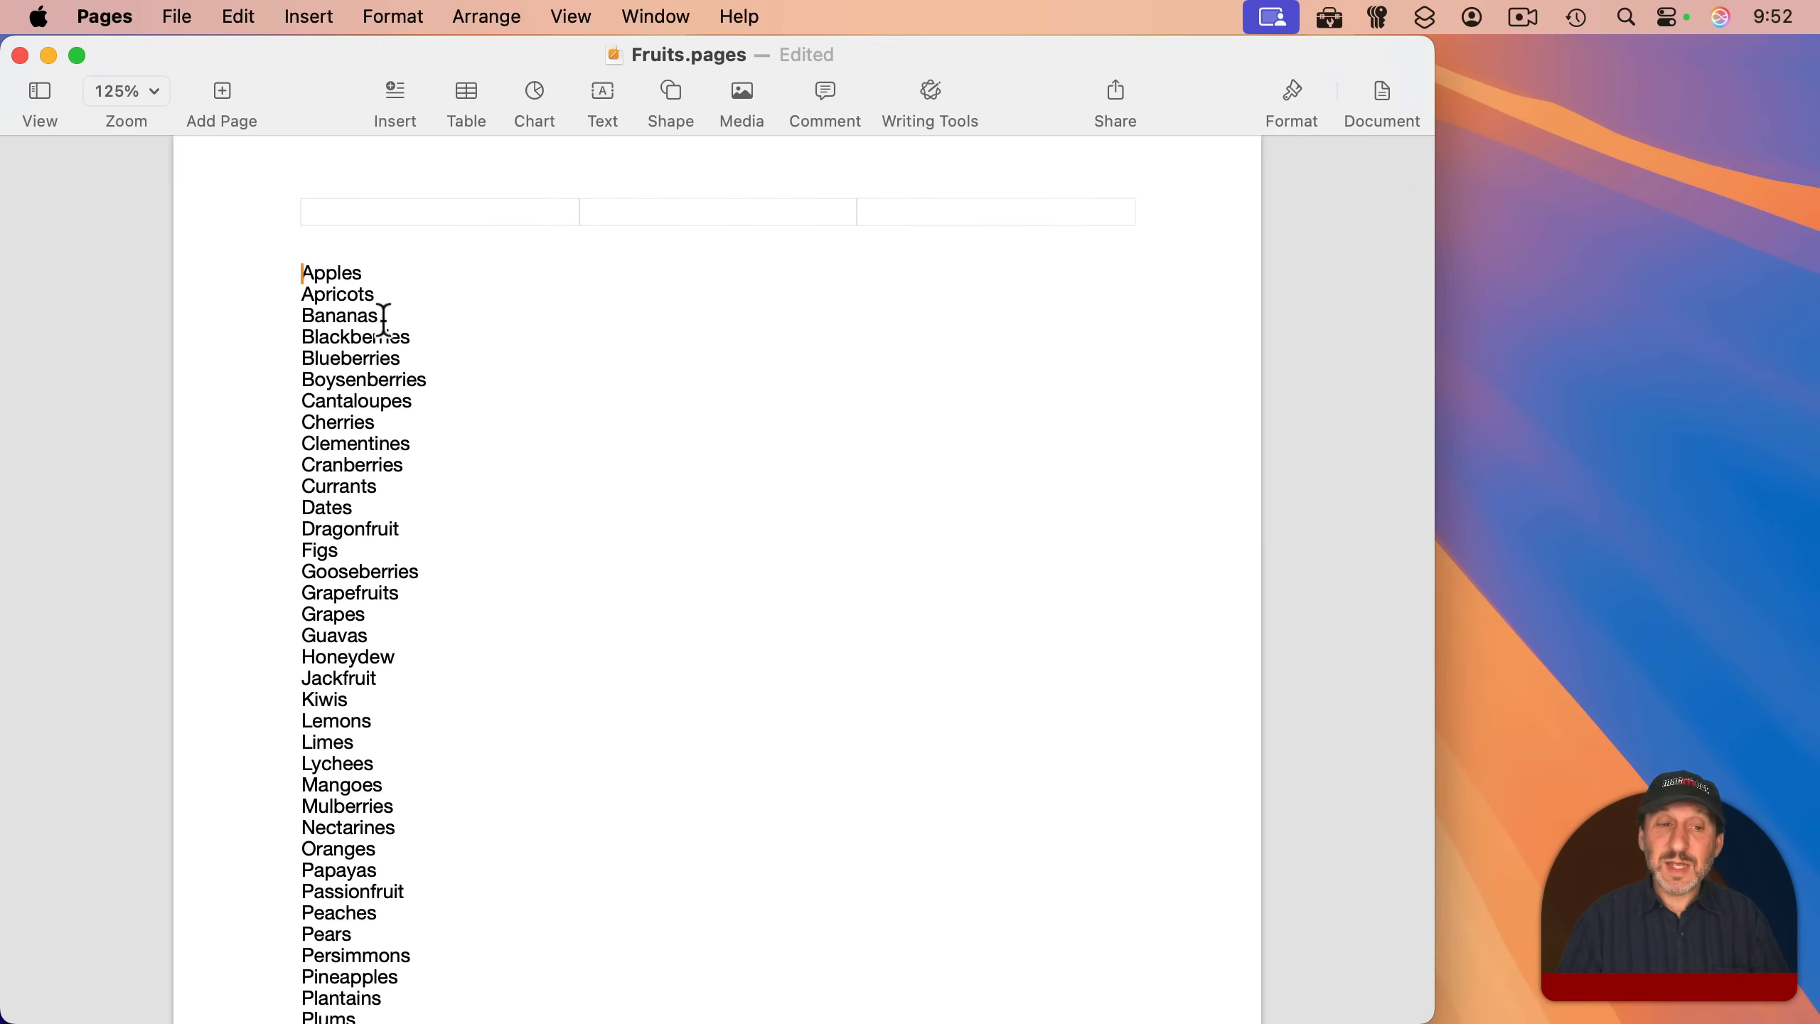
{"action": "scroll", "scroll_direction": "down", "scroll_amount": 3}
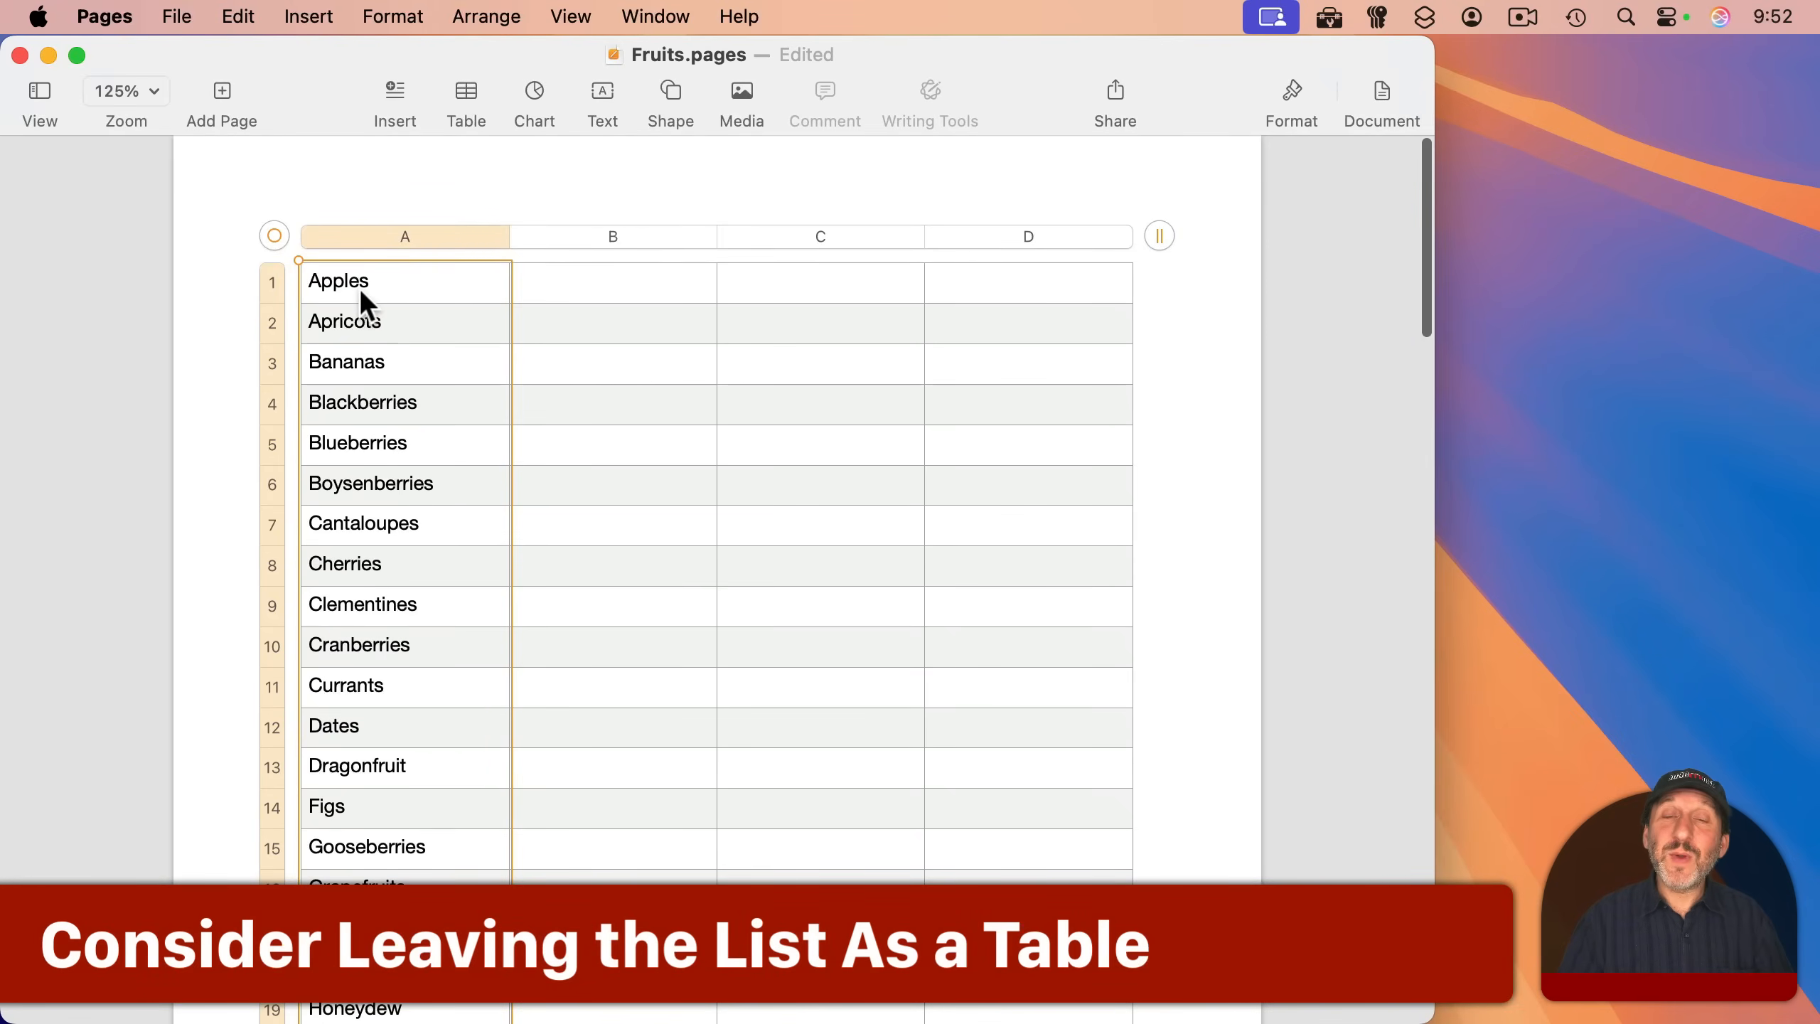
{"action": "mouse_move", "coordinate": [354, 299]}
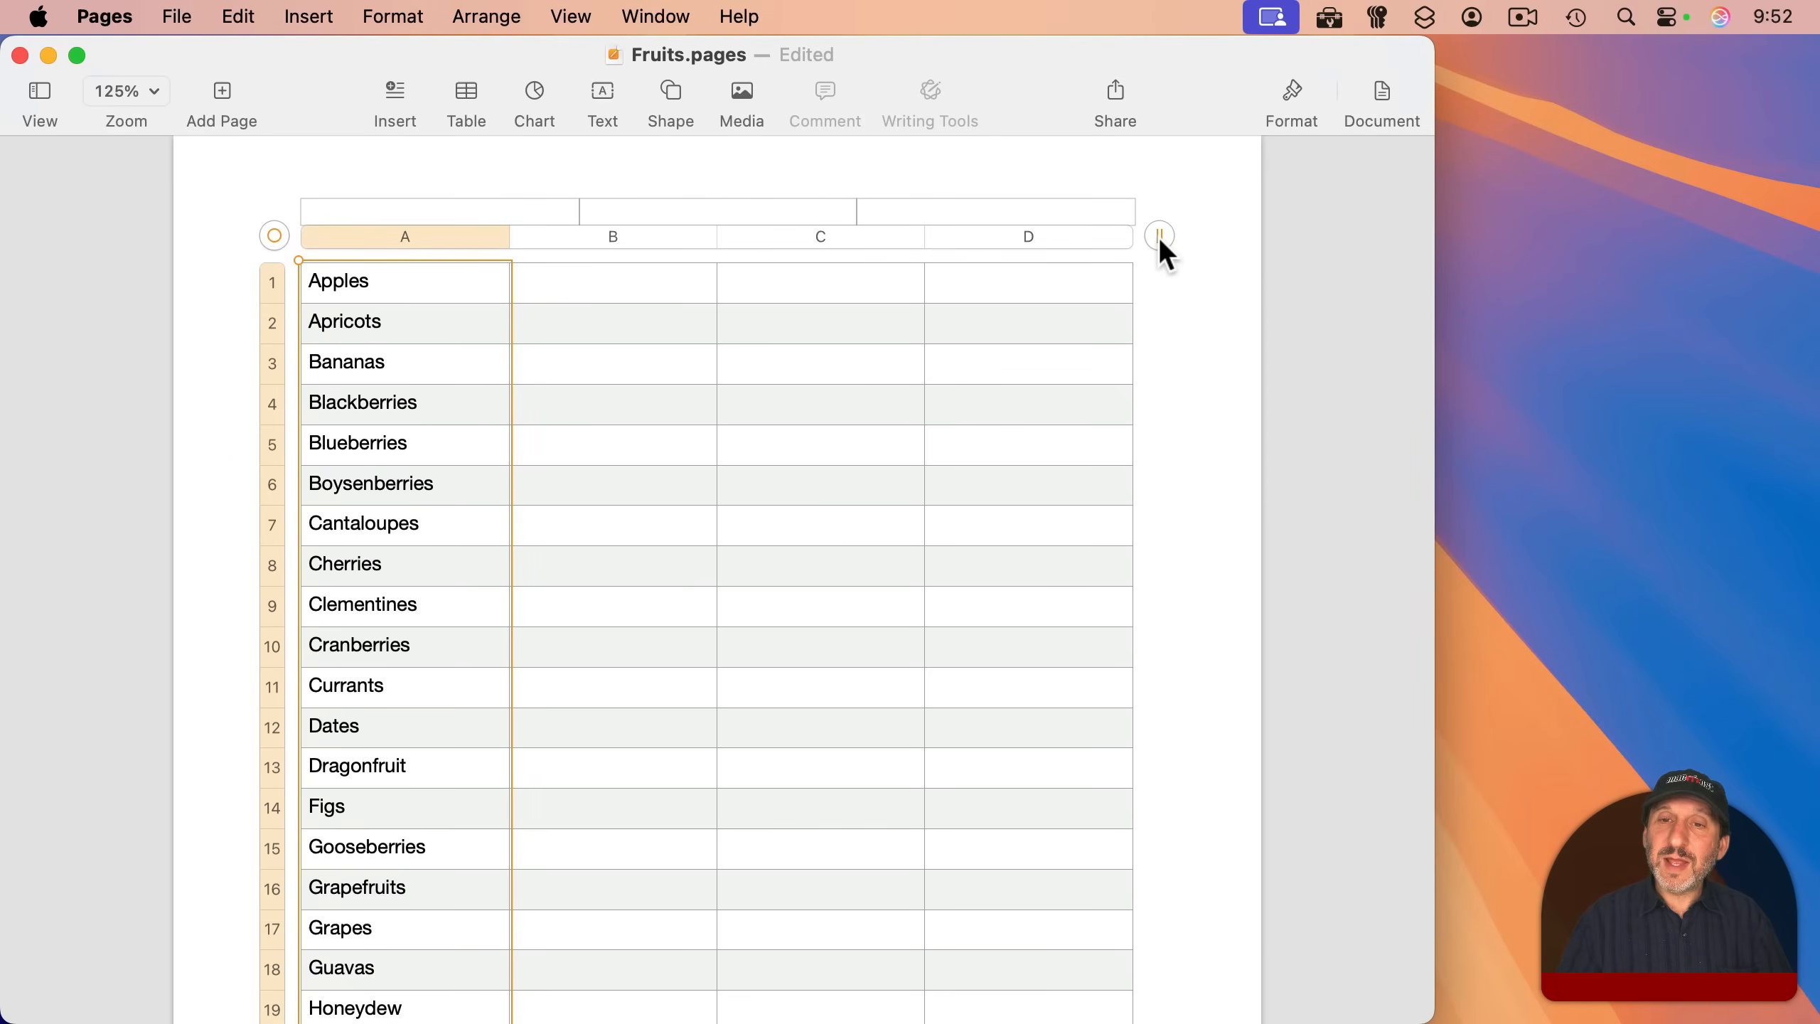
Reduce the fruit table to one column and show its table formatting options
{"action": "left_click", "coordinate": [1158, 236]}
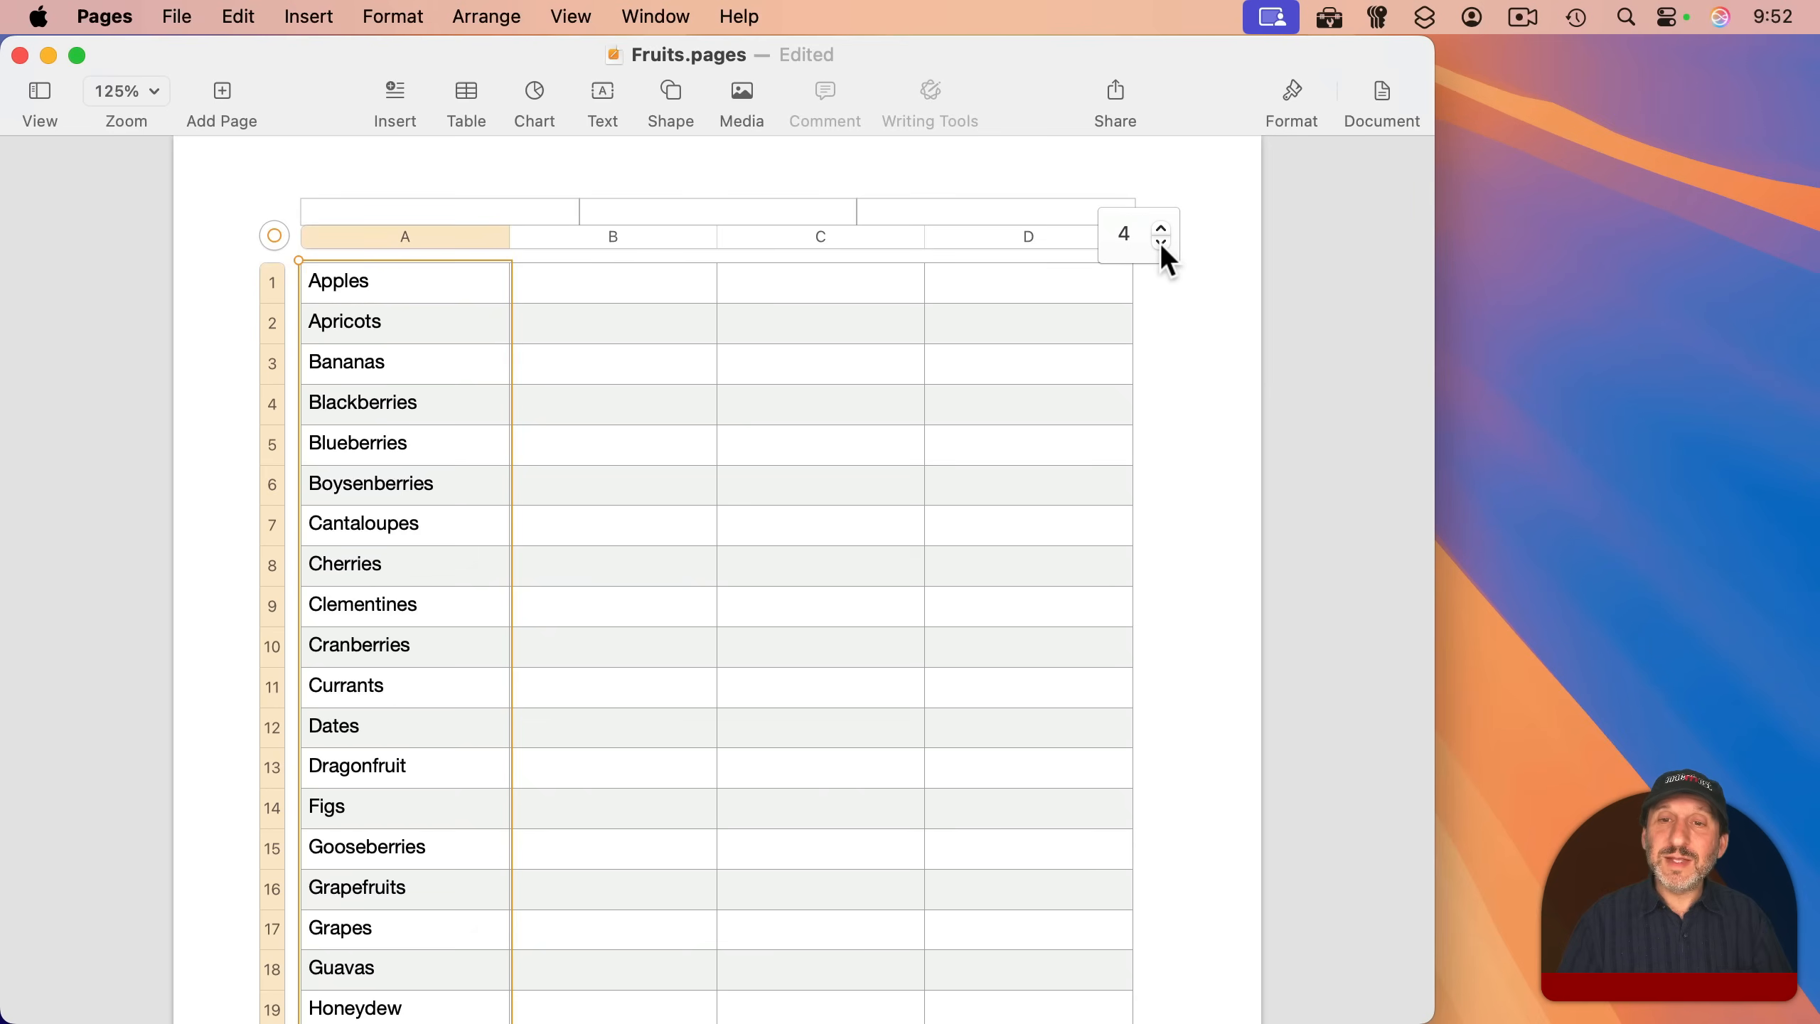
{"action": "left_click", "coordinate": [1161, 241]}
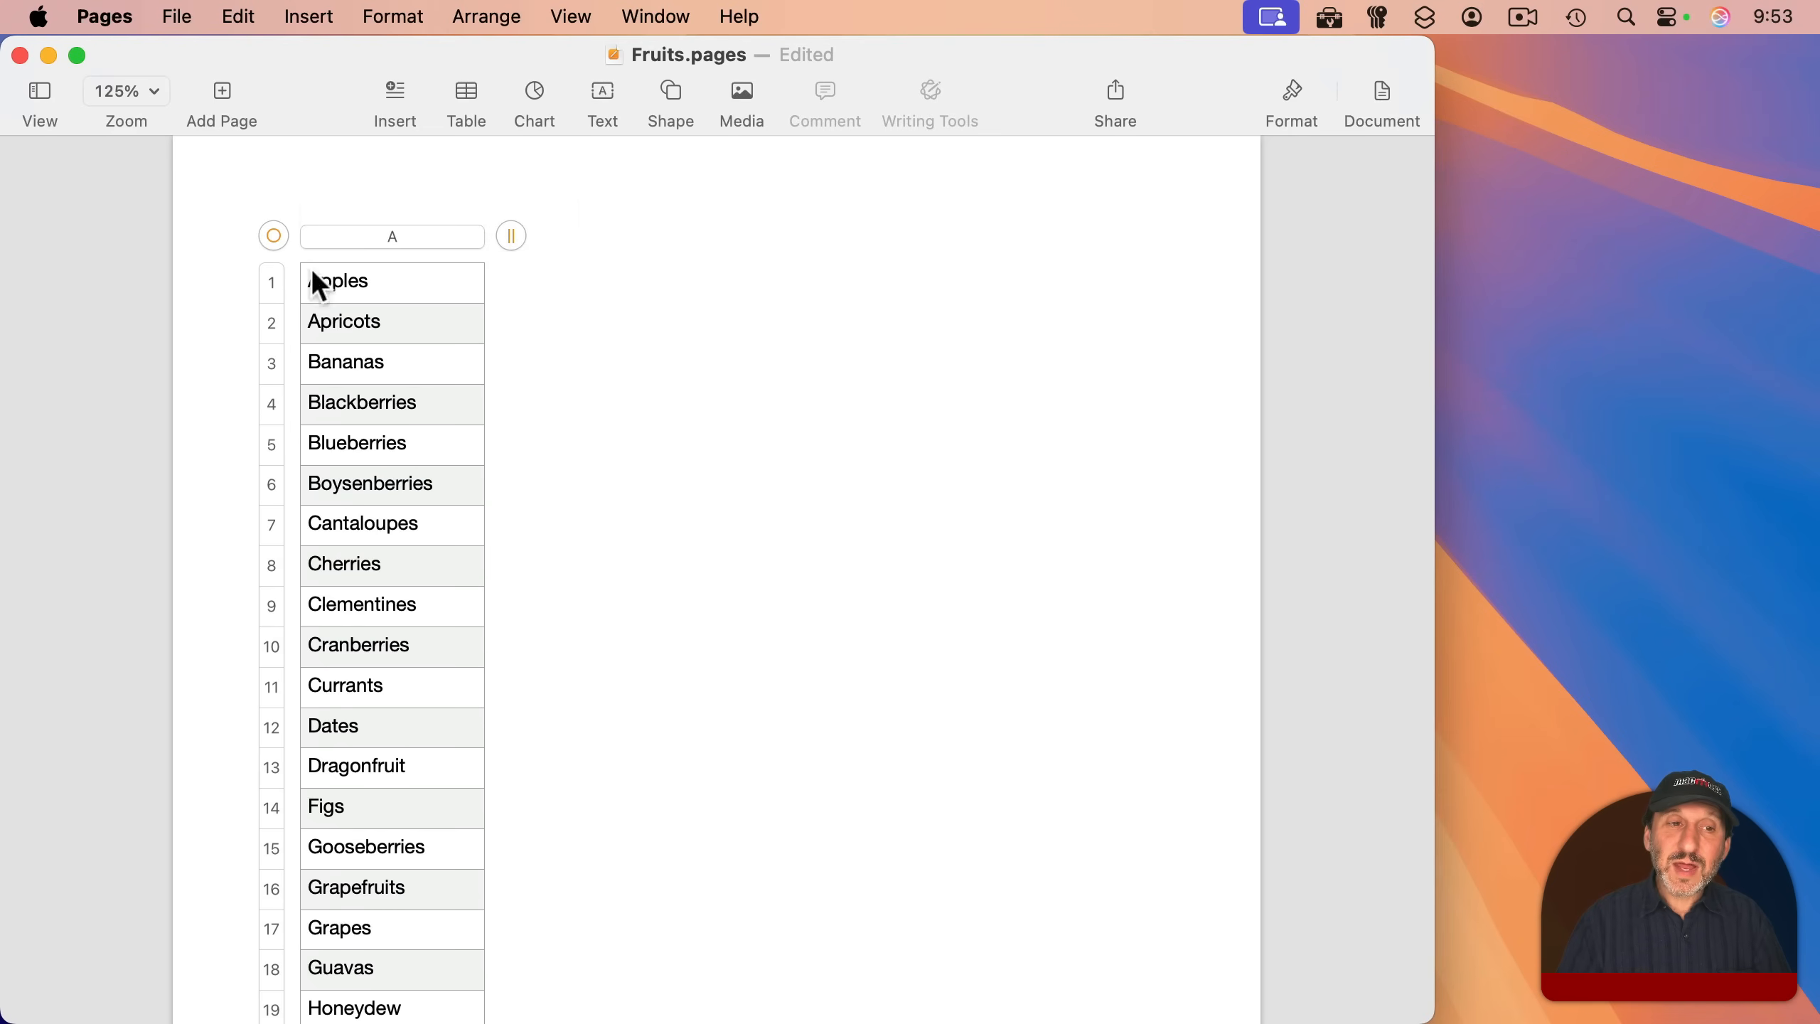
{"action": "mouse_move", "coordinate": [1379, 128]}
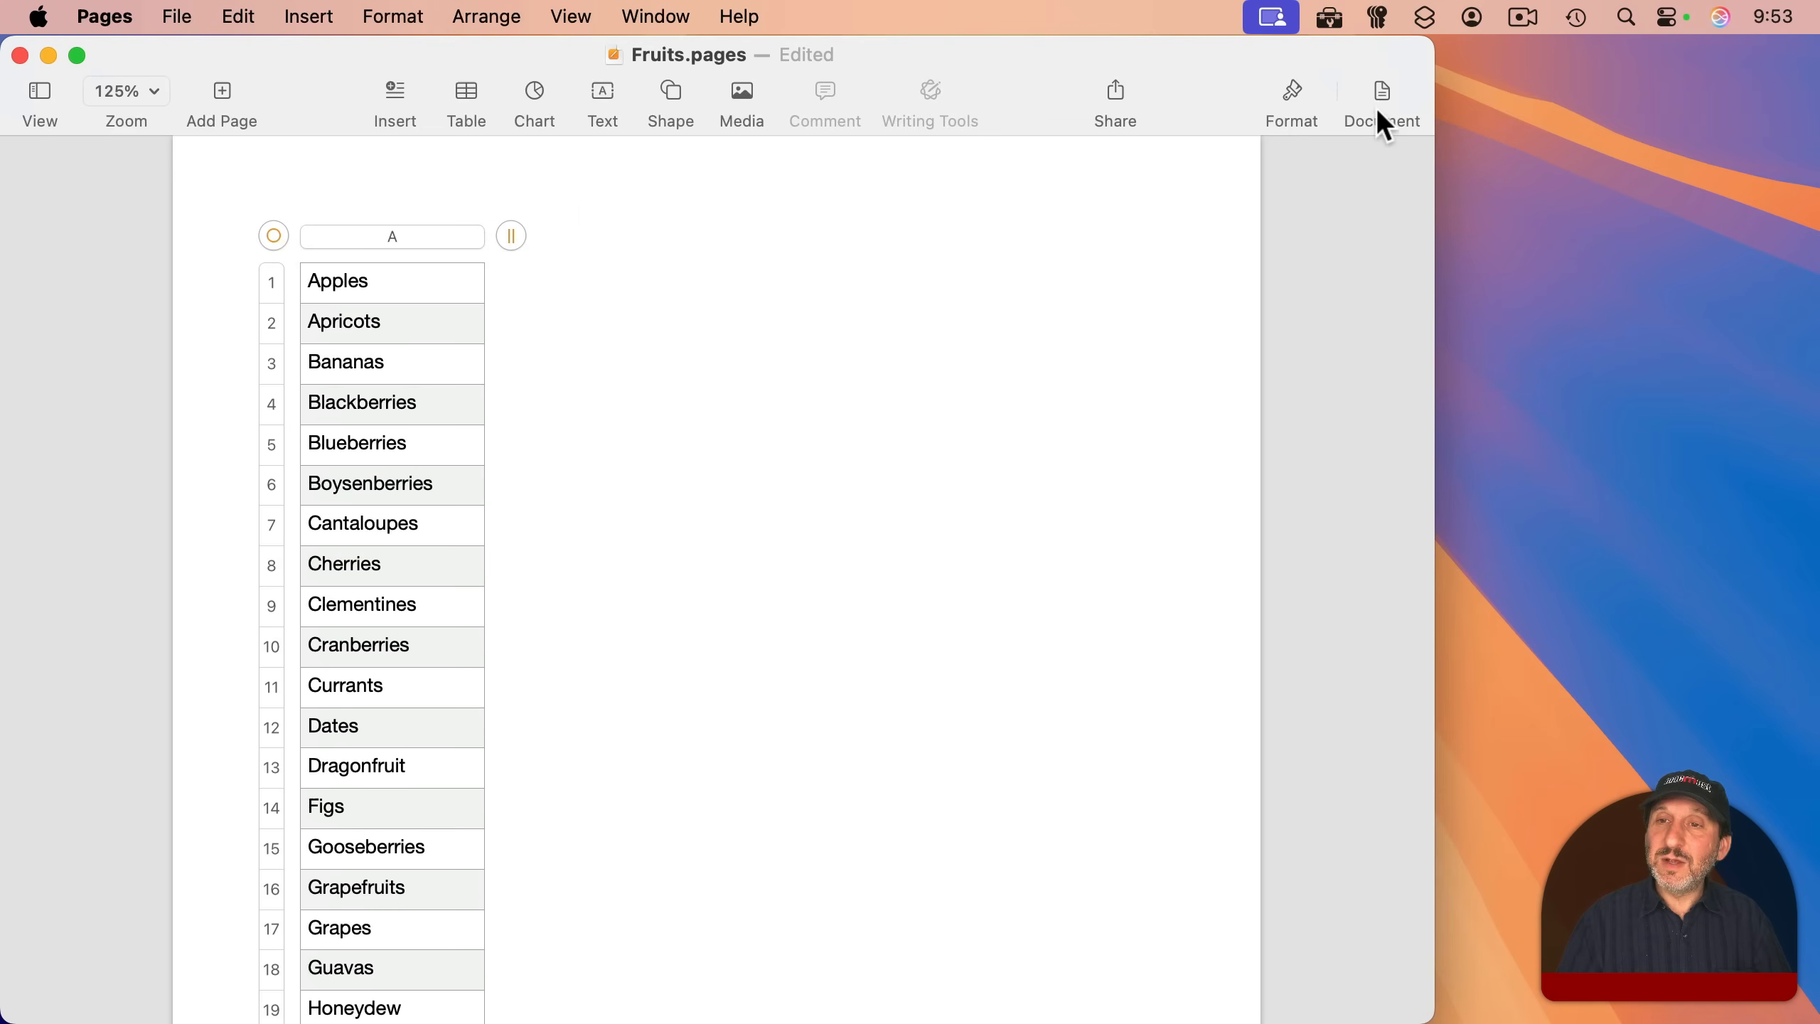
{"action": "left_click", "coordinate": [1291, 99]}
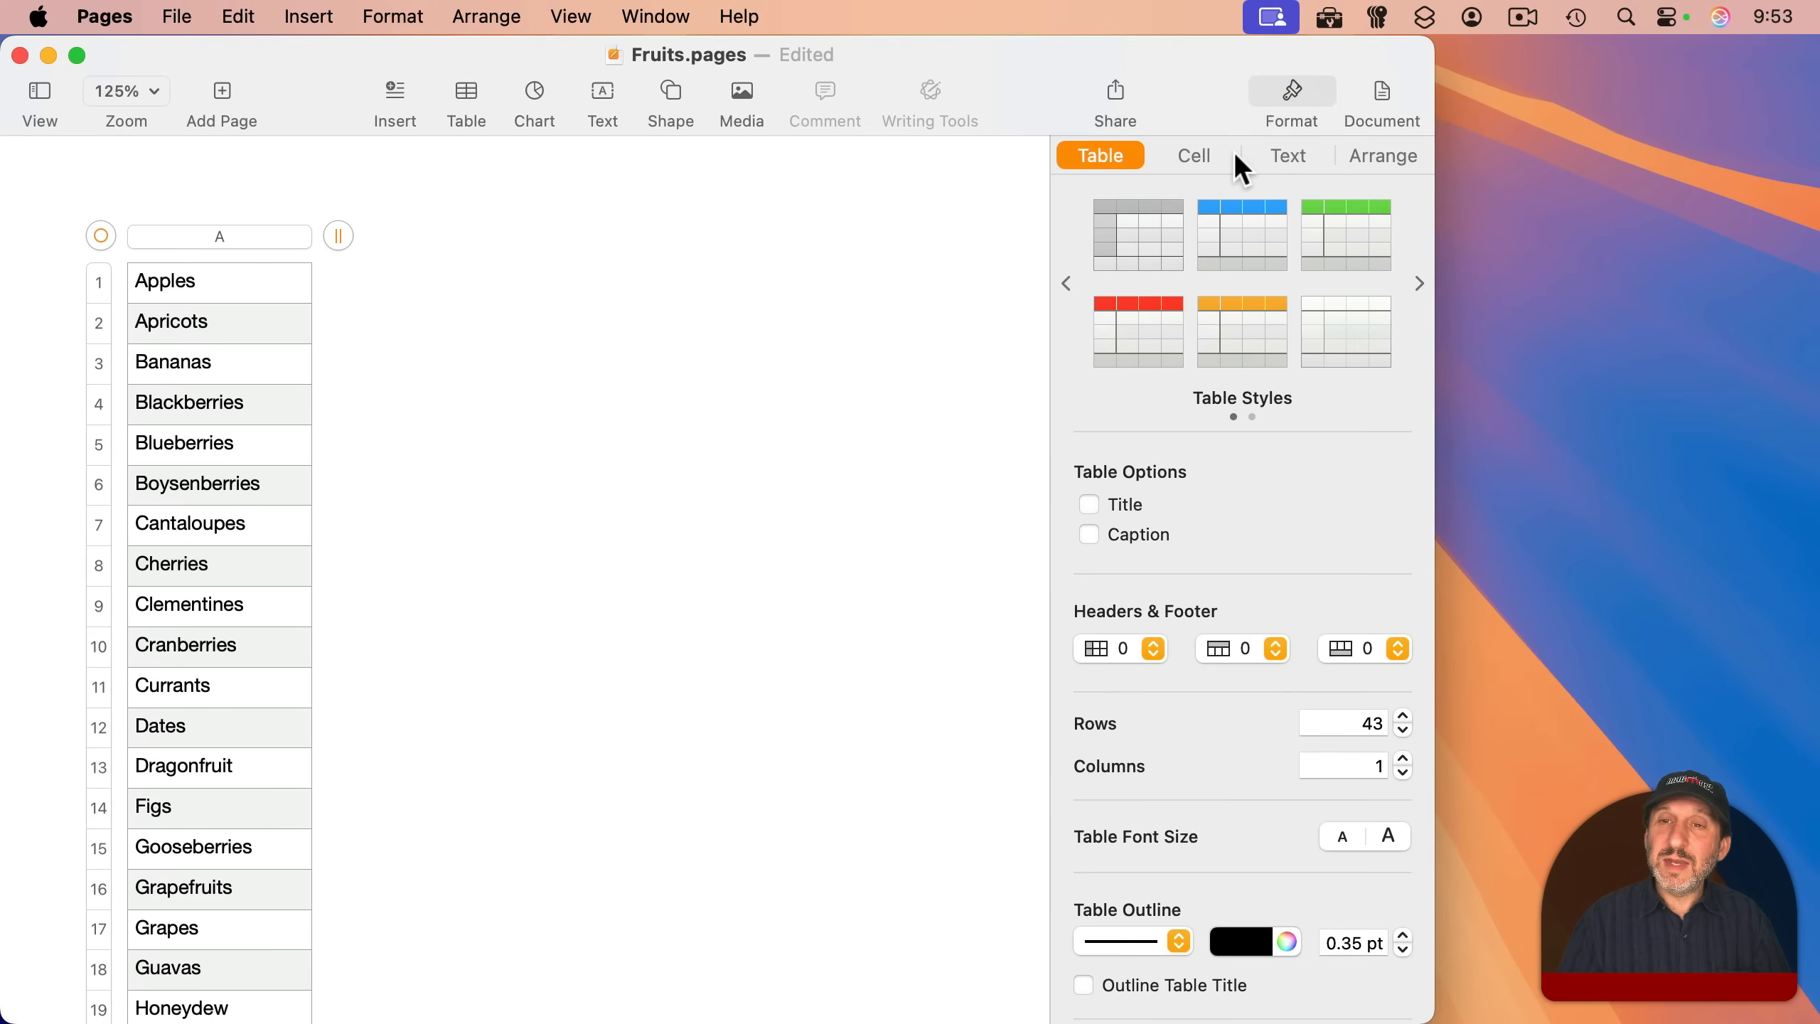
{"action": "mouse_move", "coordinate": [1173, 255]}
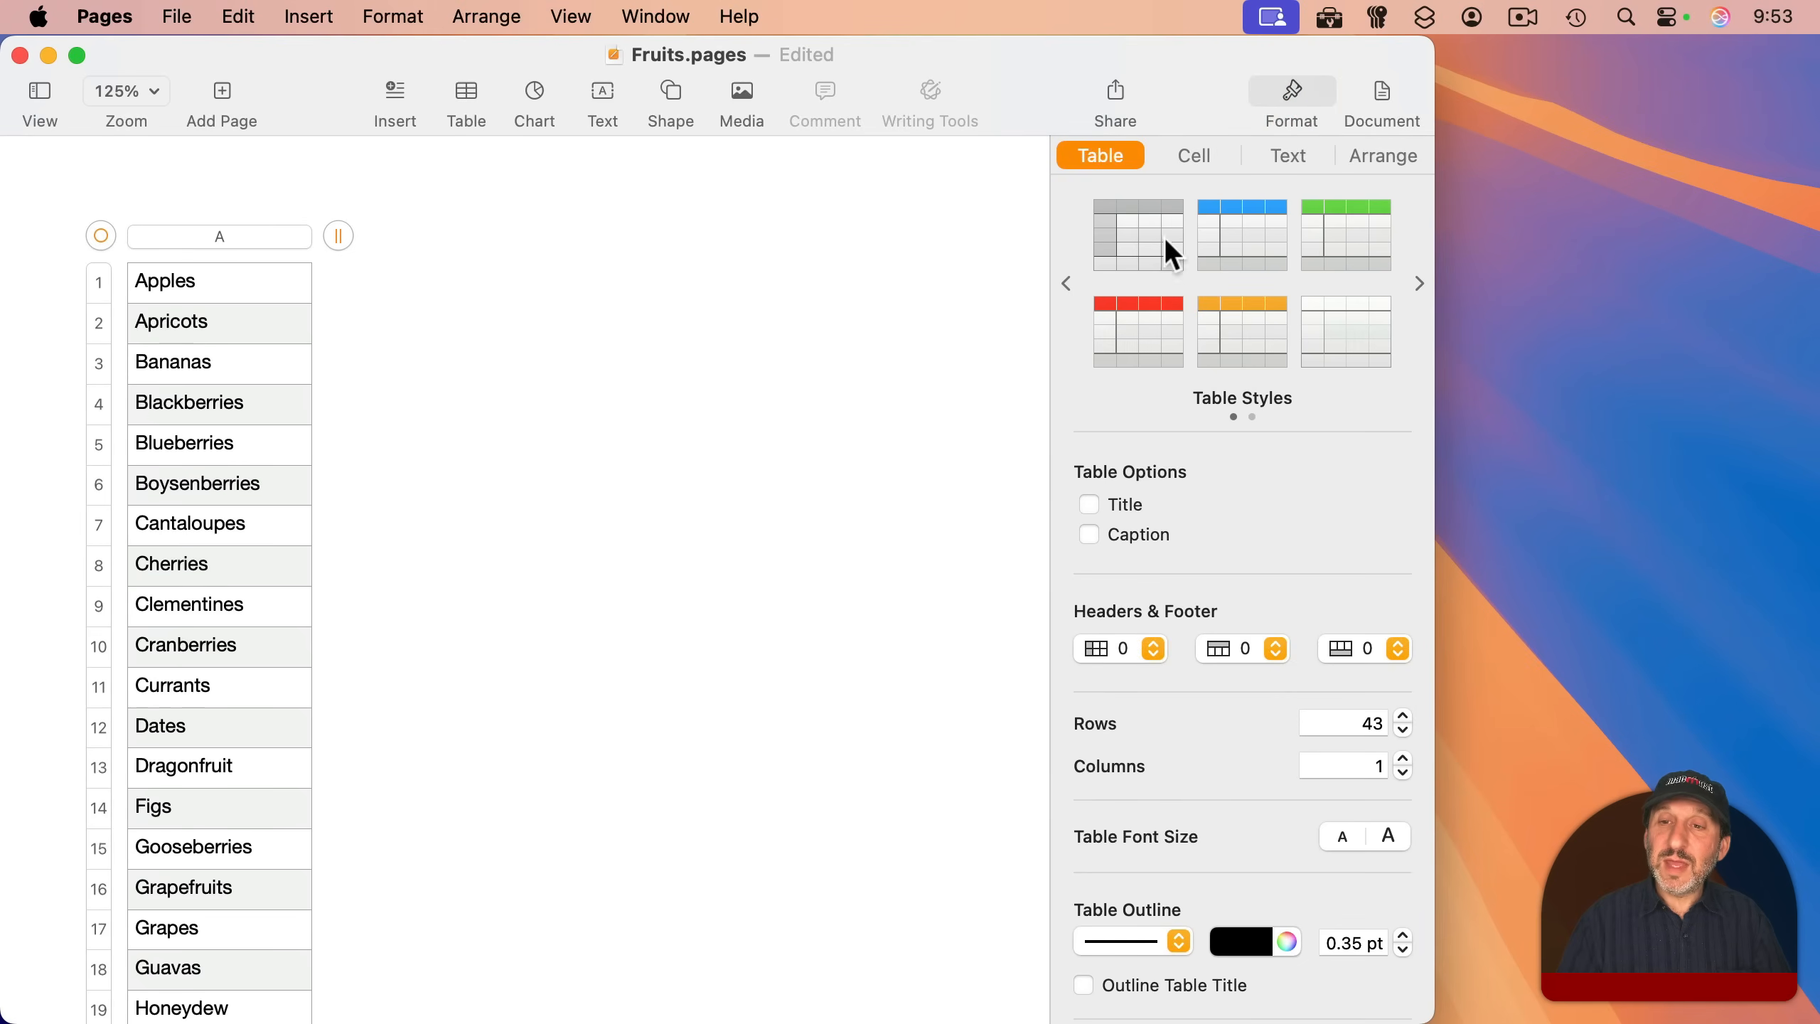
{"action": "mouse_move", "coordinate": [1355, 336]}
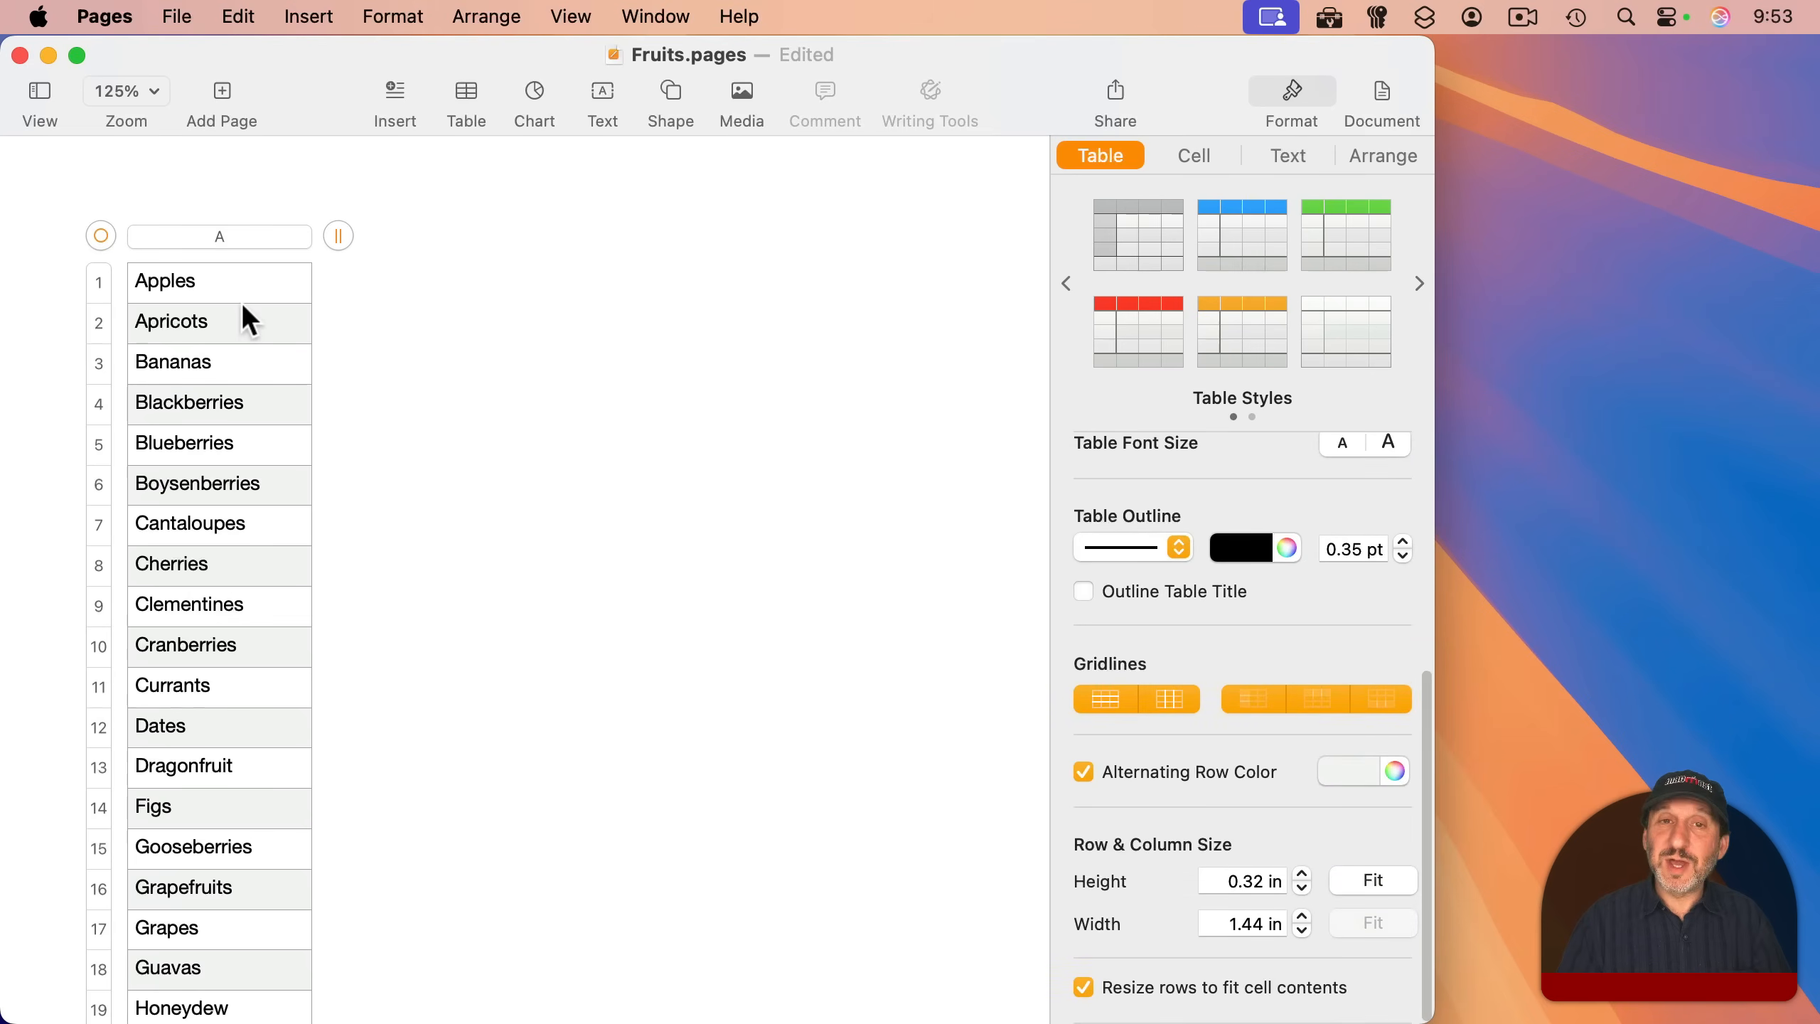
{"action": "mouse_move", "coordinate": [238, 406]}
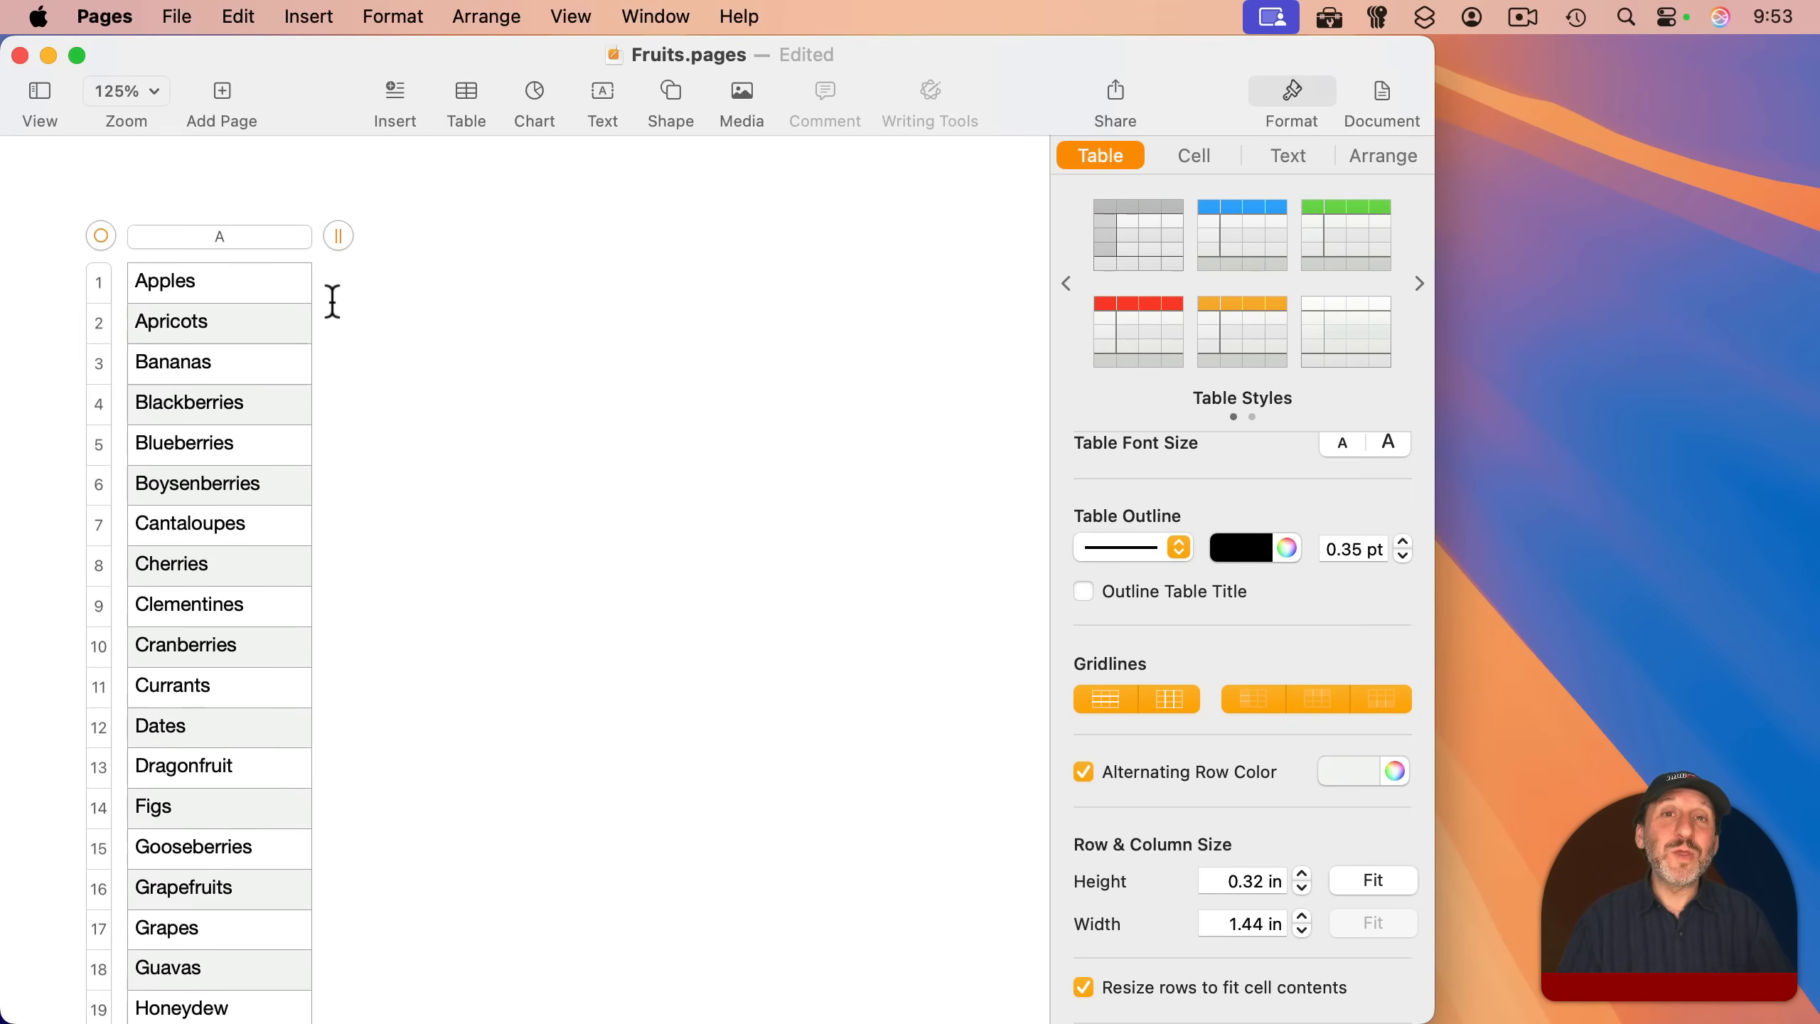
{"action": "mouse_move", "coordinate": [134, 293]}
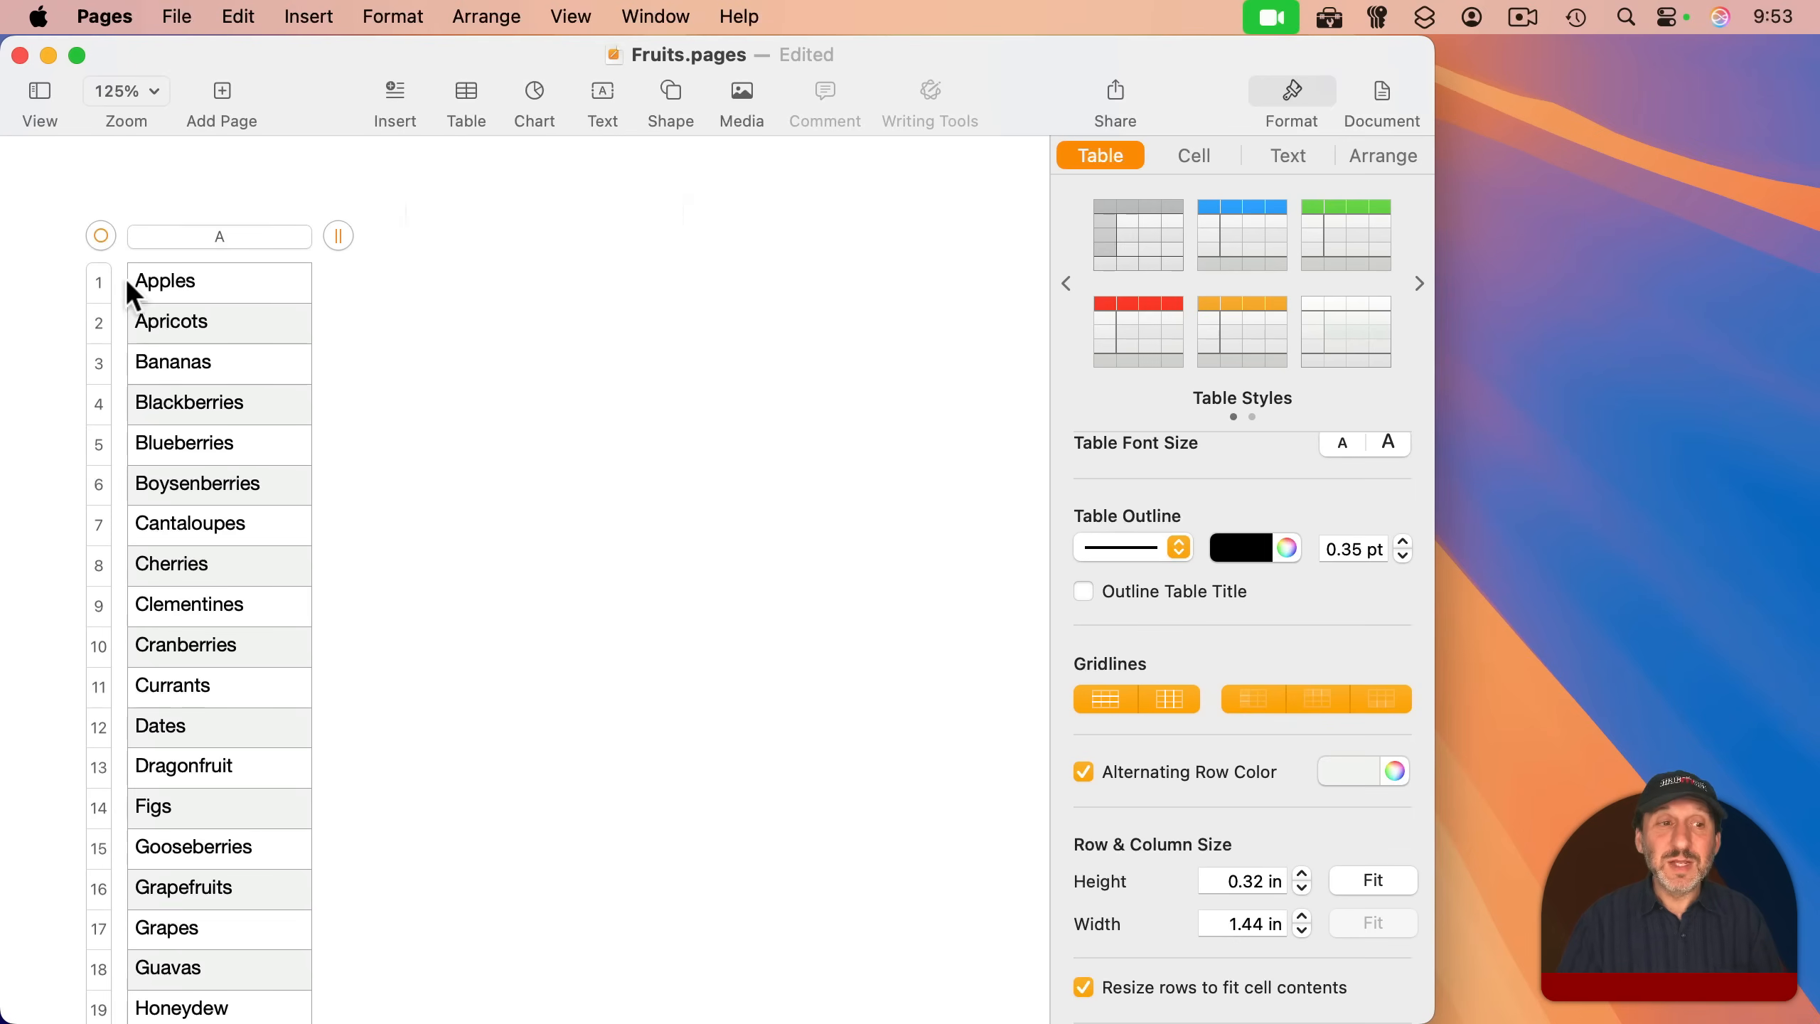
{"action": "mouse_move", "coordinate": [406, 387]}
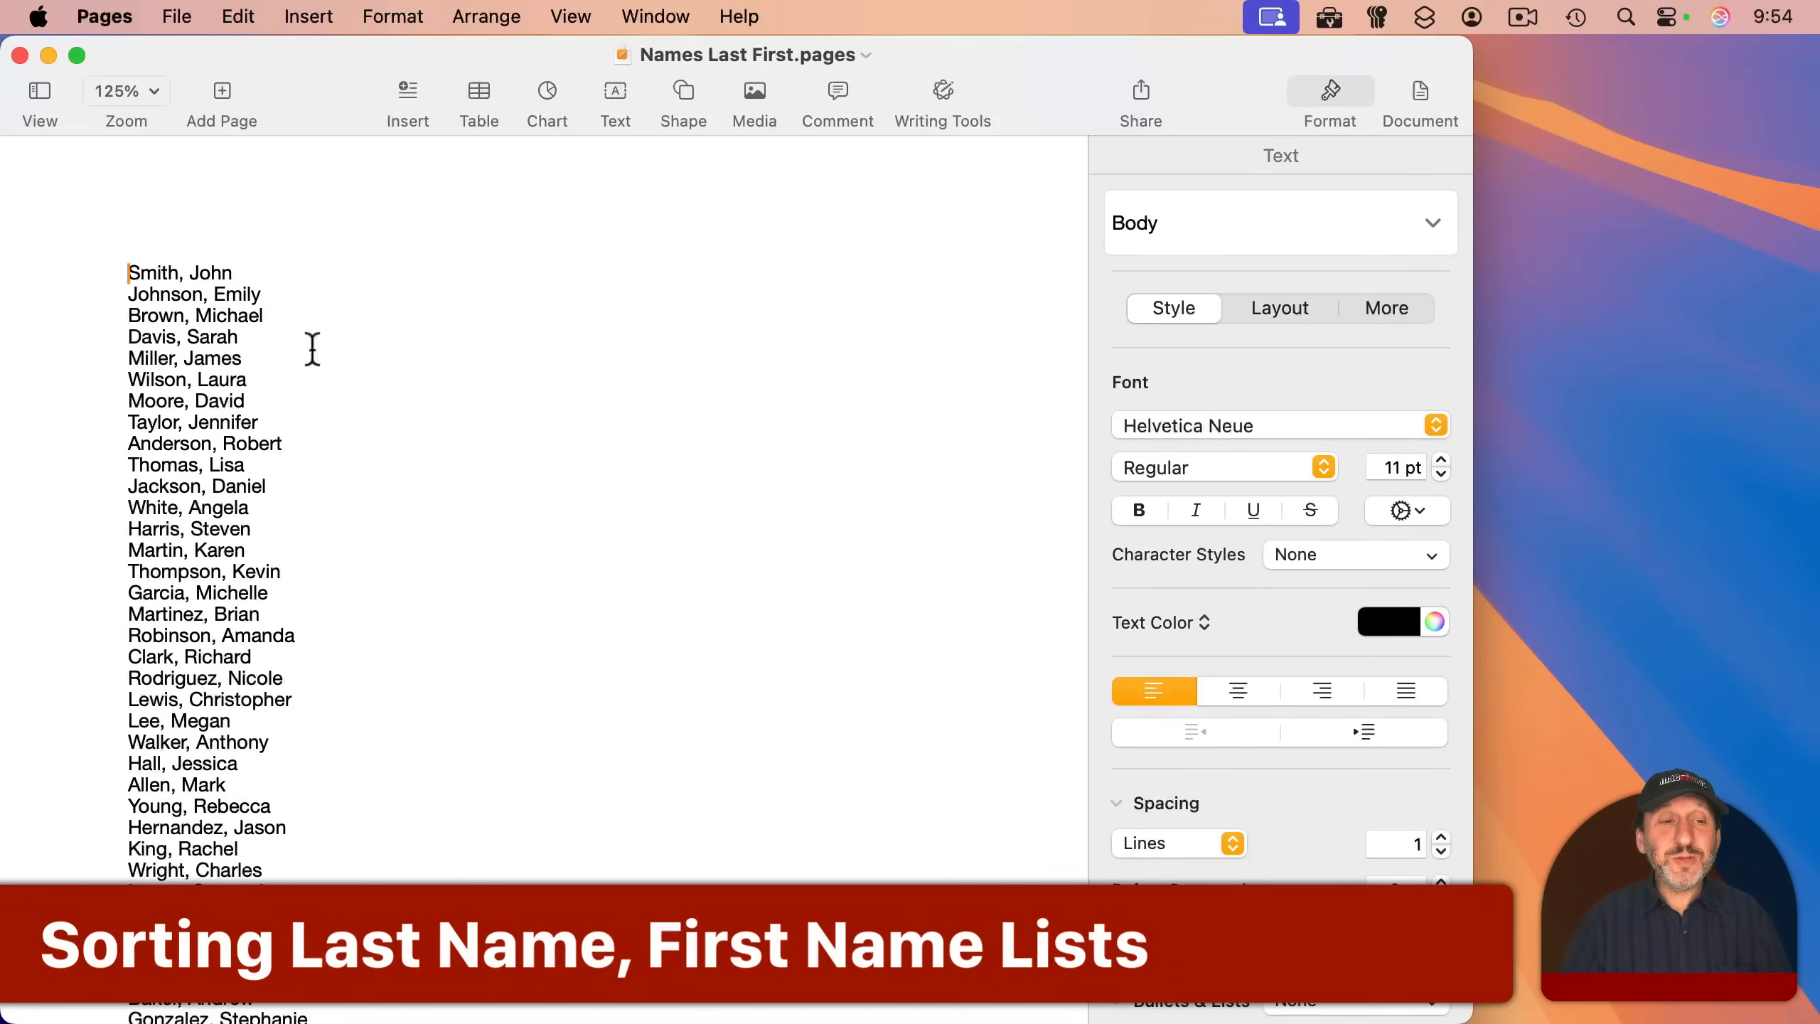
{"action": "mouse_move", "coordinate": [394, 366]}
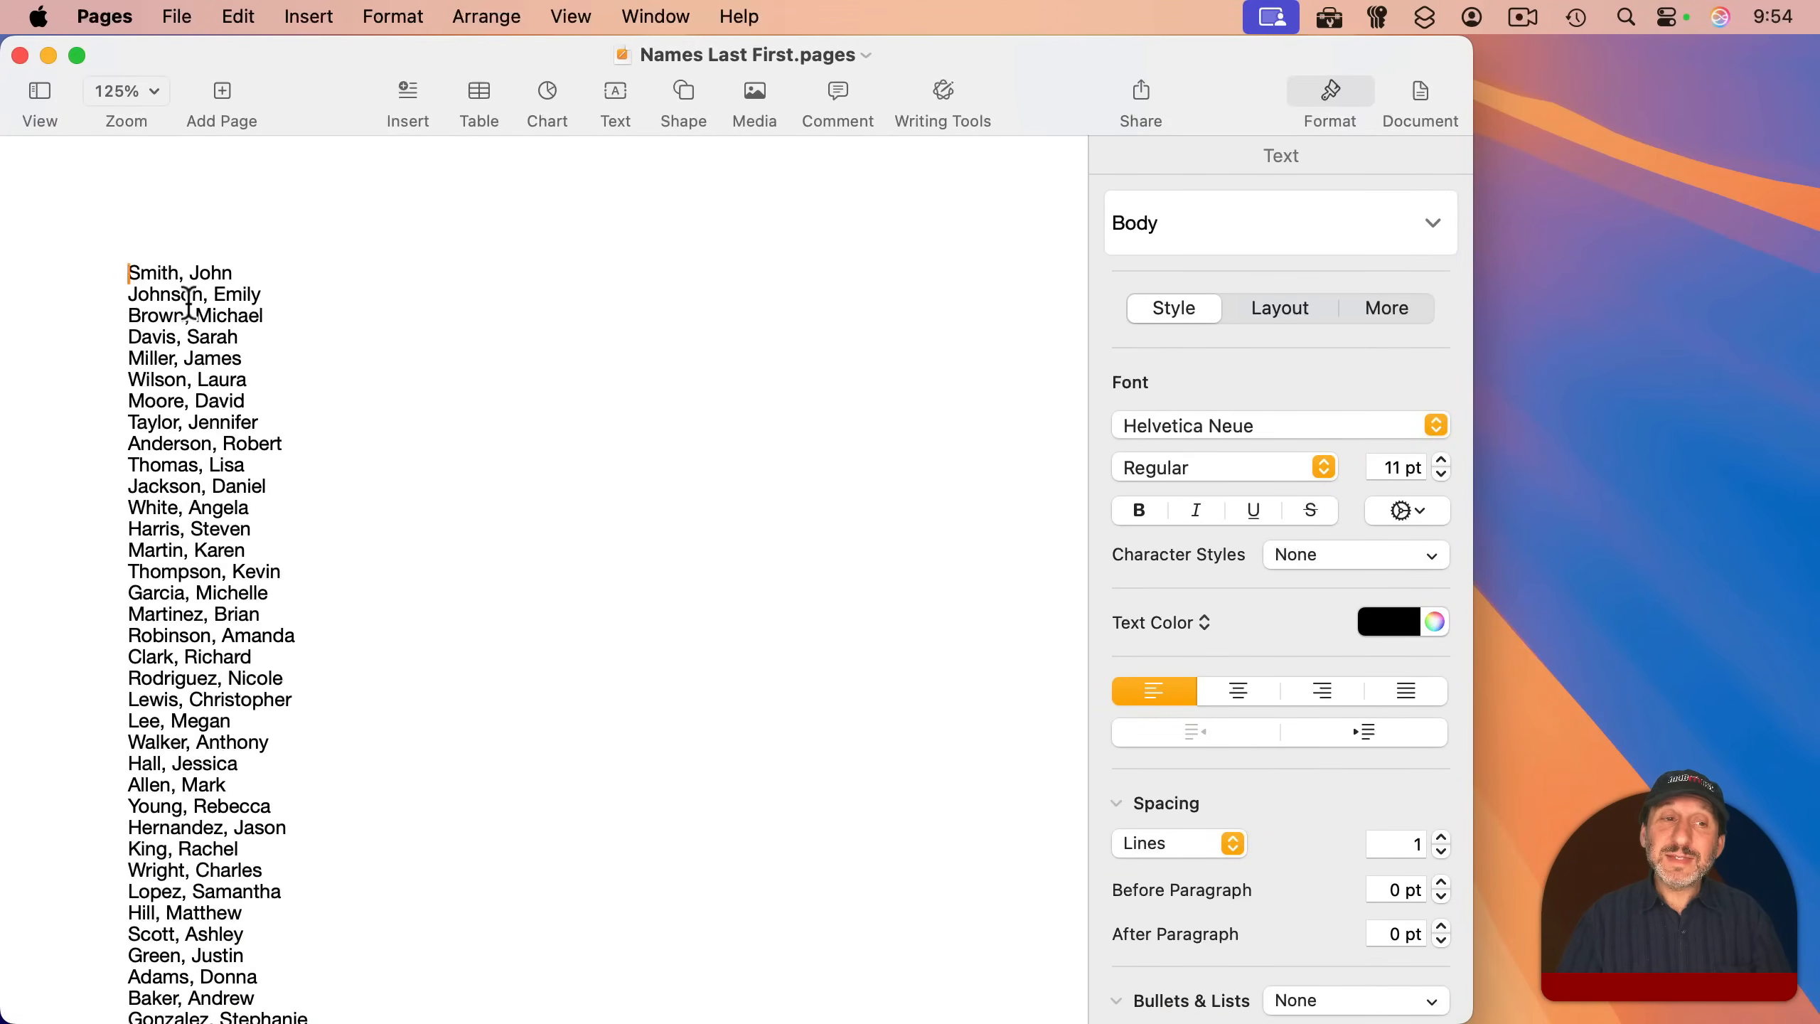
{"action": "mouse_move", "coordinate": [490, 312]}
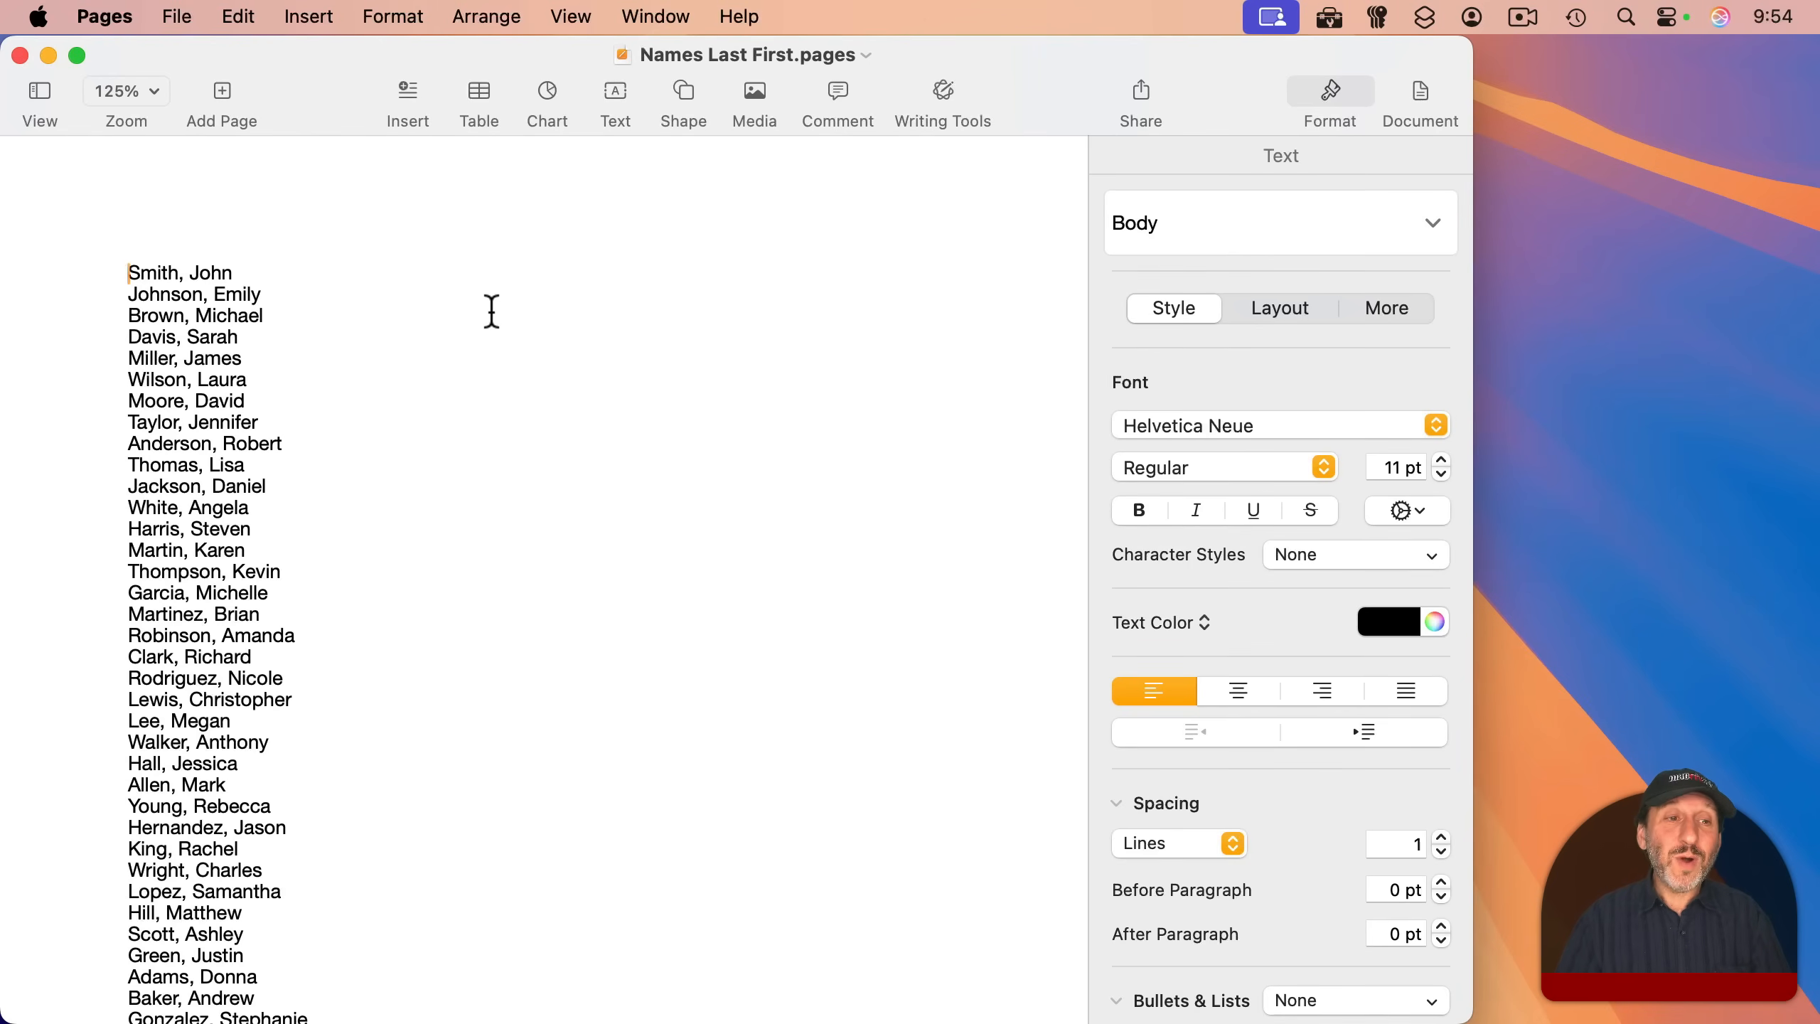
Select the whole 'Last, First' names list in Names Last First
{"action": "key", "text": "cmd+a"}
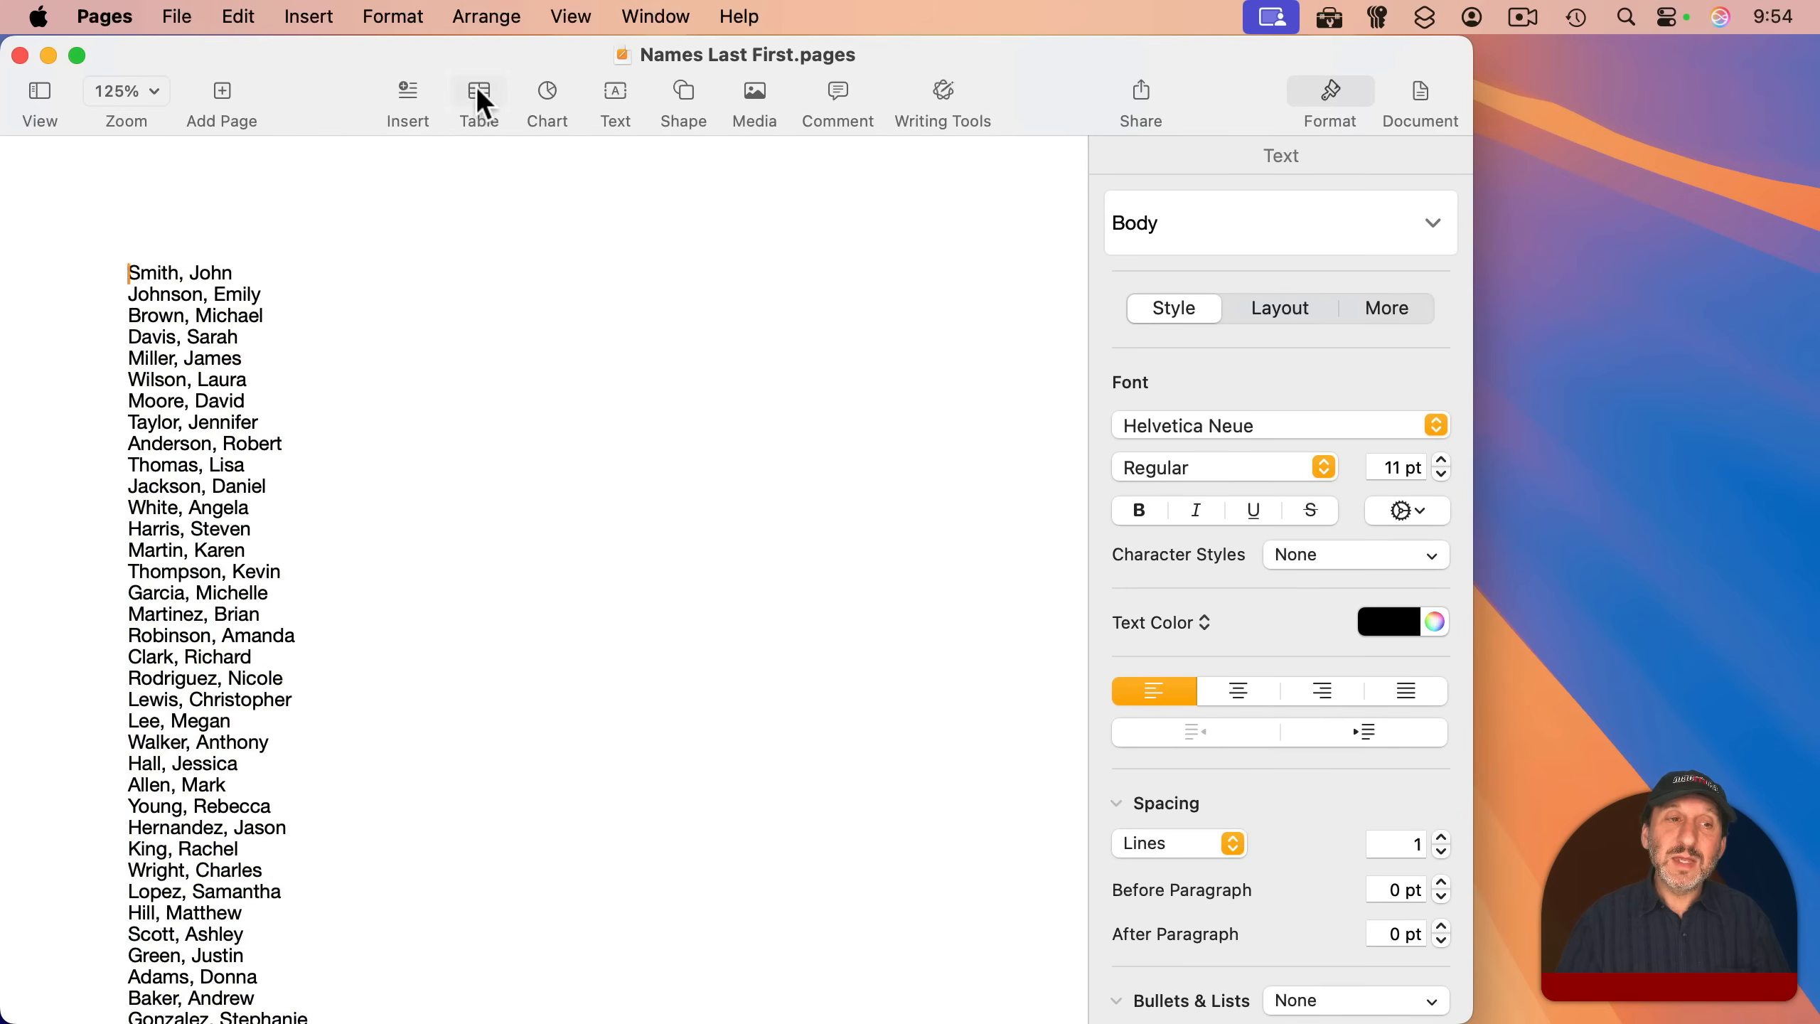
Convert the selected names to a table and open the import notice settings
{"action": "left_click", "coordinate": [479, 96]}
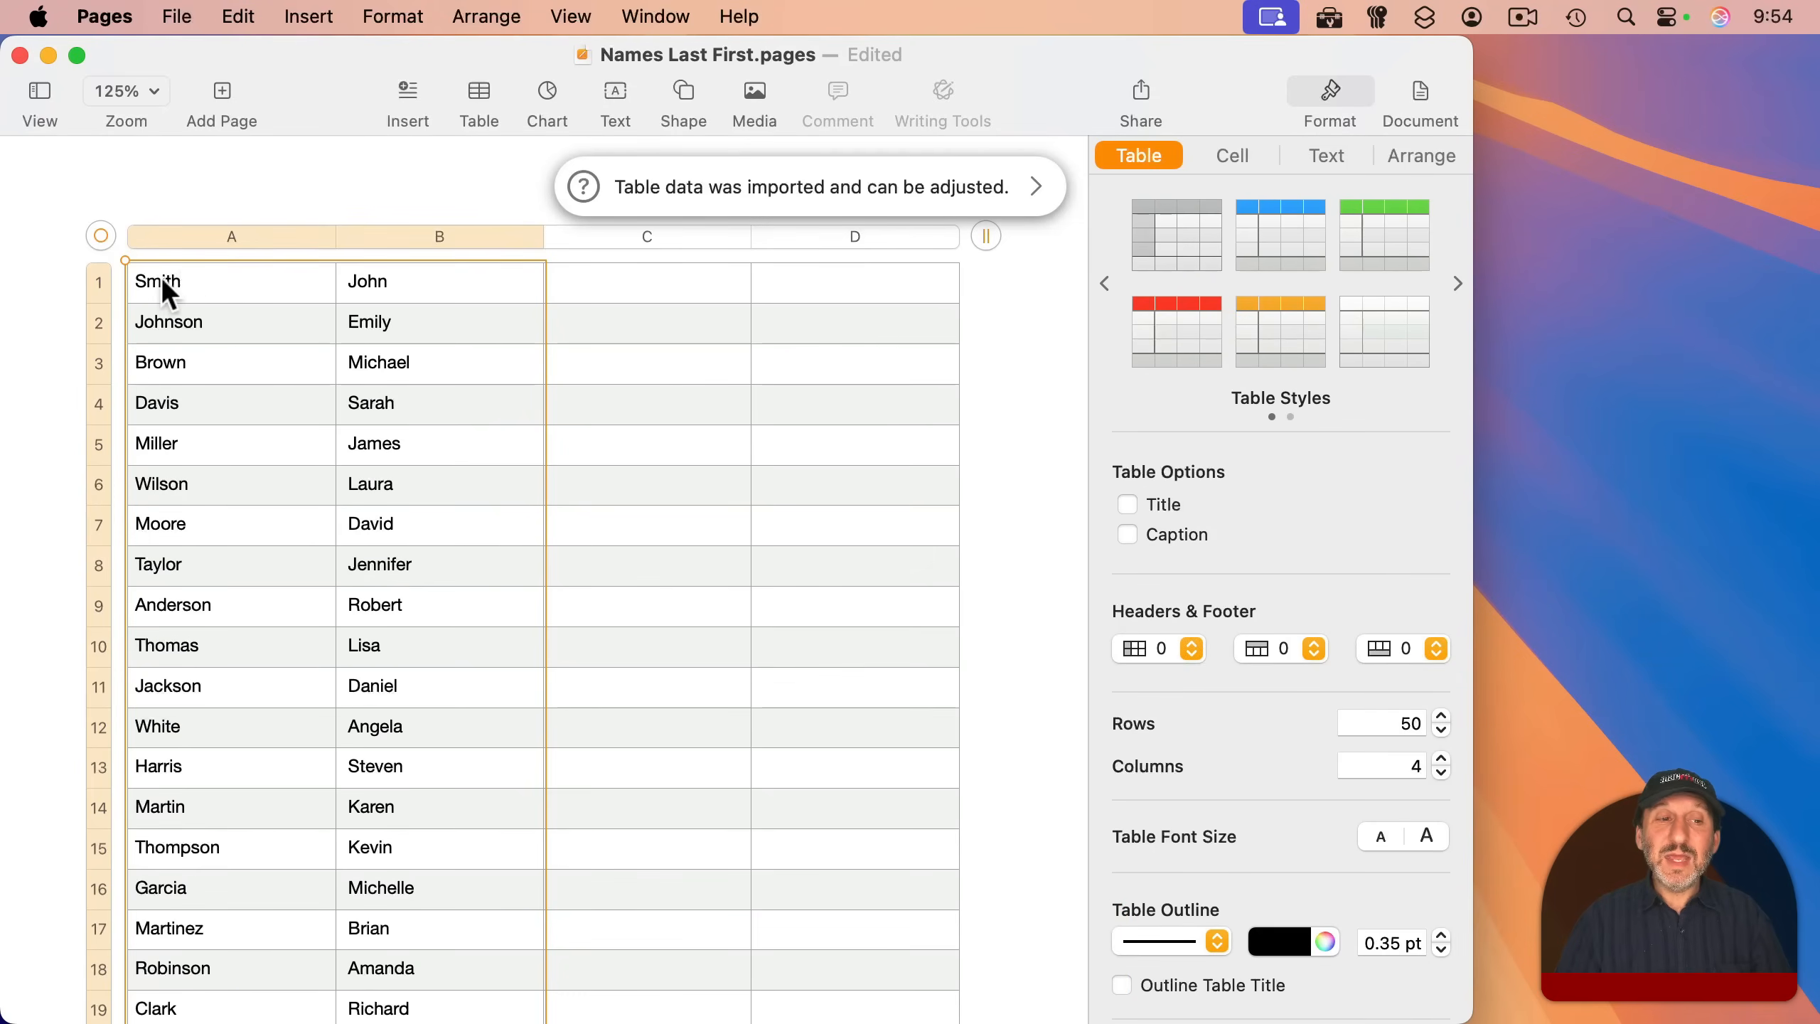
{"action": "mouse_move", "coordinate": [464, 299]}
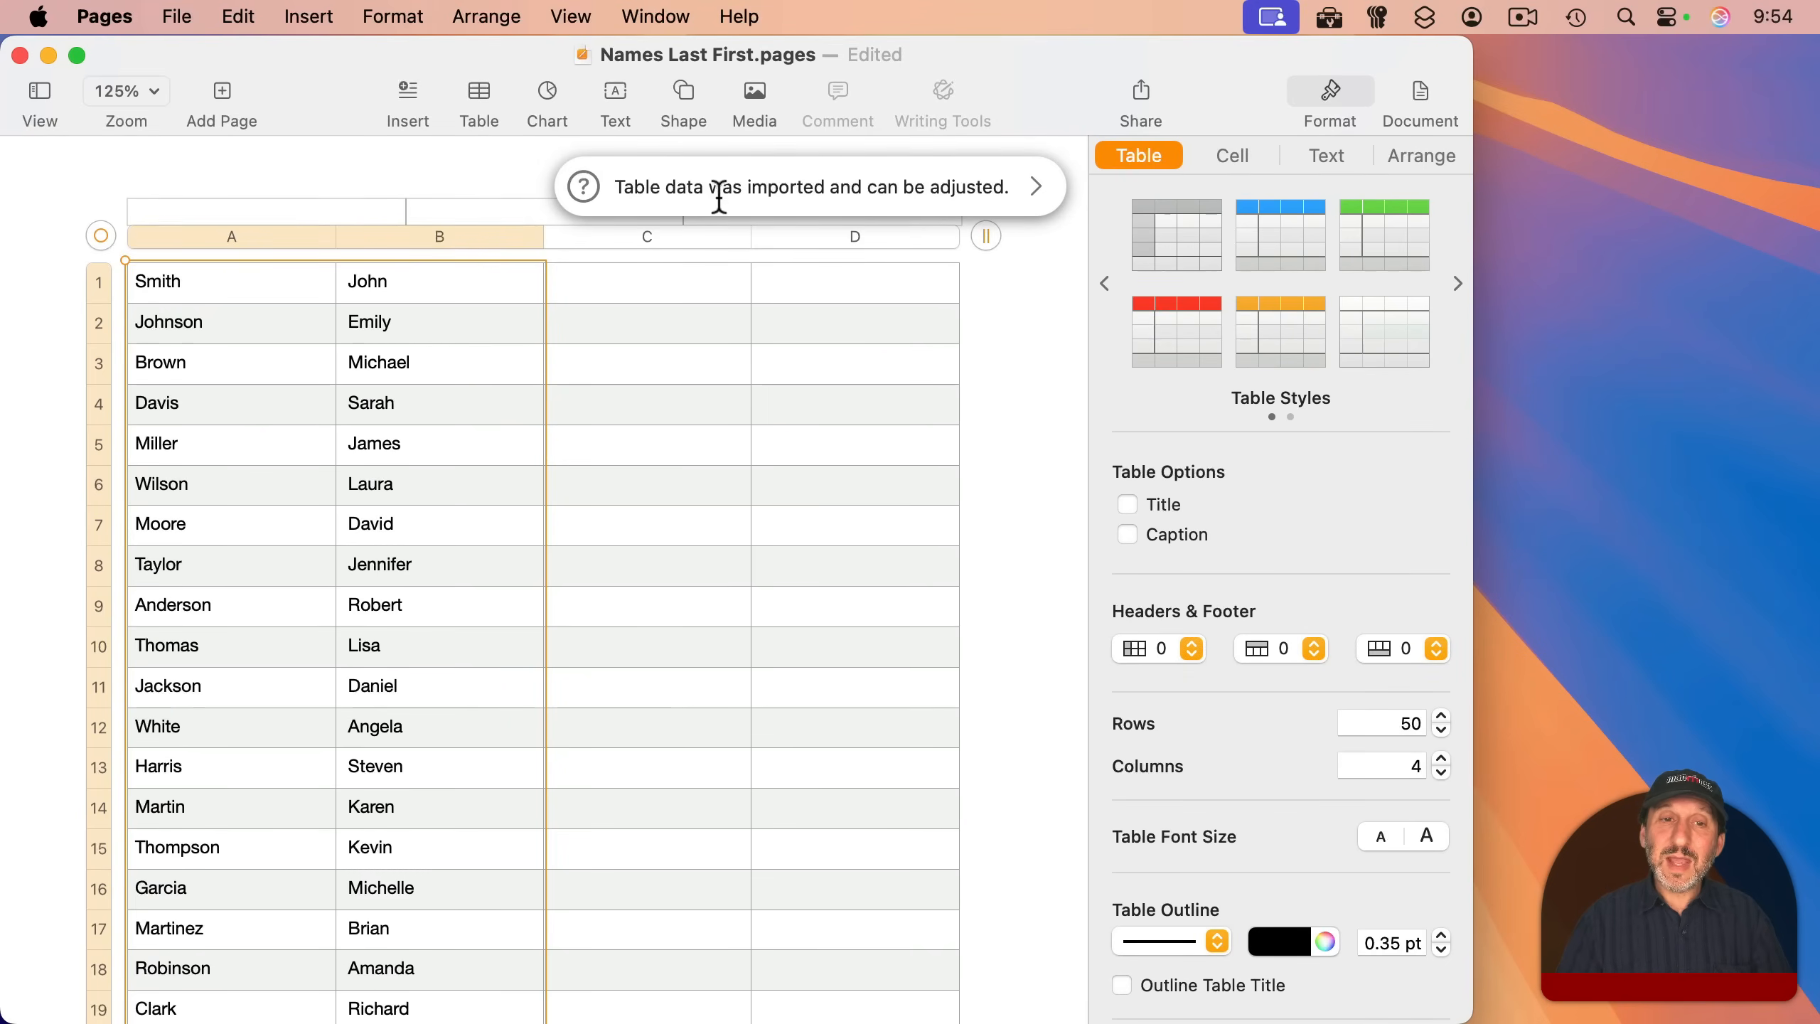
{"action": "mouse_move", "coordinate": [917, 197]}
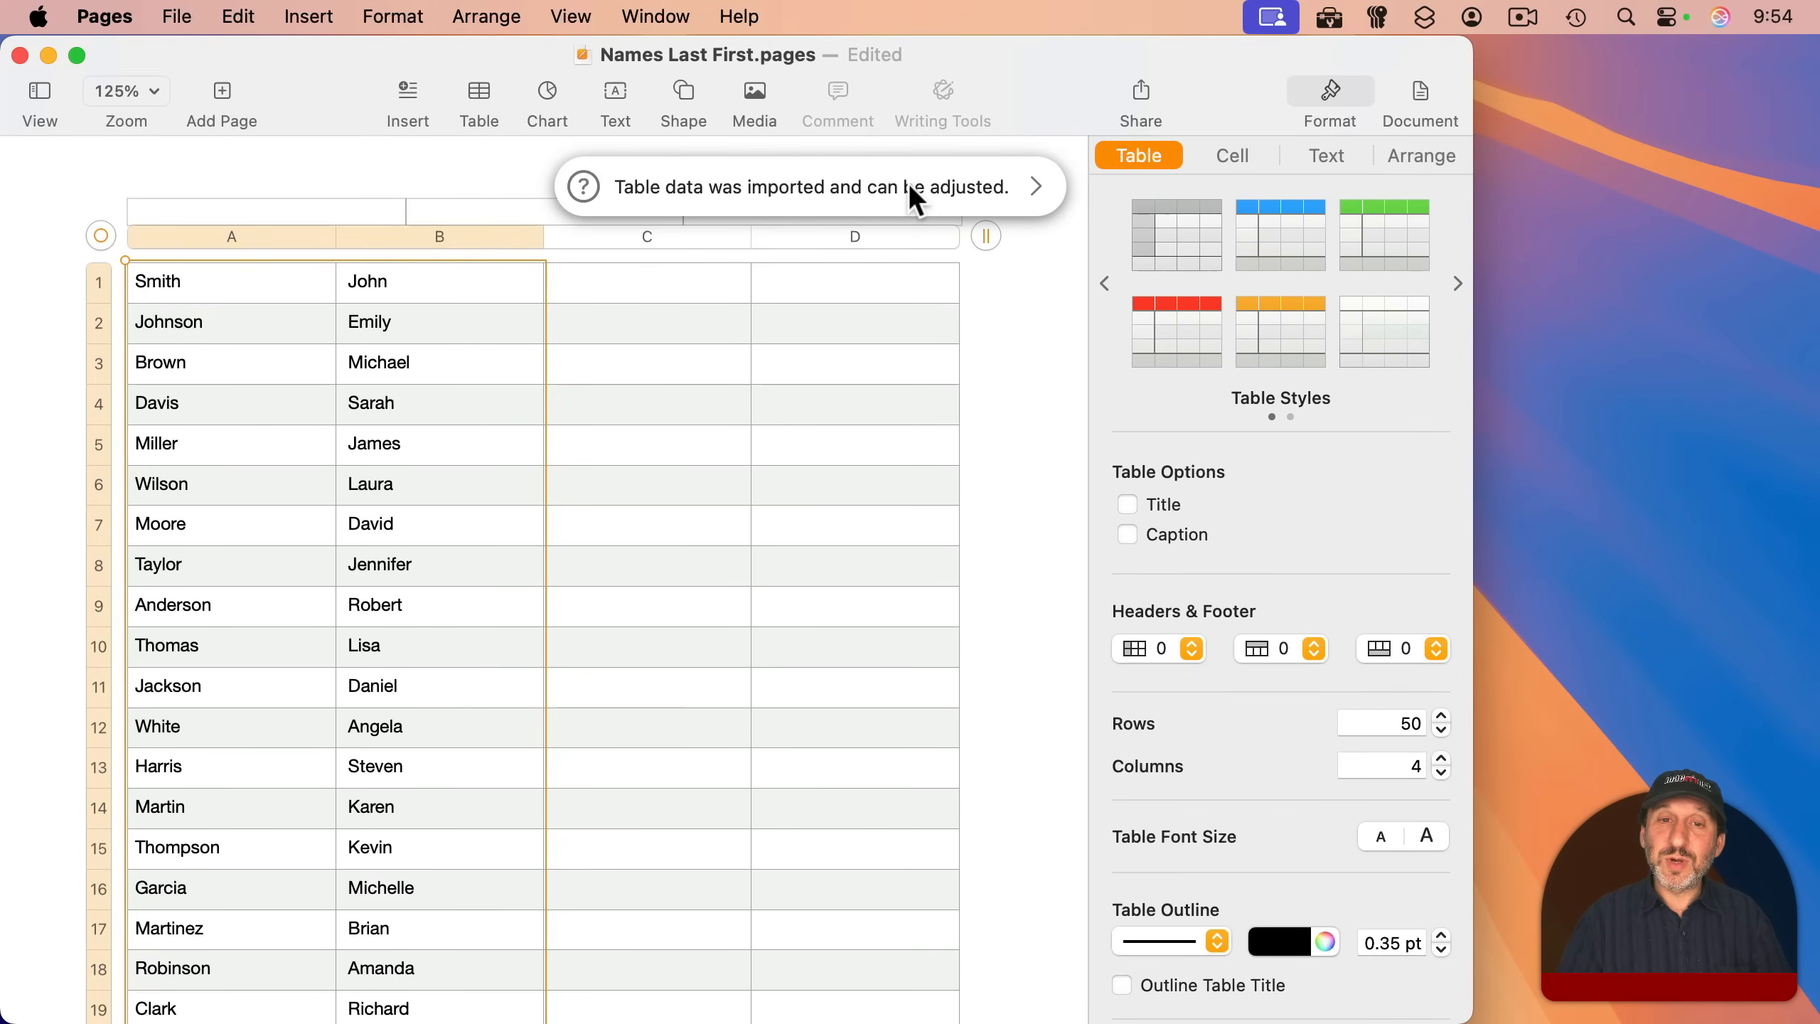
{"action": "left_click", "coordinate": [1034, 185]}
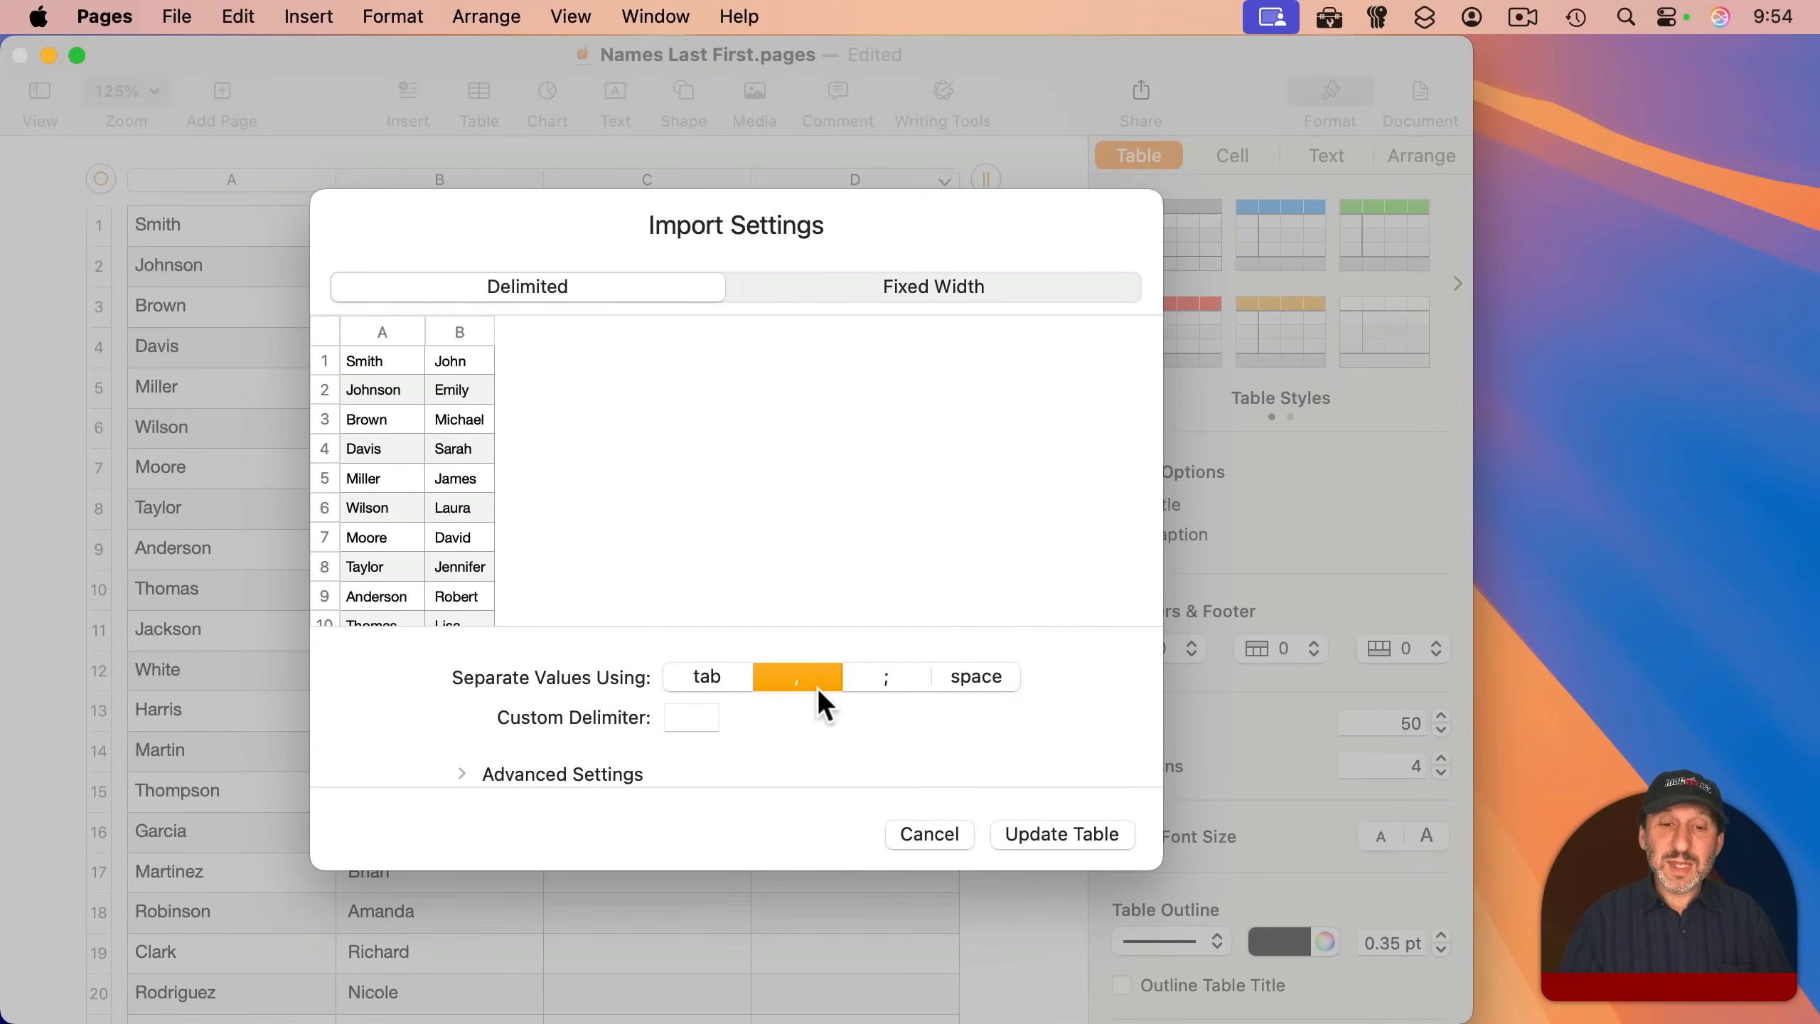
{"action": "mouse_move", "coordinate": [798, 677]}
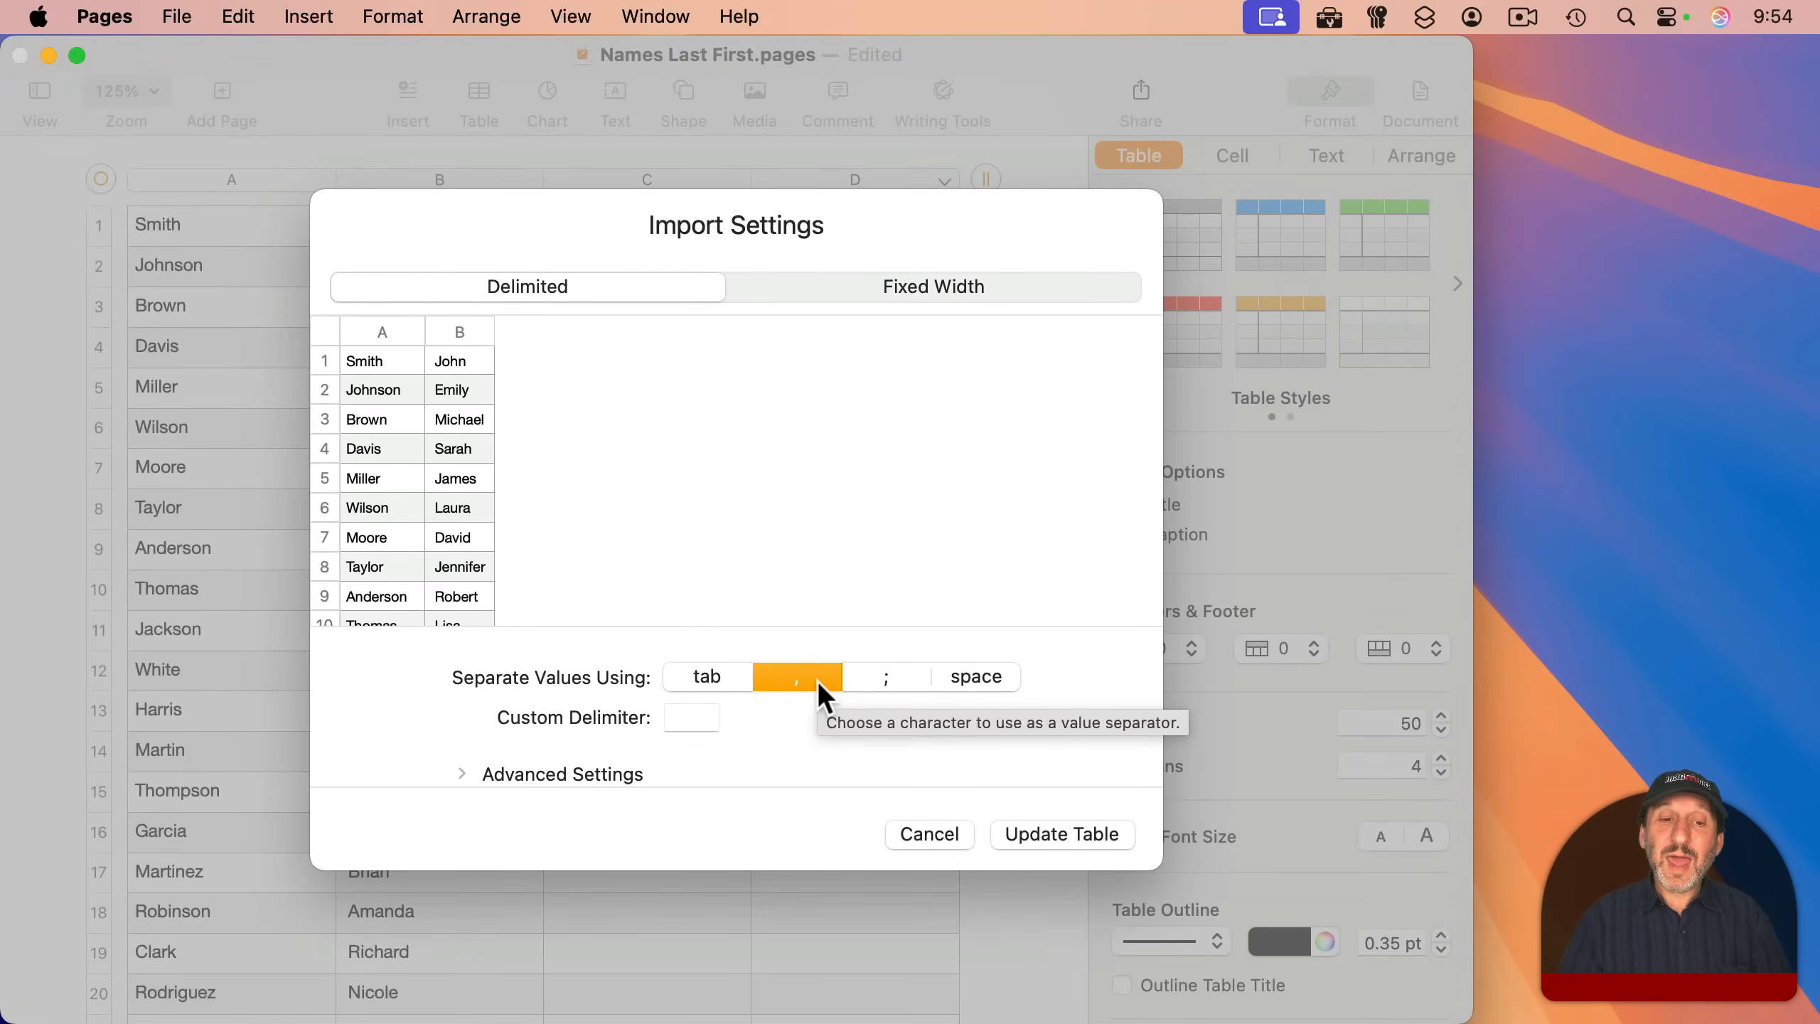
{"action": "mouse_move", "coordinate": [257, 822]}
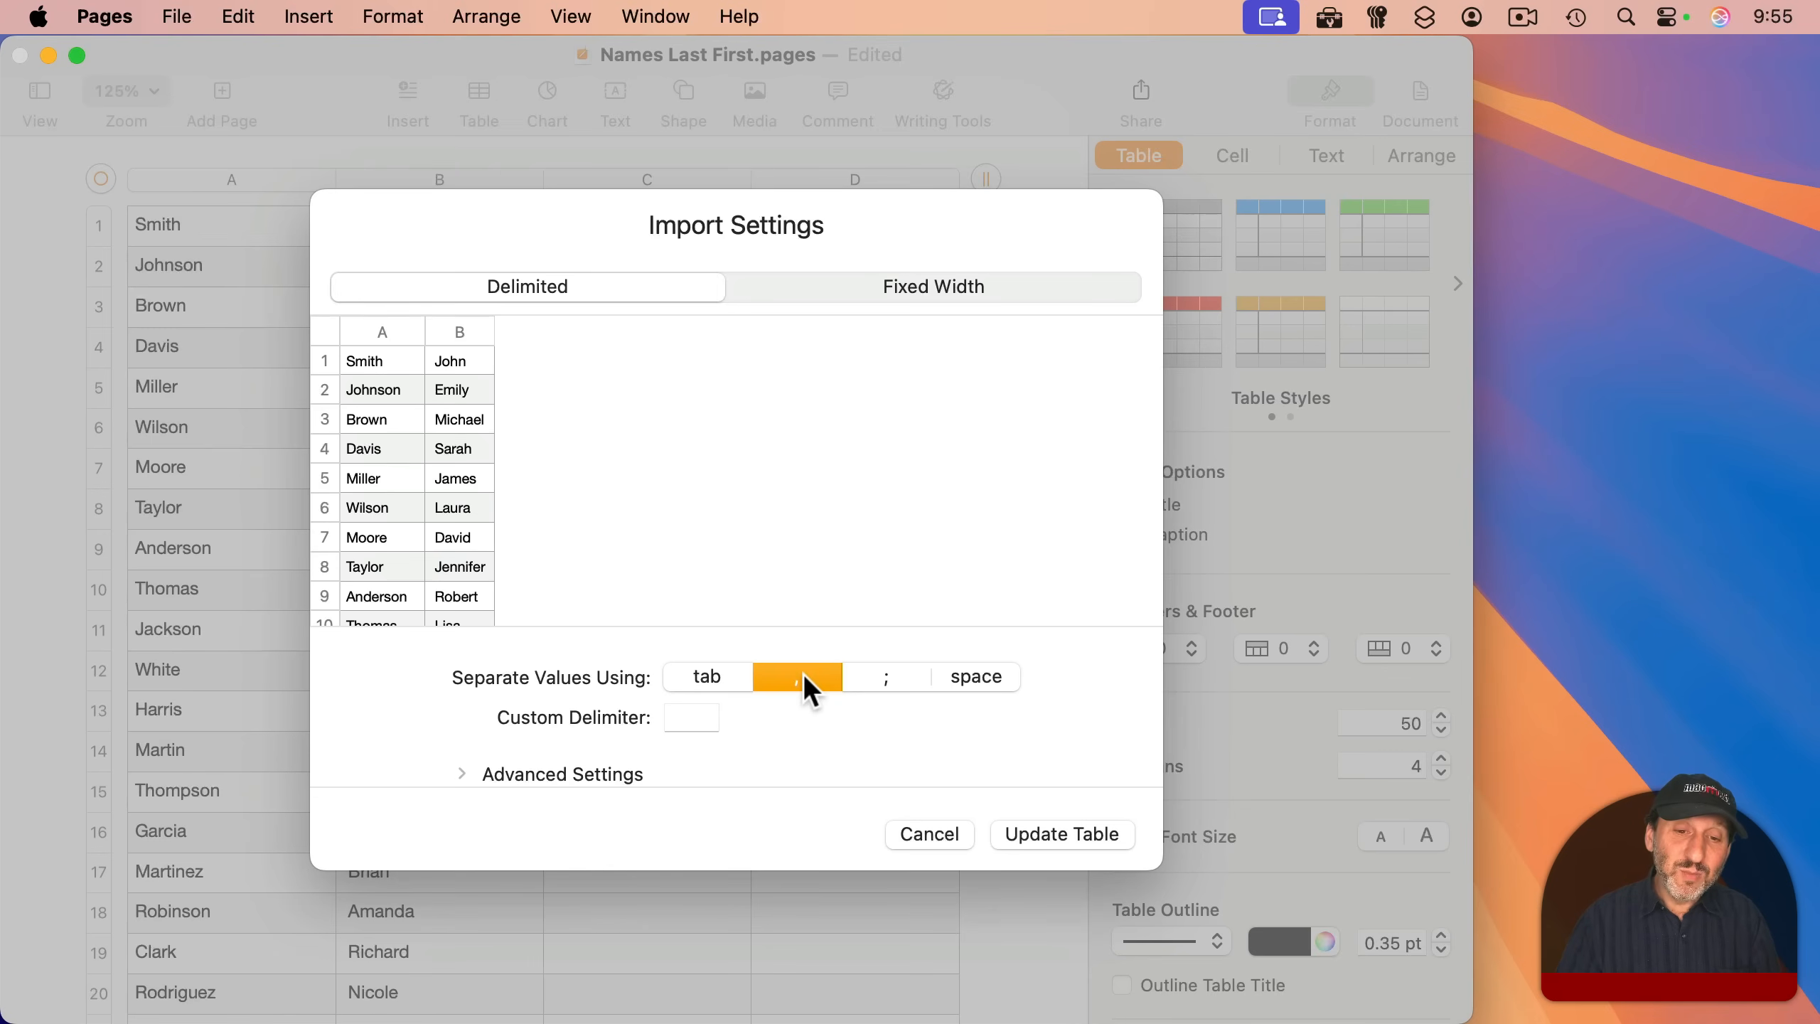
Deselect the comma separator in Import Settings and update the table
{"action": "left_click", "coordinate": [797, 676]}
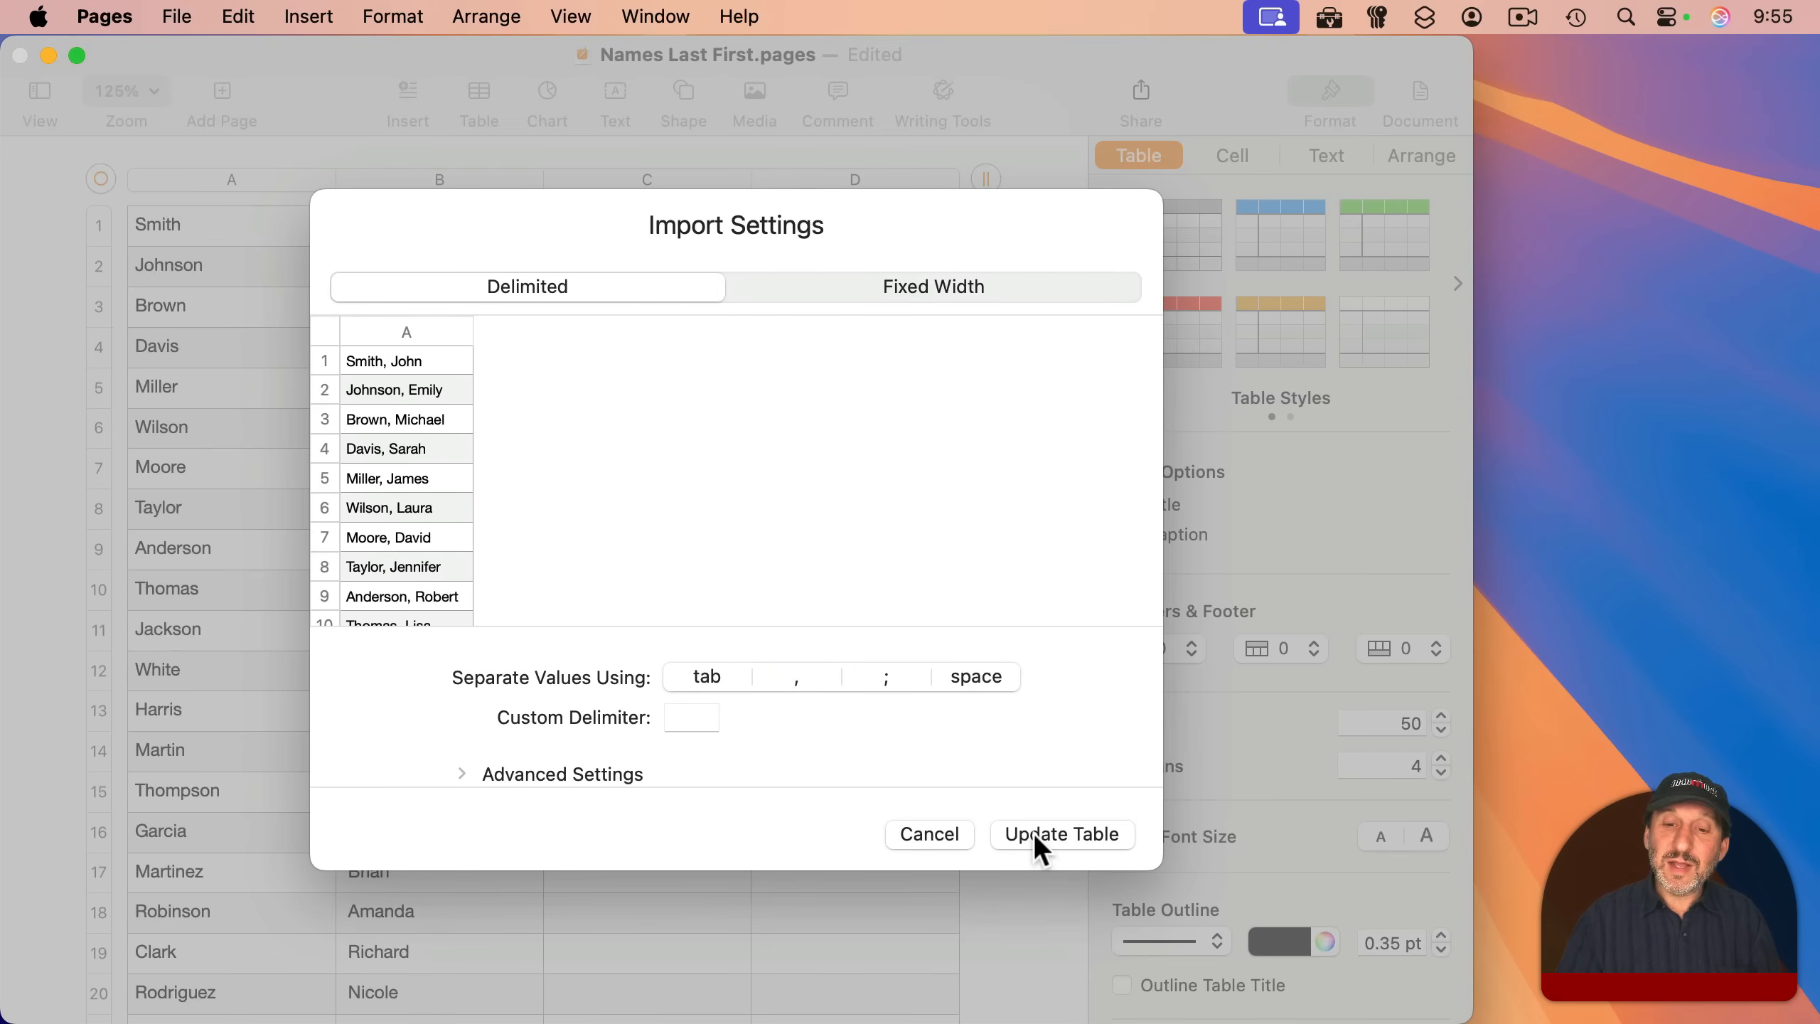
{"action": "left_click", "coordinate": [1061, 833]}
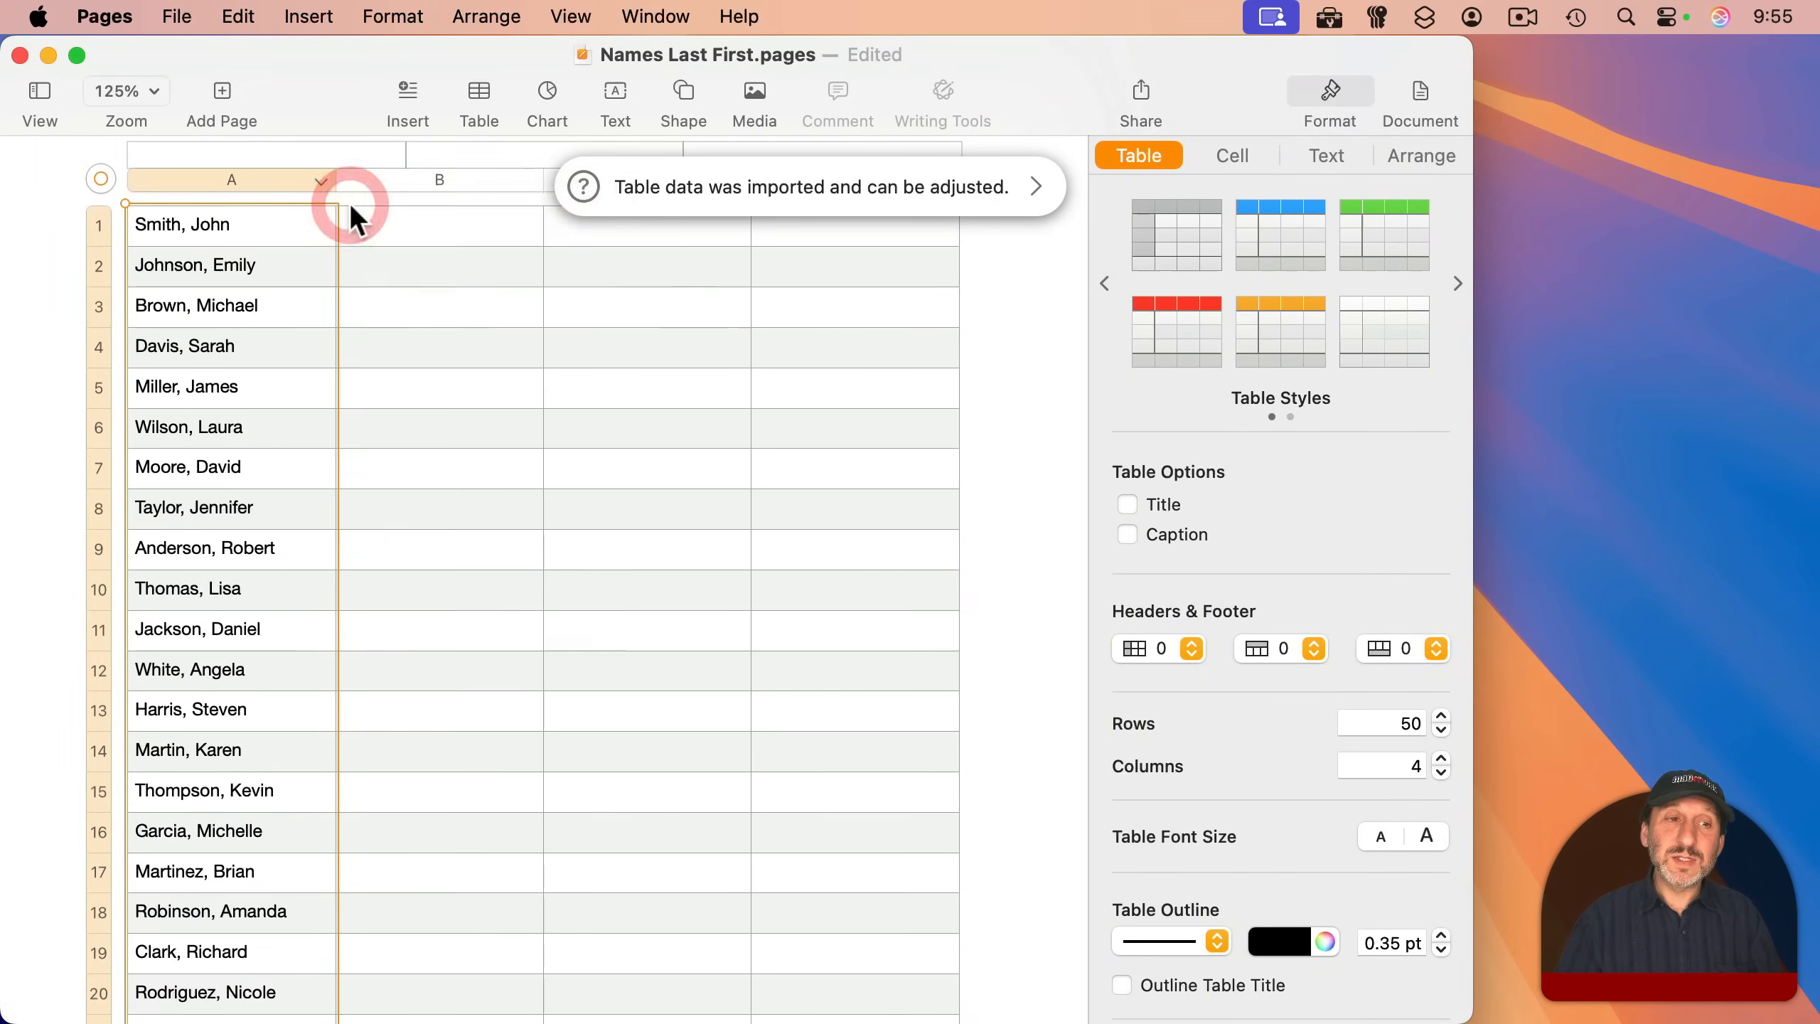
Sort column A ascending, copy the names, and paste them over the original list
{"action": "left_click", "coordinate": [392, 16]}
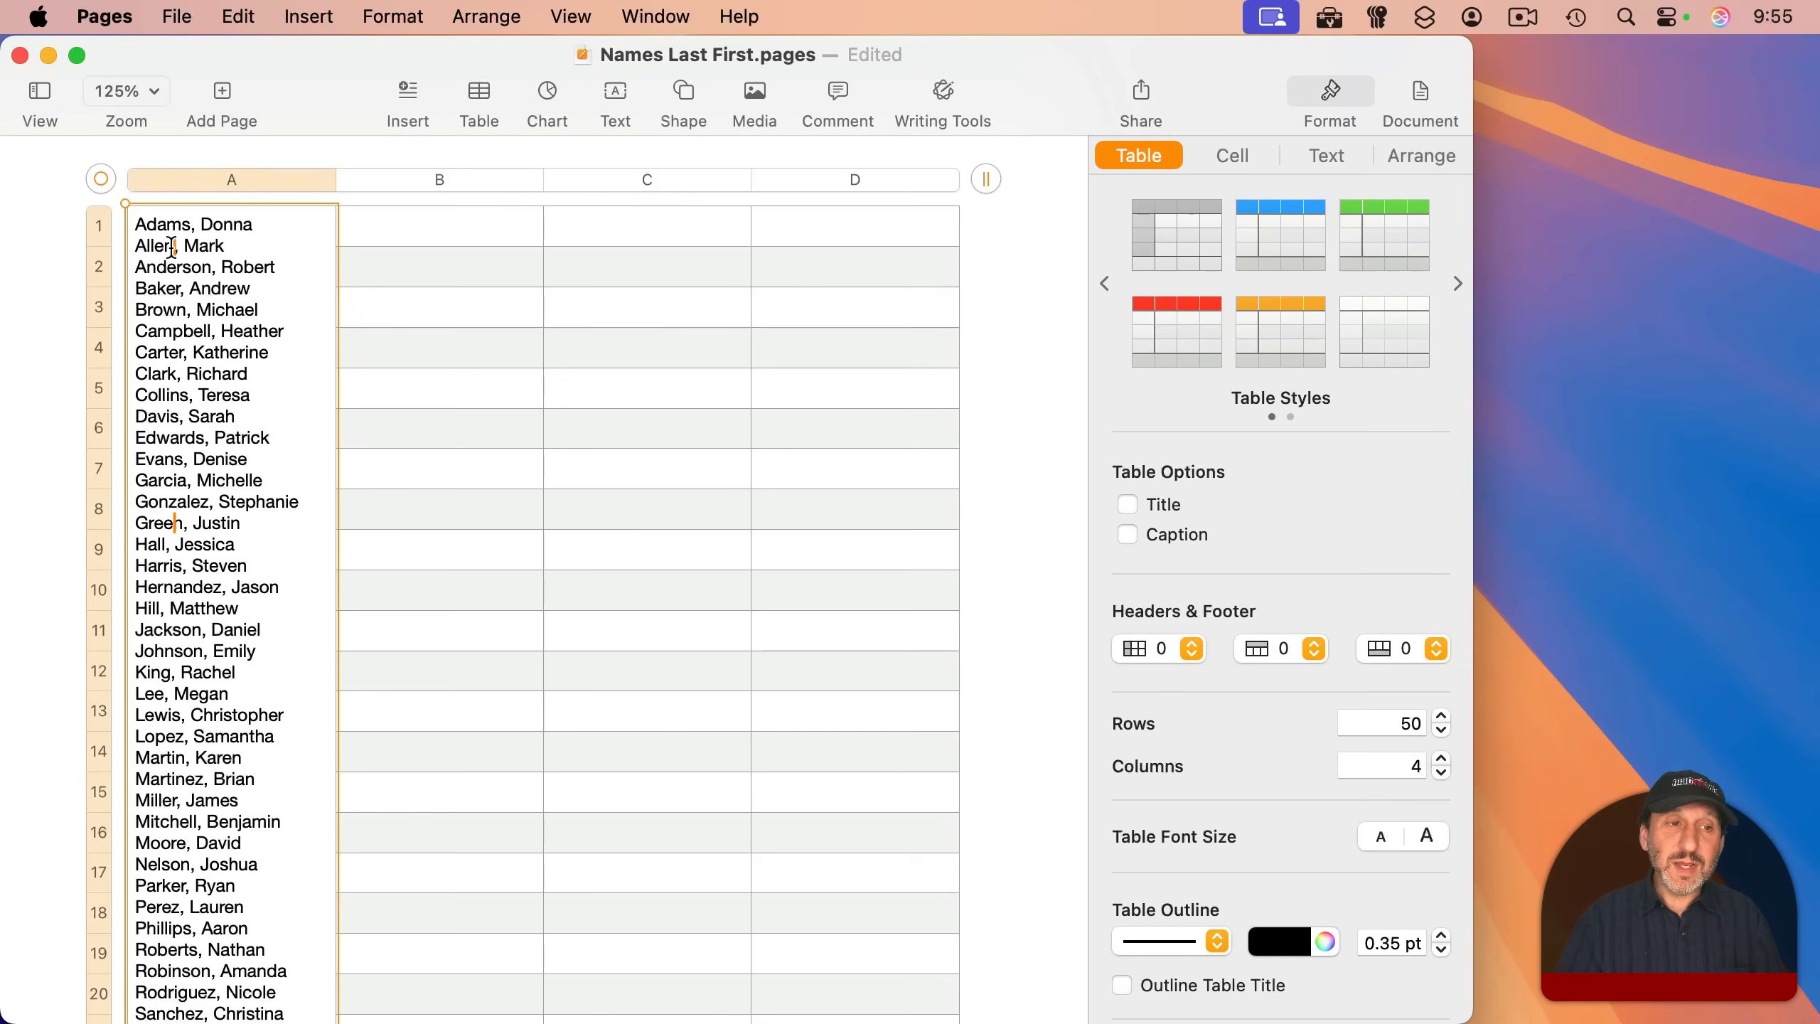
{"action": "key", "text": "cmd+c"}
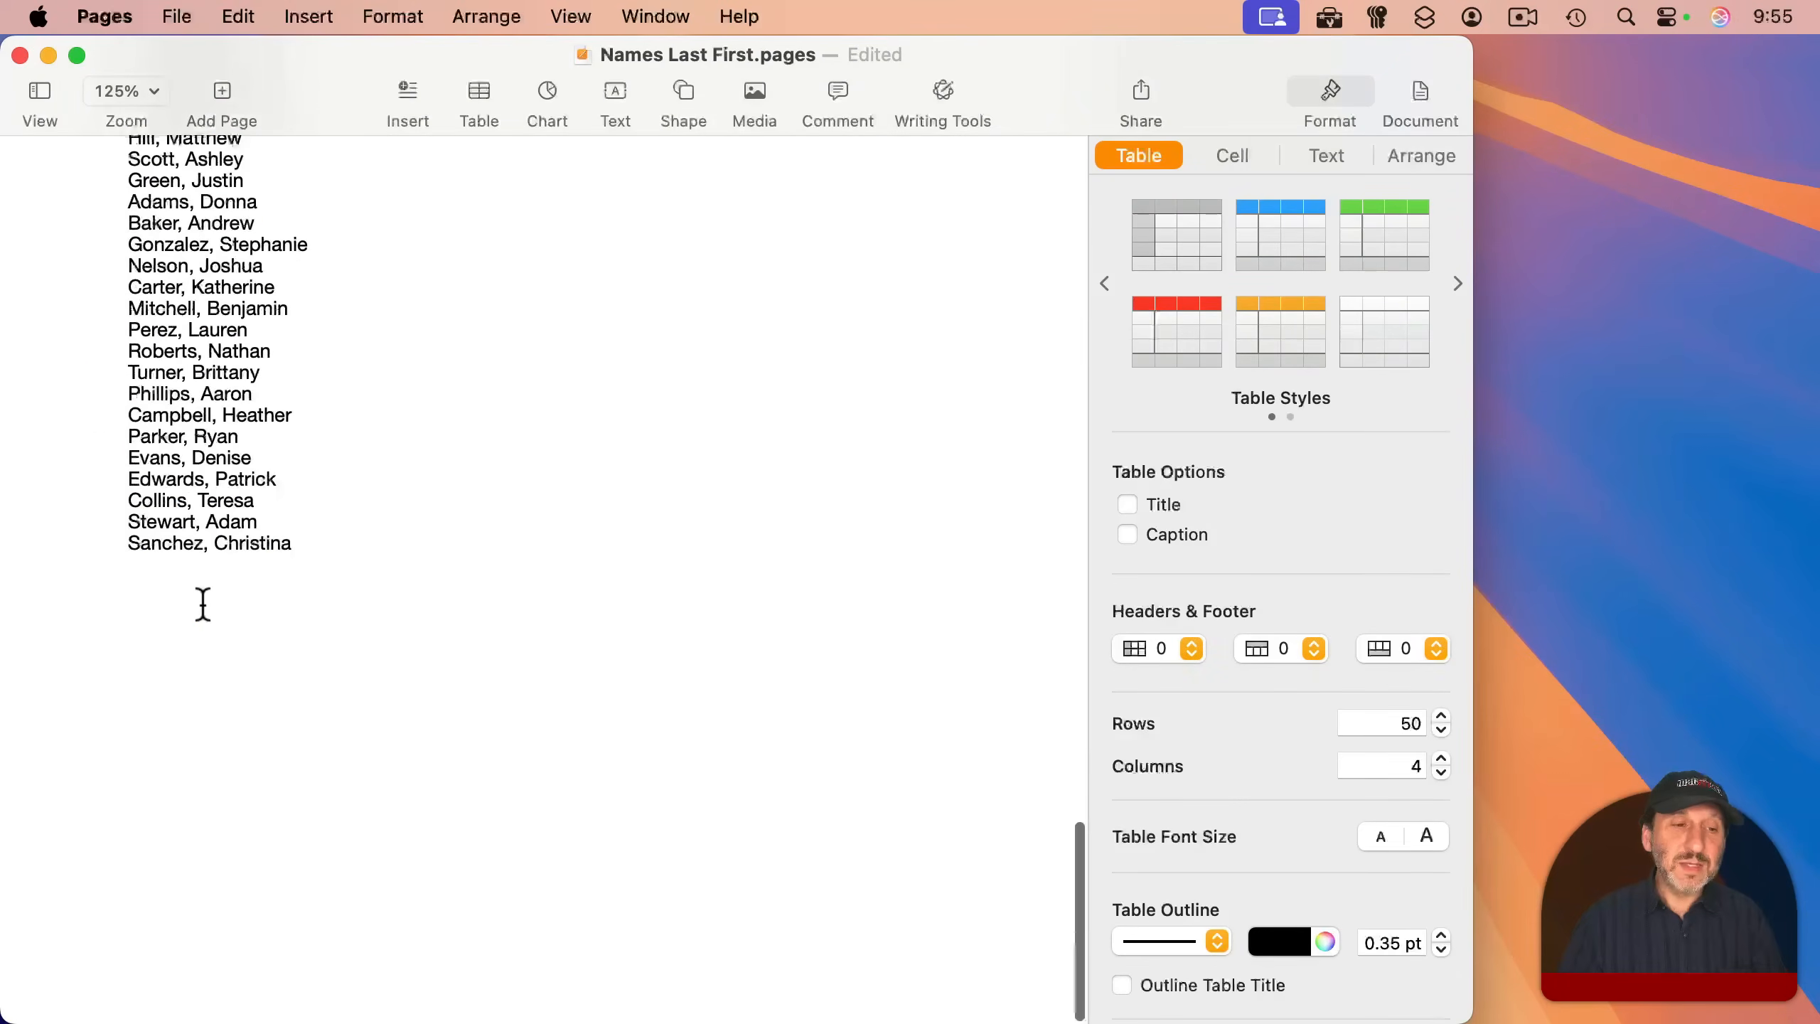
{"action": "key", "text": "cmd+v"}
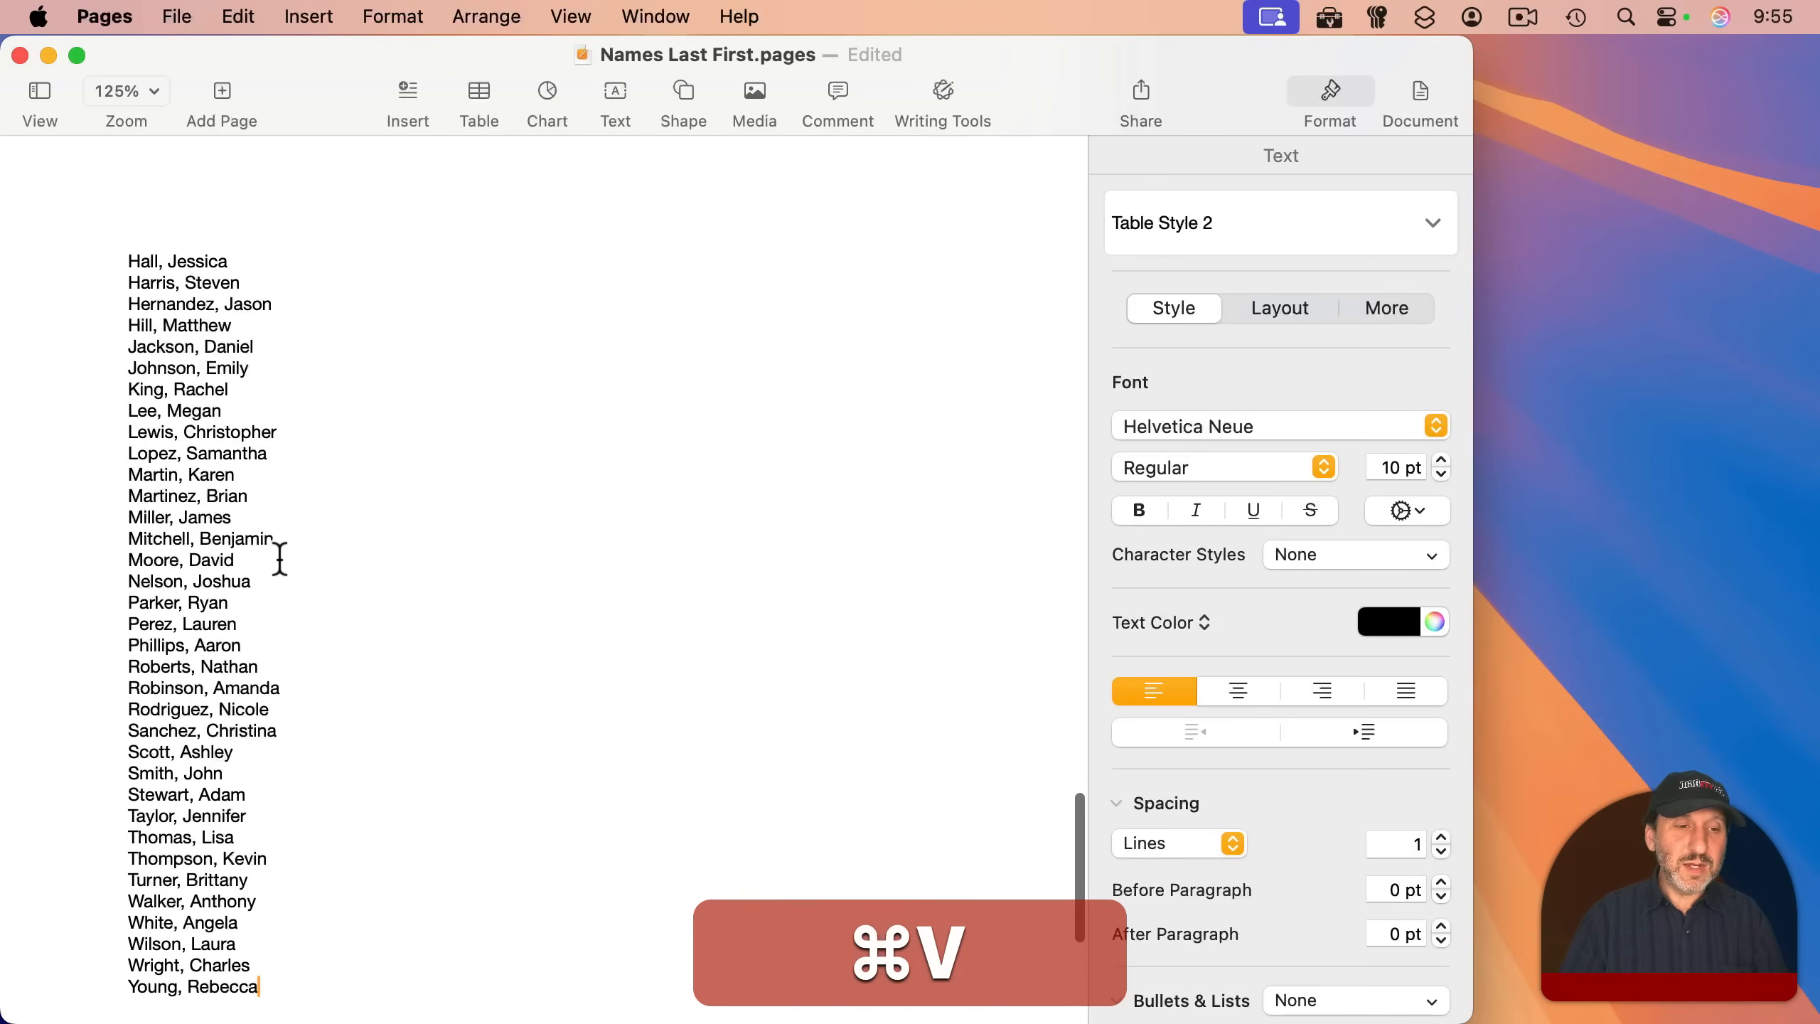
{"action": "key", "text": "cmd+v"}
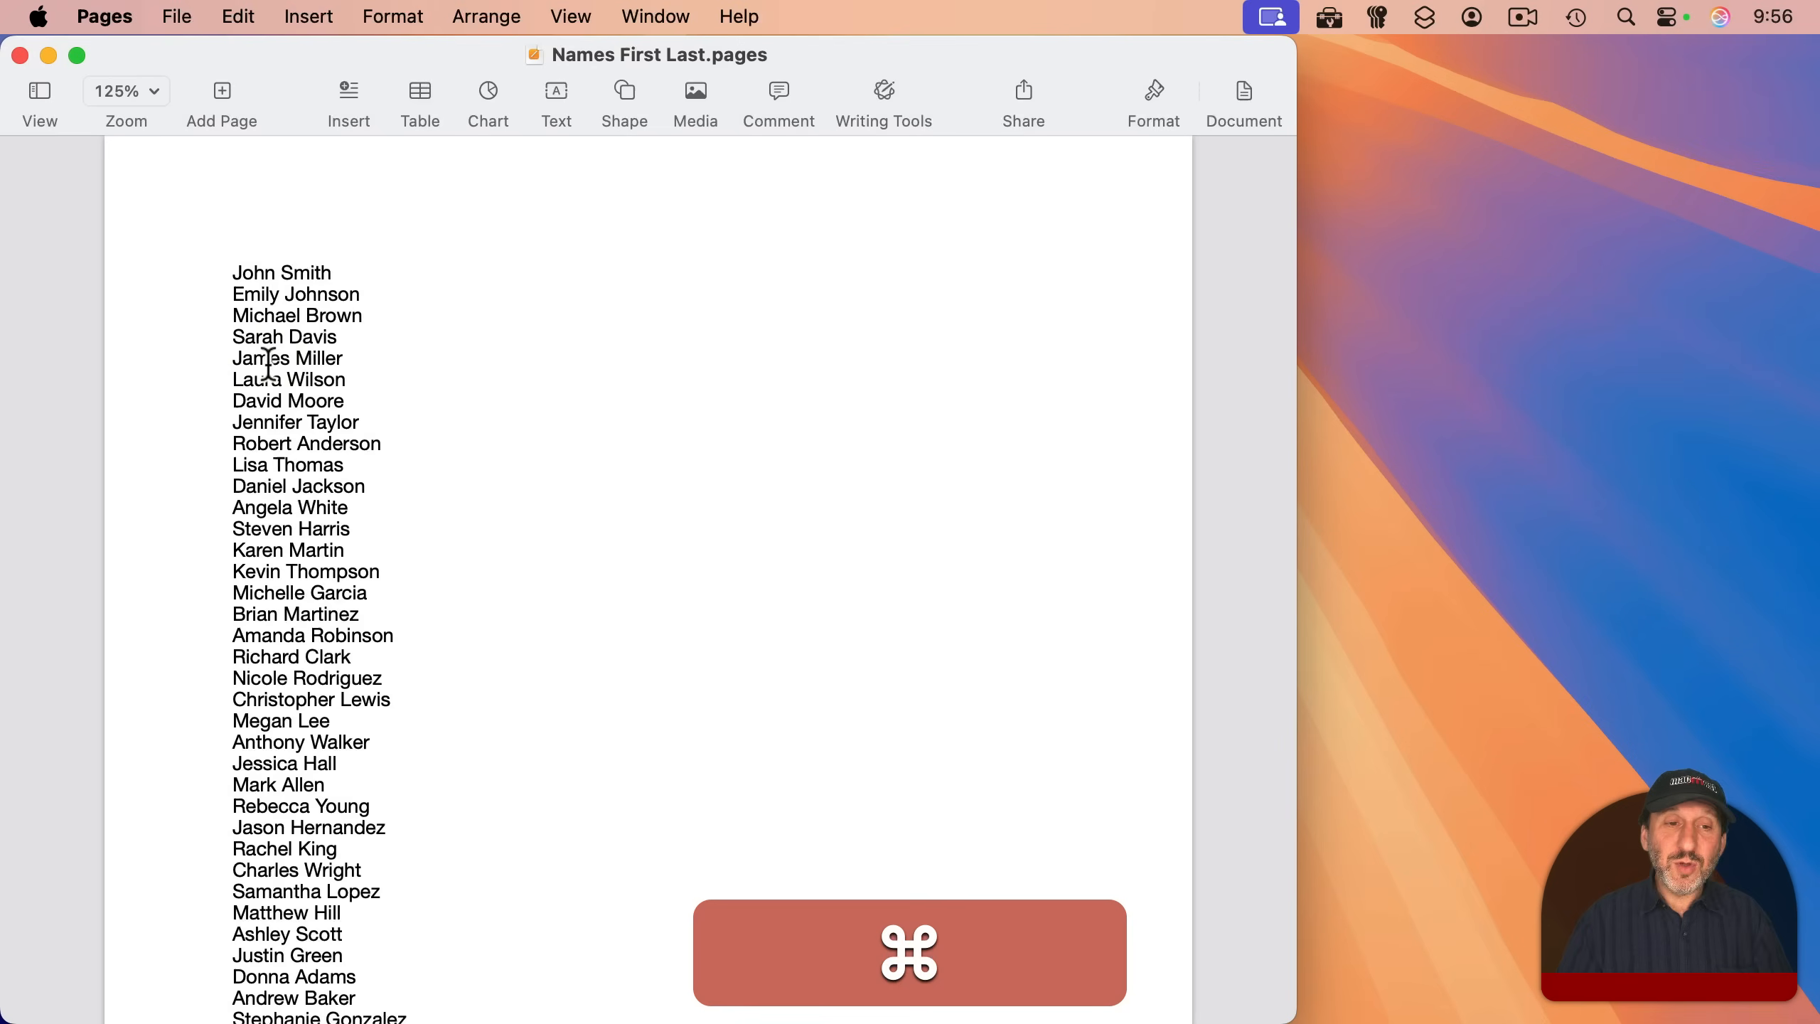
Copy the Names First Last list and paste it into column A of a new table
{"action": "key", "text": "cmd+a"}
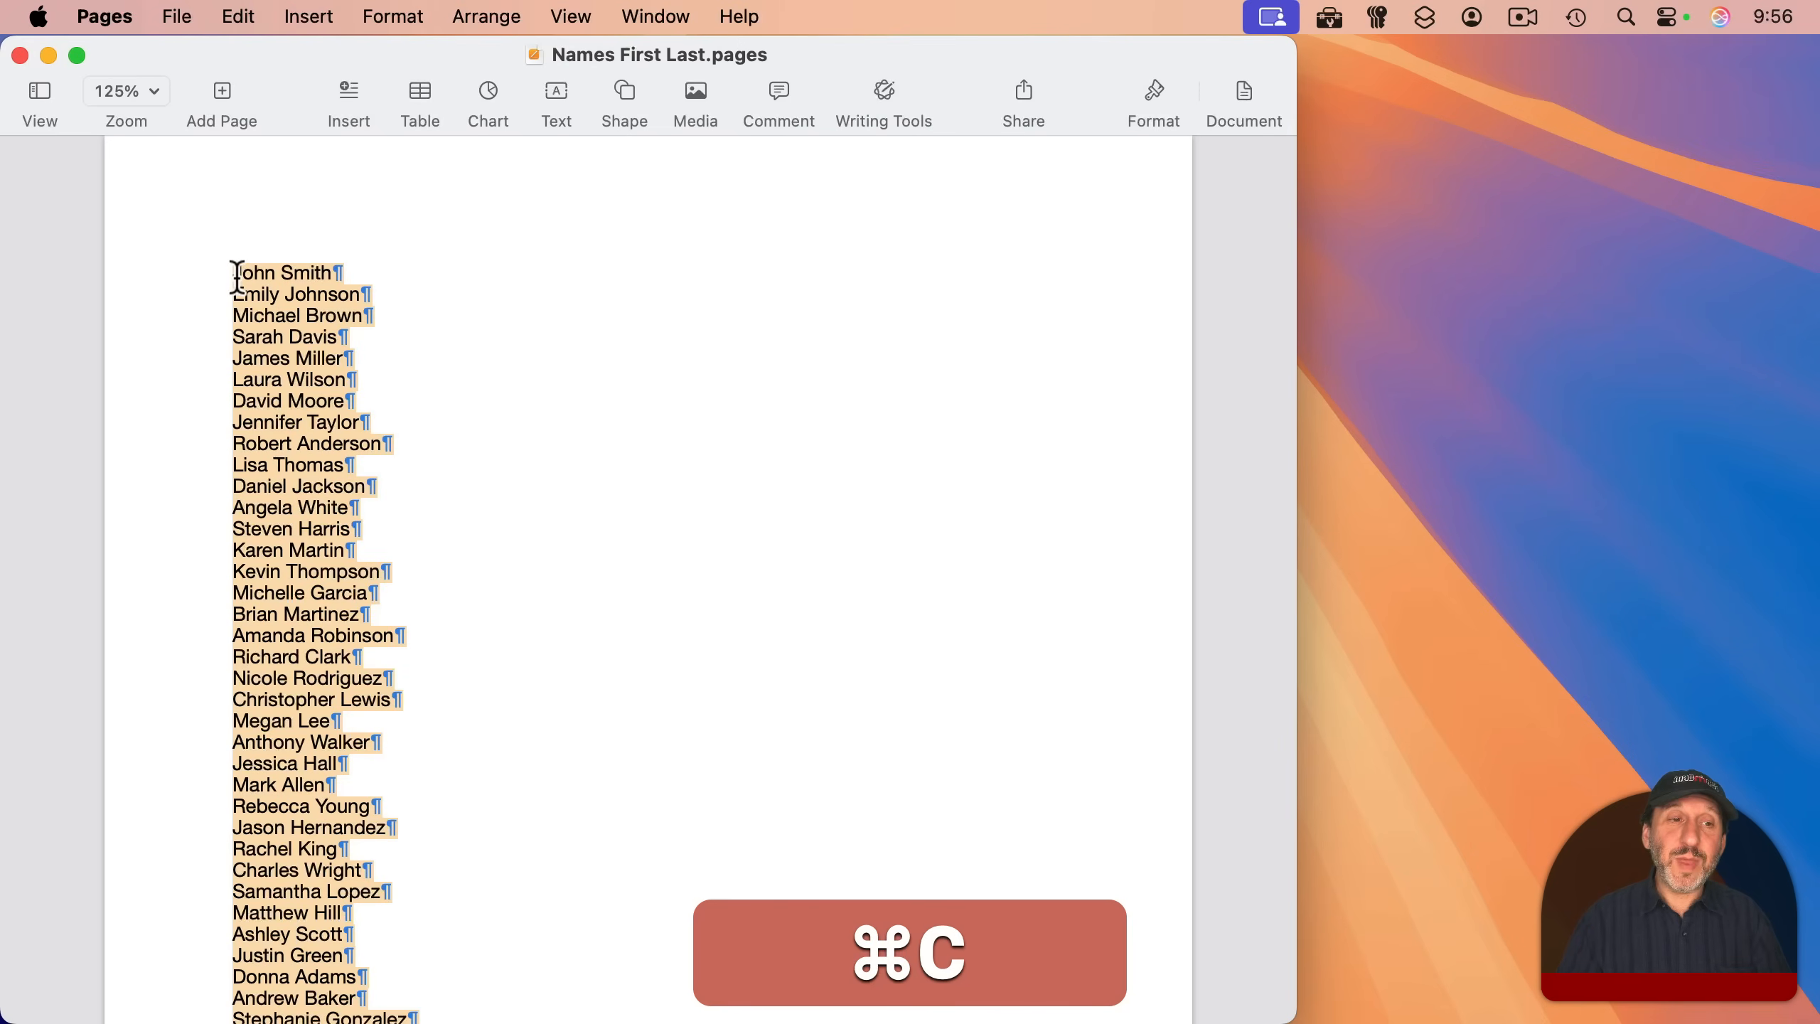
{"action": "left_click", "coordinate": [418, 99]}
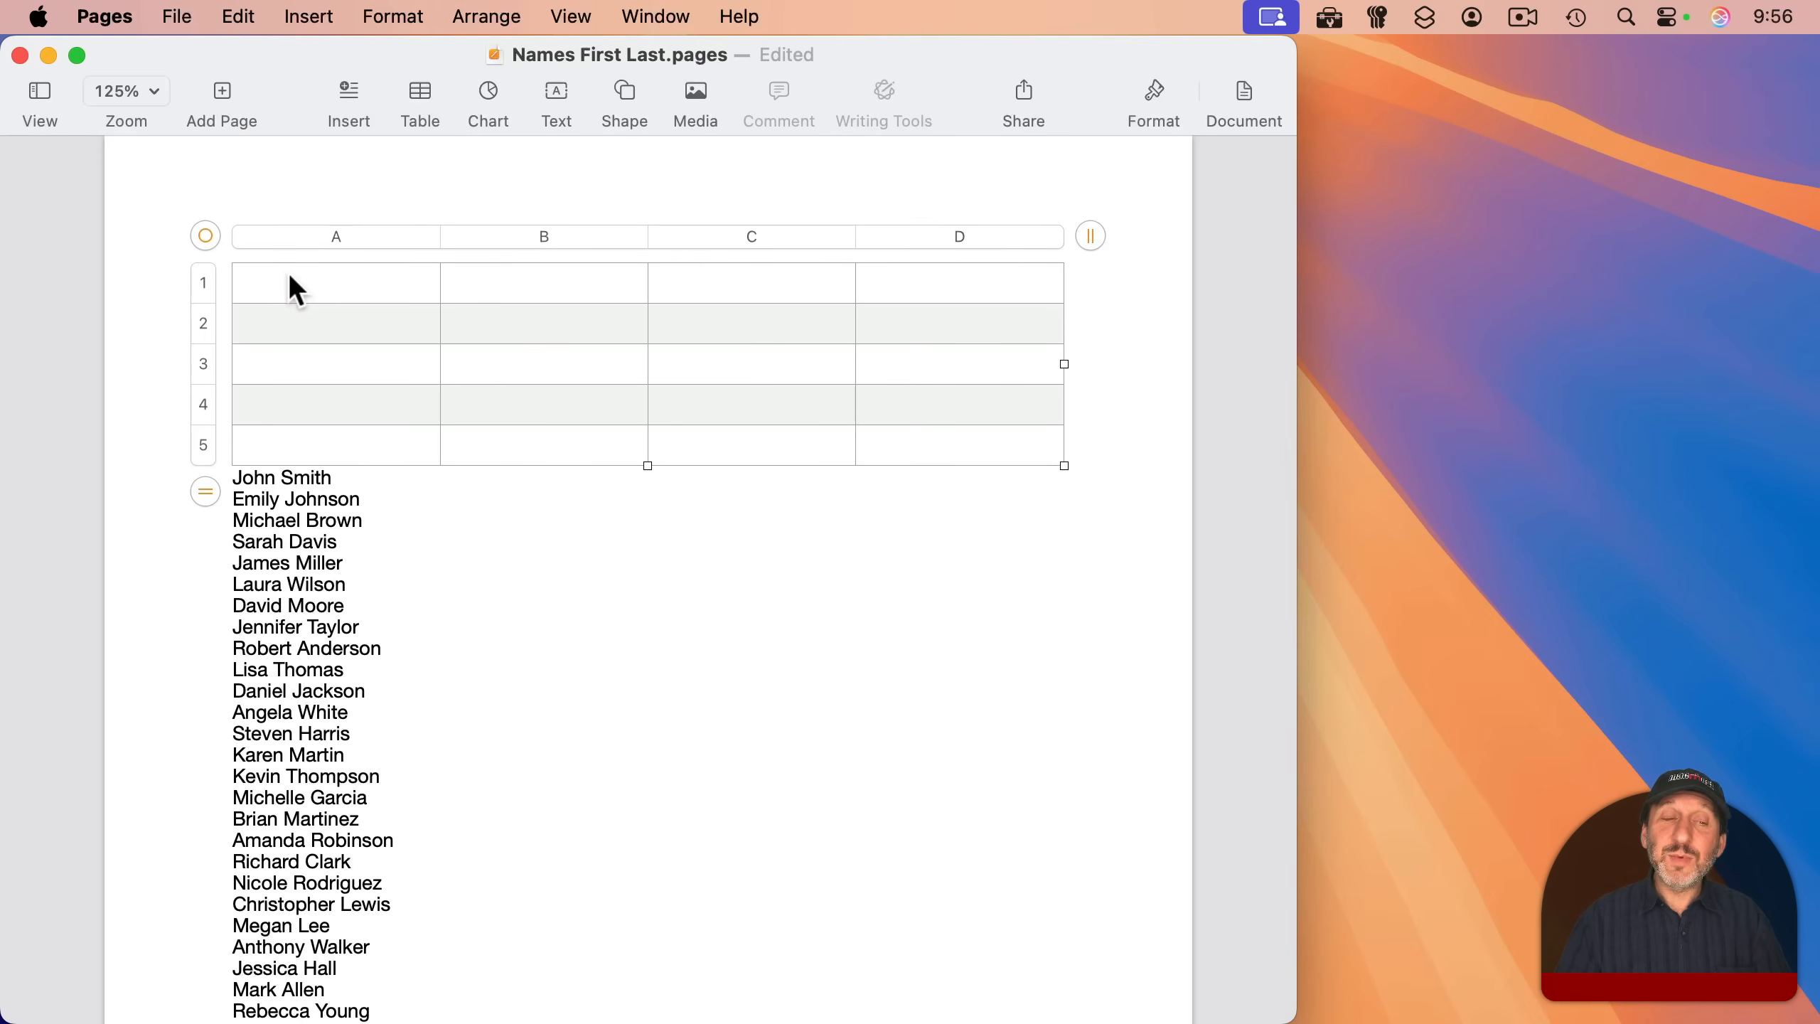
{"action": "key", "text": "cmd+v"}
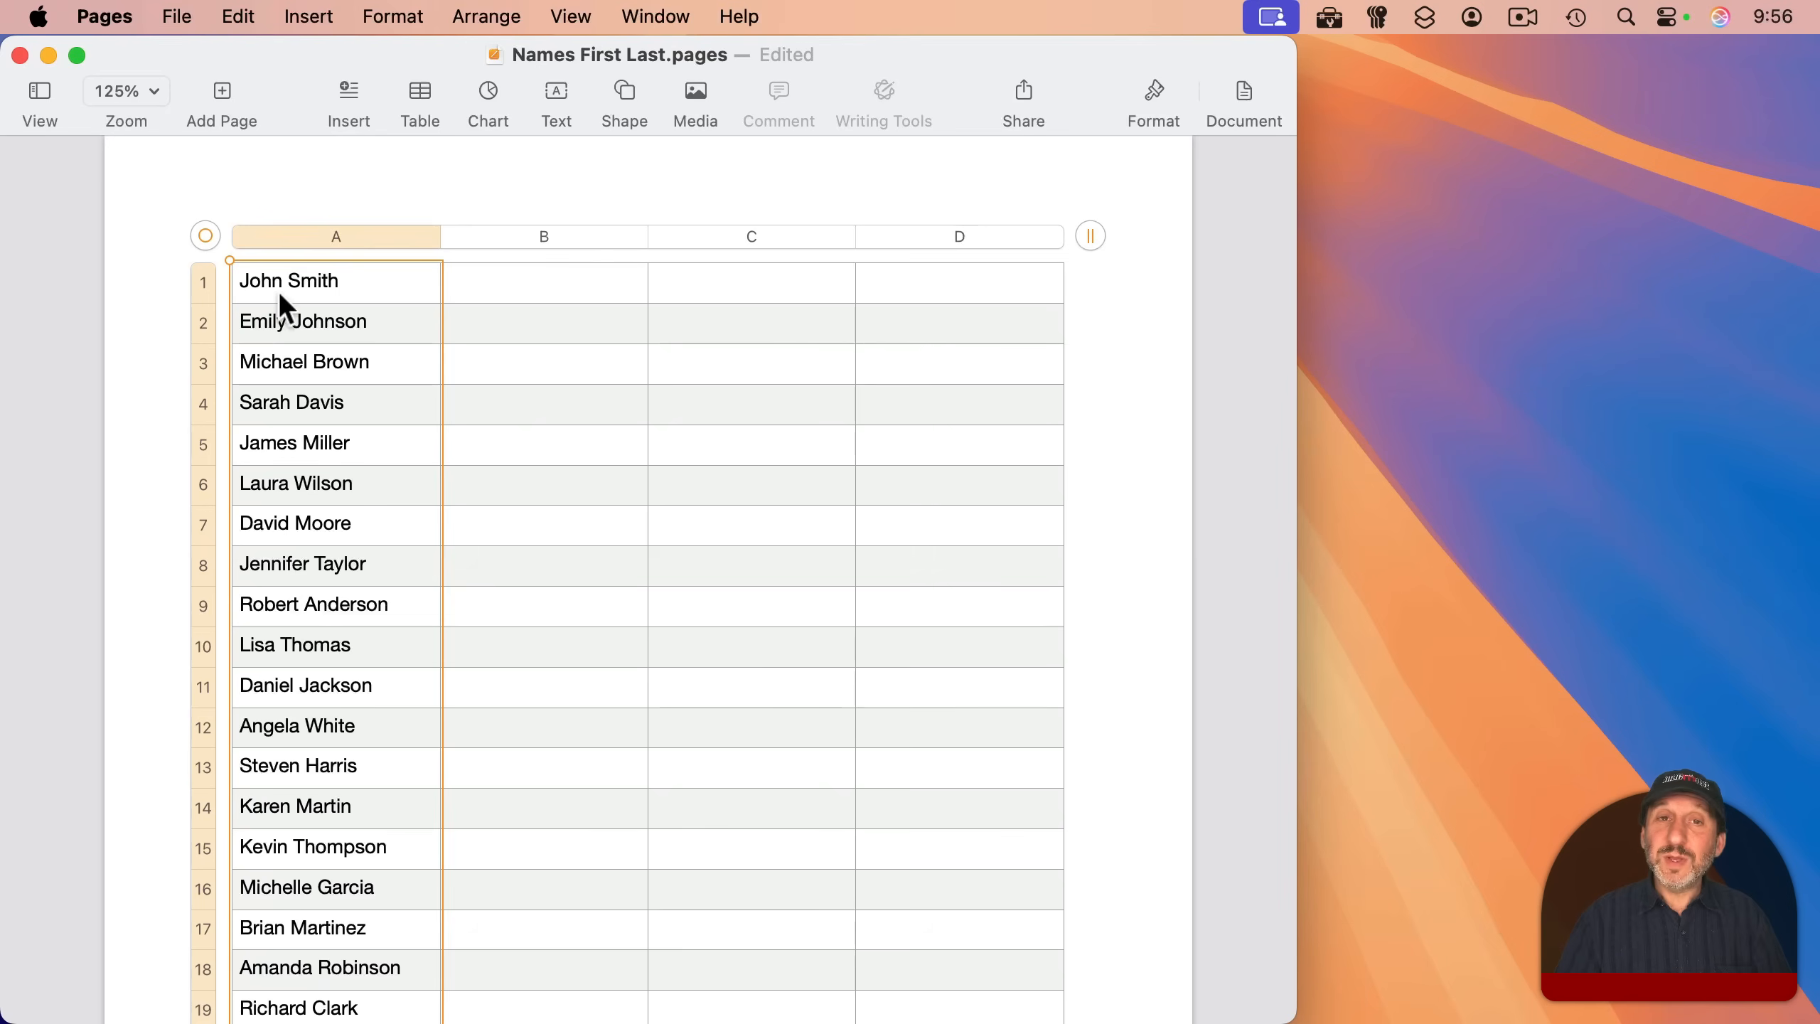
{"action": "mouse_move", "coordinate": [292, 298]}
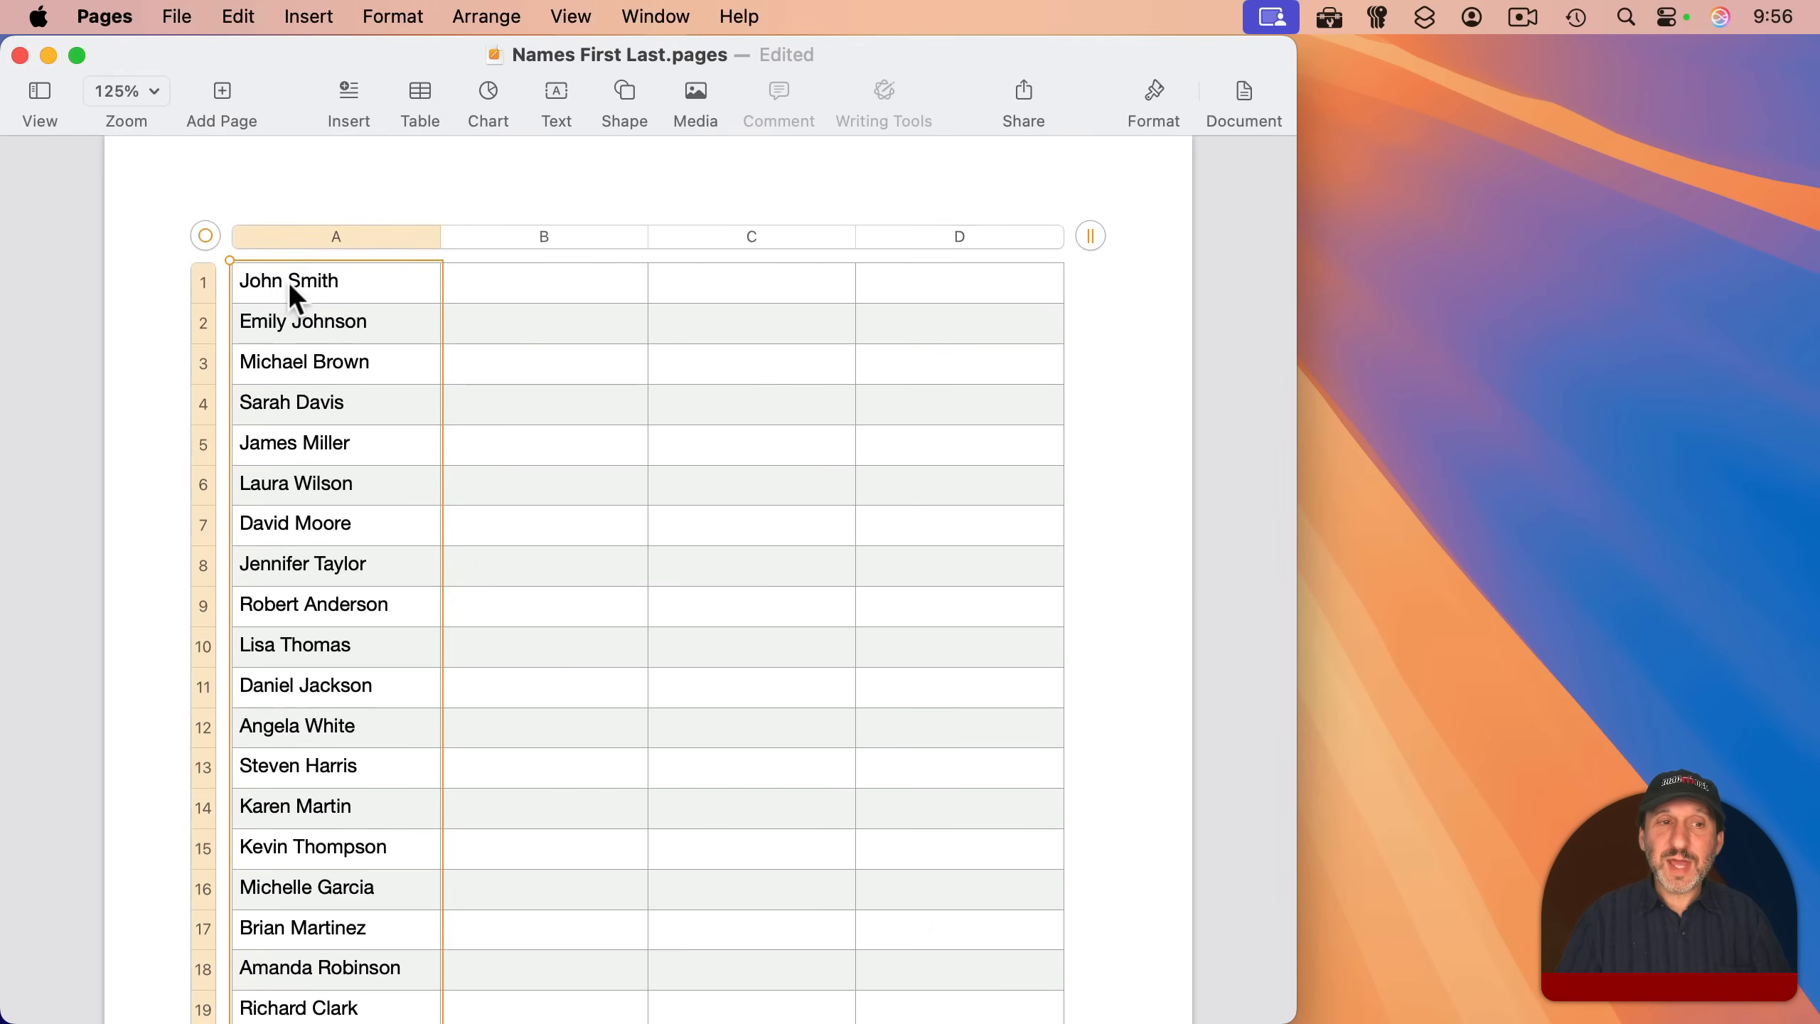
{"action": "mouse_move", "coordinate": [305, 646]}
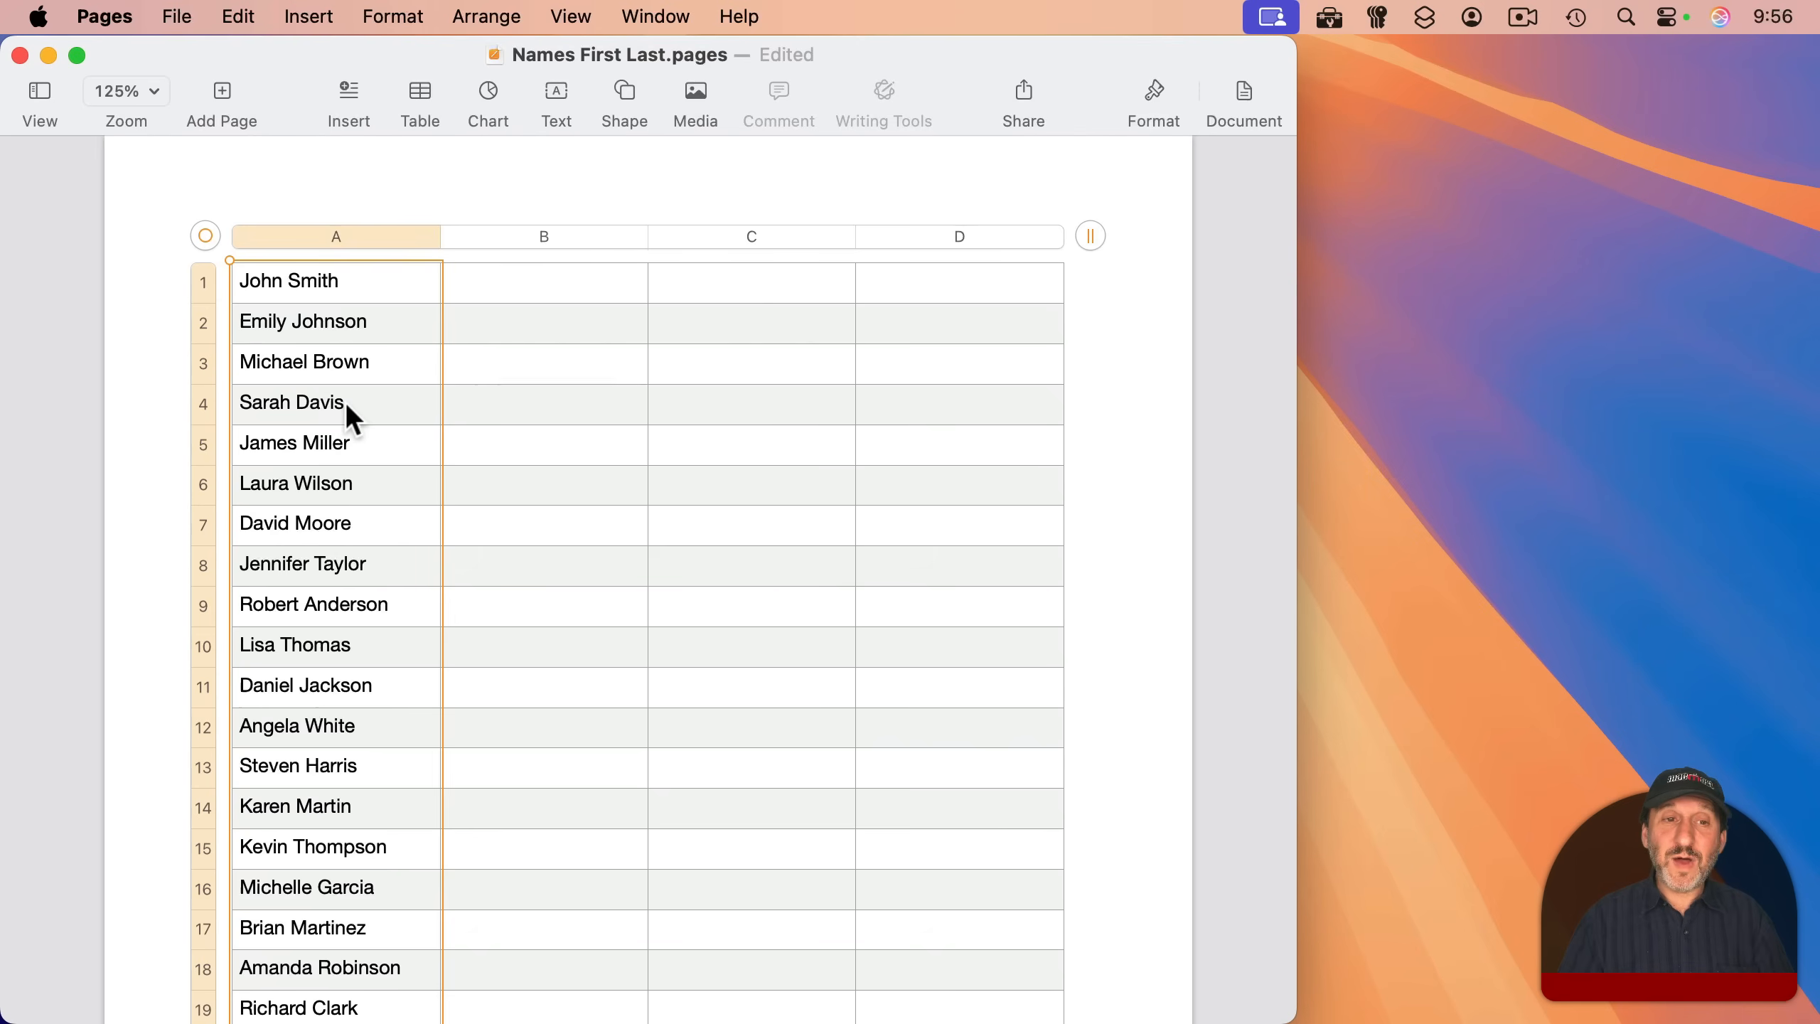
{"action": "mouse_move", "coordinate": [477, 301]}
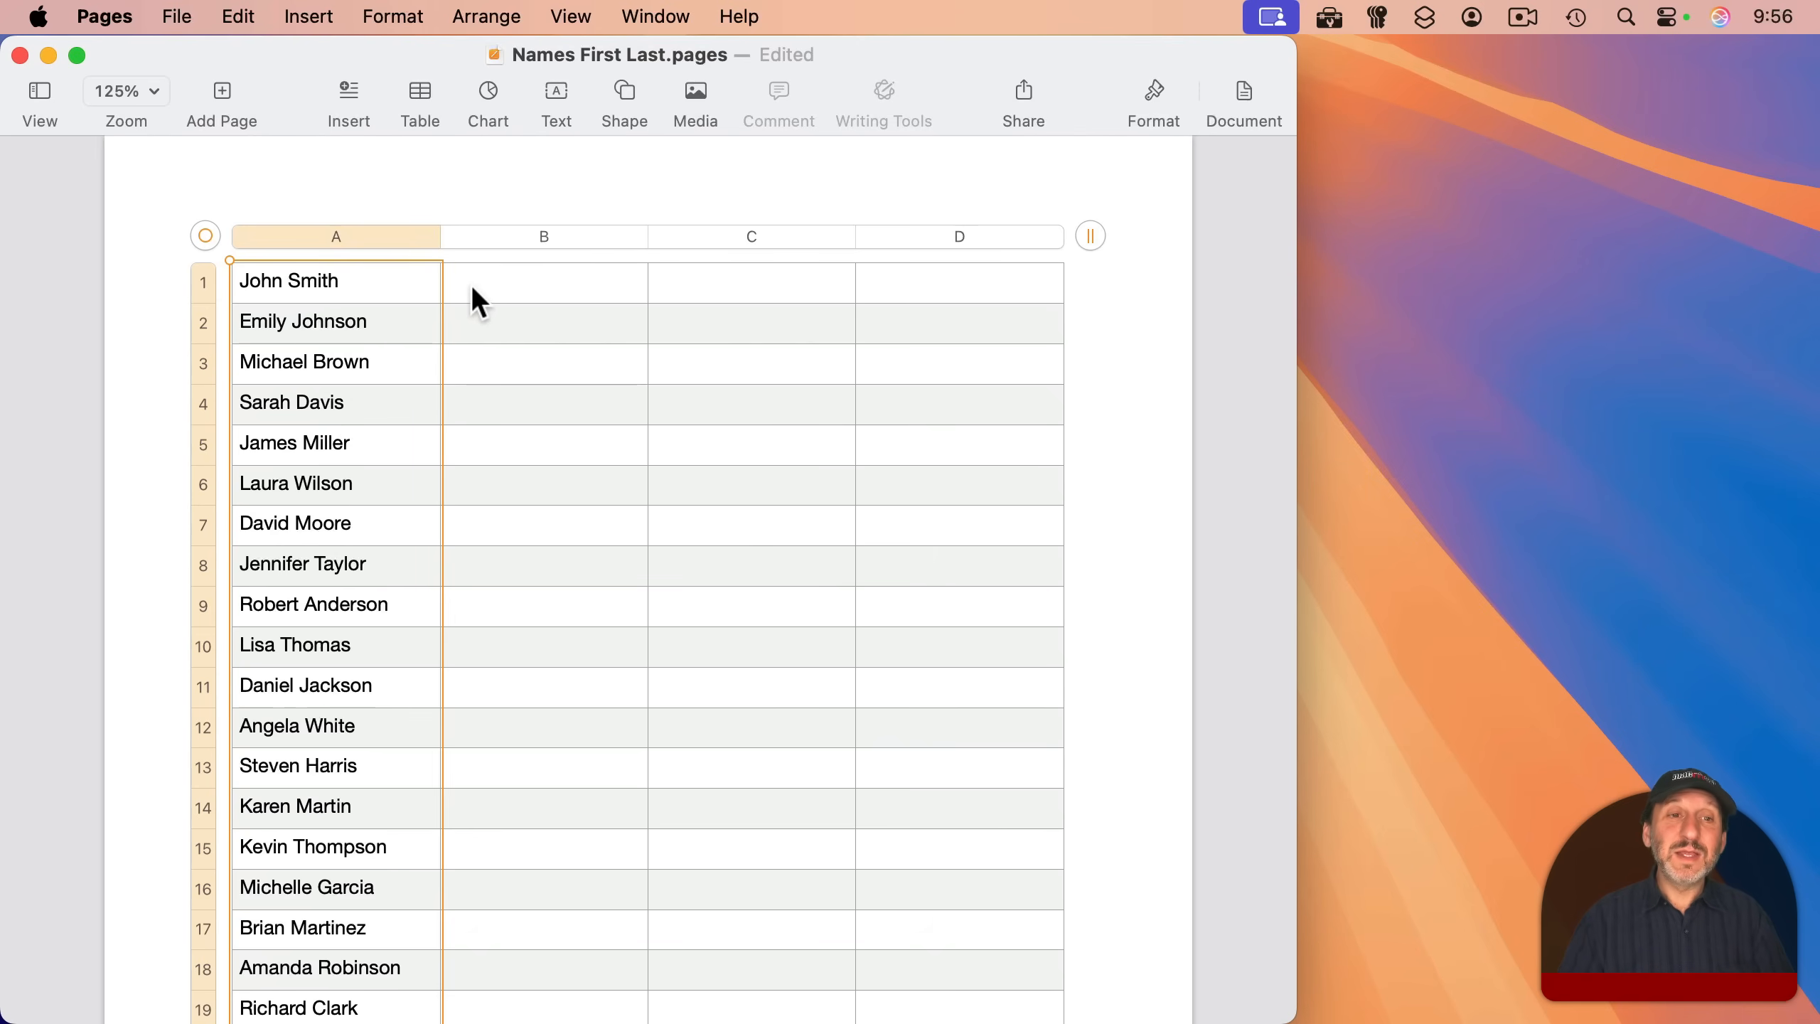
{"action": "mouse_move", "coordinate": [547, 304]}
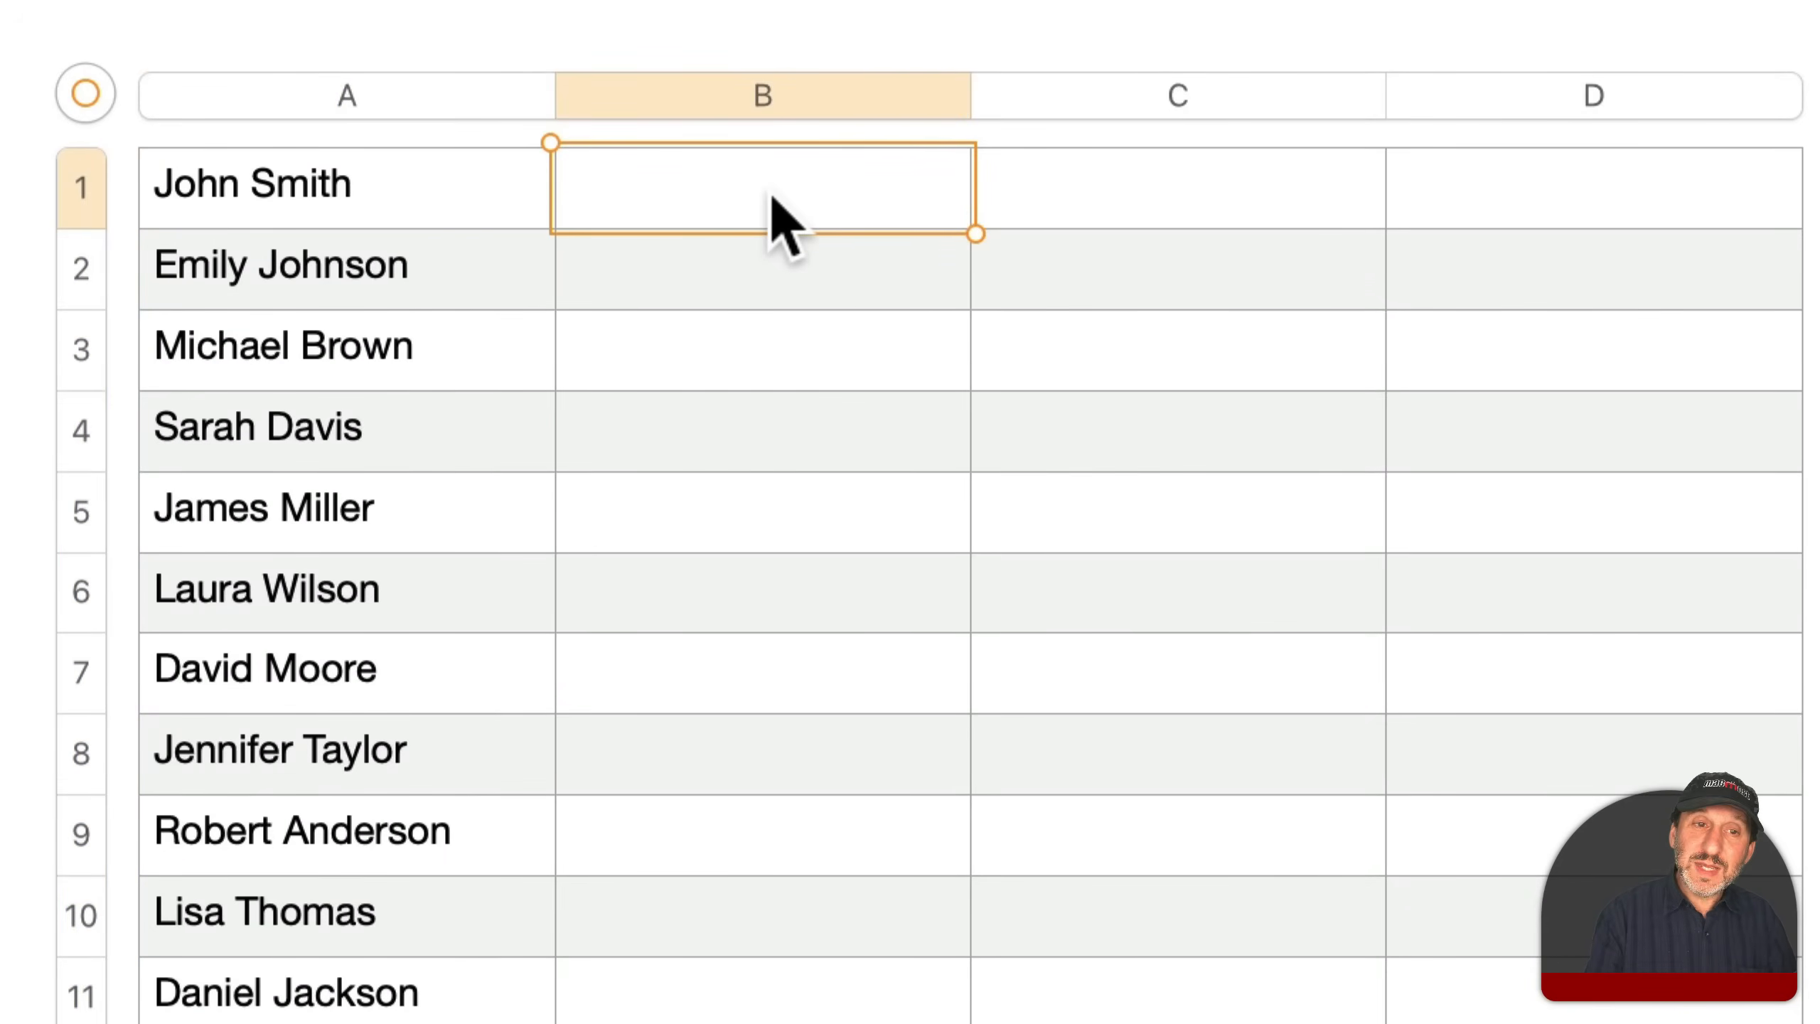
Enter =TEXTAFTER(A1," ",-1) in B1 to pull out the last name
{"action": "double_click", "coordinate": [761, 185]}
{"action": "type", "text": "TEXT"}
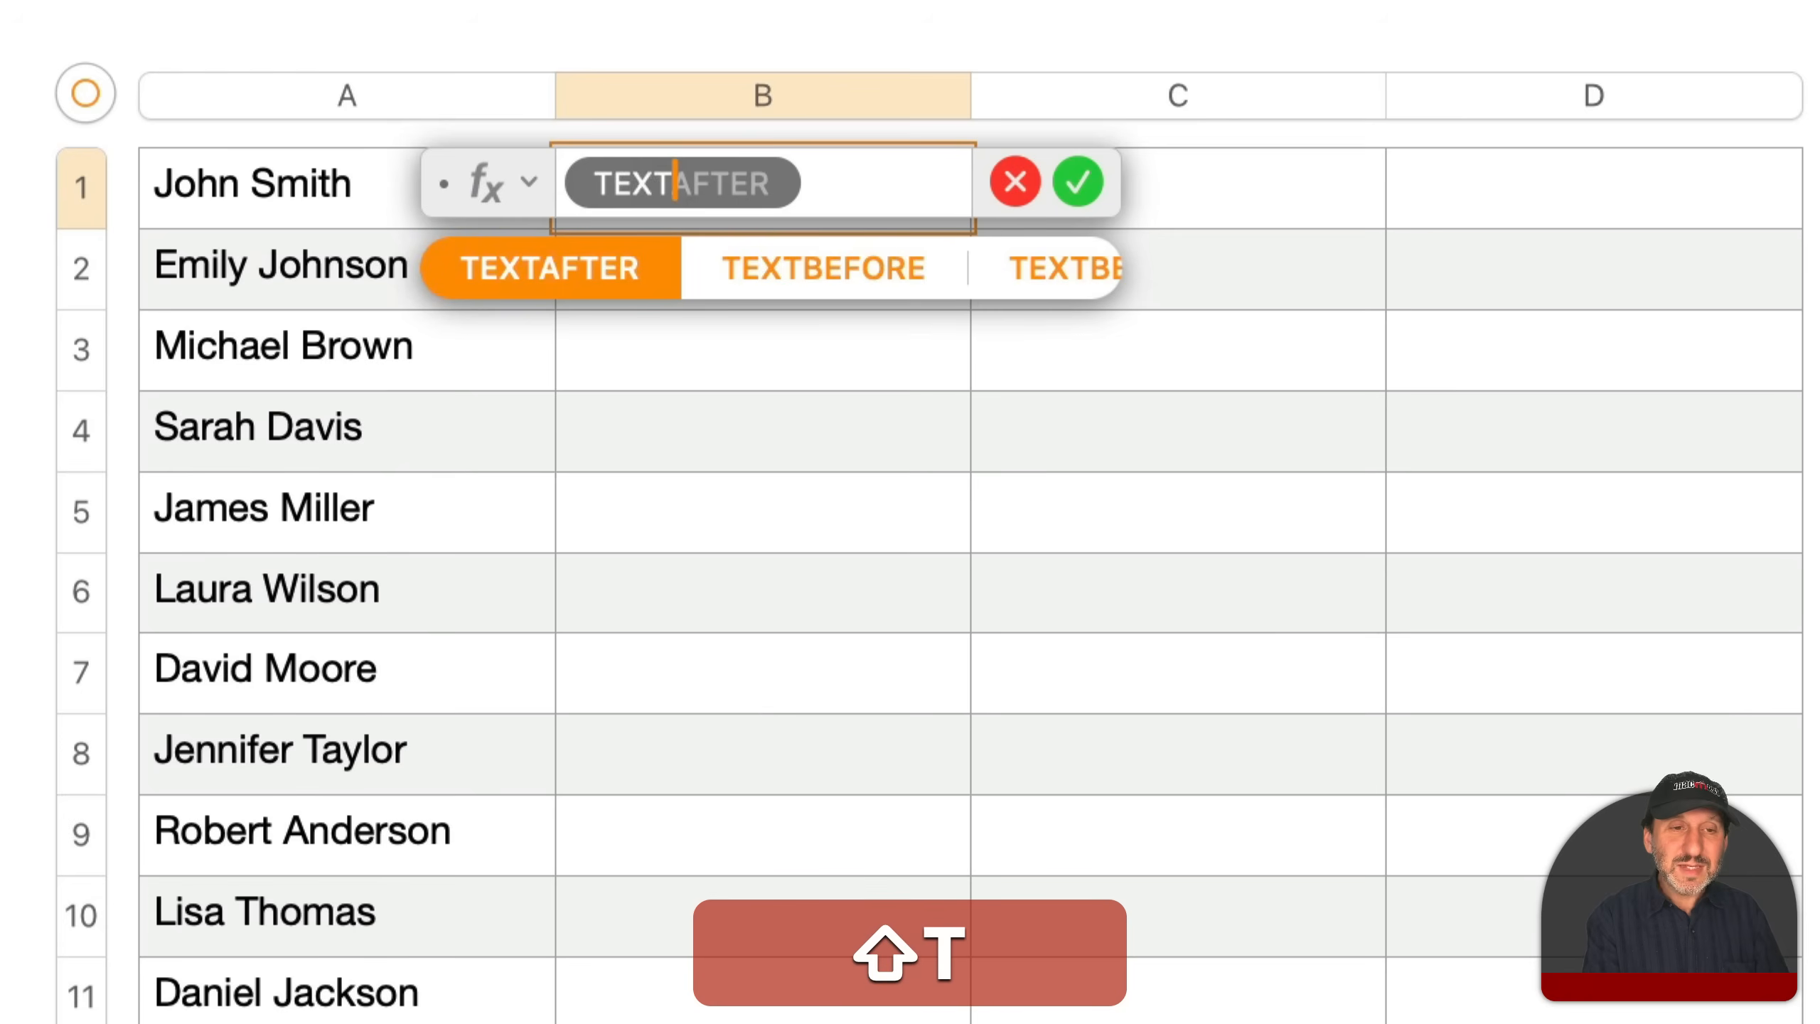
{"action": "left_click", "coordinate": [549, 268]}
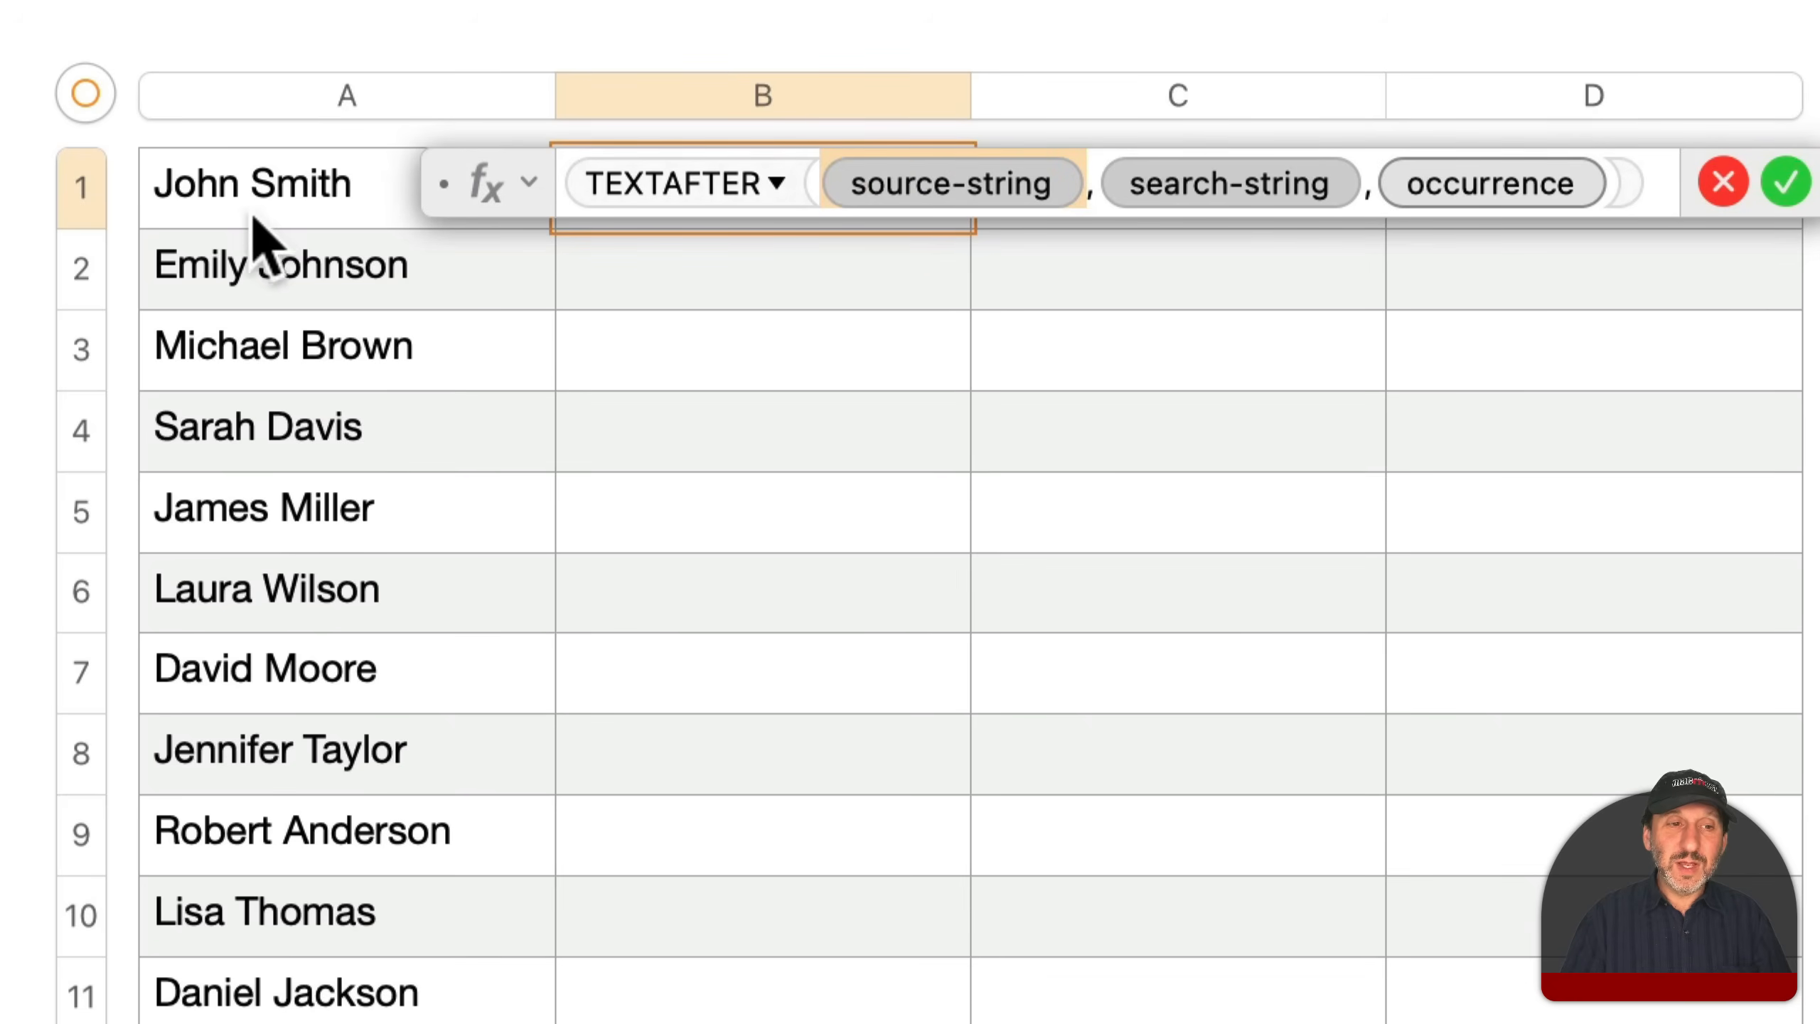
{"action": "left_click", "coordinate": [250, 184]}
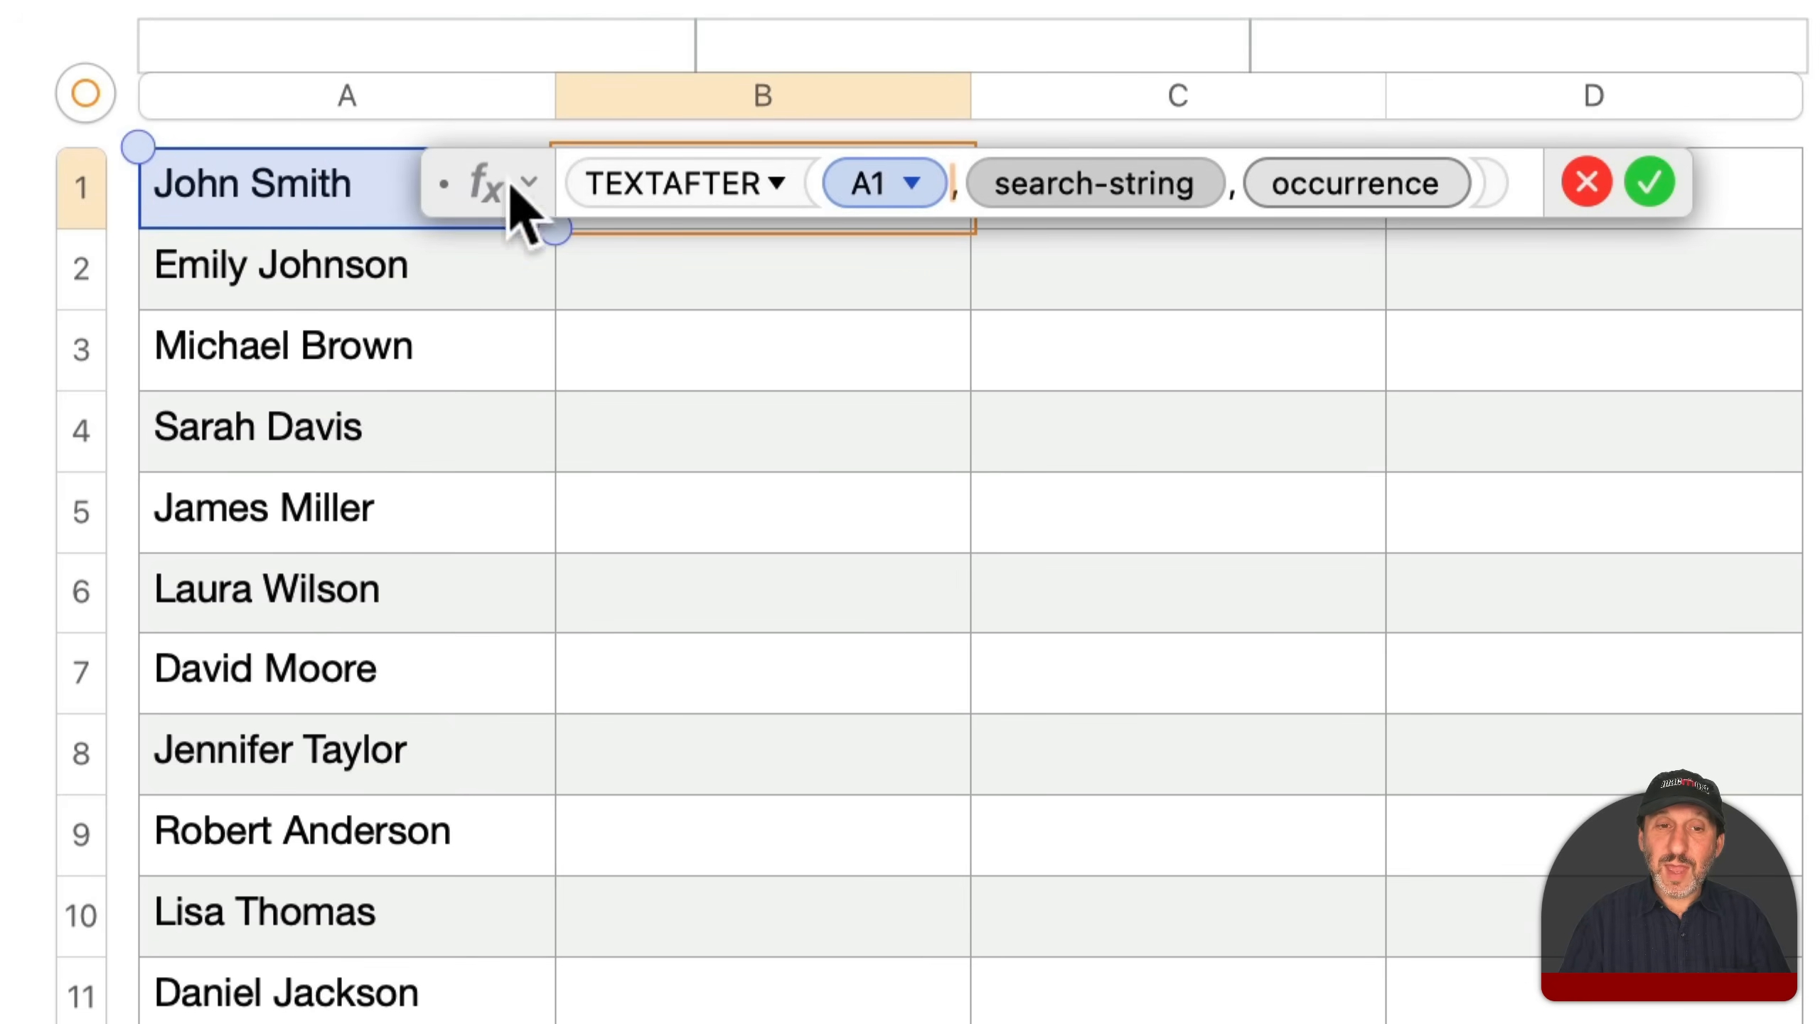
{"action": "type", "text": "\",\""}
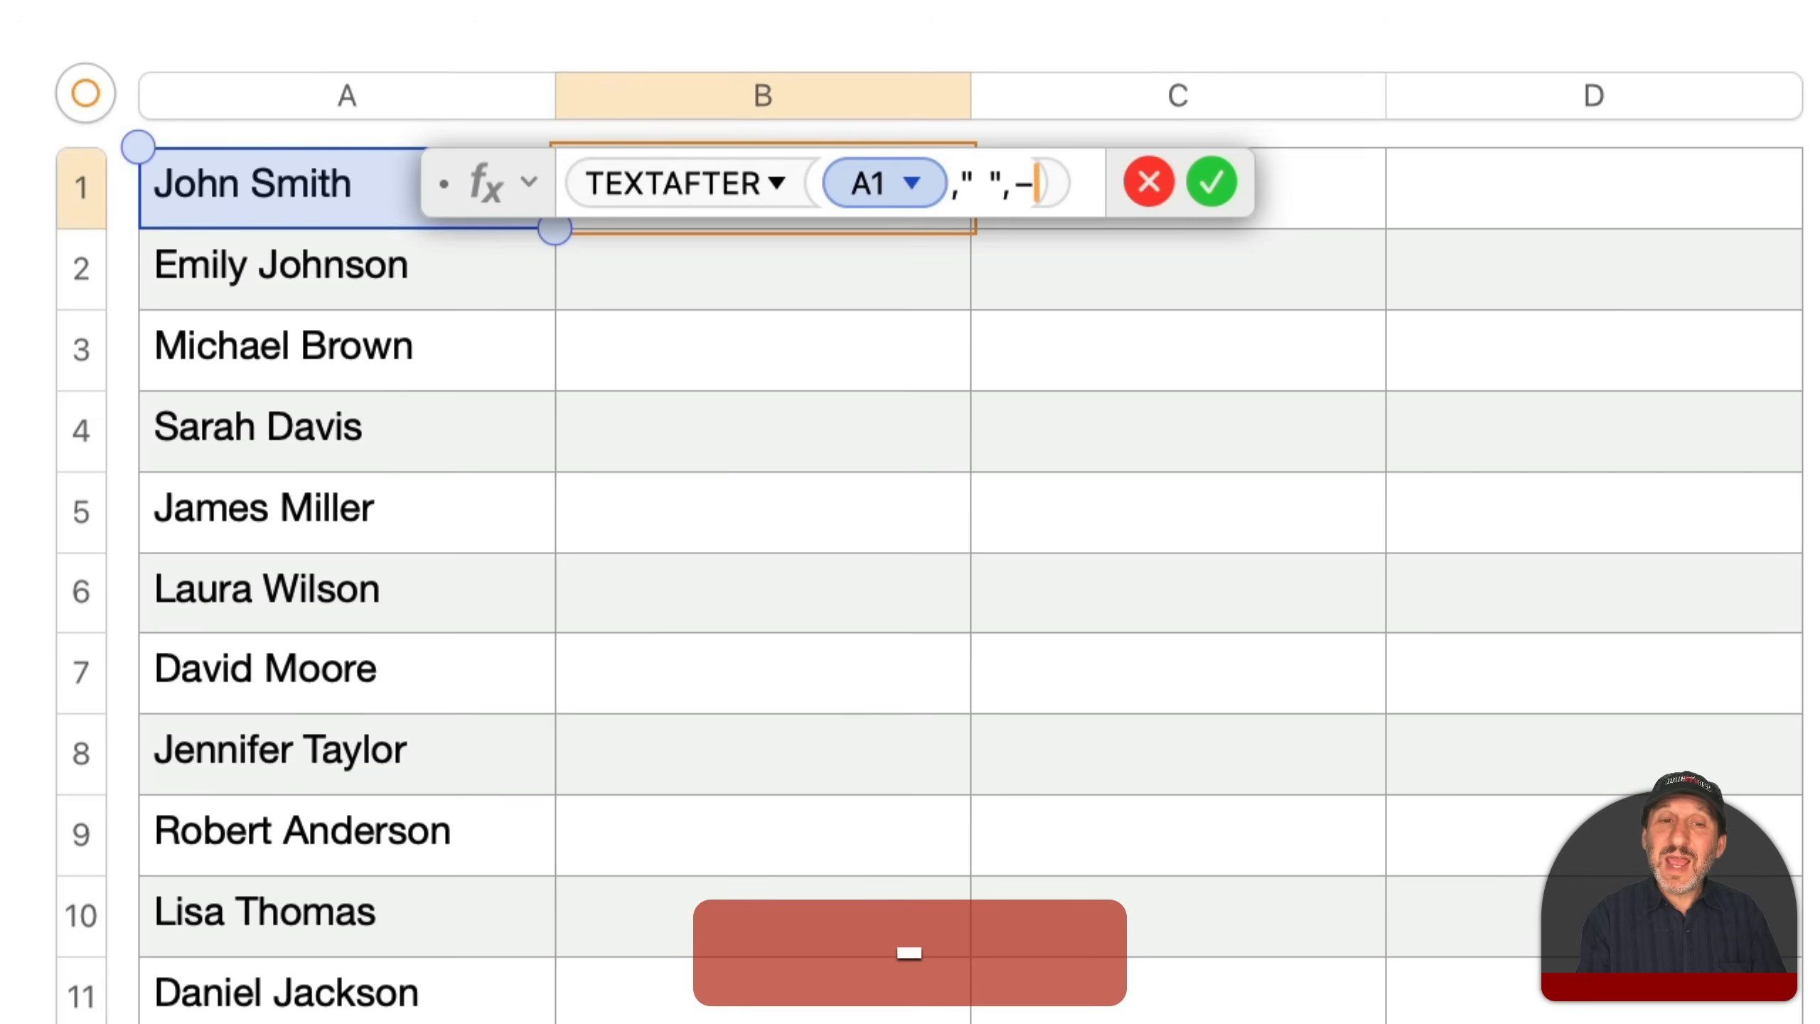
{"action": "type", "text": "1"}
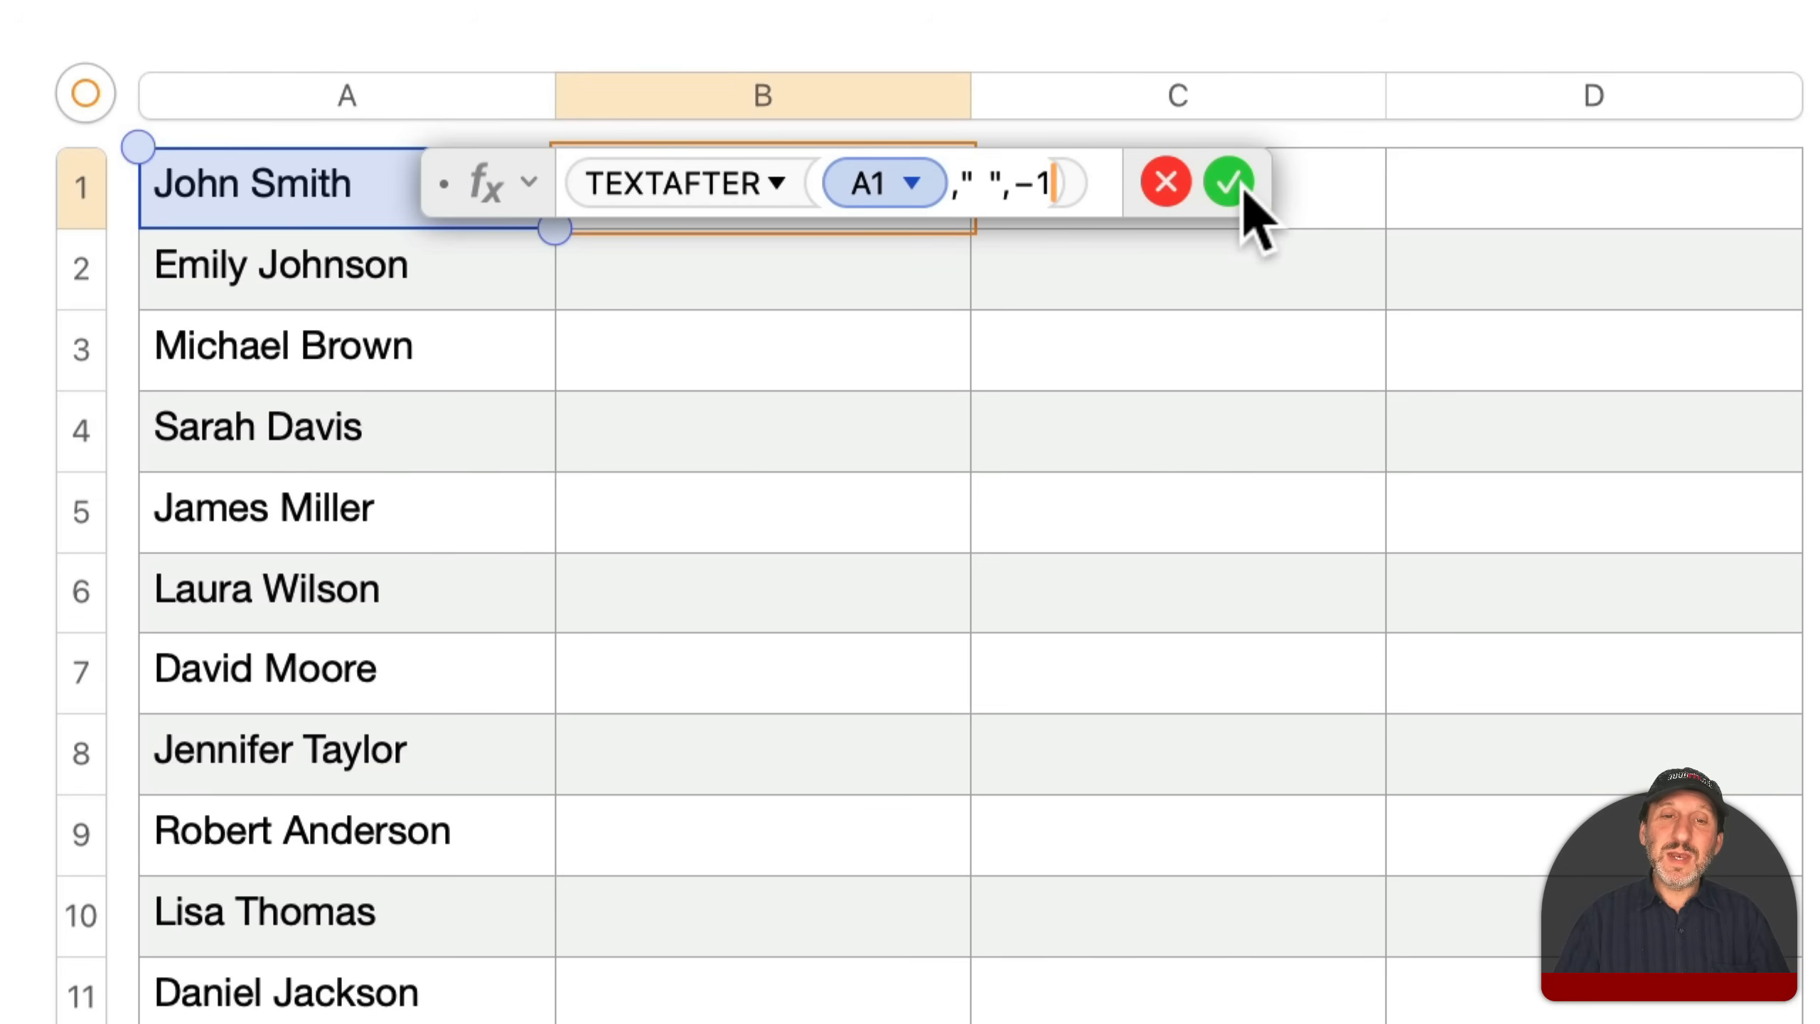
{"action": "left_click", "coordinate": [1232, 182]}
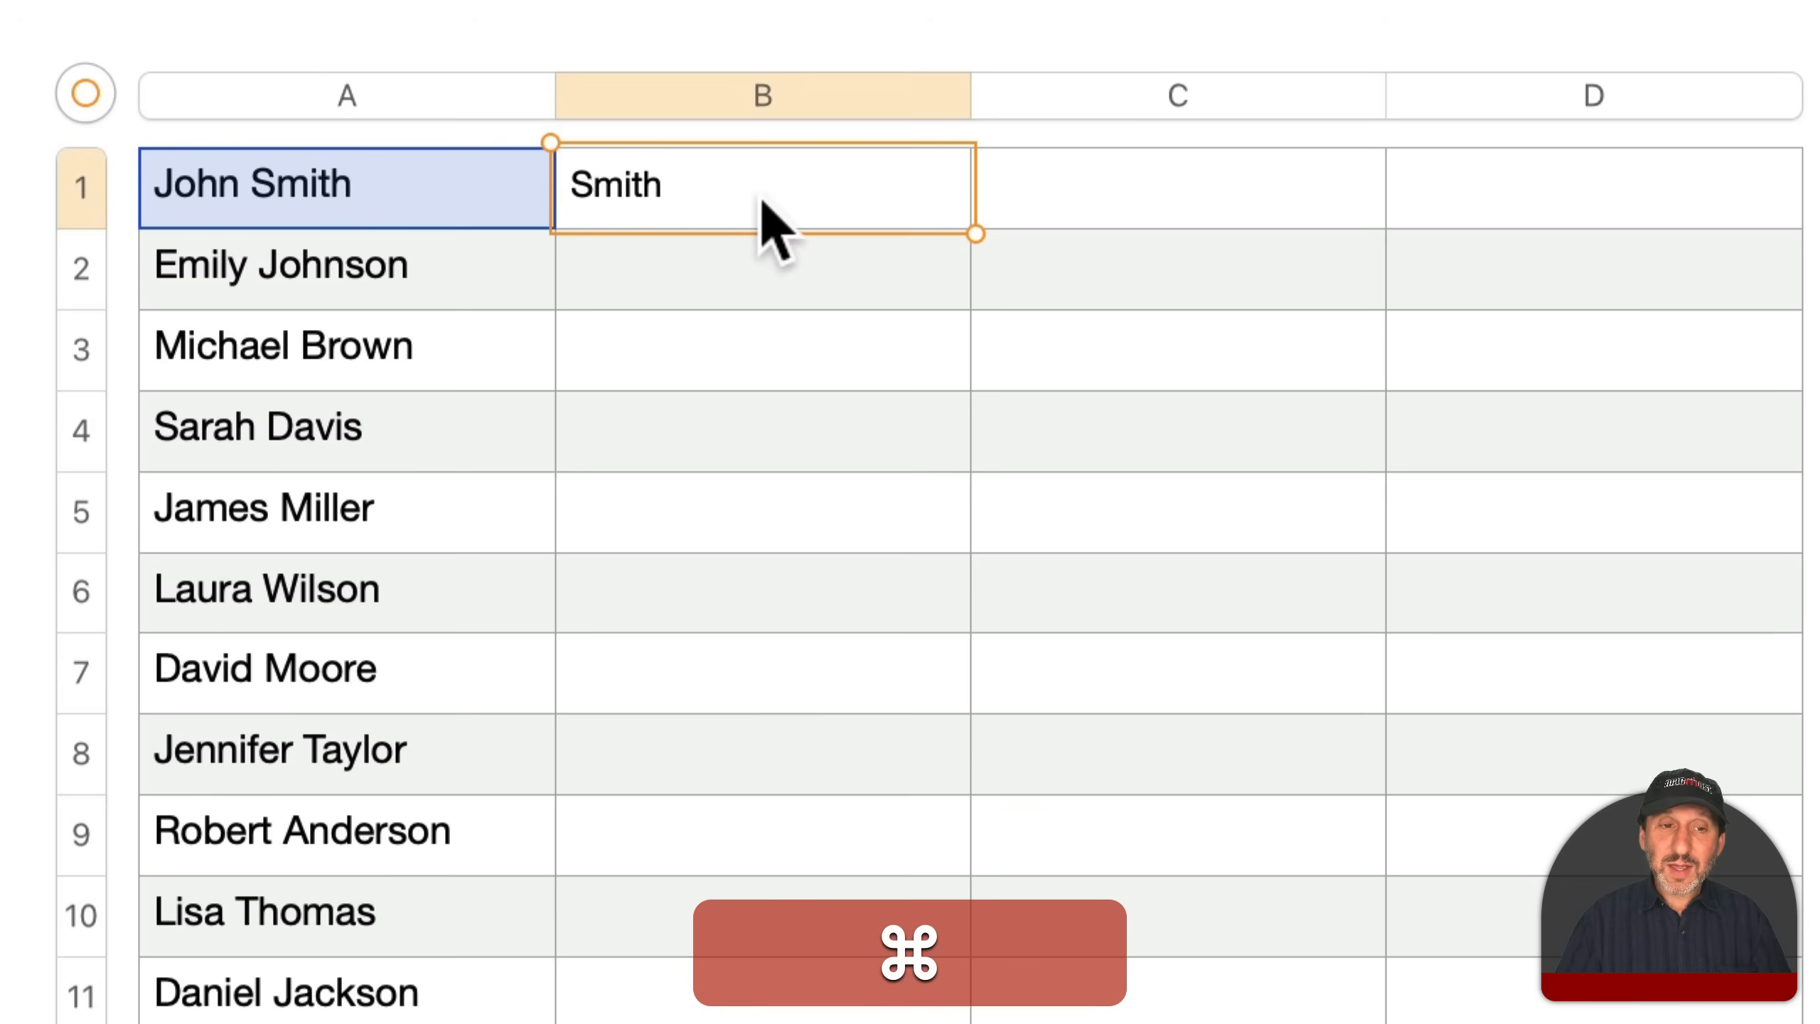
Copy the last-name formula down every row of column B
{"action": "left_click", "coordinate": [761, 97]}
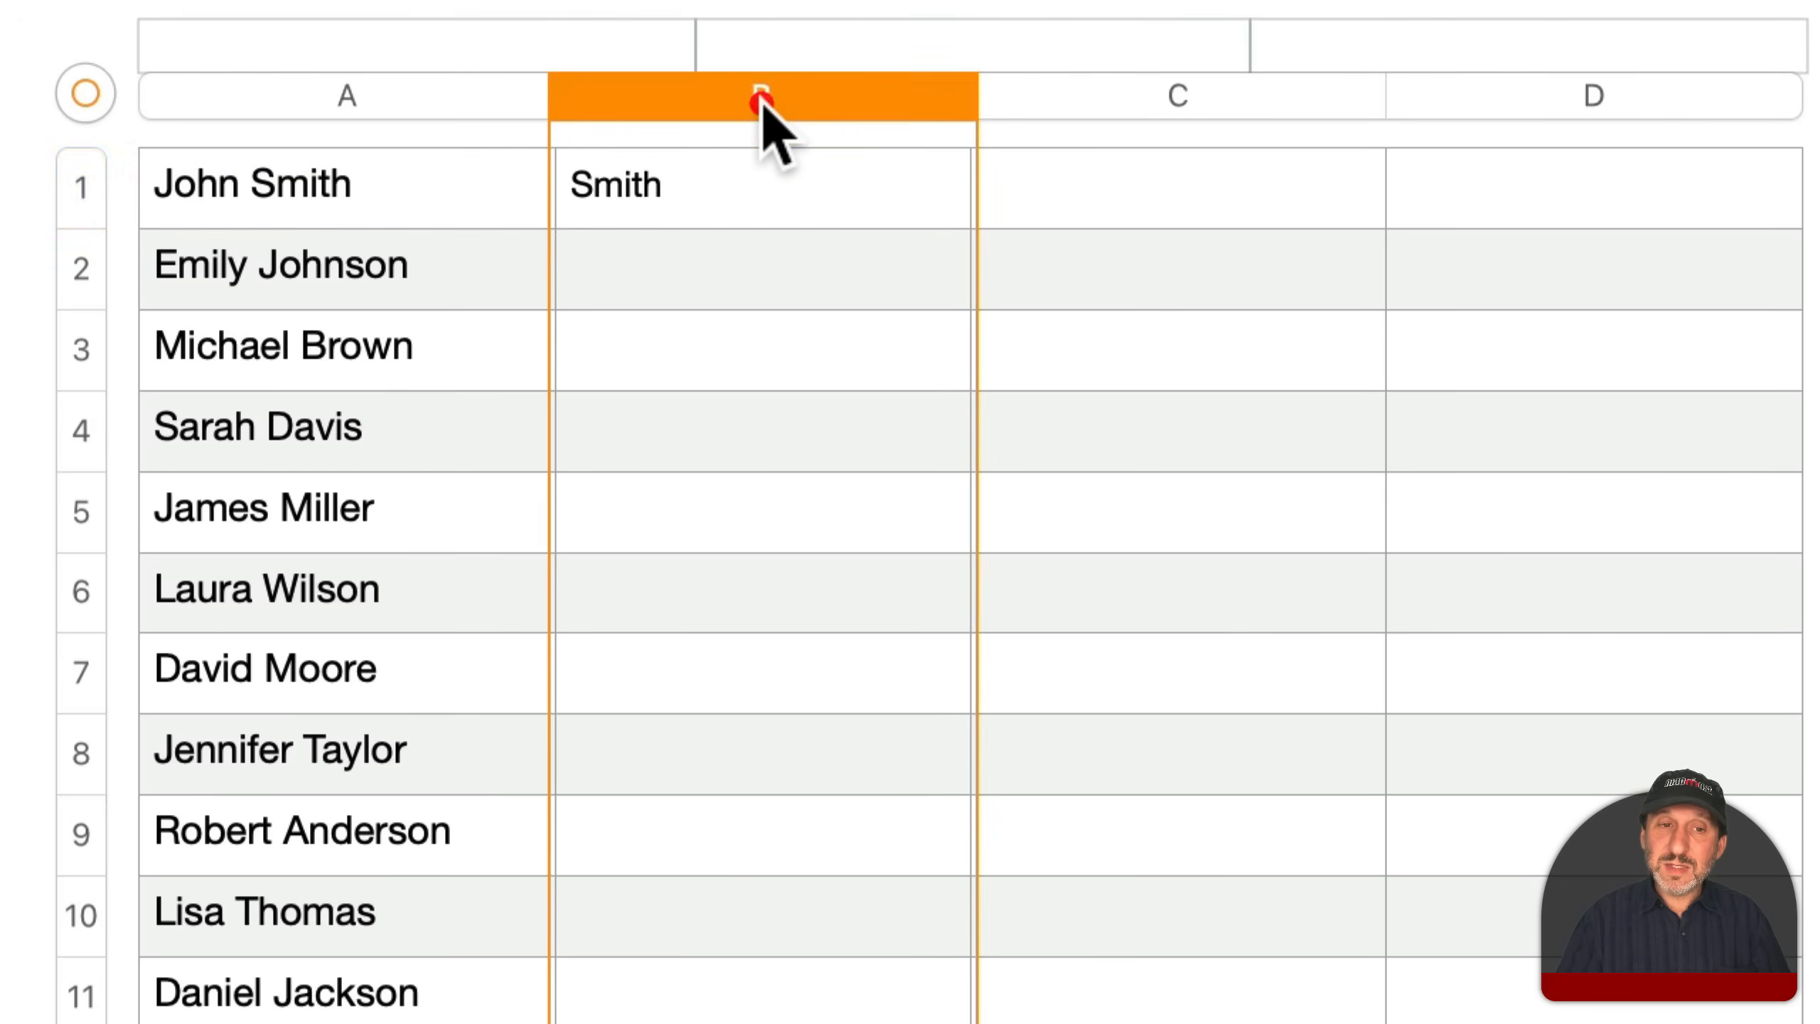
{"action": "left_click", "coordinate": [763, 96]}
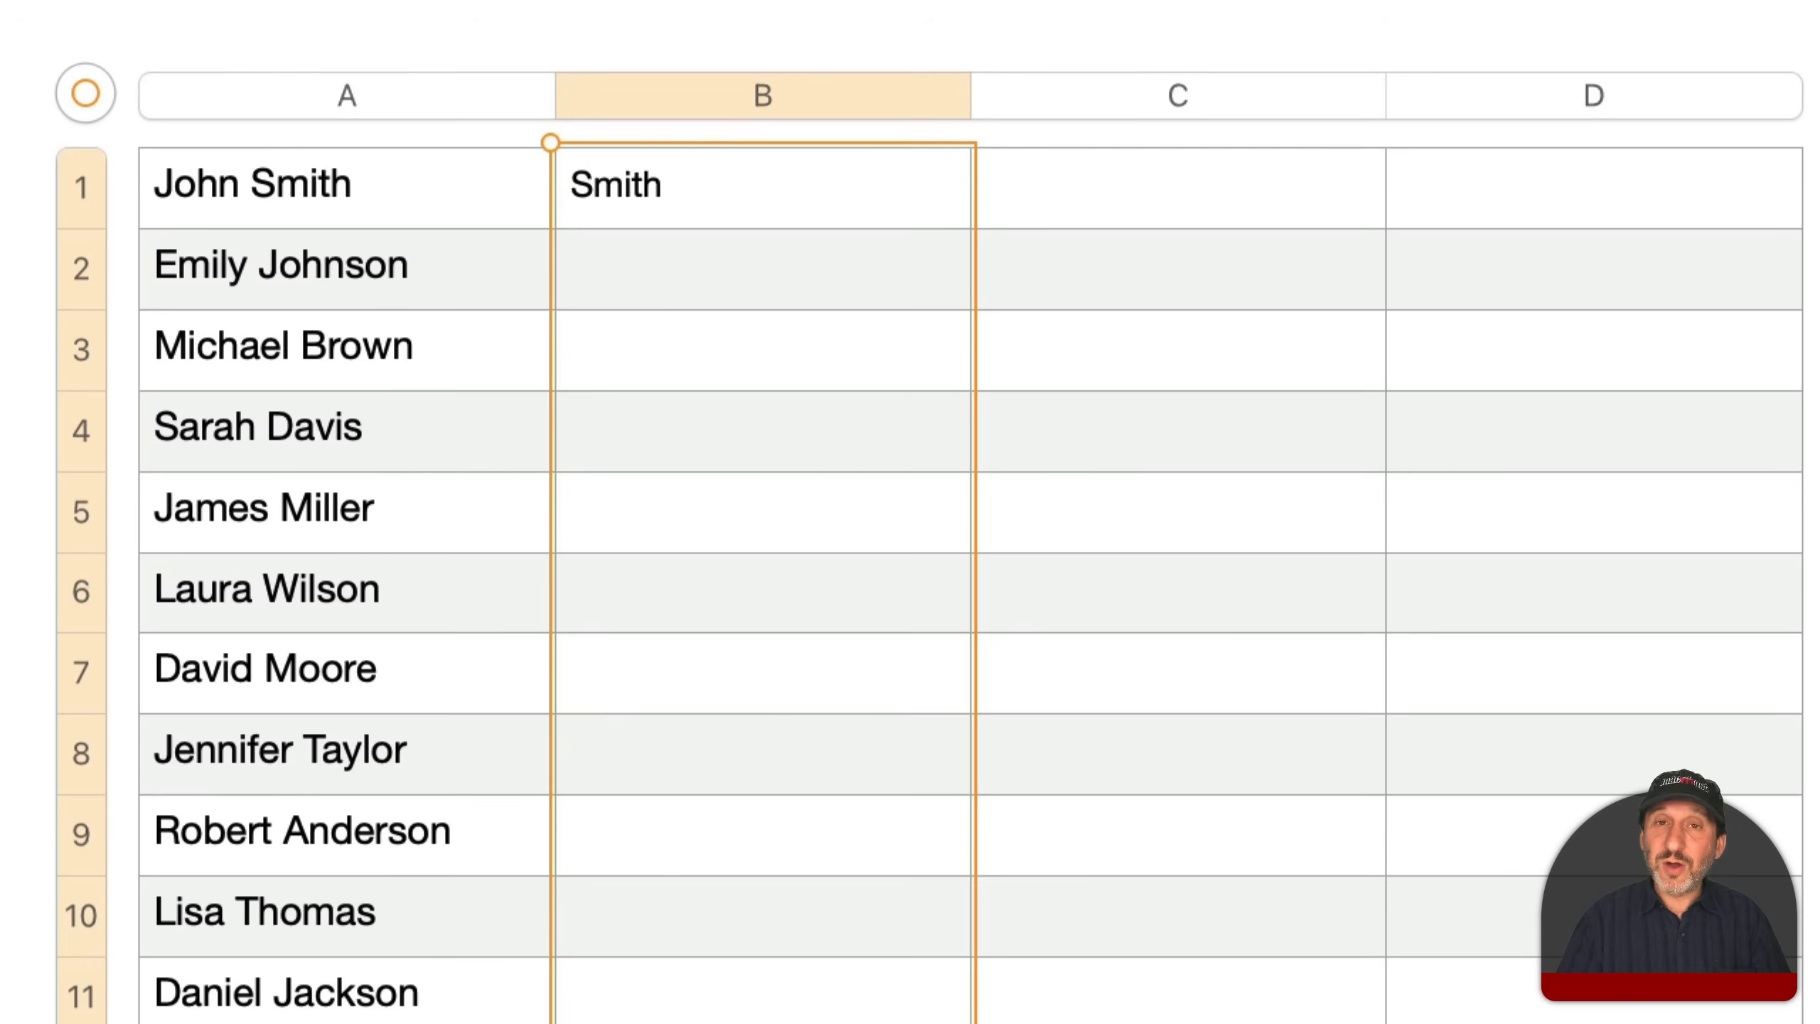
{"action": "key", "text": "cmd+v"}
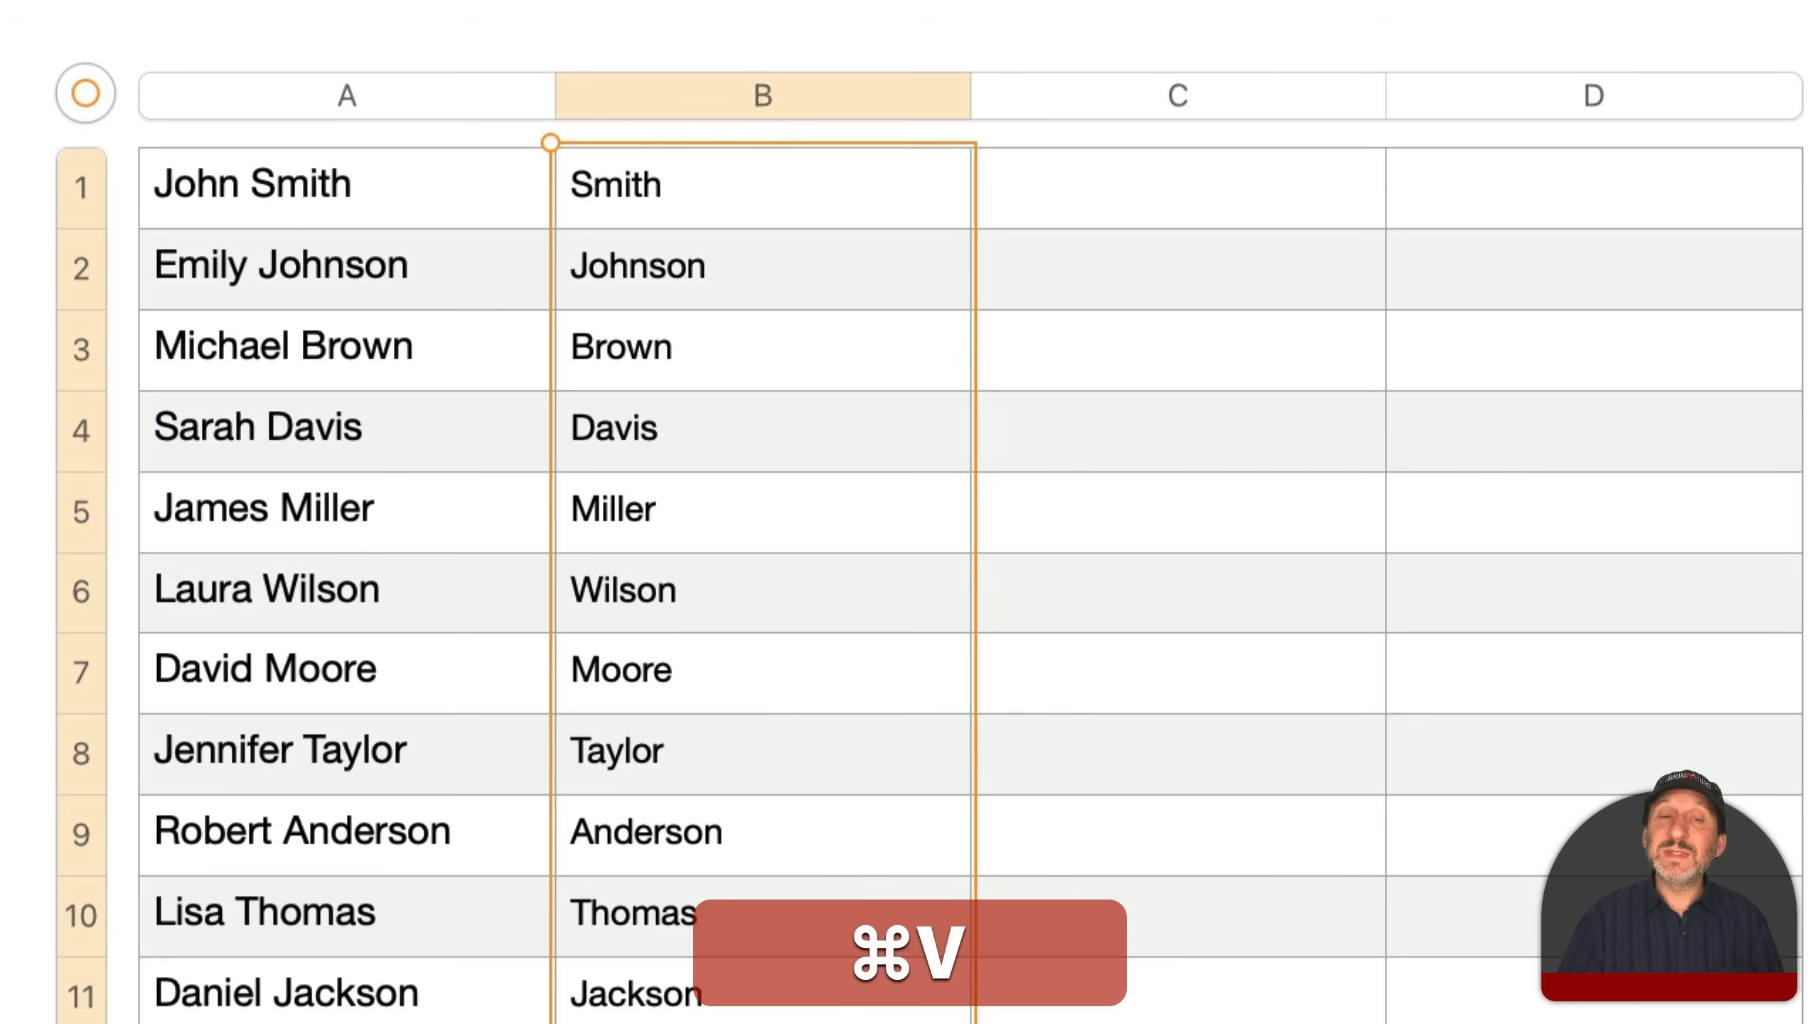
{"action": "key", "text": "cmd+v"}
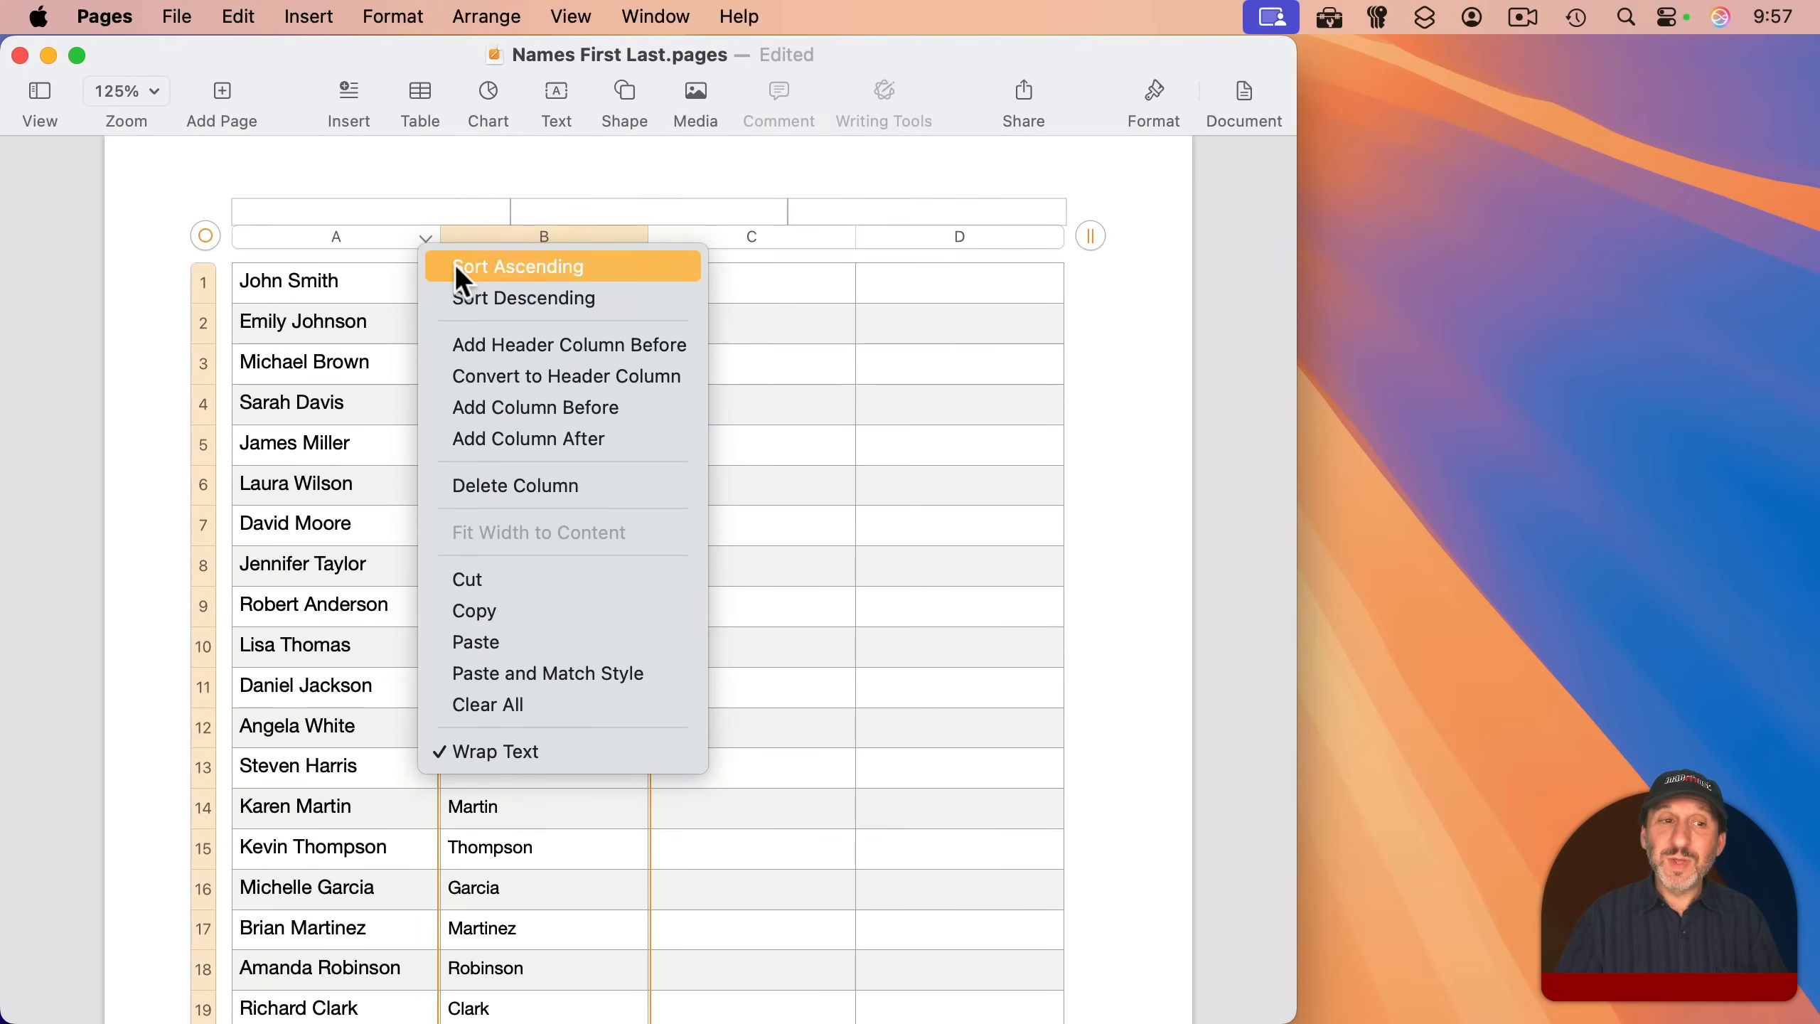
Sort the table ascending by full name, then by last name in column B
{"action": "left_click", "coordinate": [517, 266]}
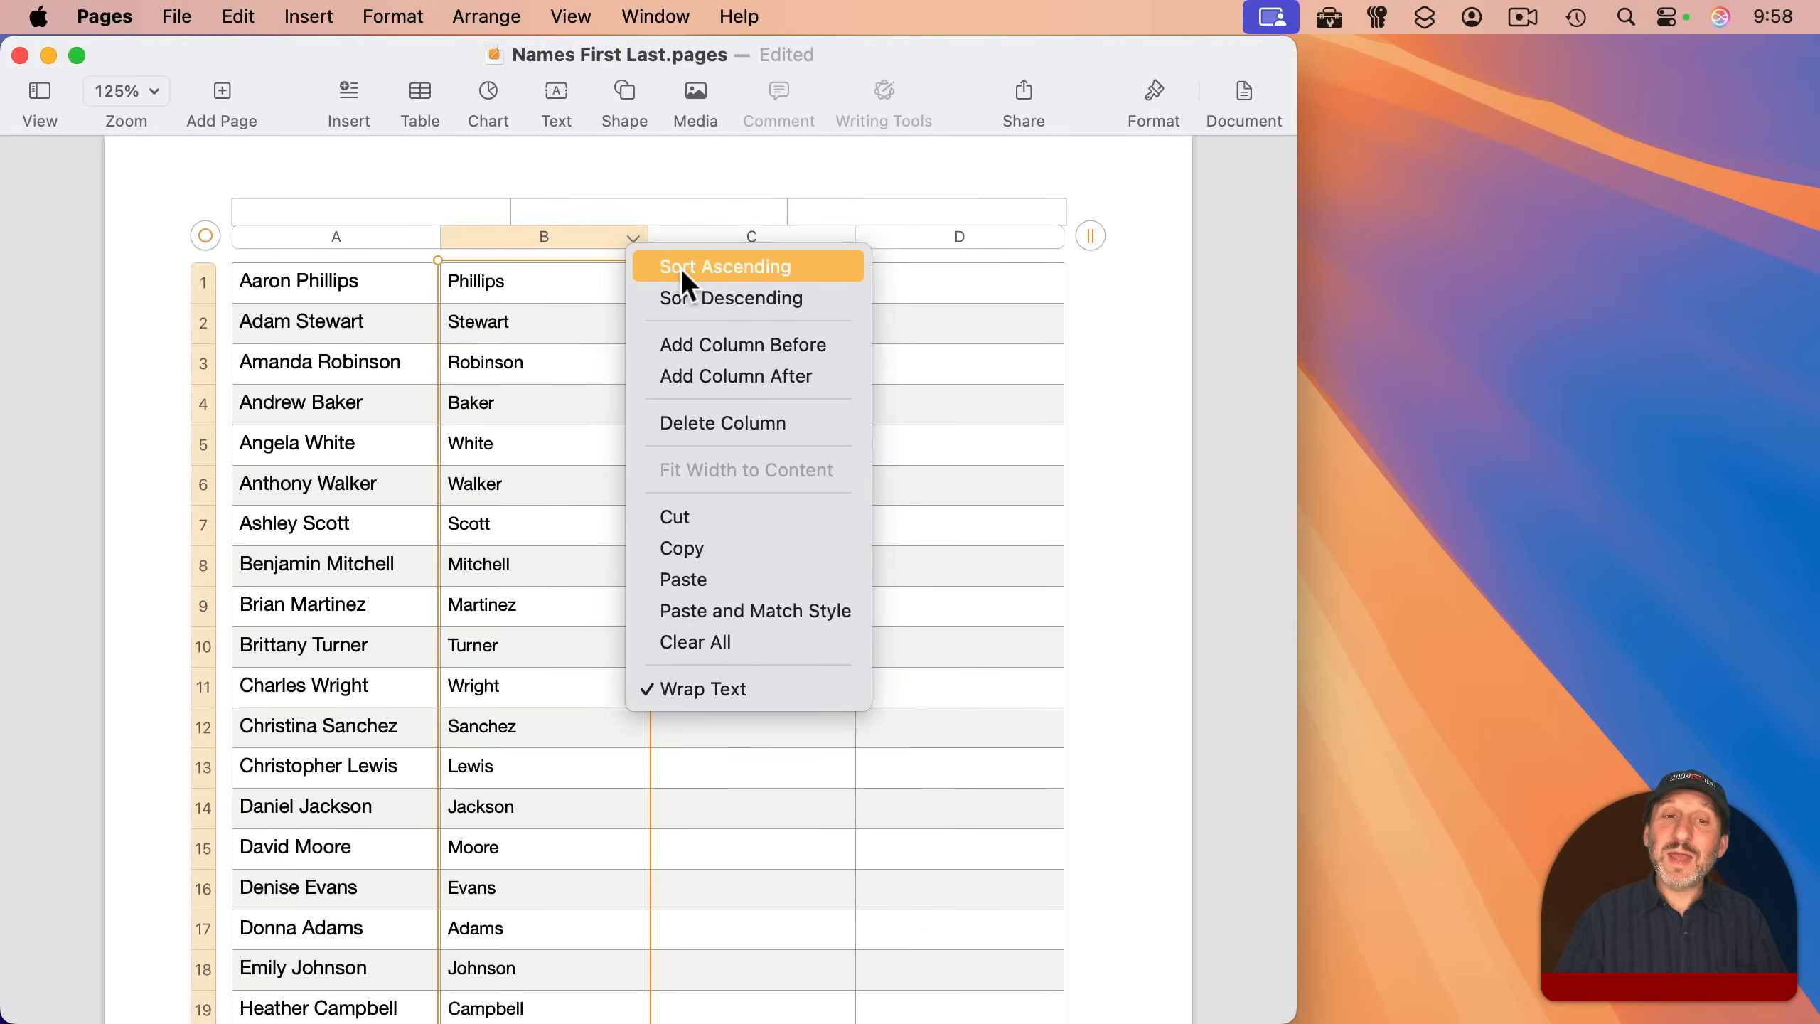
{"action": "left_click", "coordinate": [724, 266]}
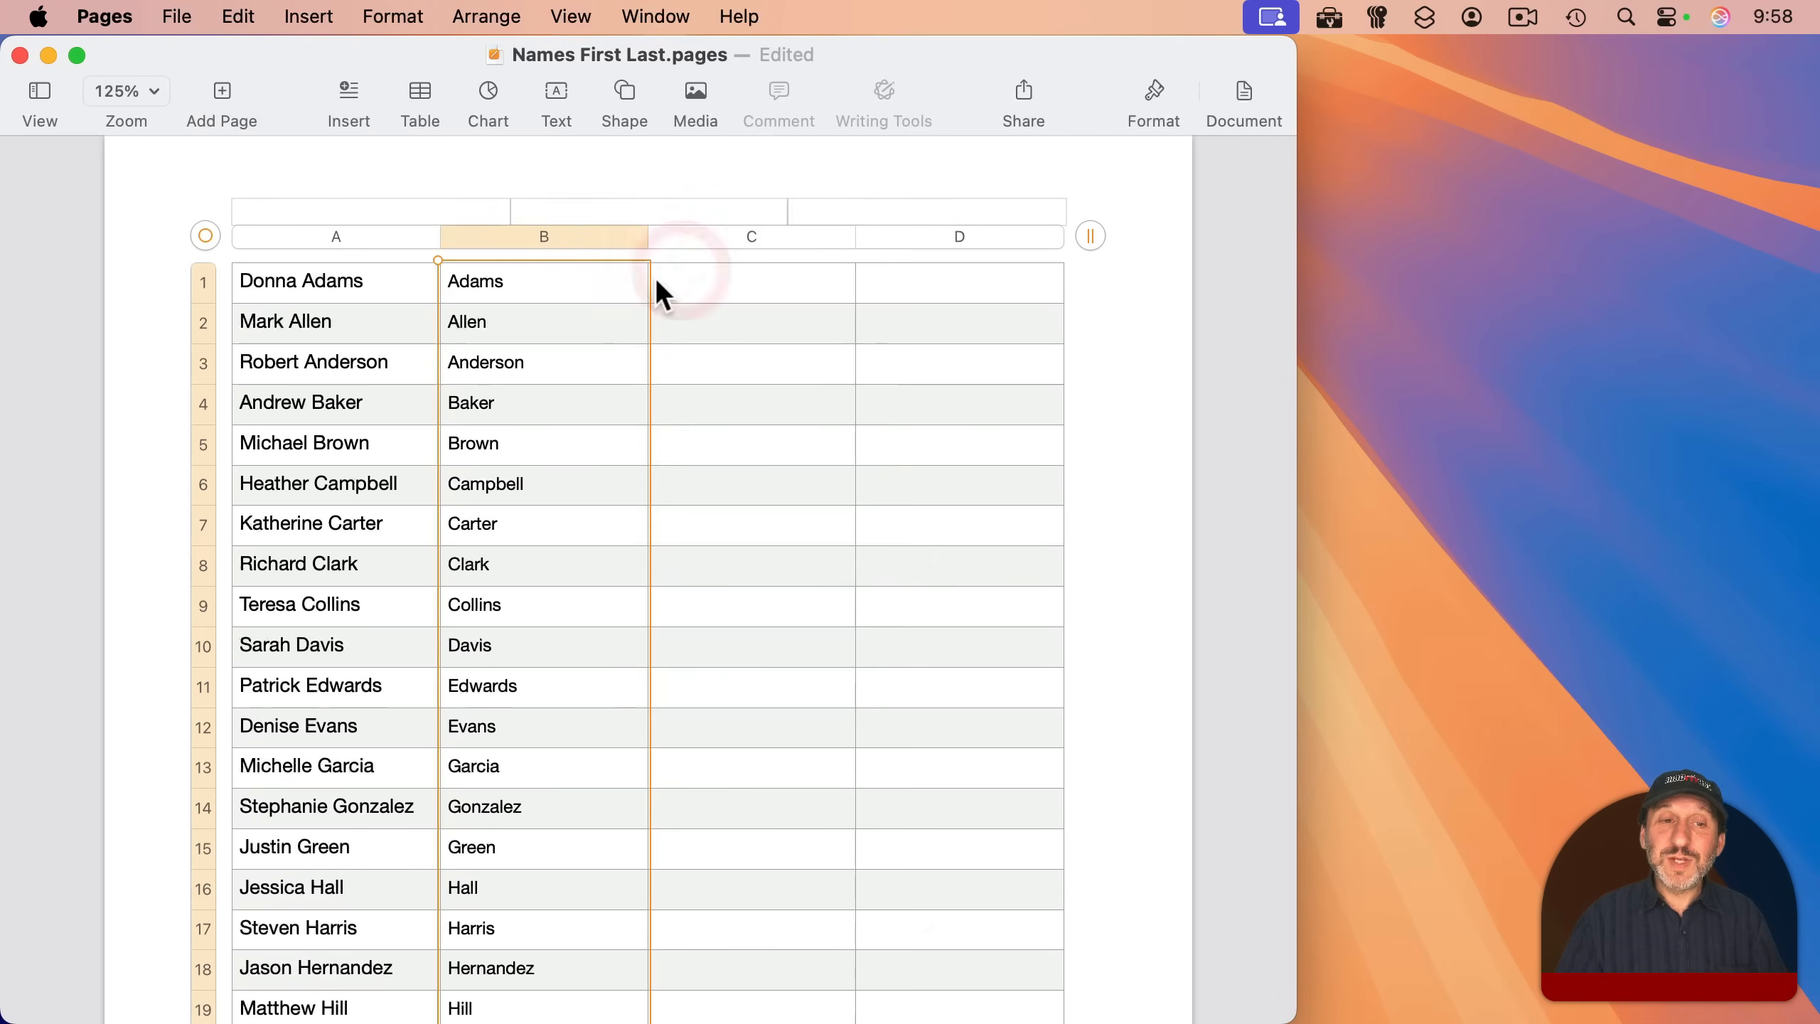
{"action": "mouse_move", "coordinate": [336, 502]}
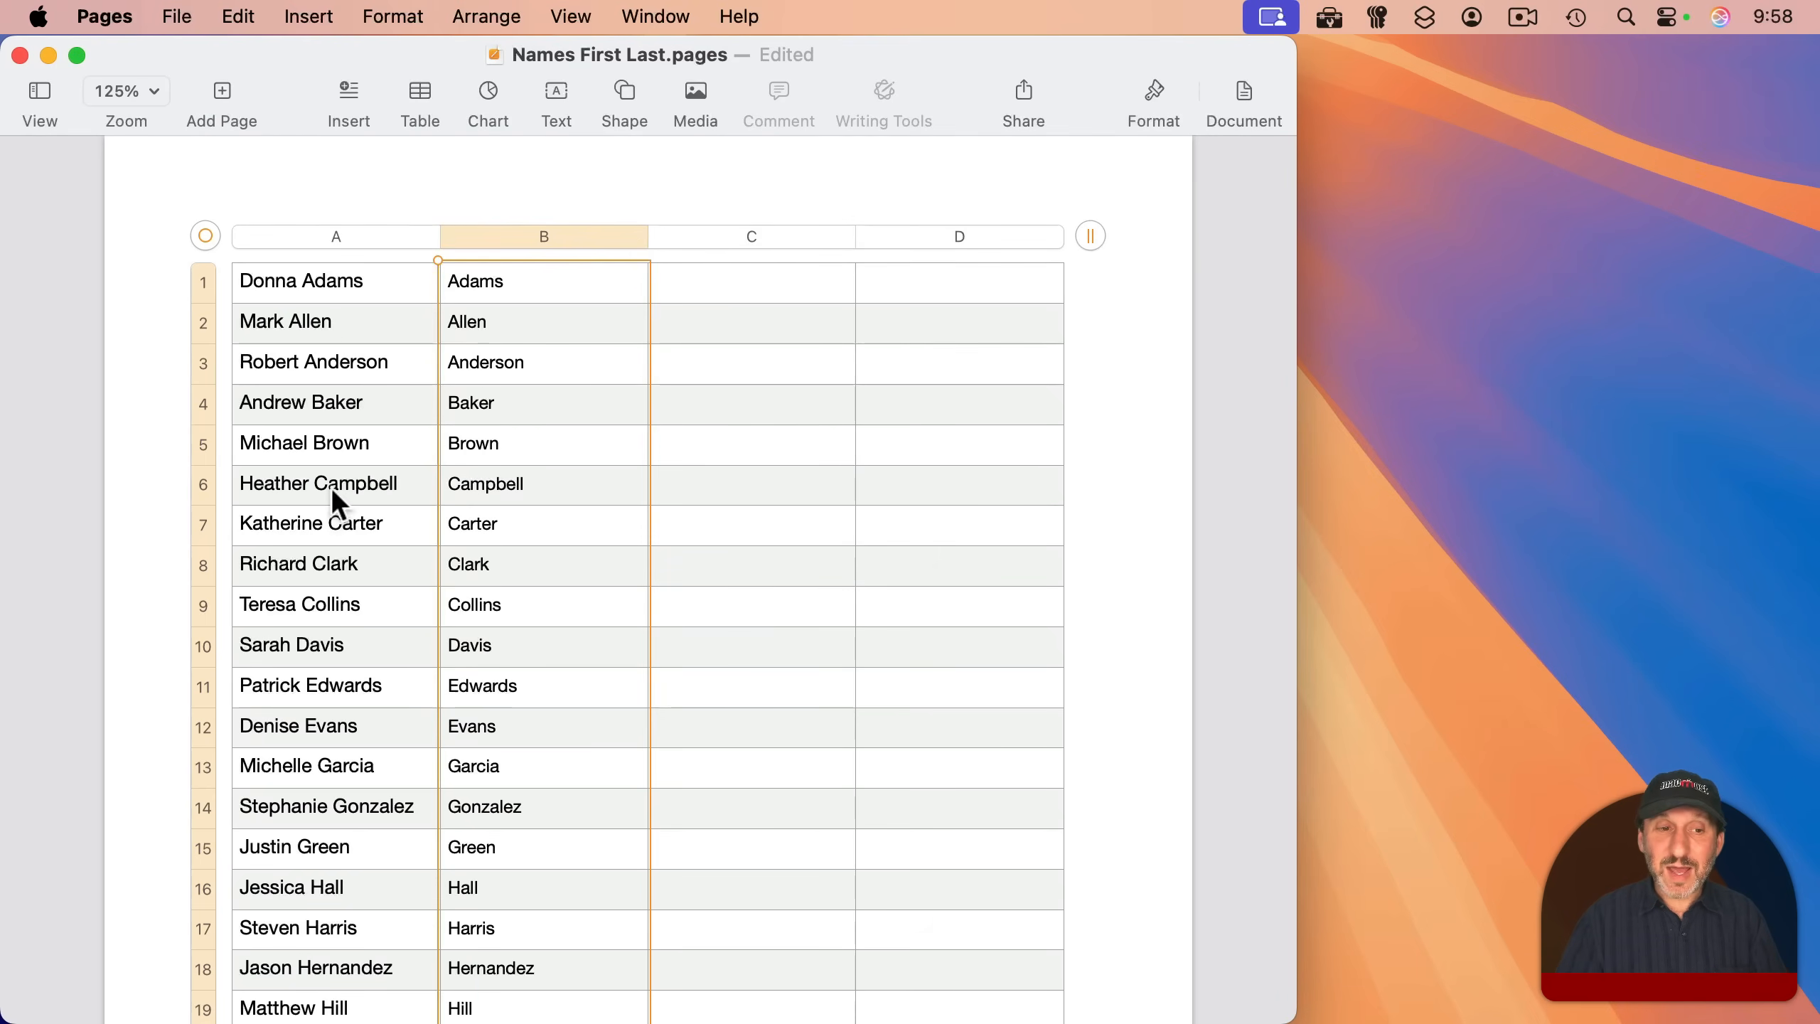
{"action": "mouse_move", "coordinate": [308, 433]}
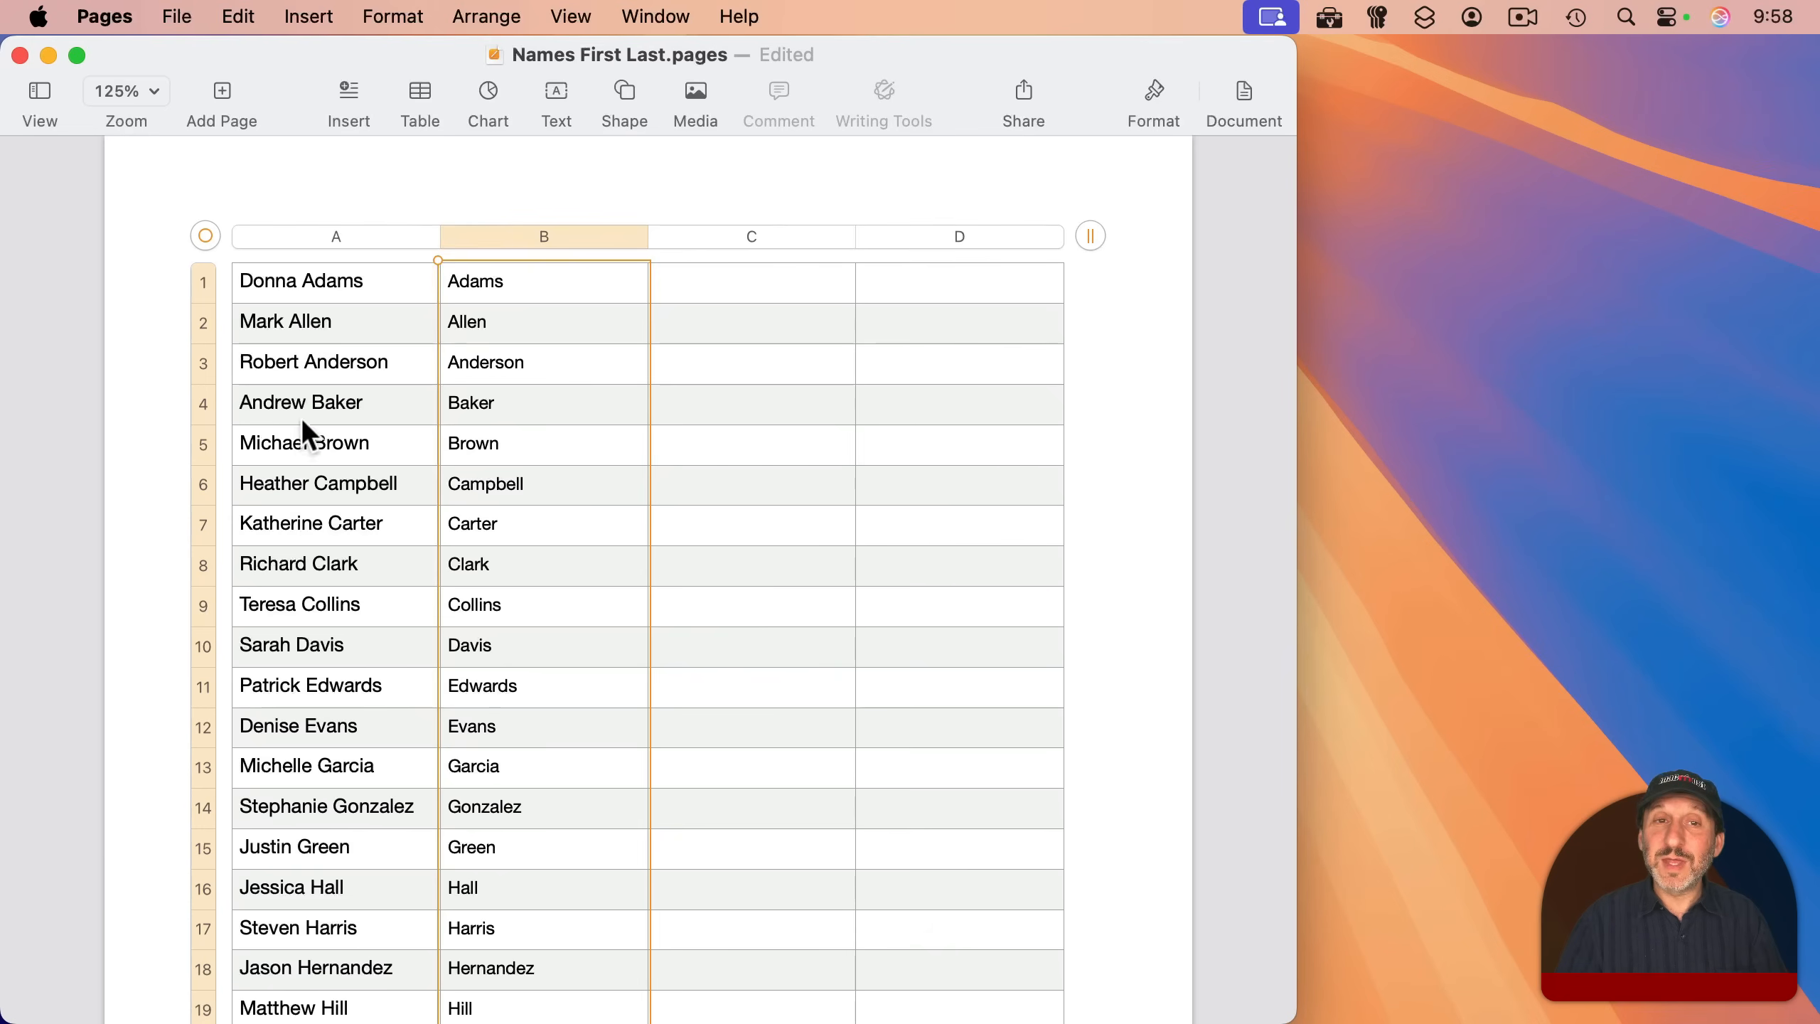
{"action": "mouse_move", "coordinate": [354, 598]}
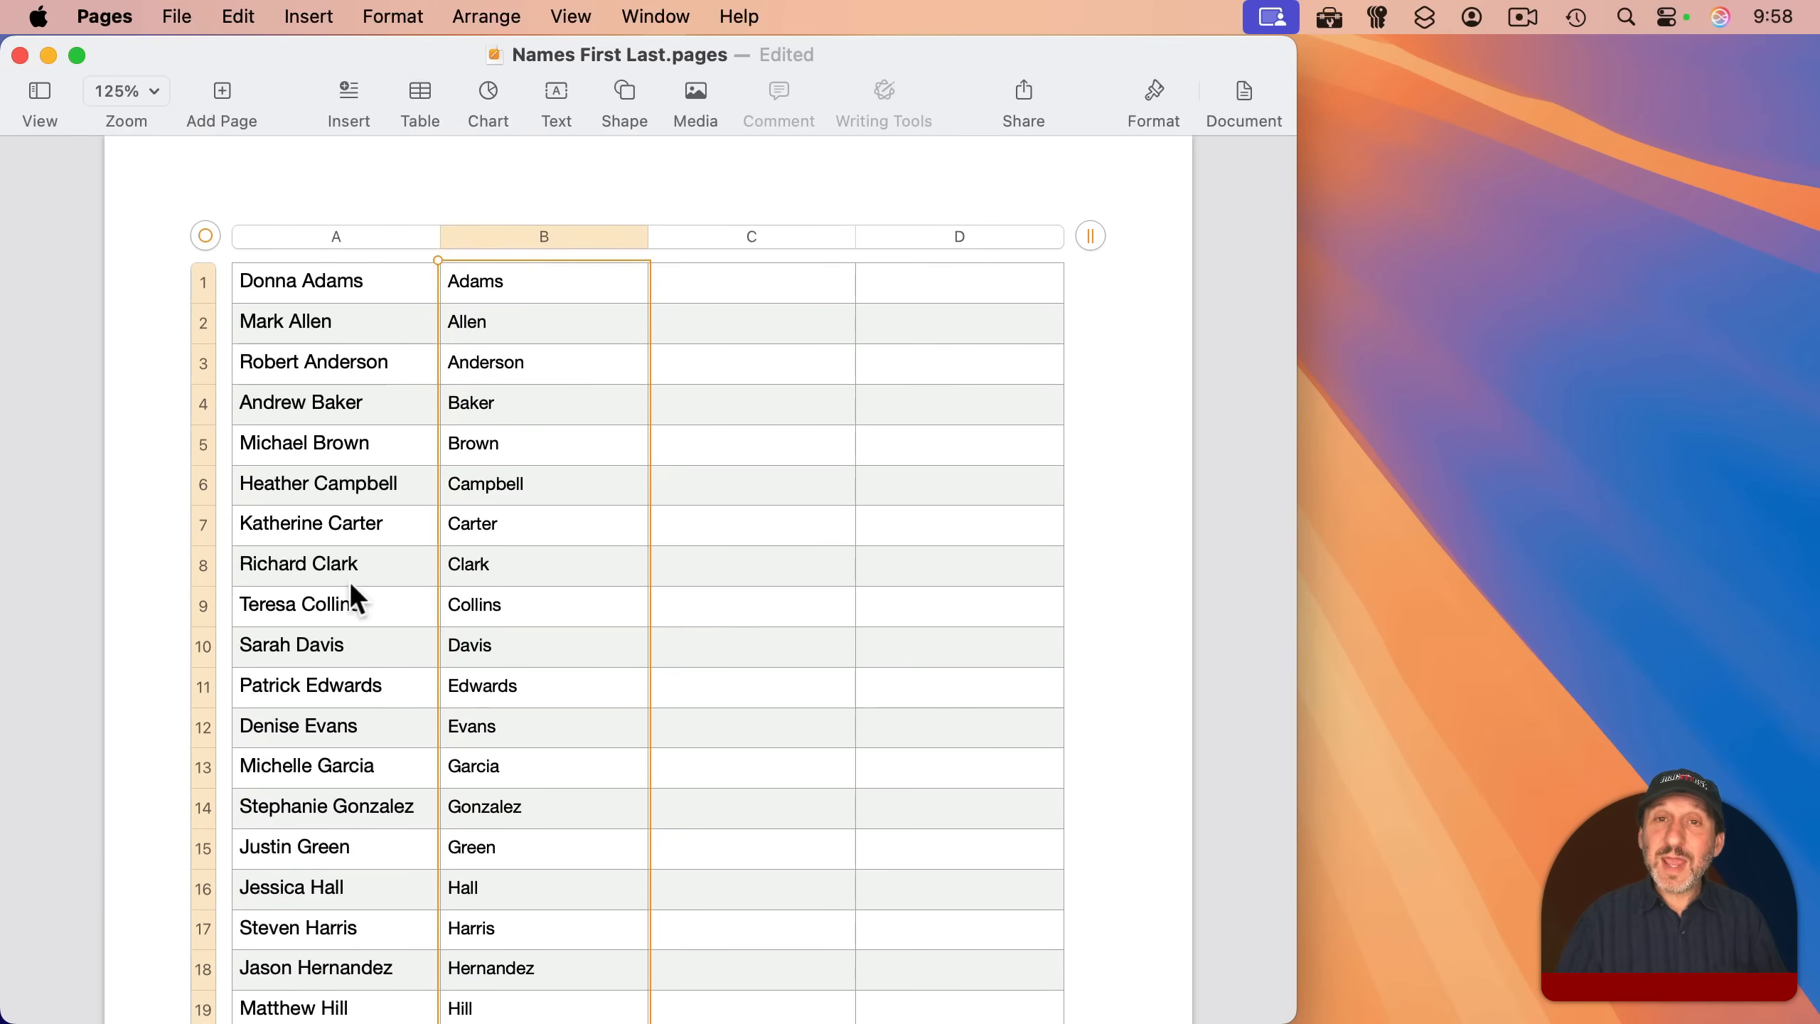
{"action": "mouse_move", "coordinate": [346, 349]}
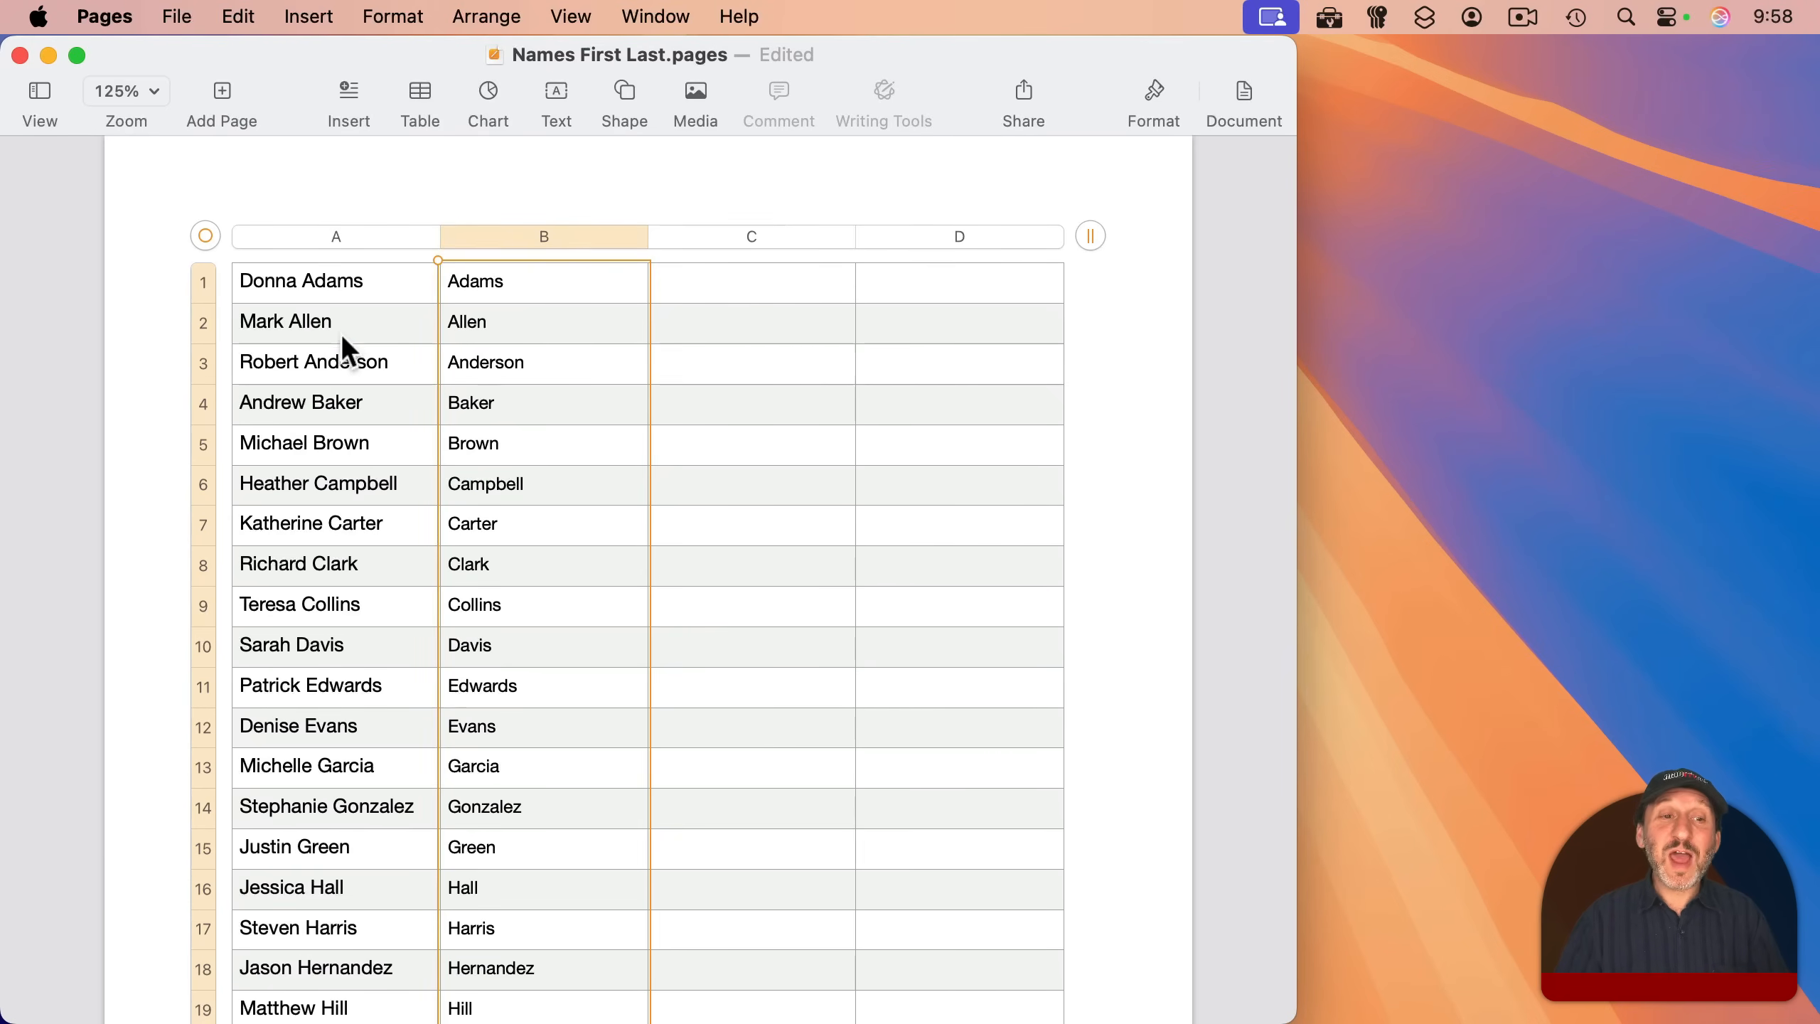
{"action": "left_click", "coordinate": [336, 236]}
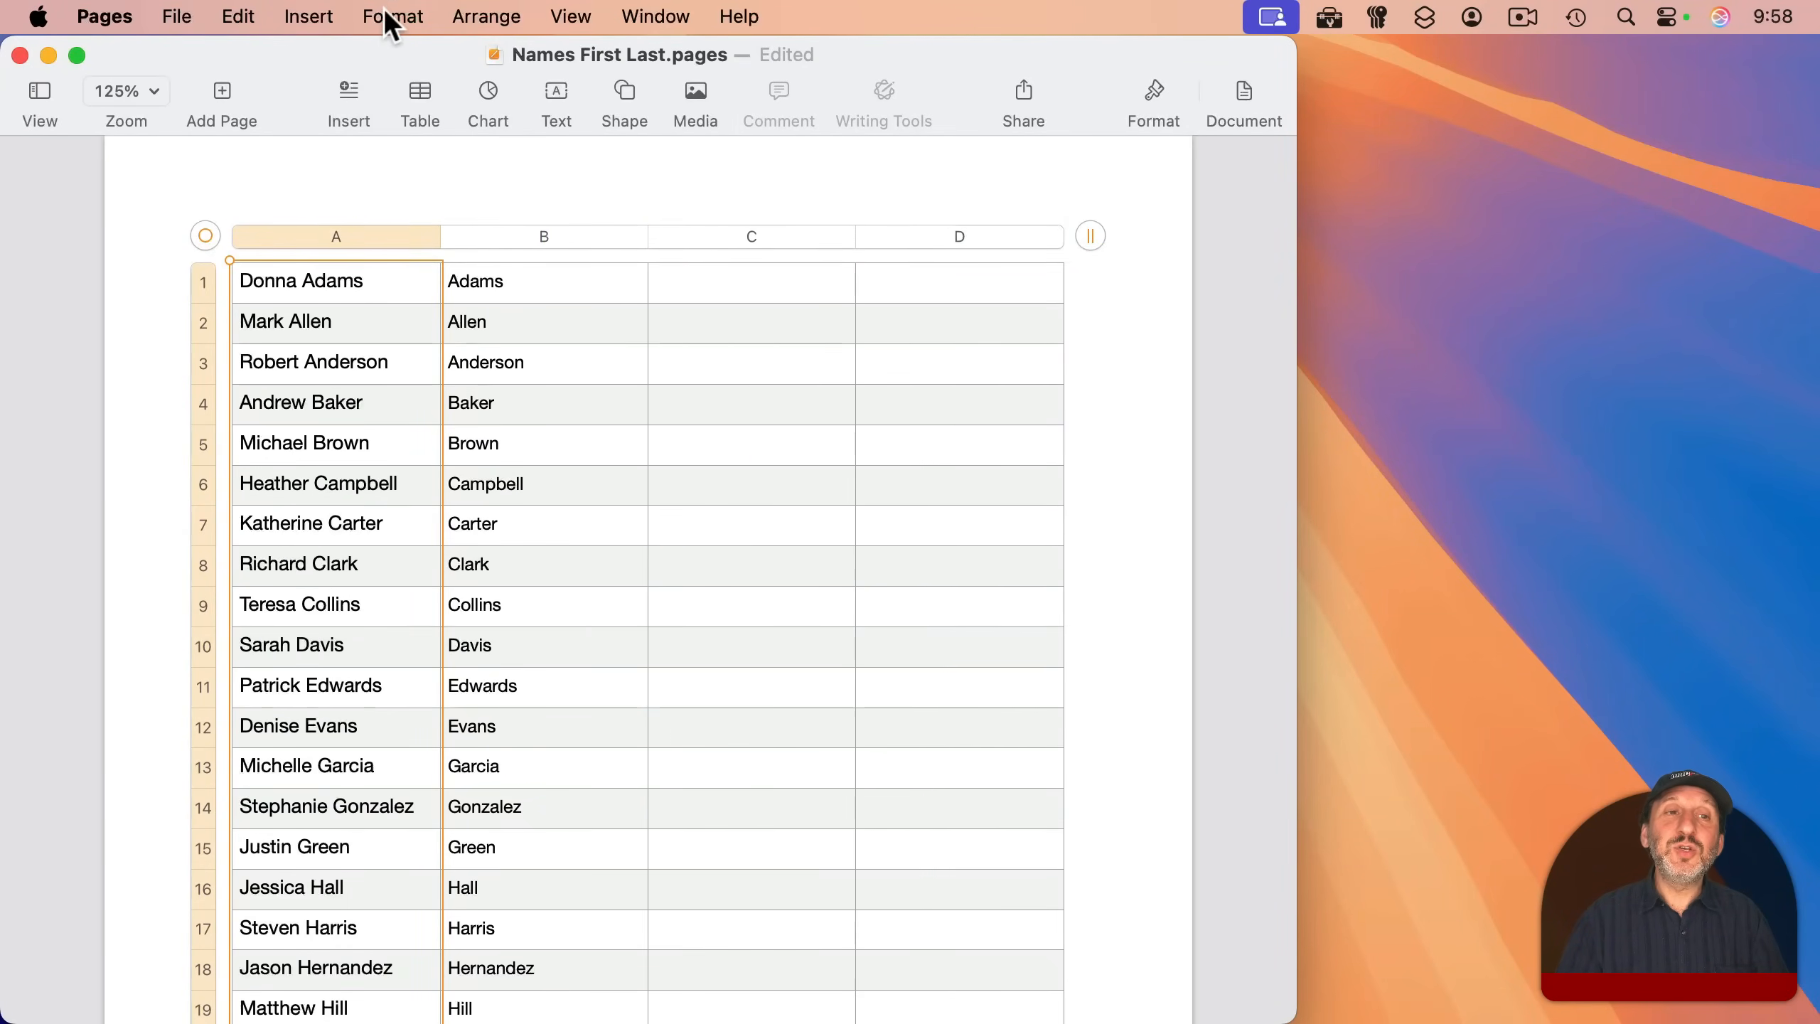
Merge the names column into one cell, copy it, and paste below as plain text
{"action": "left_click", "coordinate": [393, 16]}
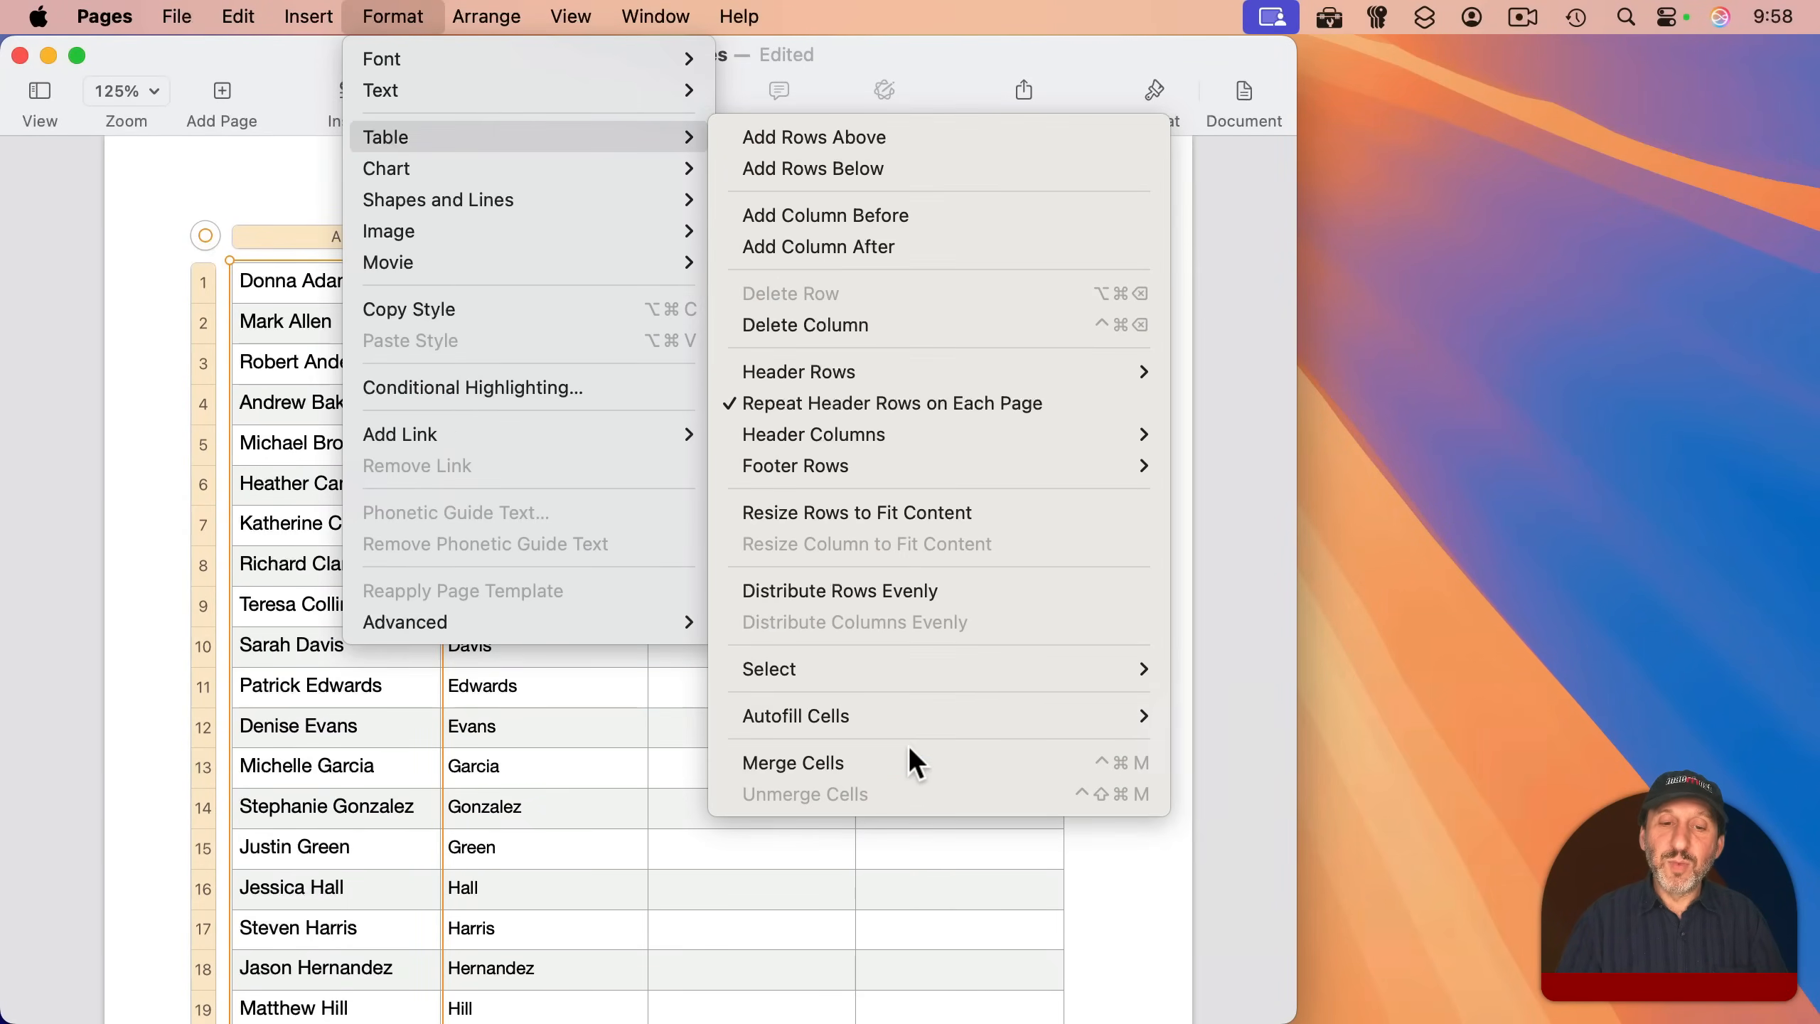
{"action": "left_click", "coordinate": [791, 763]}
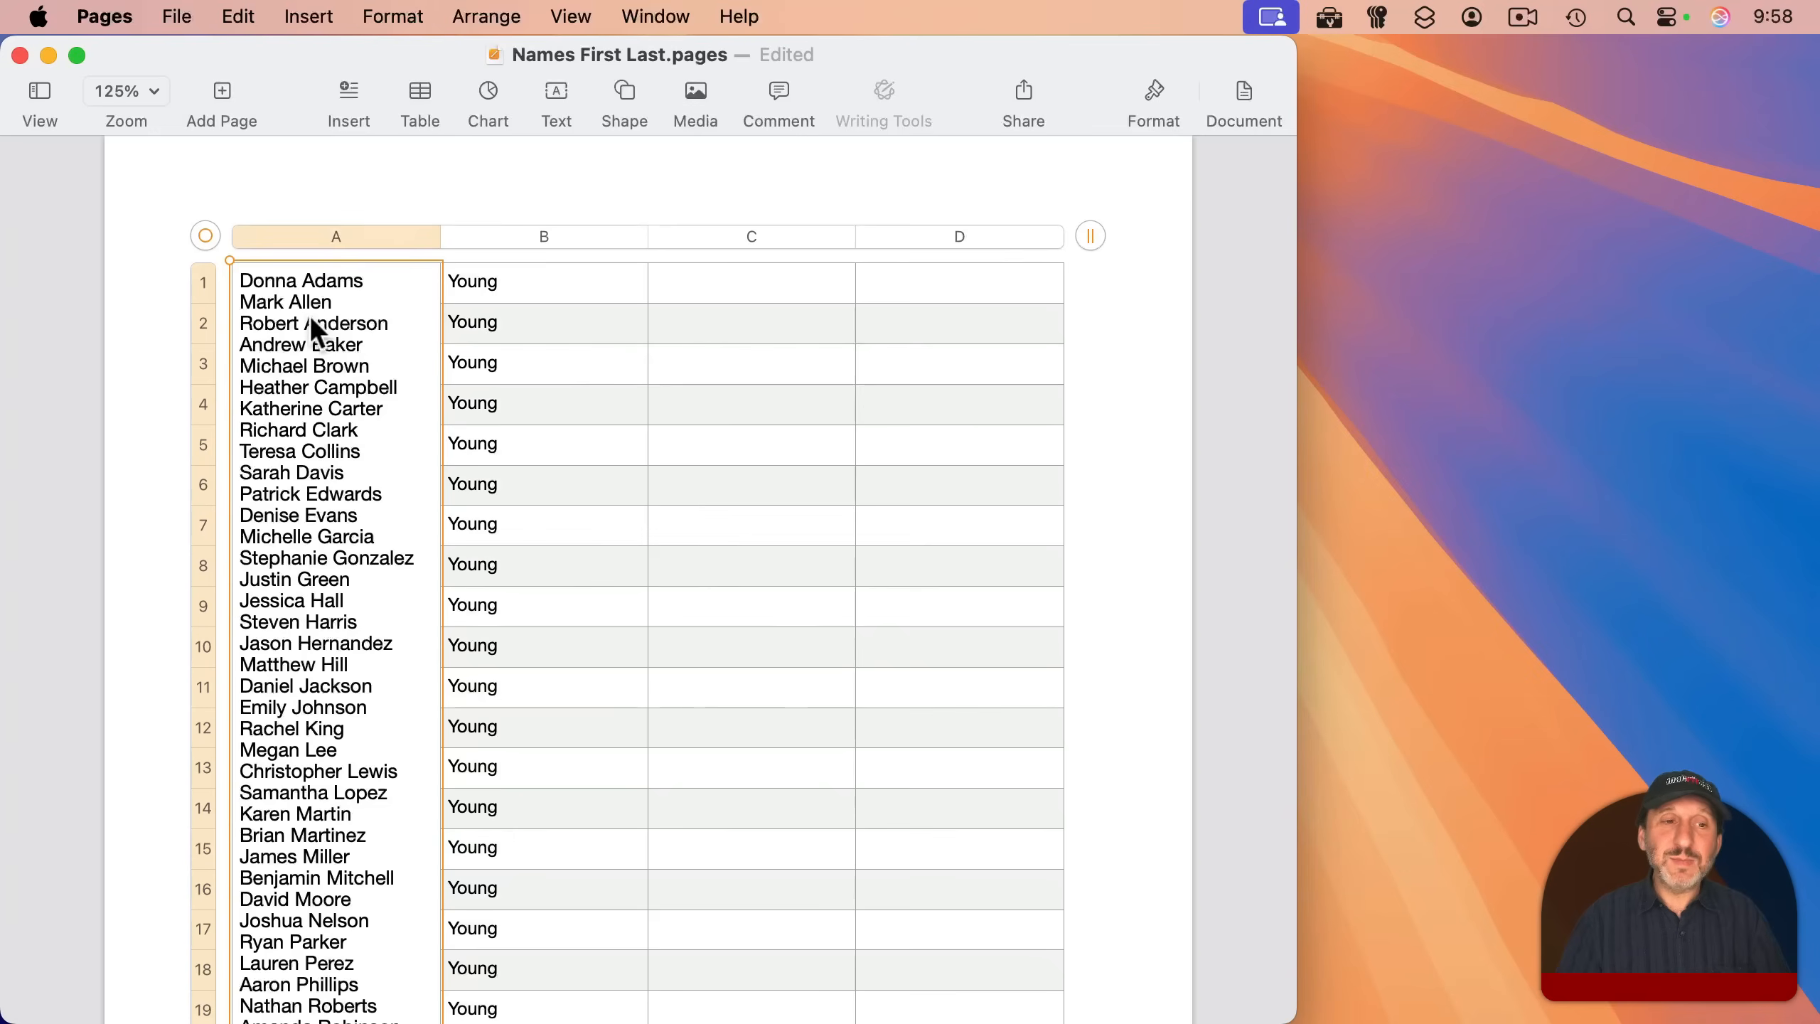
{"action": "key", "text": "cmd"}
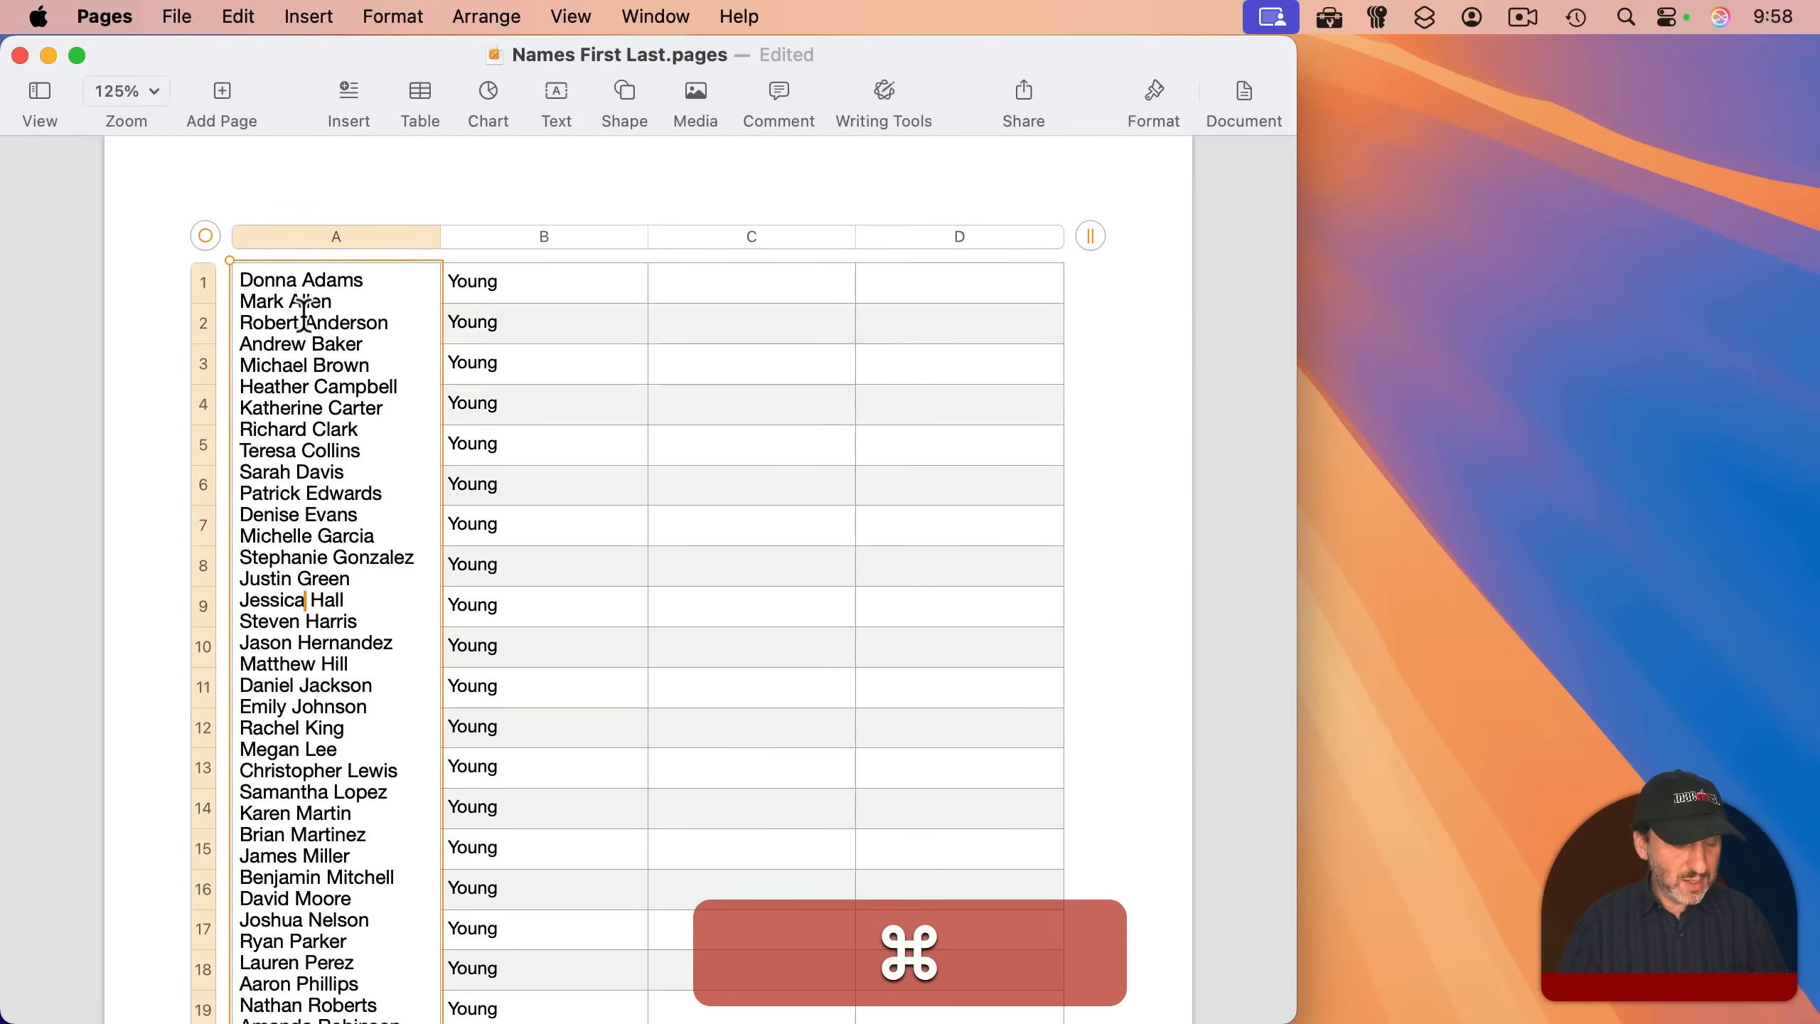
{"action": "key", "text": "cmd+c"}
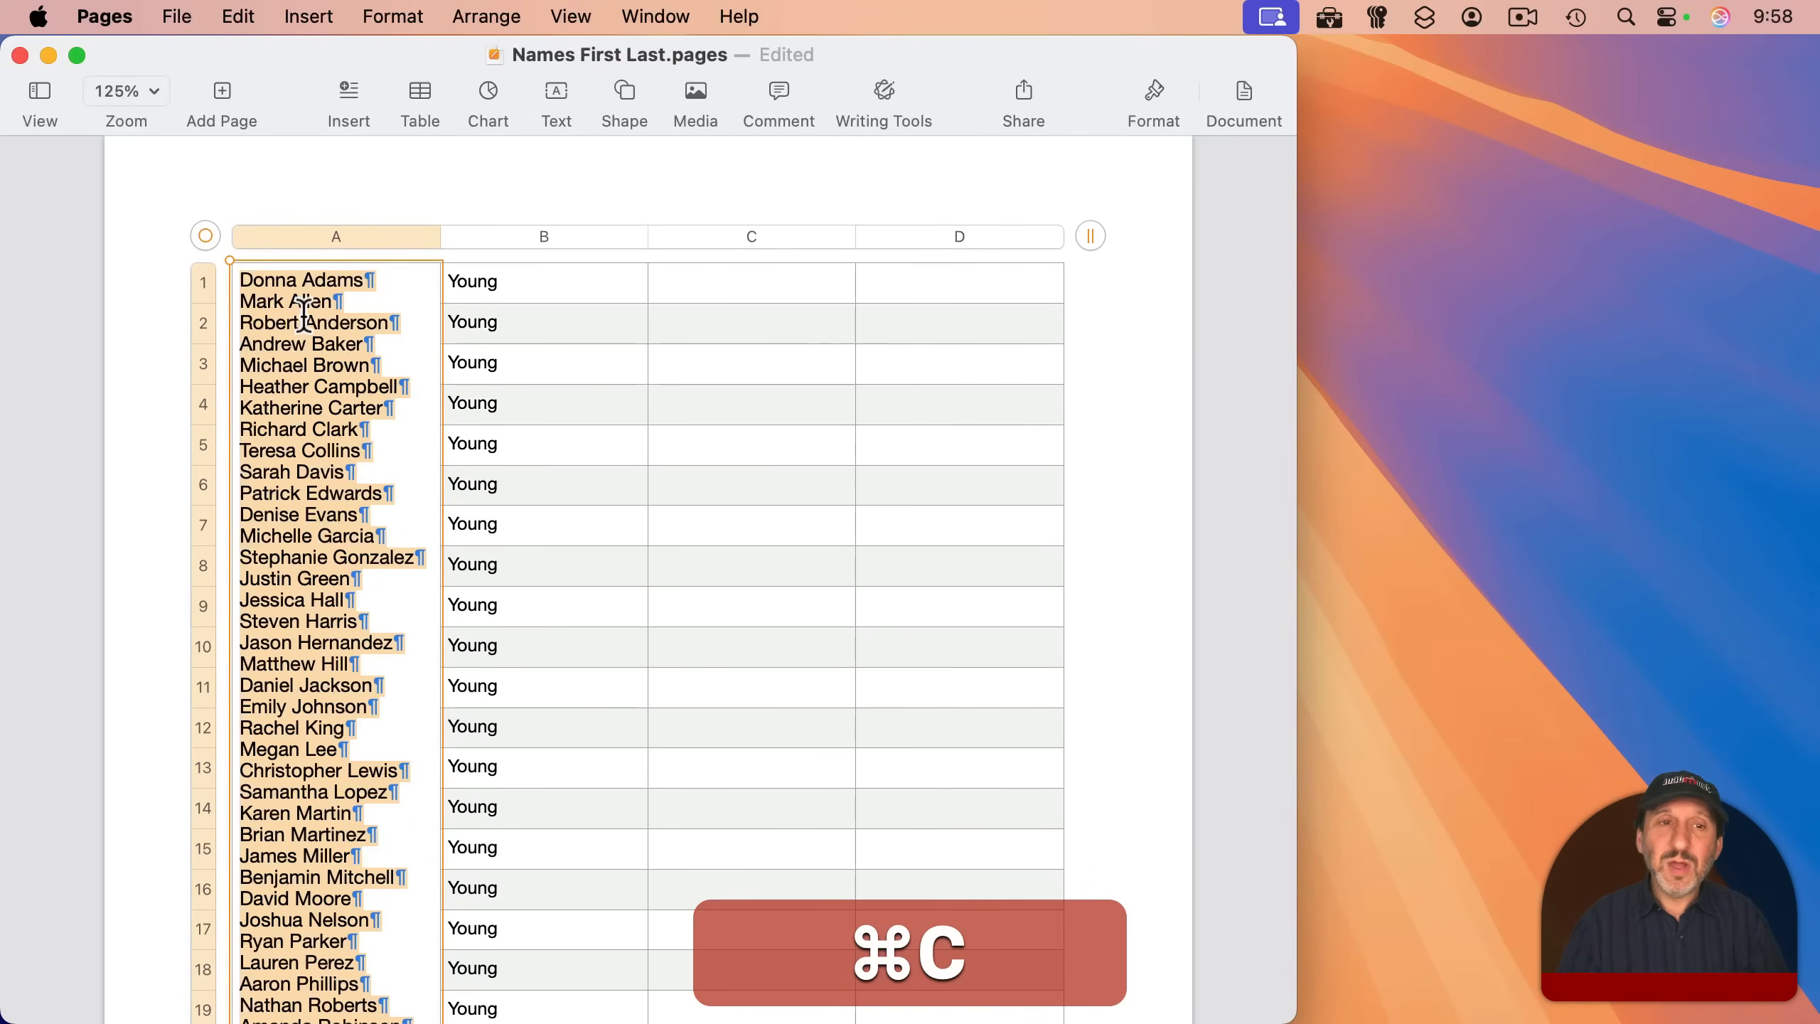
{"action": "scroll", "scroll_direction": "down", "scroll_amount": 3}
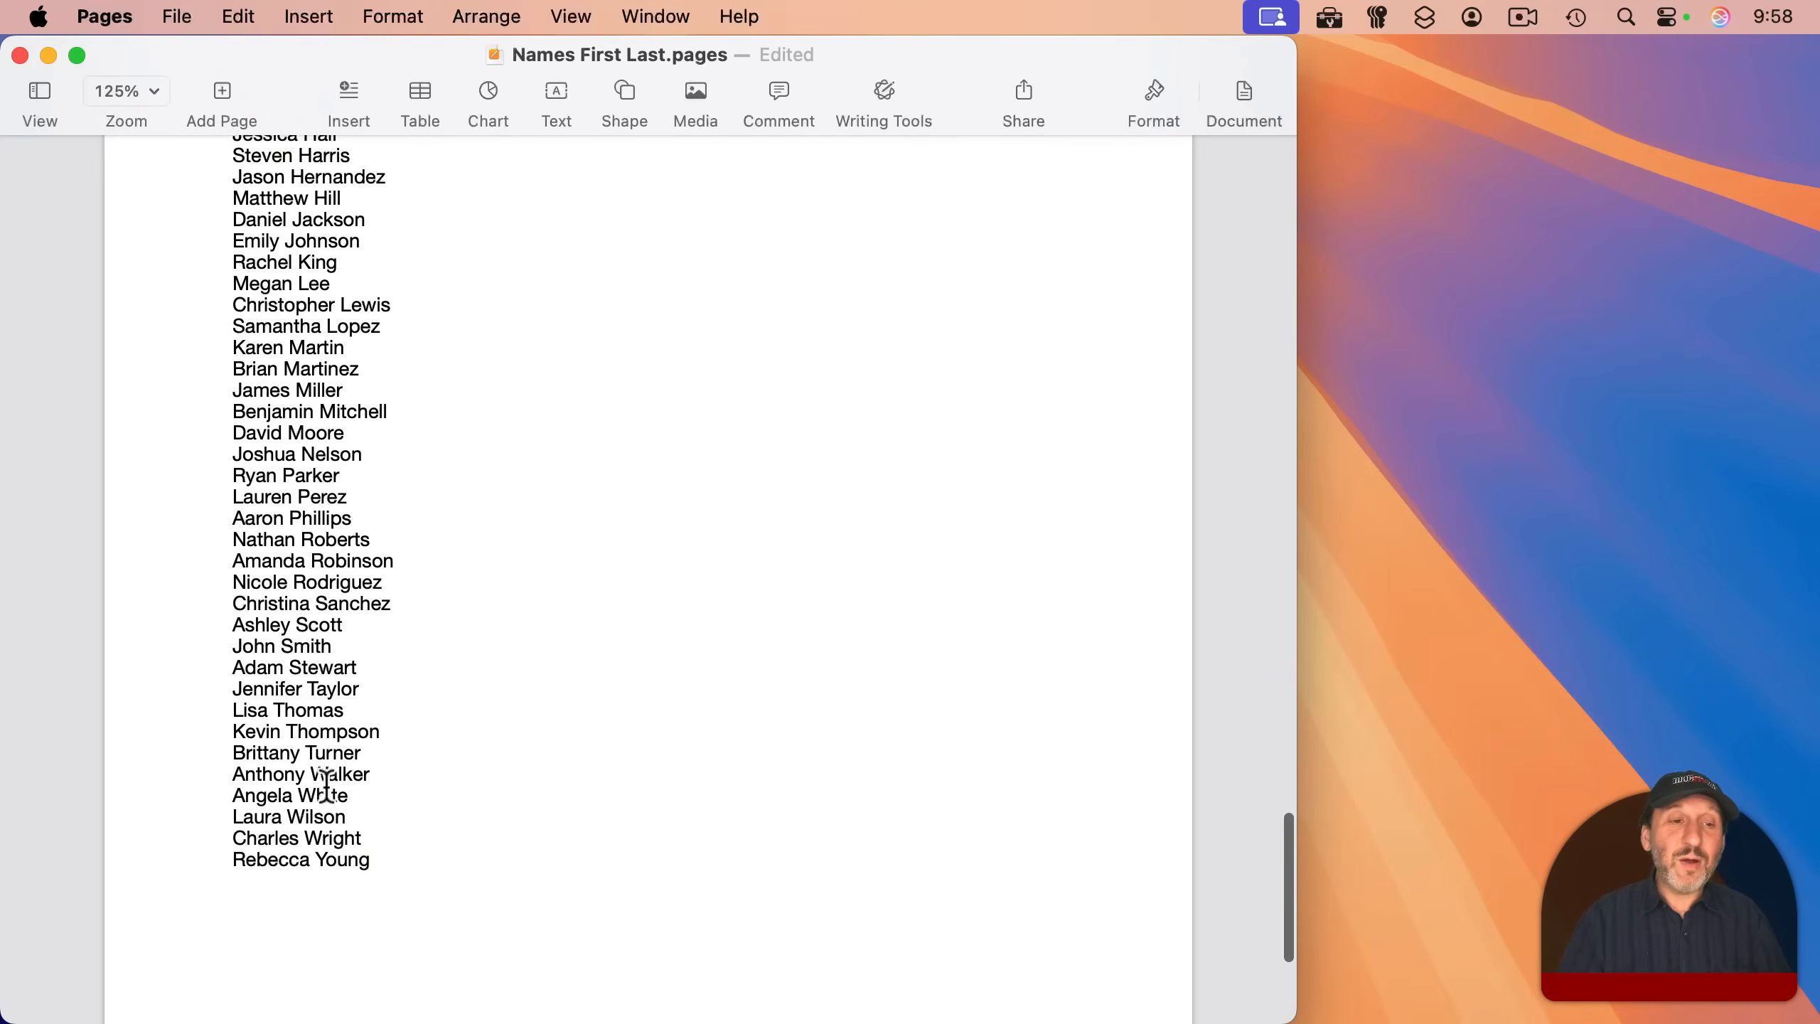
{"action": "scroll", "scroll_direction": "down", "scroll_amount": 3}
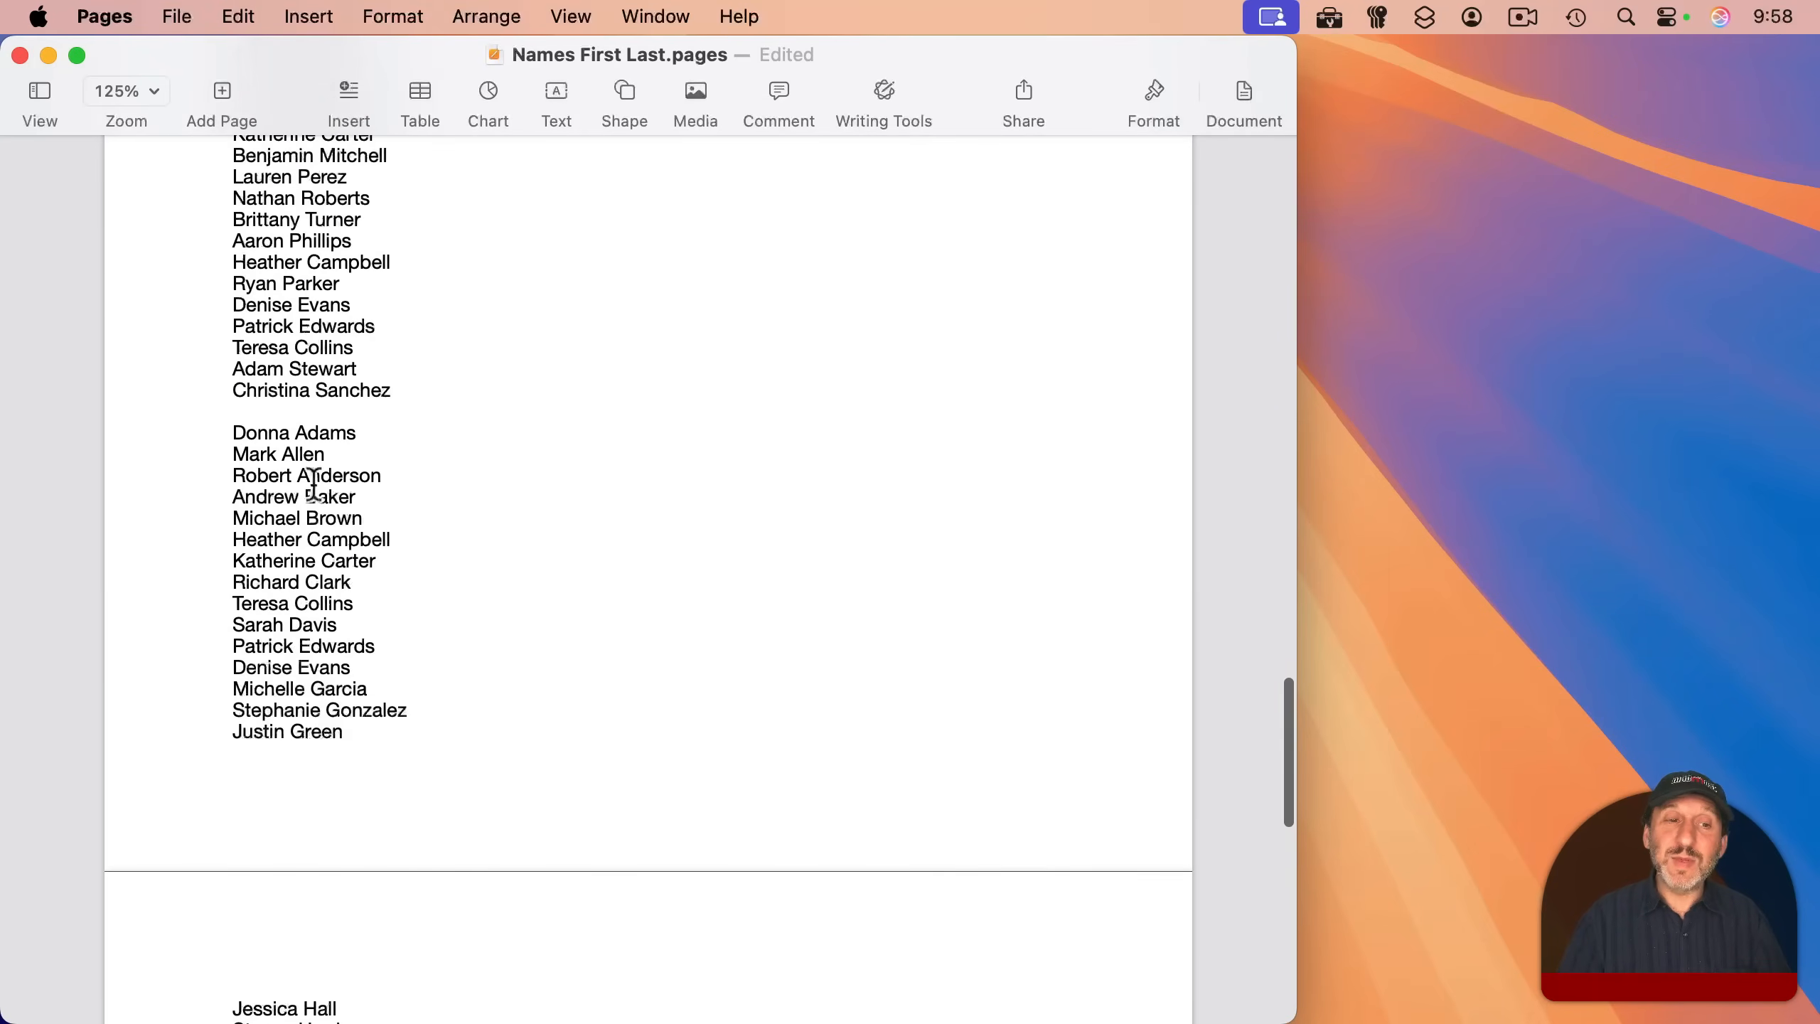
{"action": "key", "text": "cmd+a"}
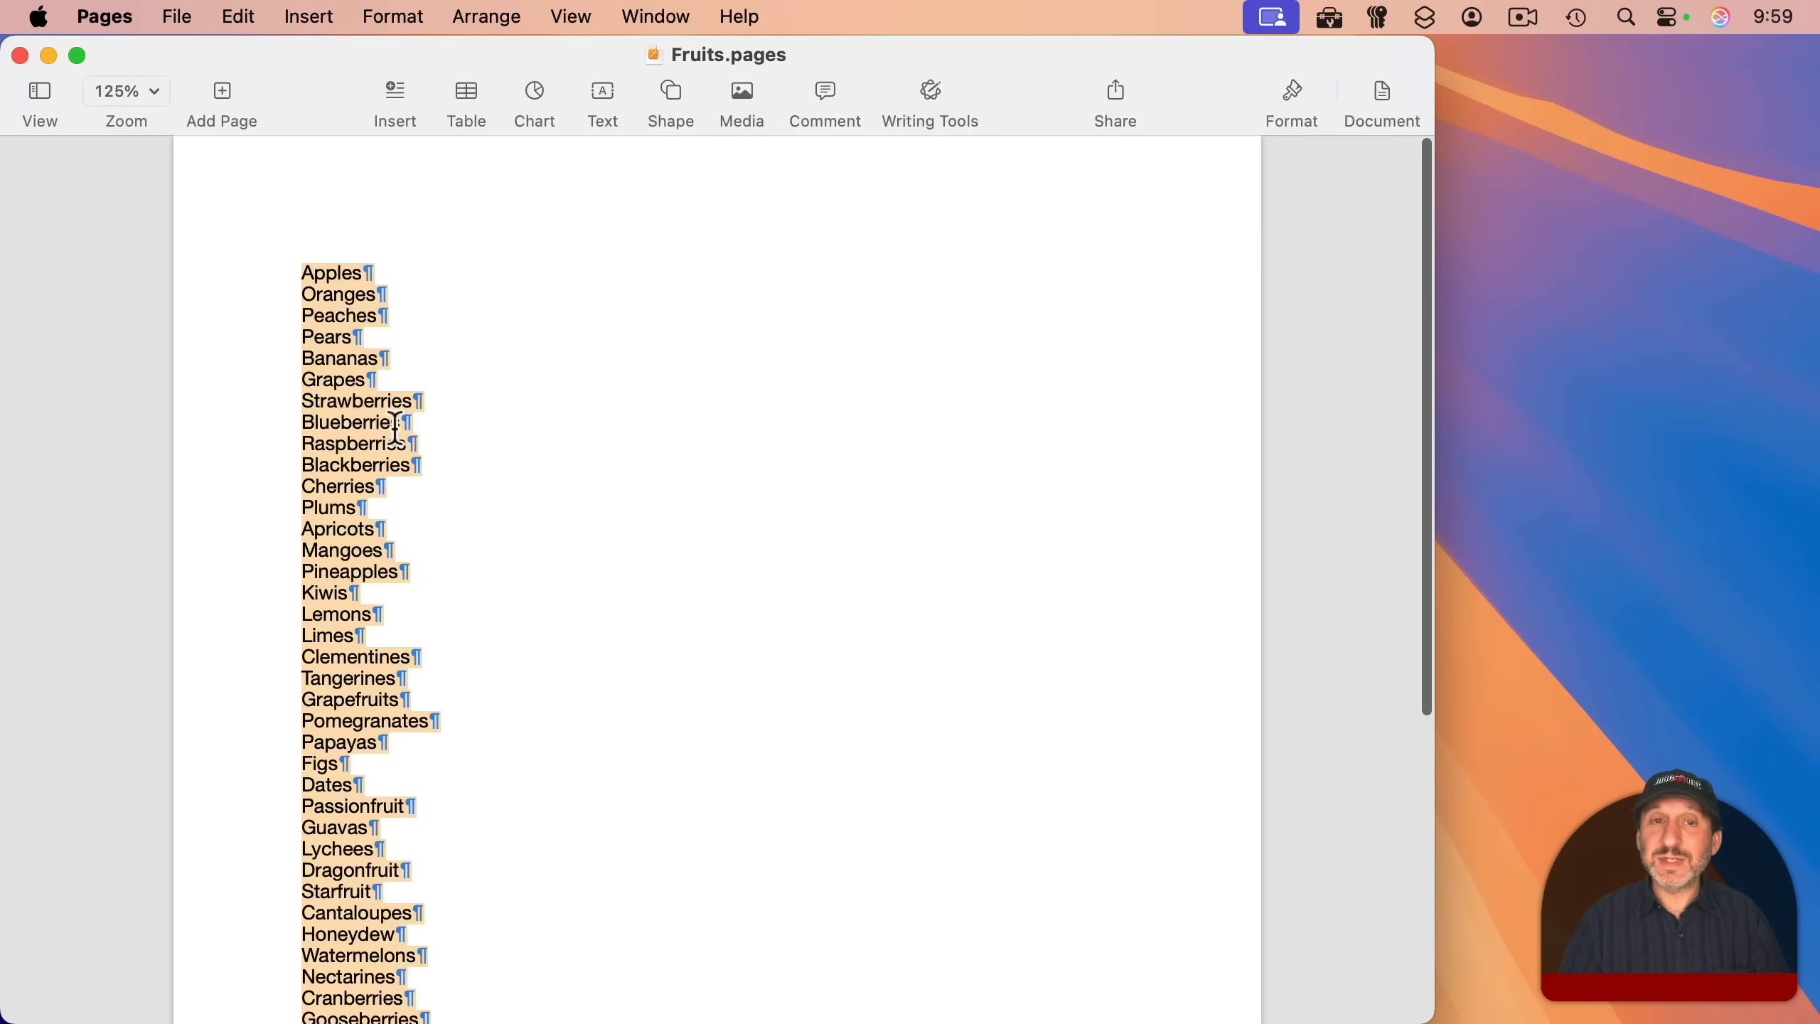
Prompt Writing Tools with 'Sort this list alphabetically' and accept the sorted fruit list
{"action": "left_click", "coordinate": [466, 90]}
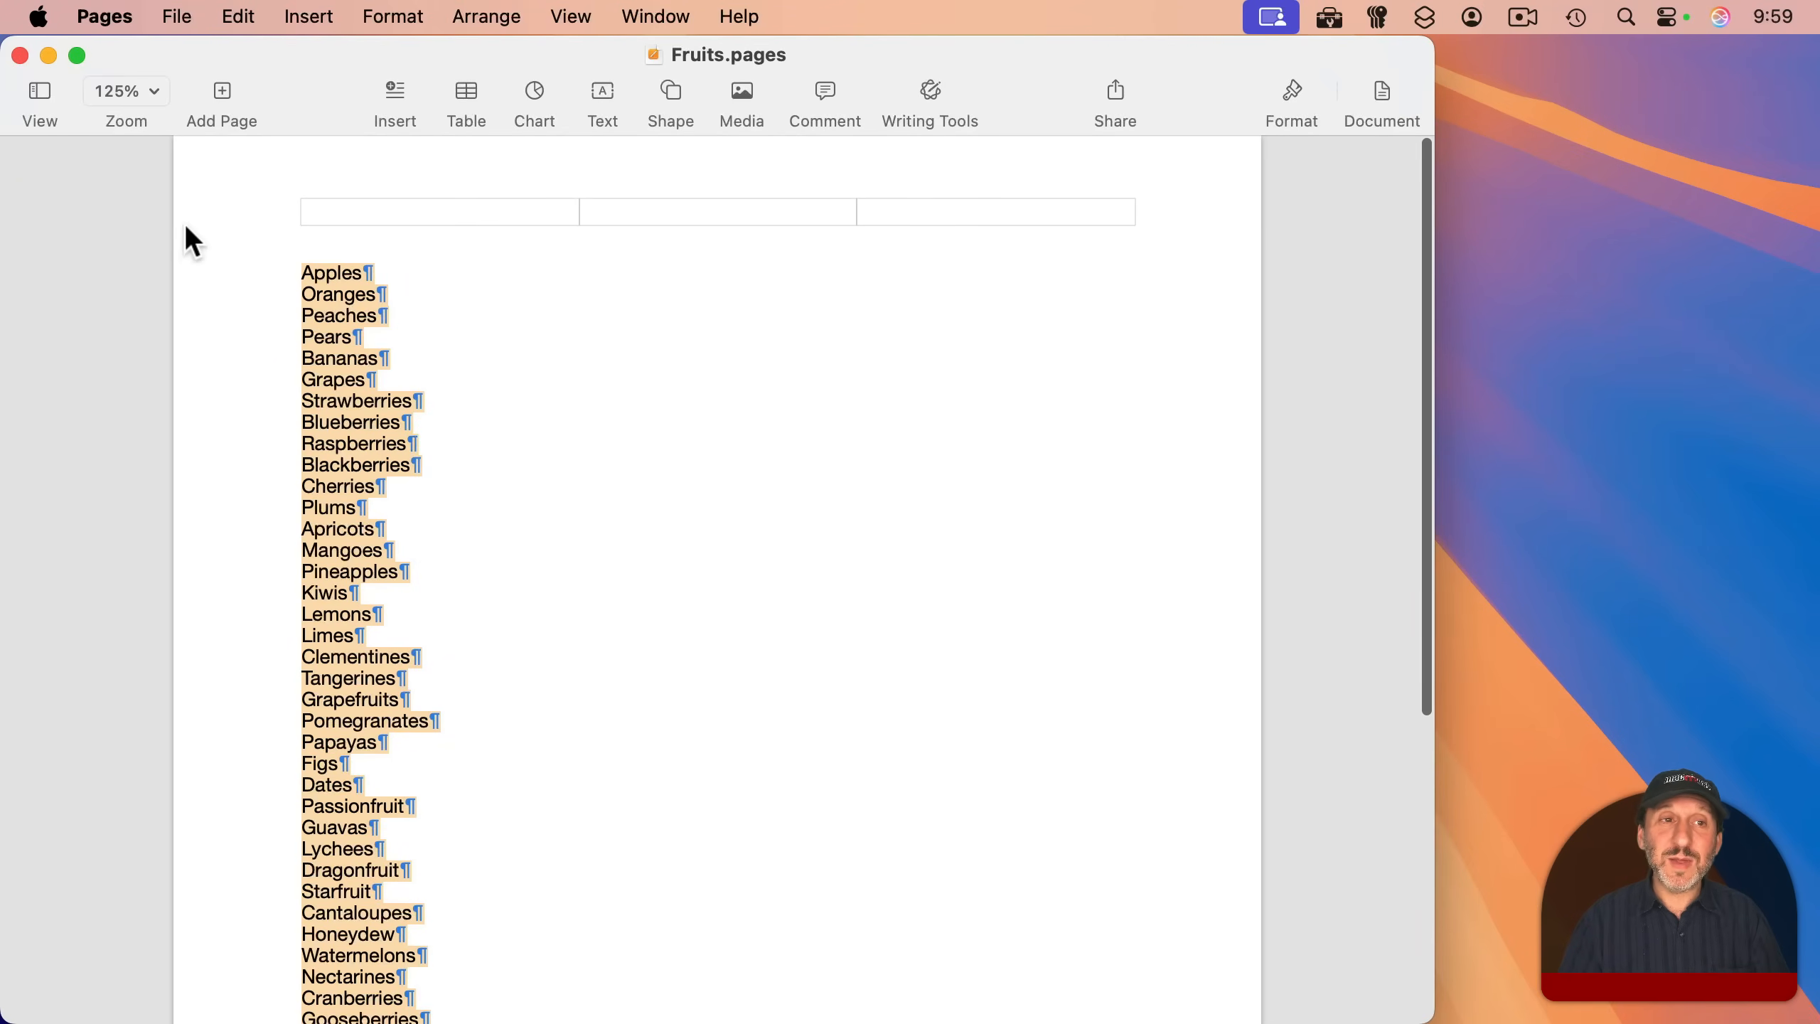
{"action": "left_click", "coordinate": [237, 17]}
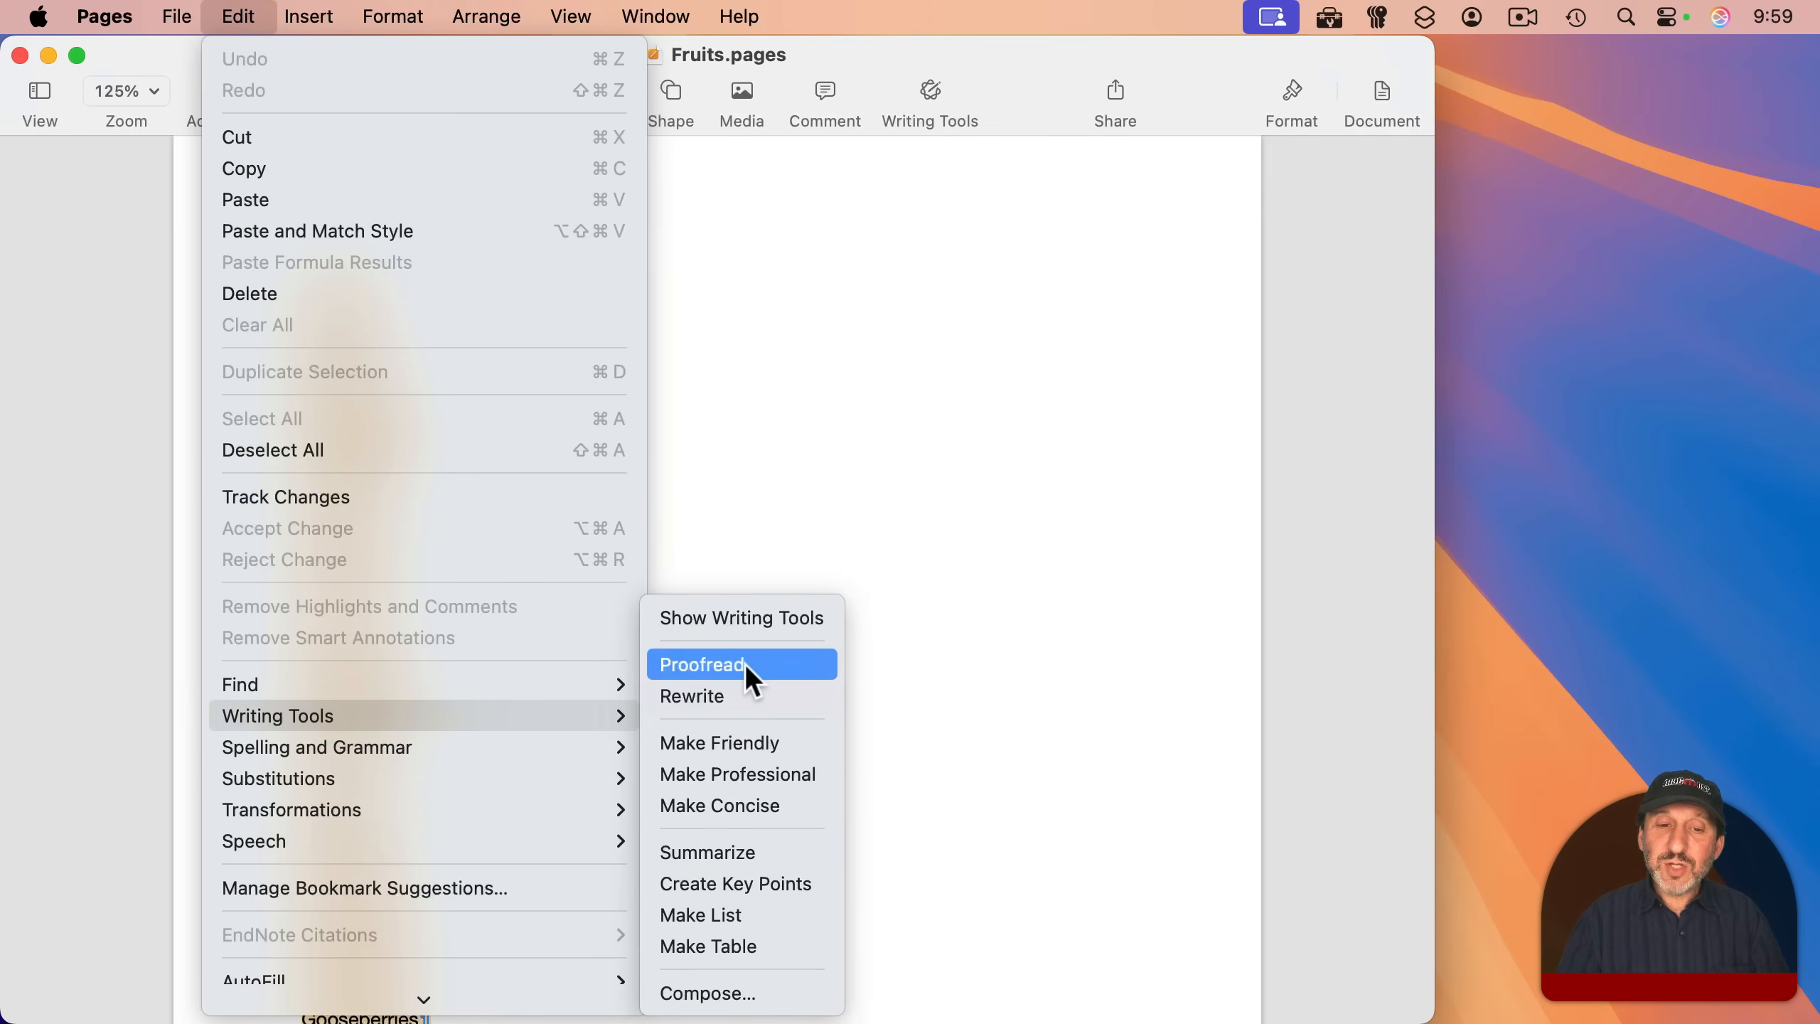
{"action": "mouse_move", "coordinate": [766, 883]}
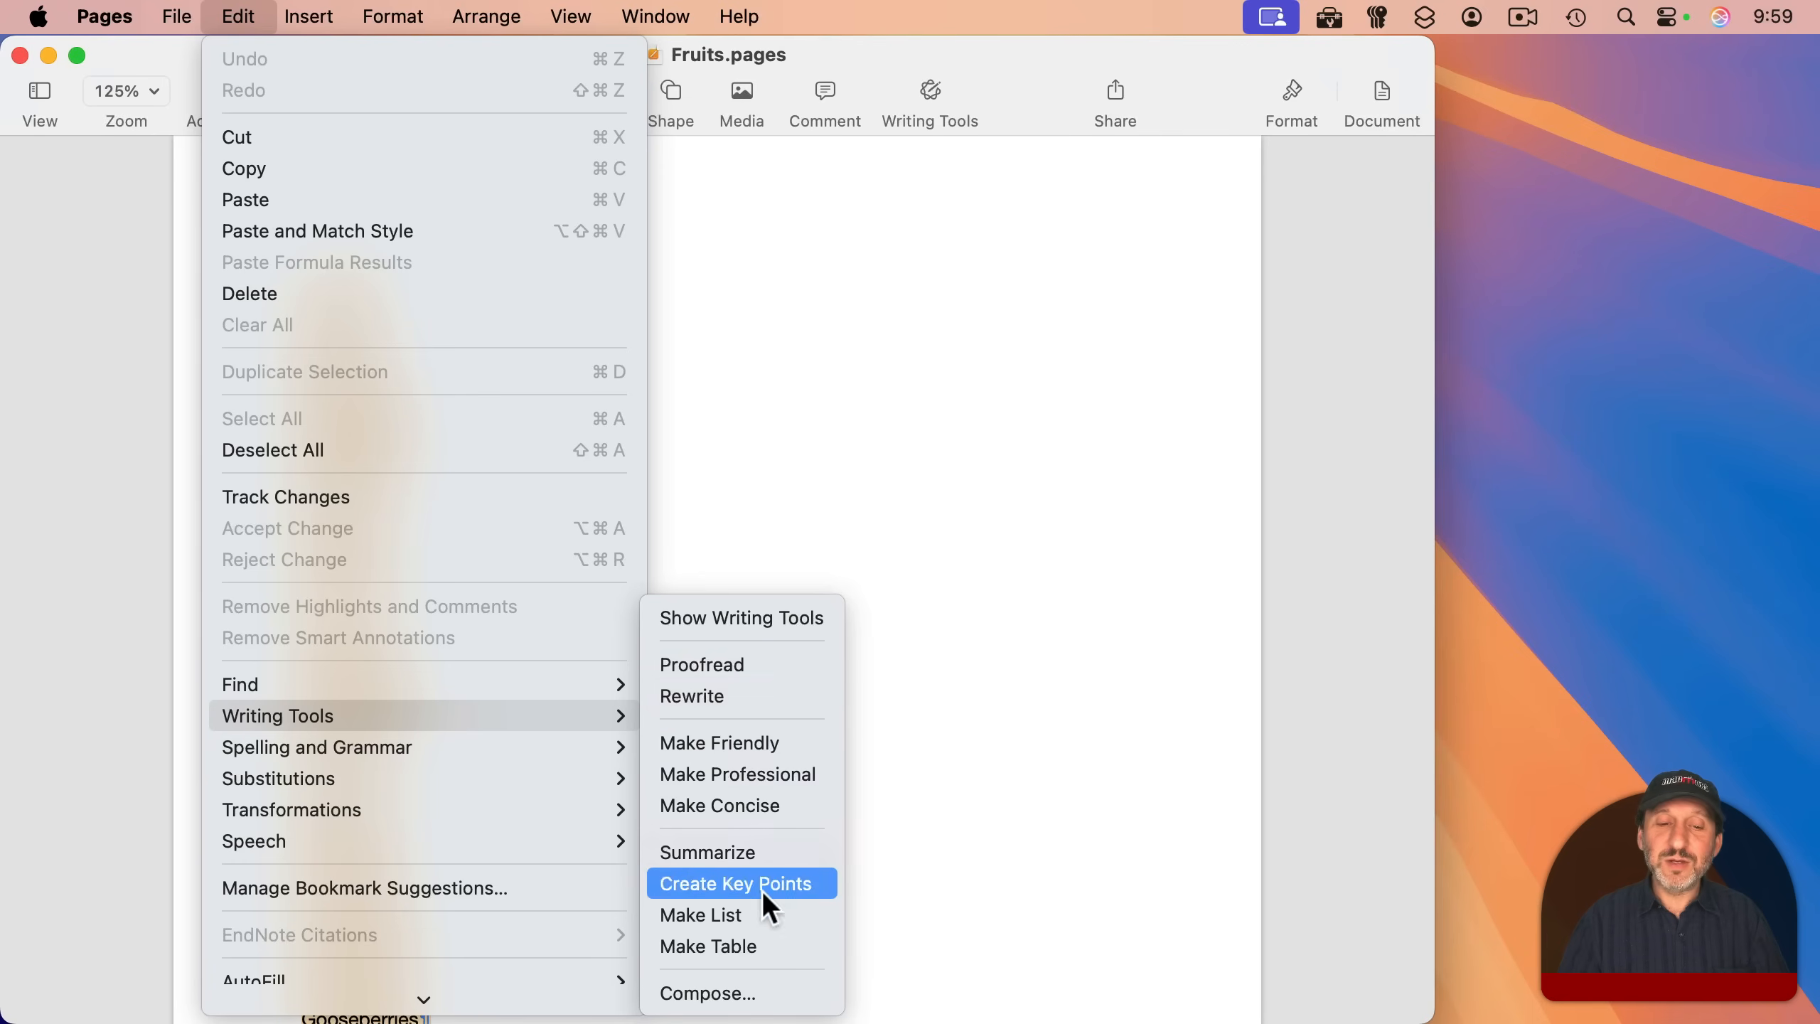
{"action": "mouse_move", "coordinate": [740, 741]}
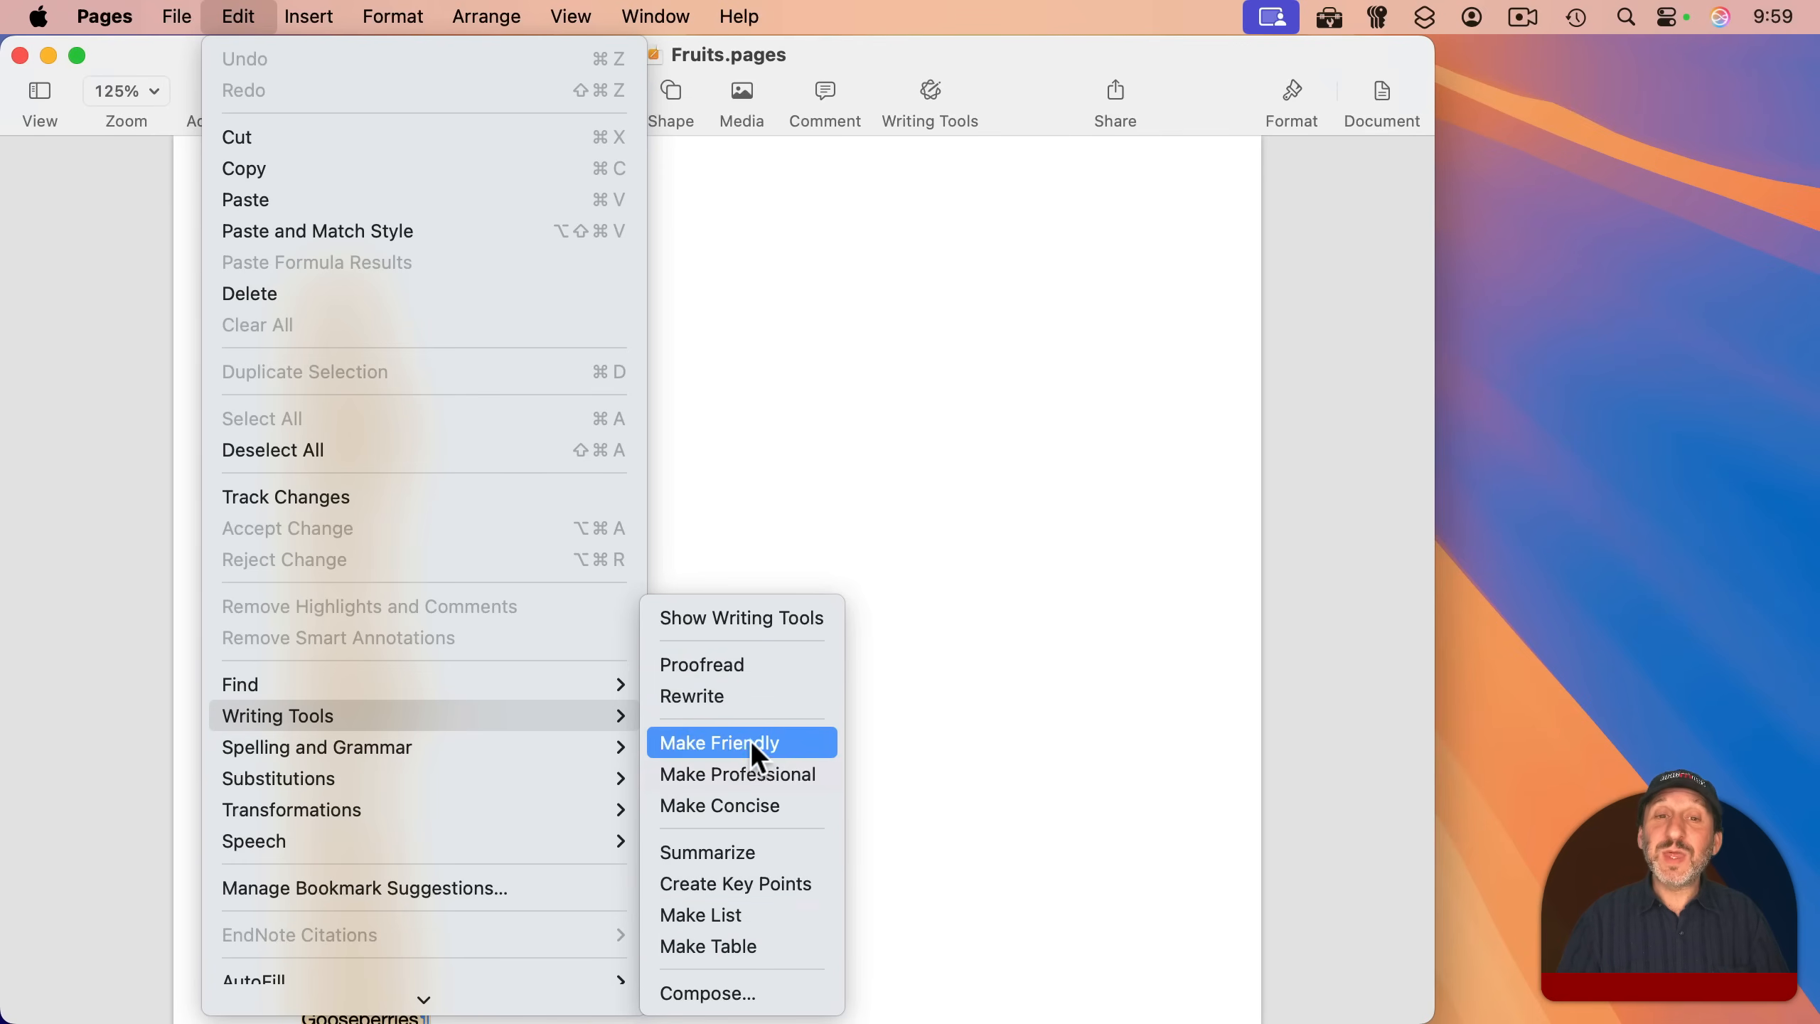
{"action": "left_click", "coordinate": [719, 742]}
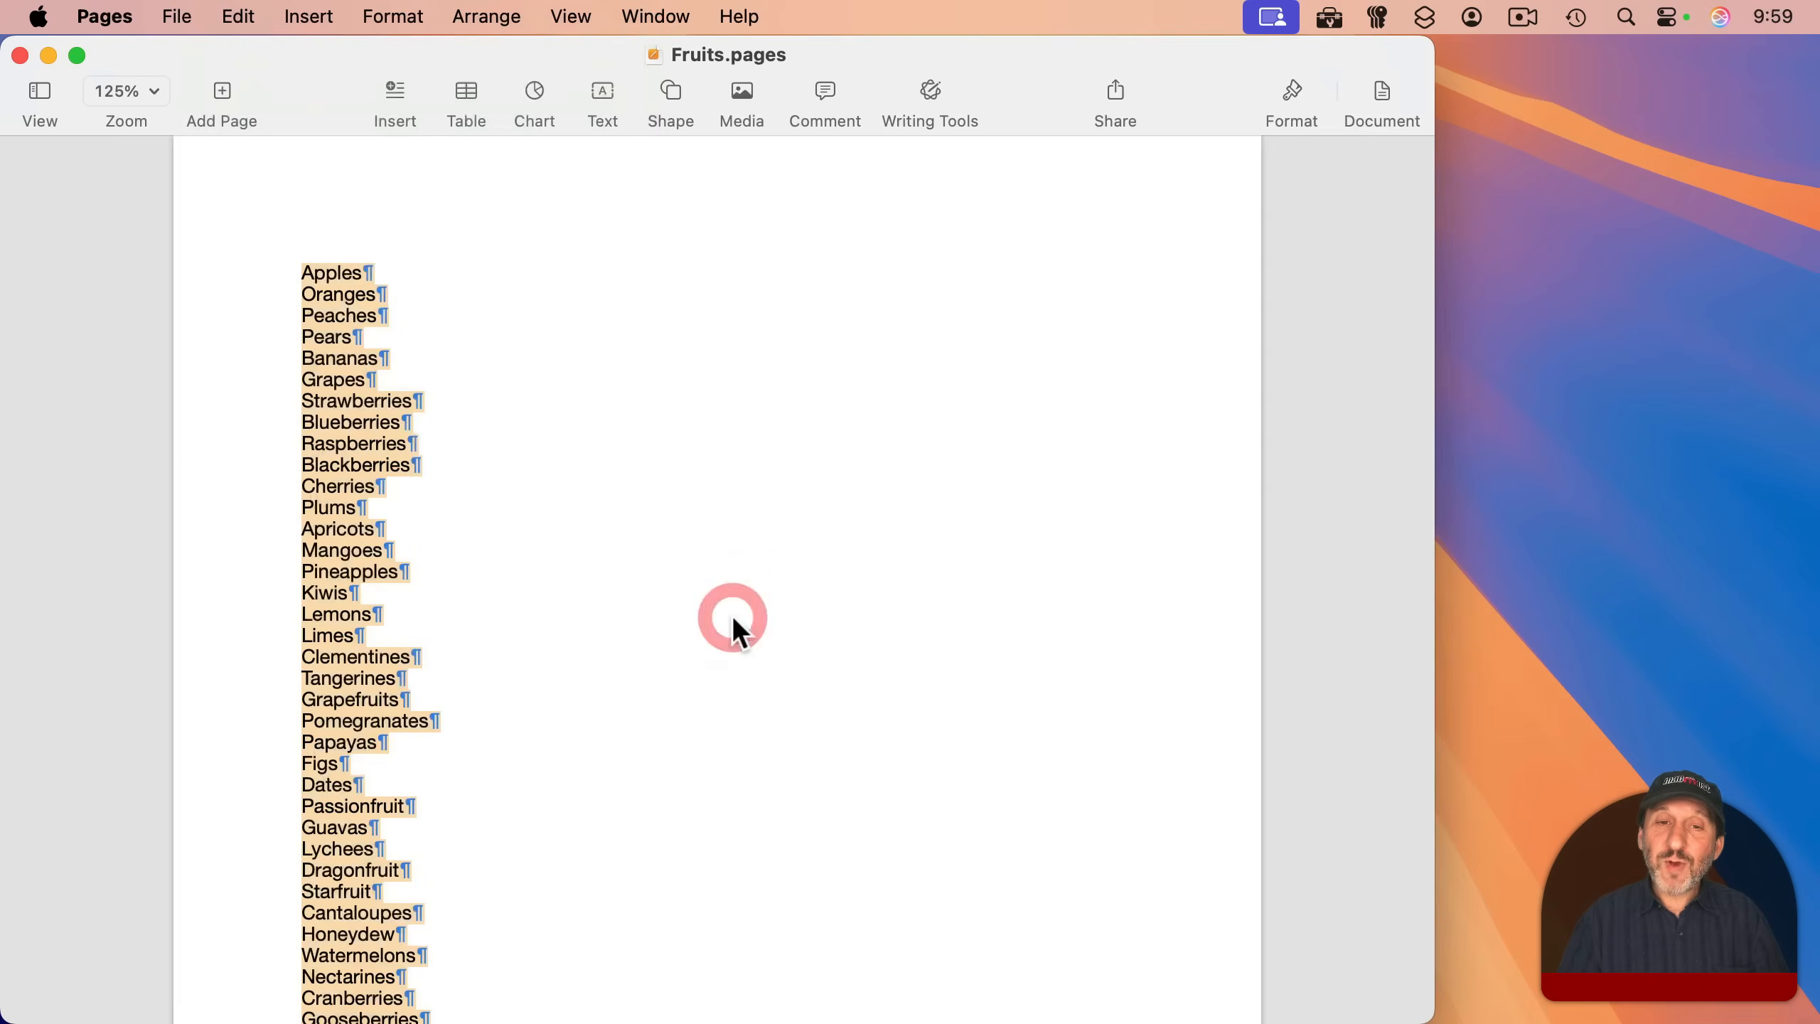
{"action": "left_click", "coordinate": [928, 102]}
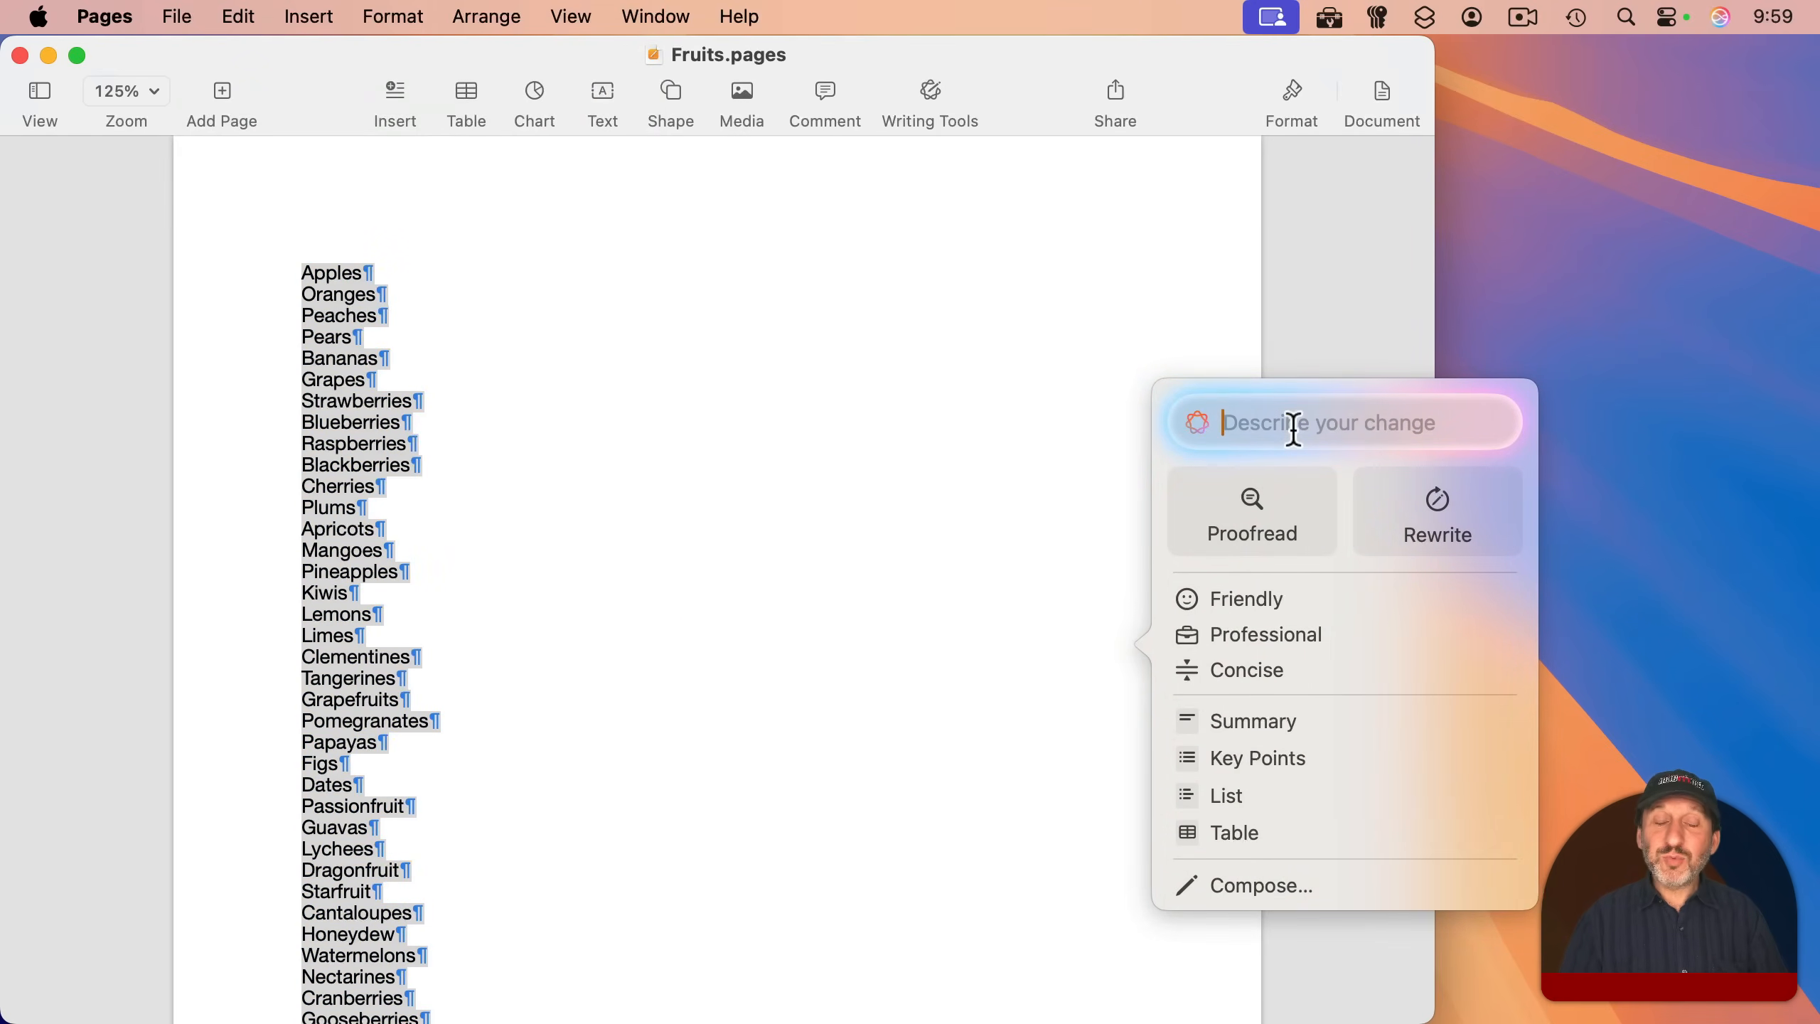
{"action": "type", "text": "s"}
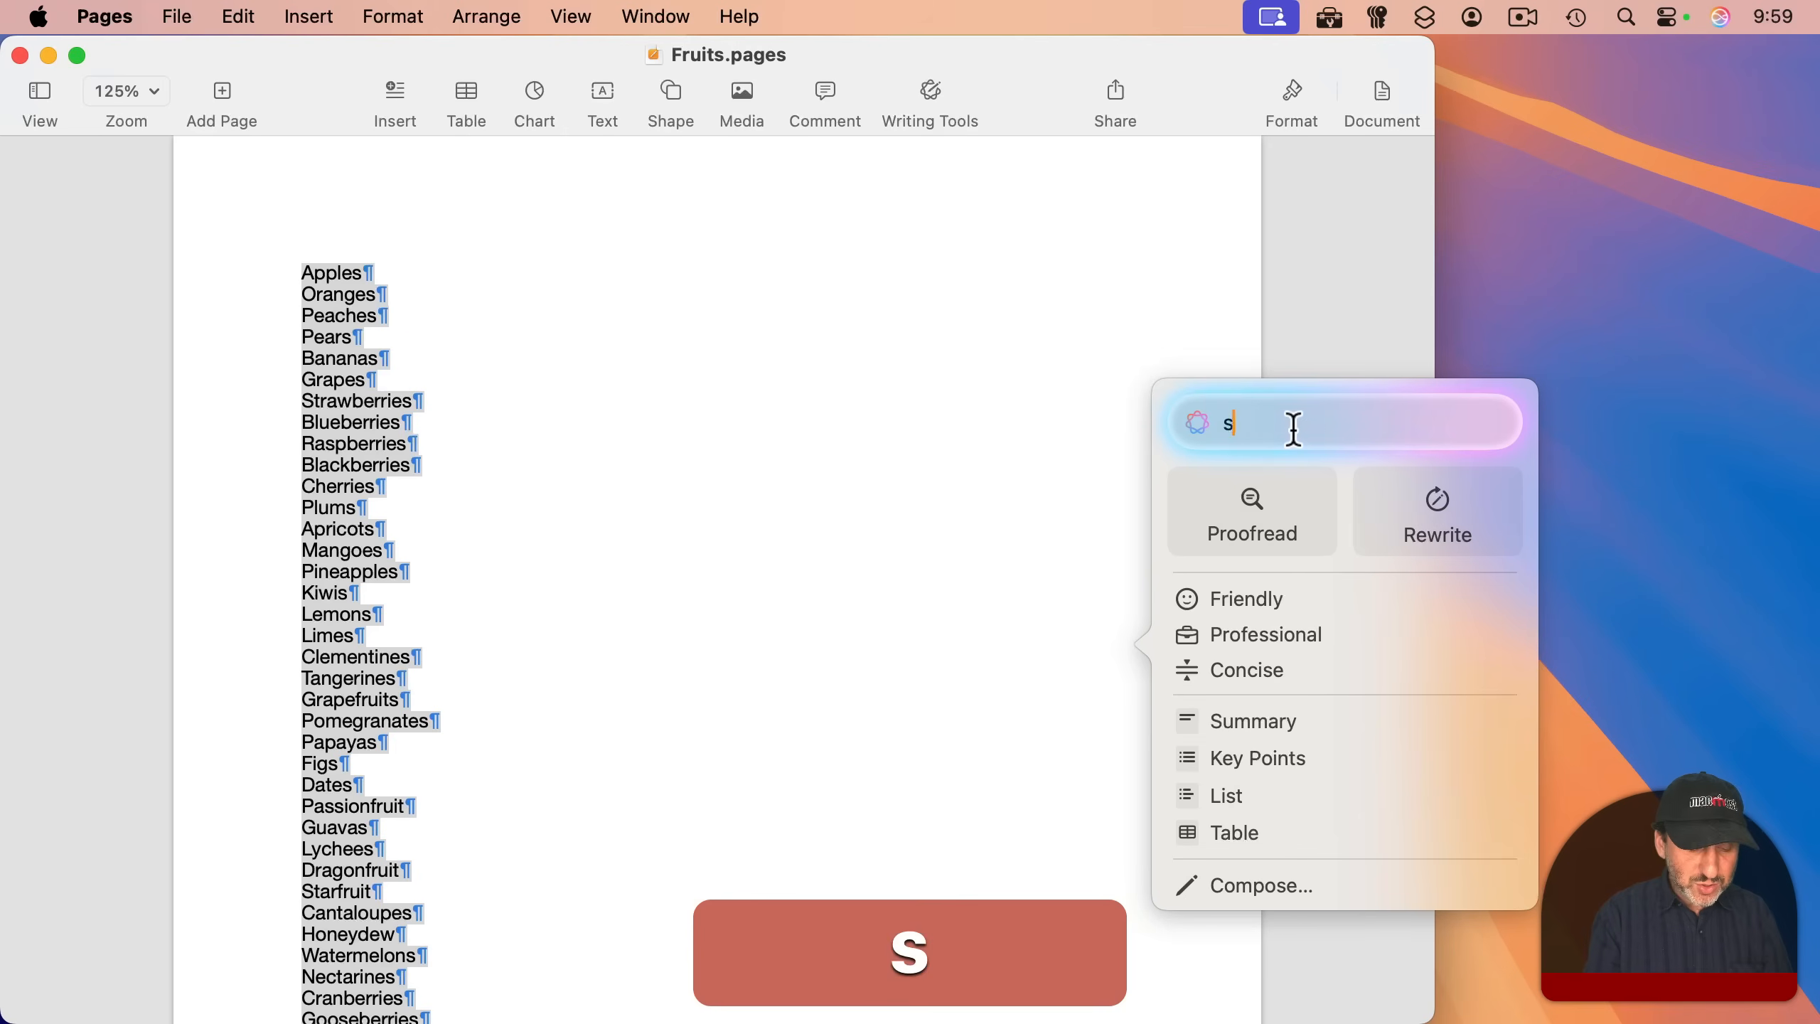
{"action": "type", "text": "Sort this list alphabetically"}
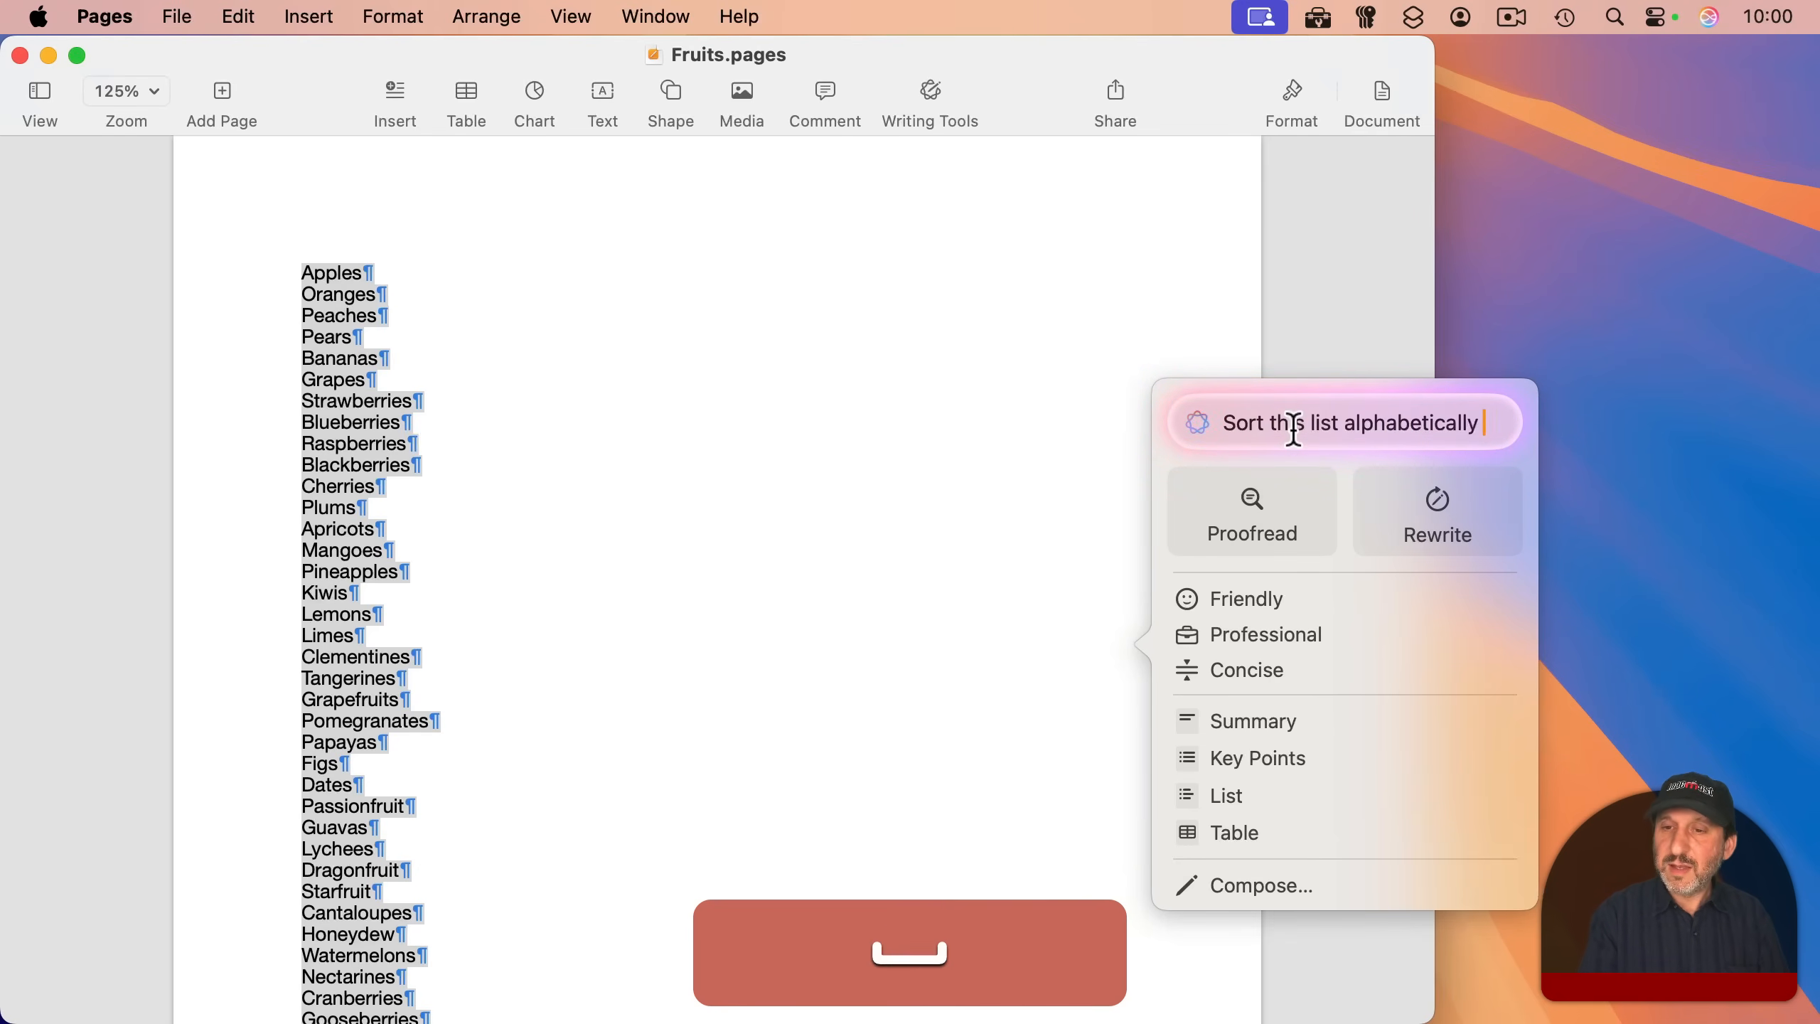
{"action": "key", "text": "Return"}
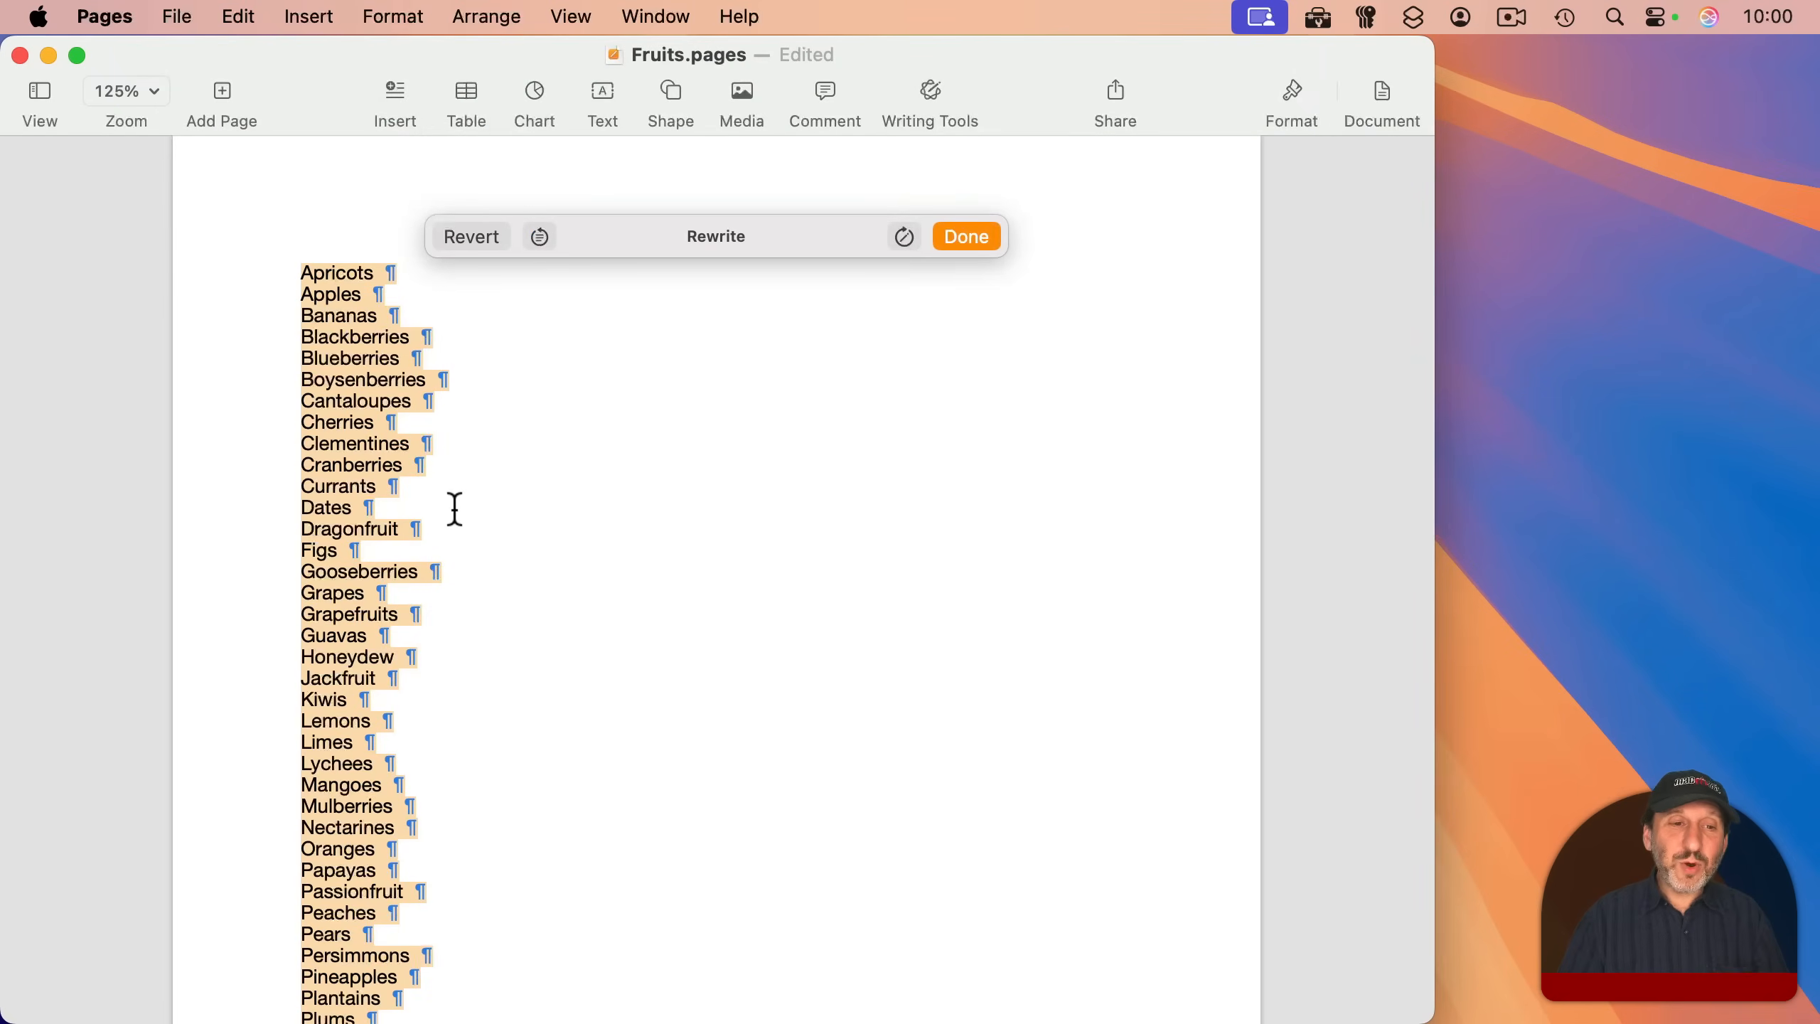
{"action": "left_click", "coordinate": [965, 235]}
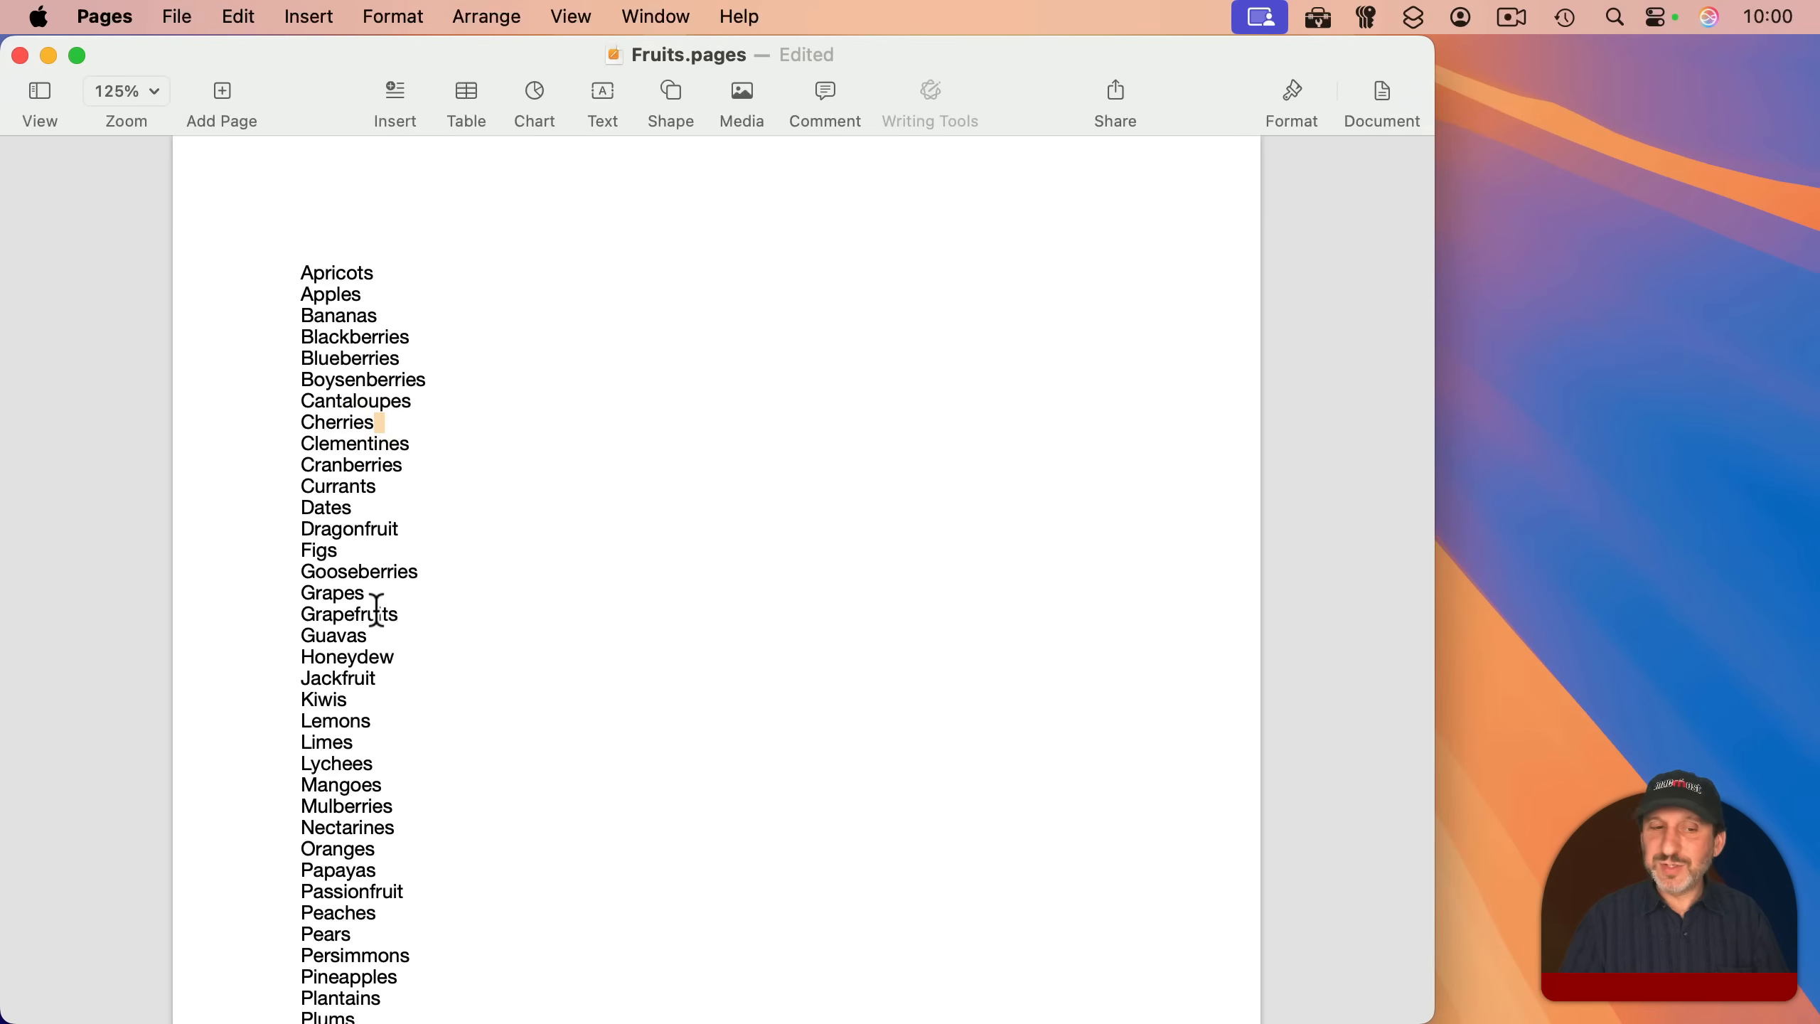
{"action": "mouse_move", "coordinate": [396, 294]}
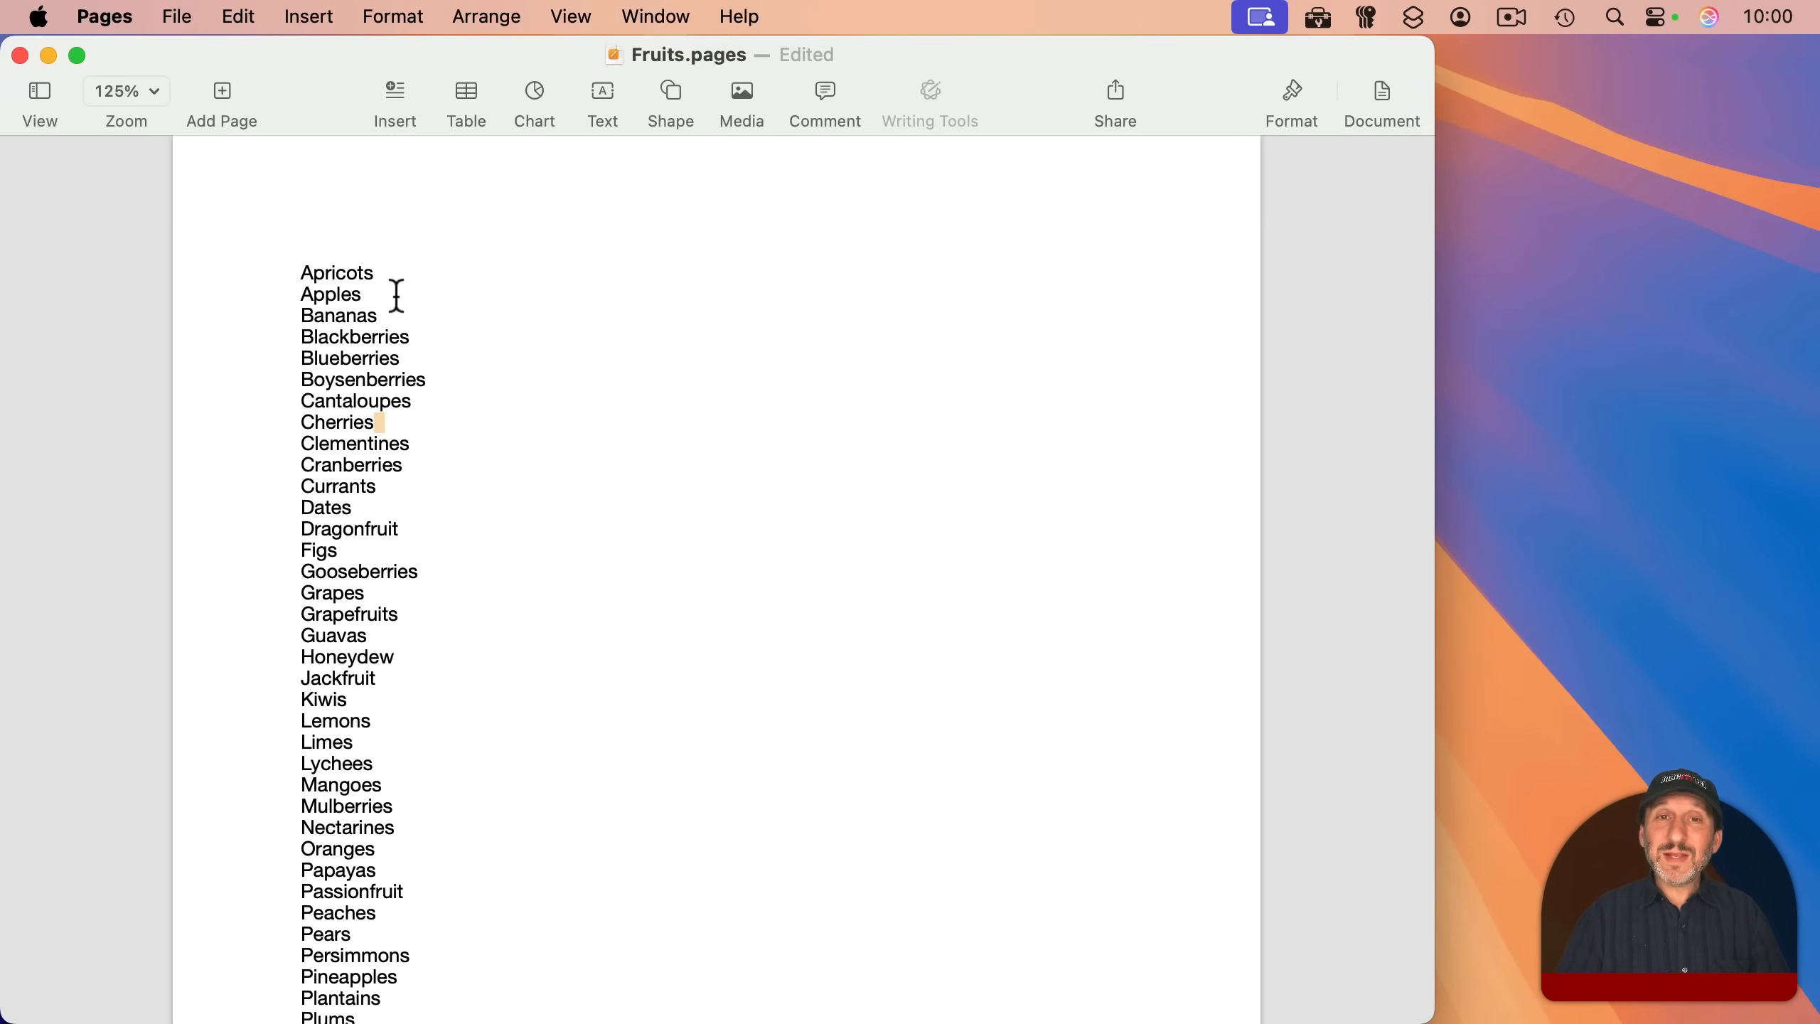
{"action": "mouse_move", "coordinate": [497, 536]}
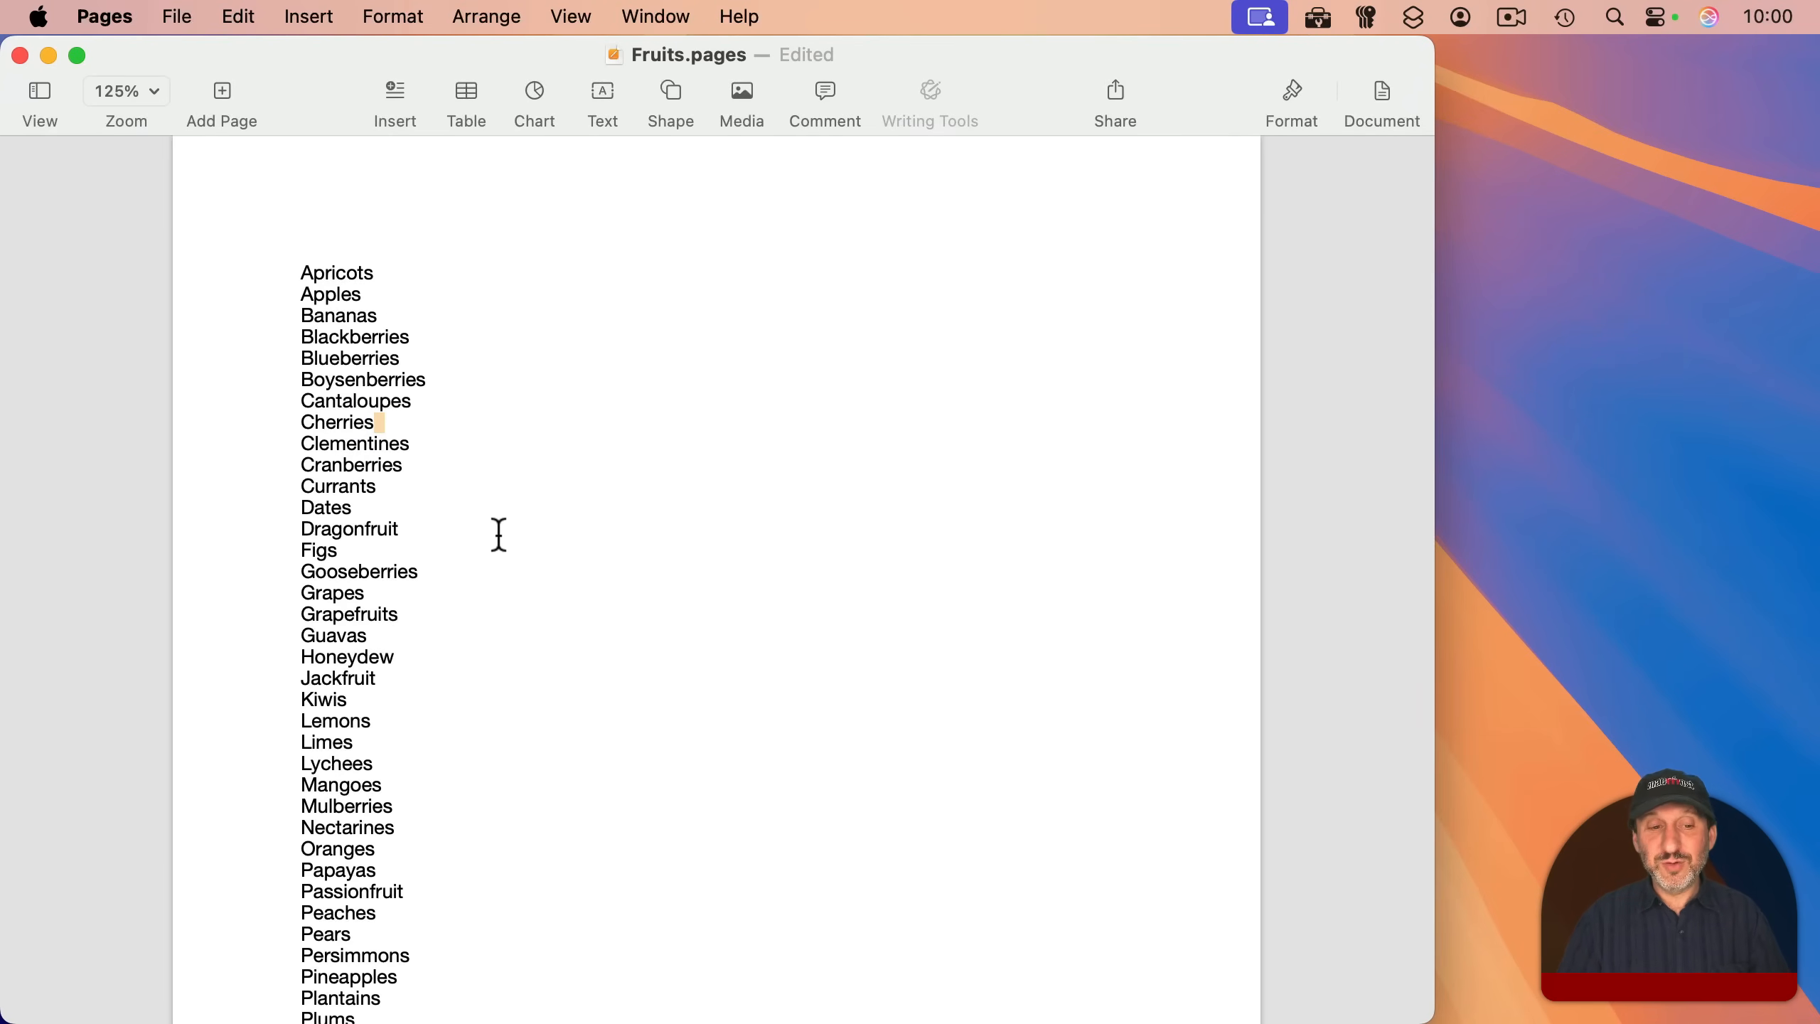
{"action": "scroll", "scroll_direction": "down", "scroll_amount": 3}
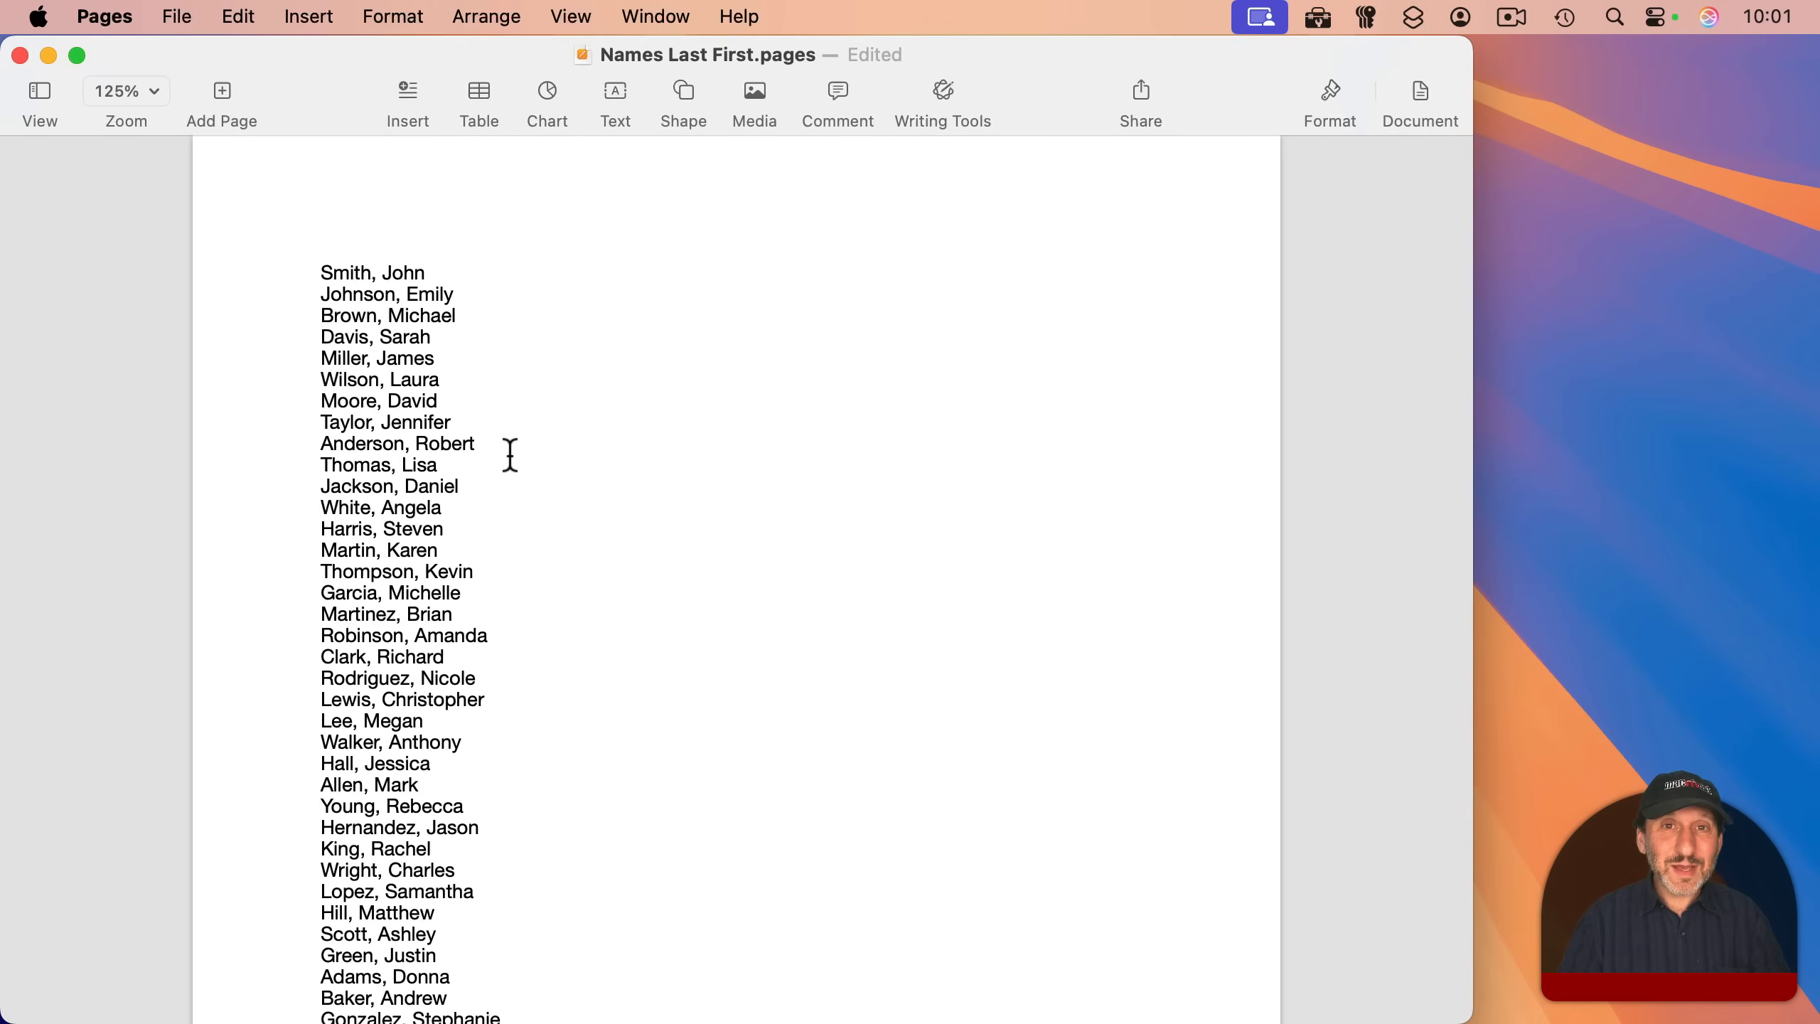
{"action": "mouse_move", "coordinate": [394, 337]}
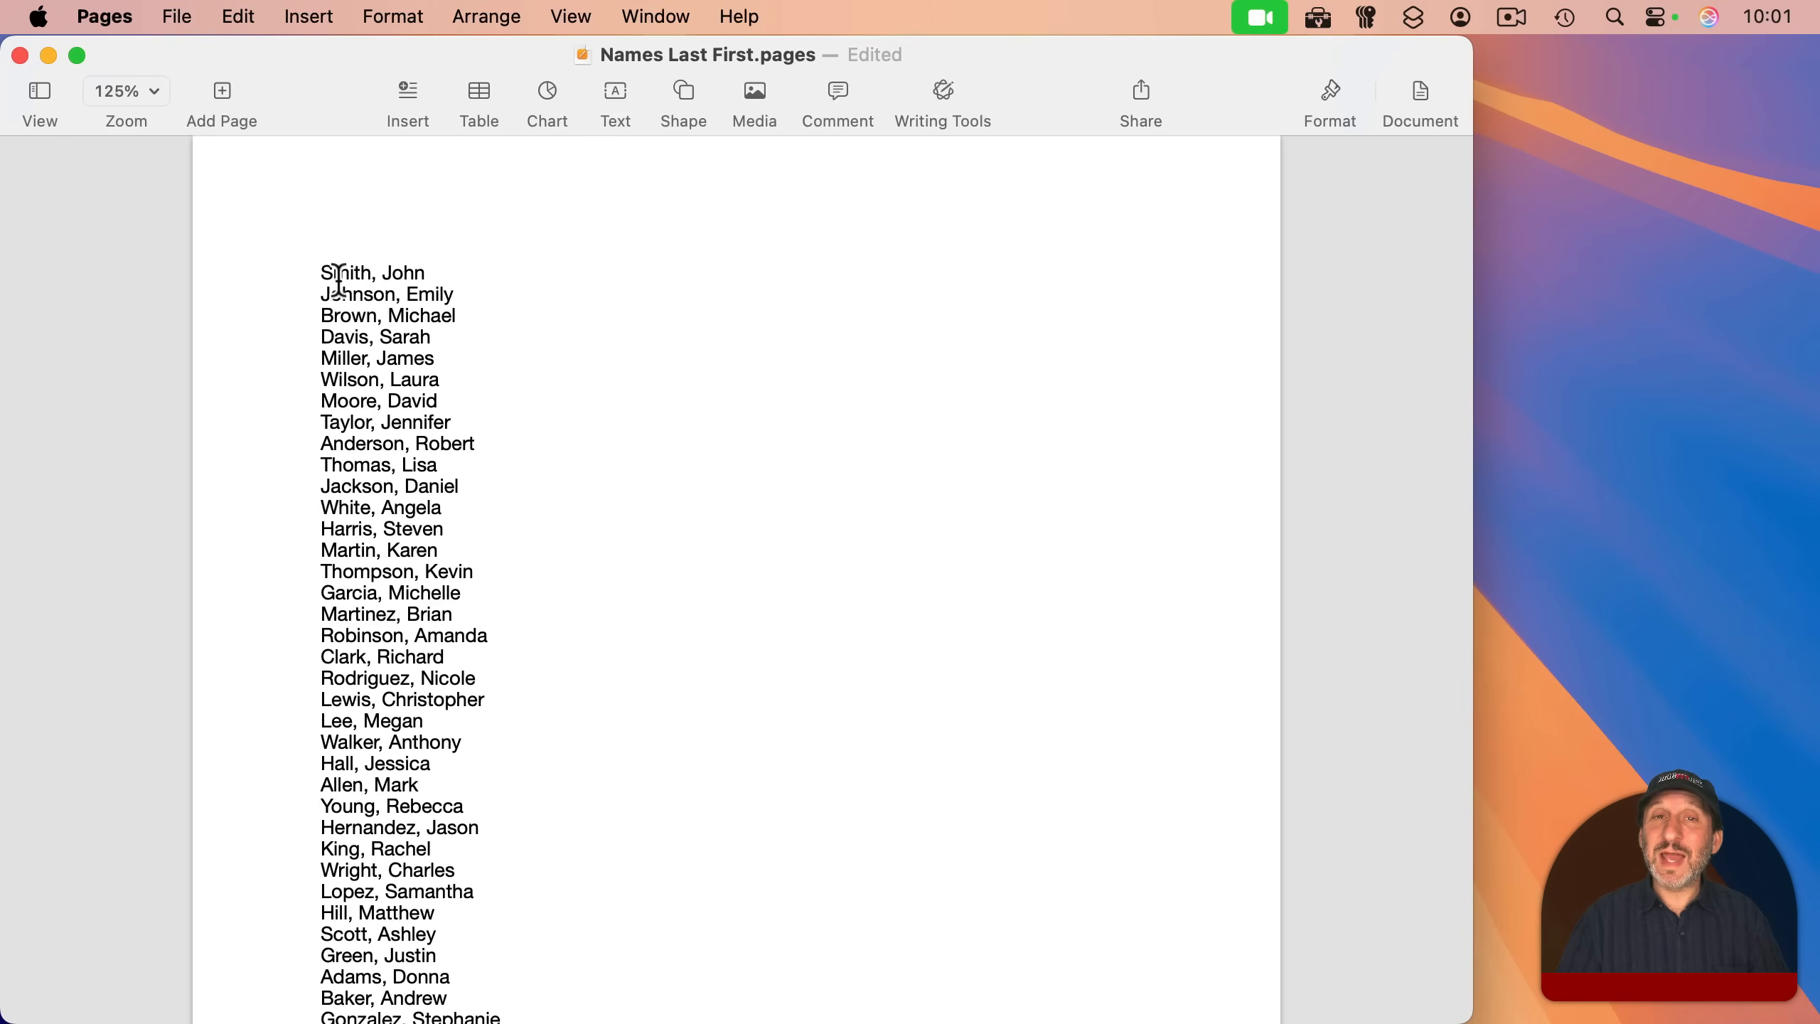
{"action": "key", "text": "cmd+a"}
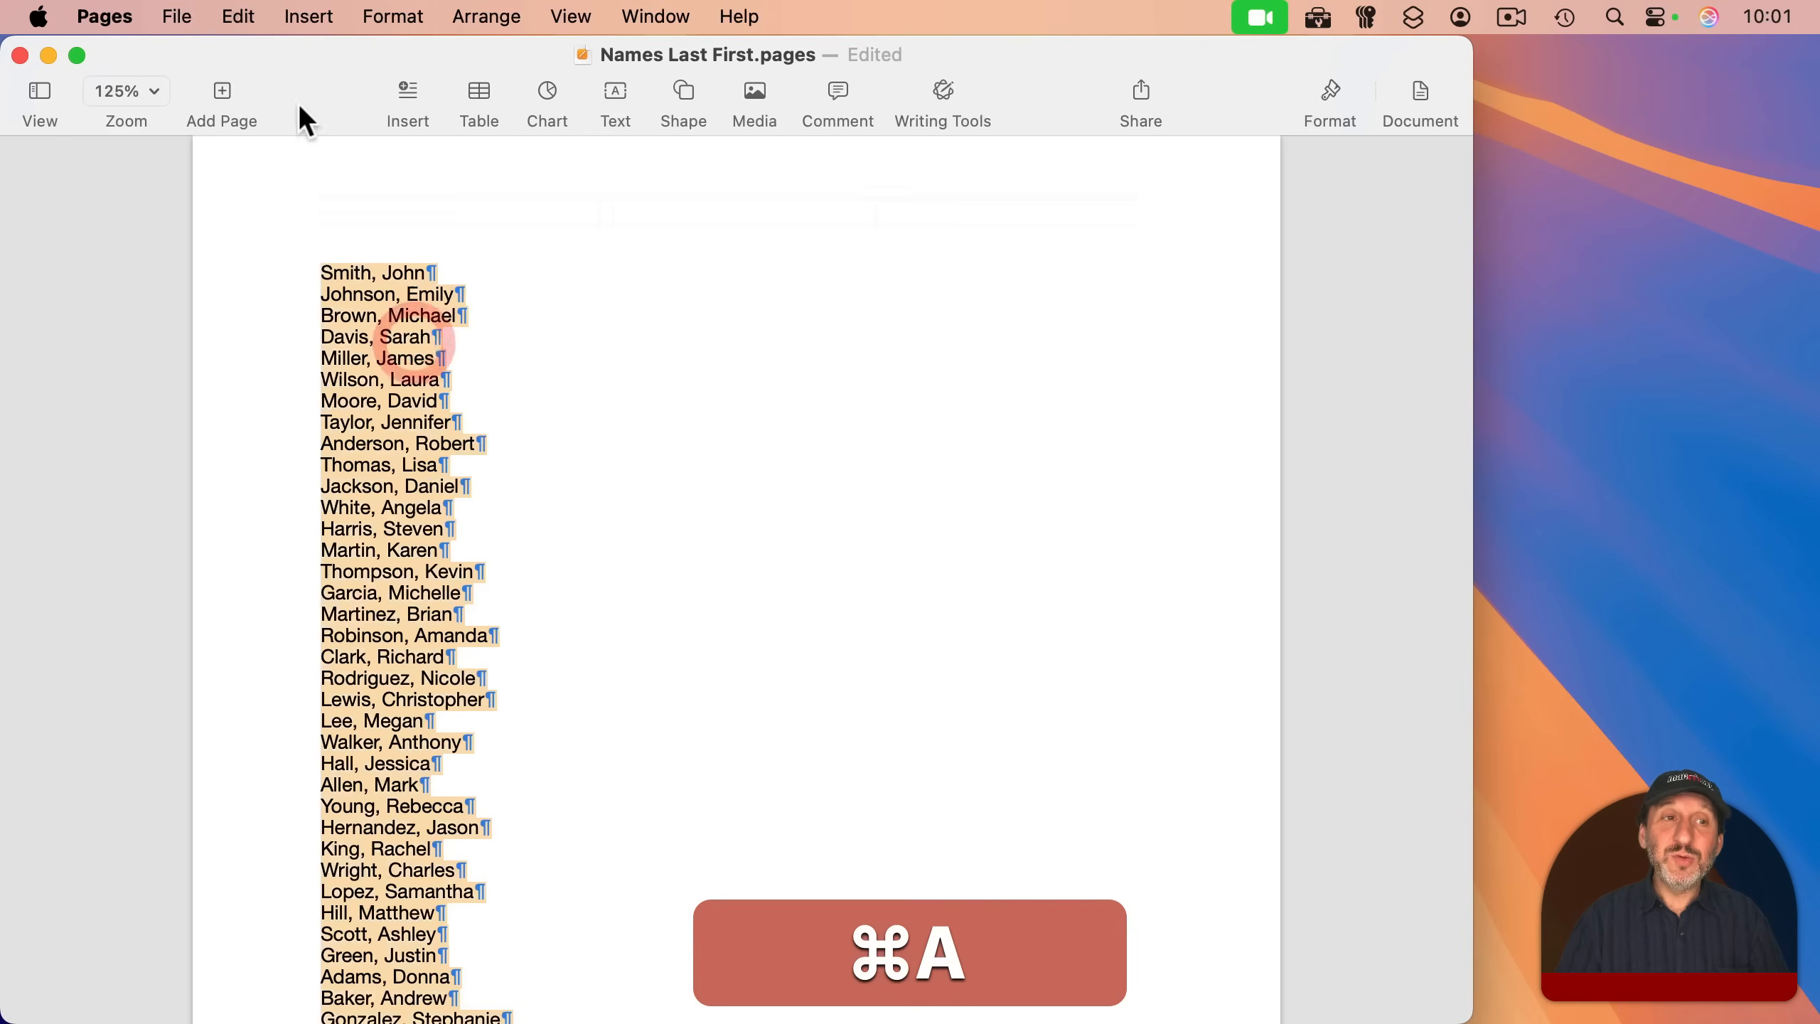
{"action": "left_click", "coordinate": [236, 17]}
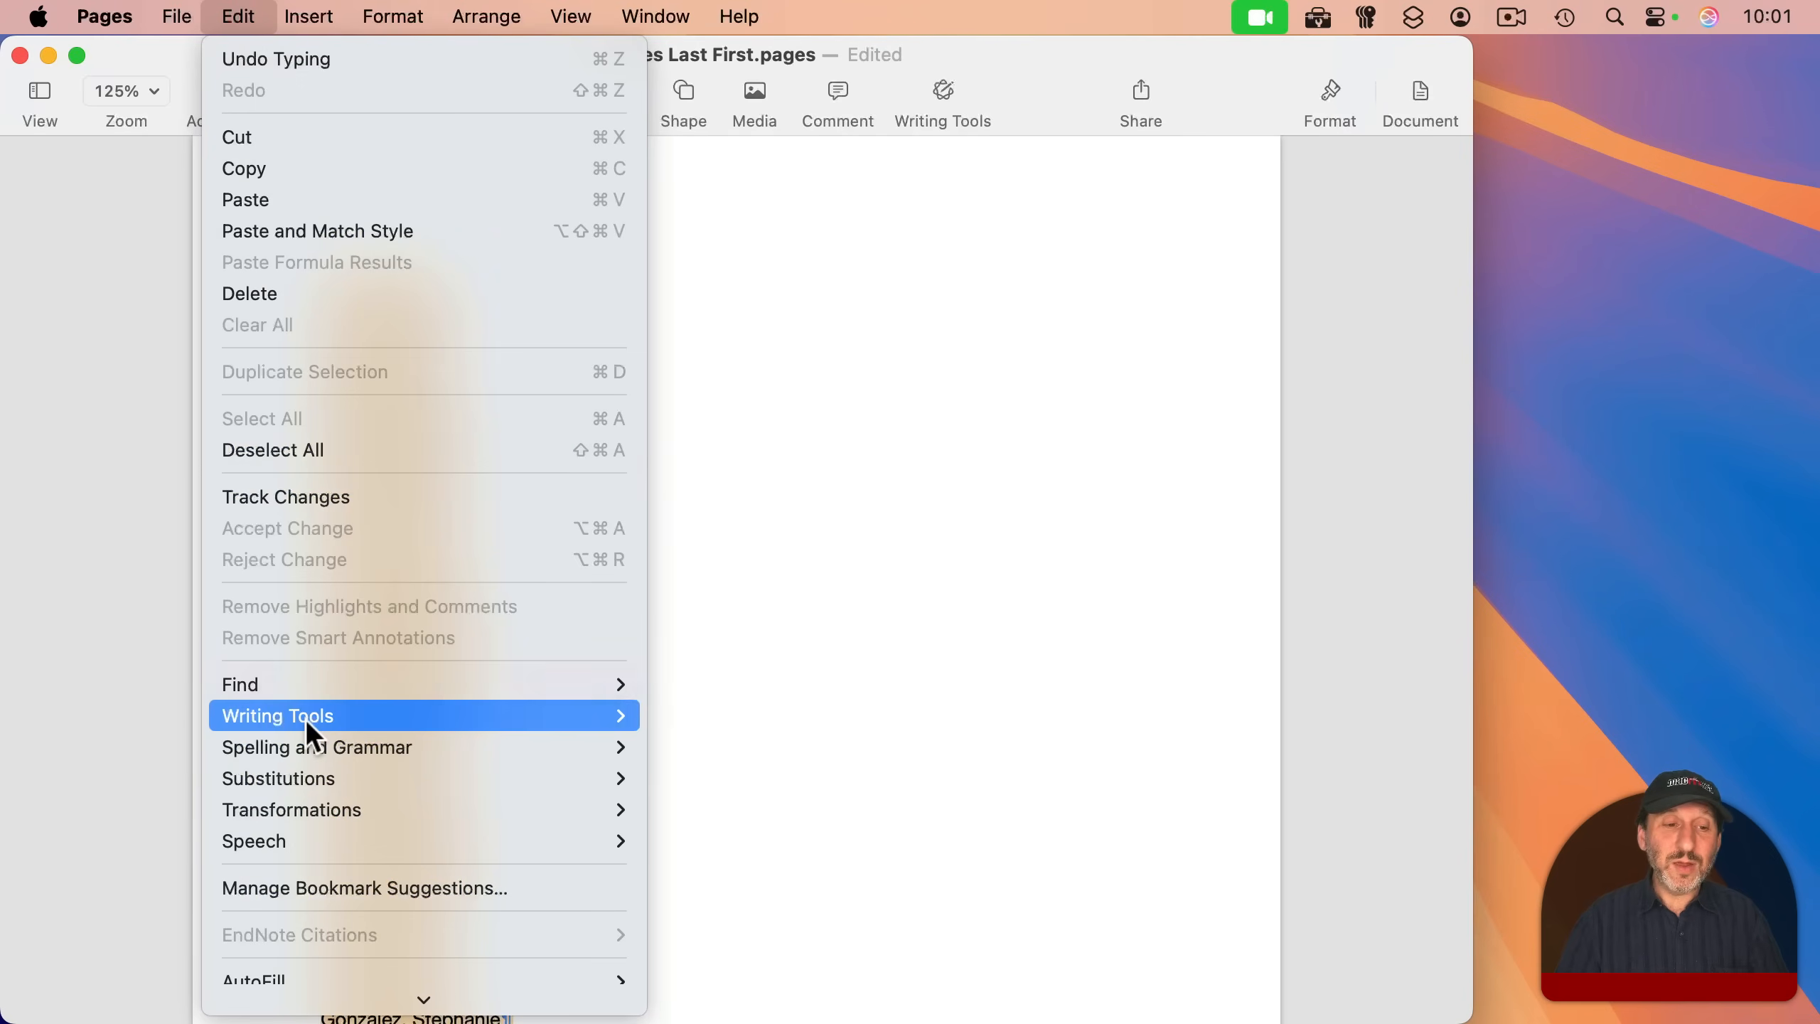
{"action": "left_click", "coordinate": [277, 715]}
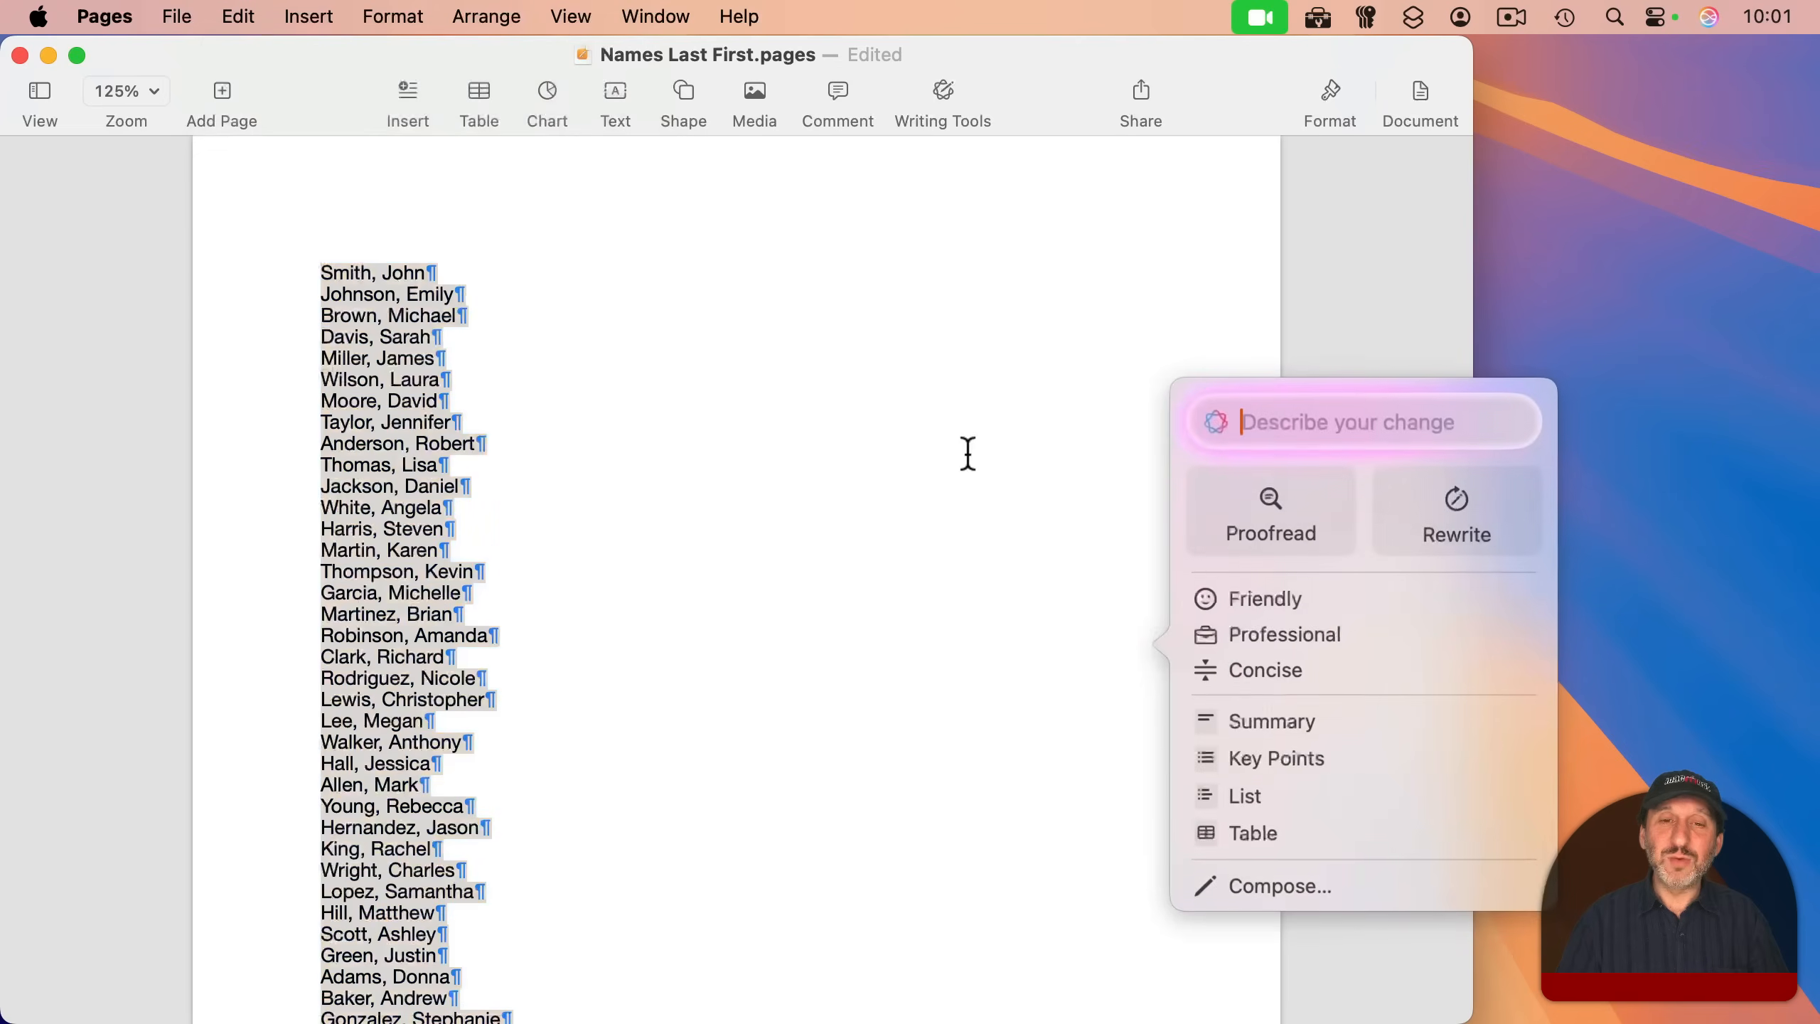
{"action": "type", "text": "Sort thi"}
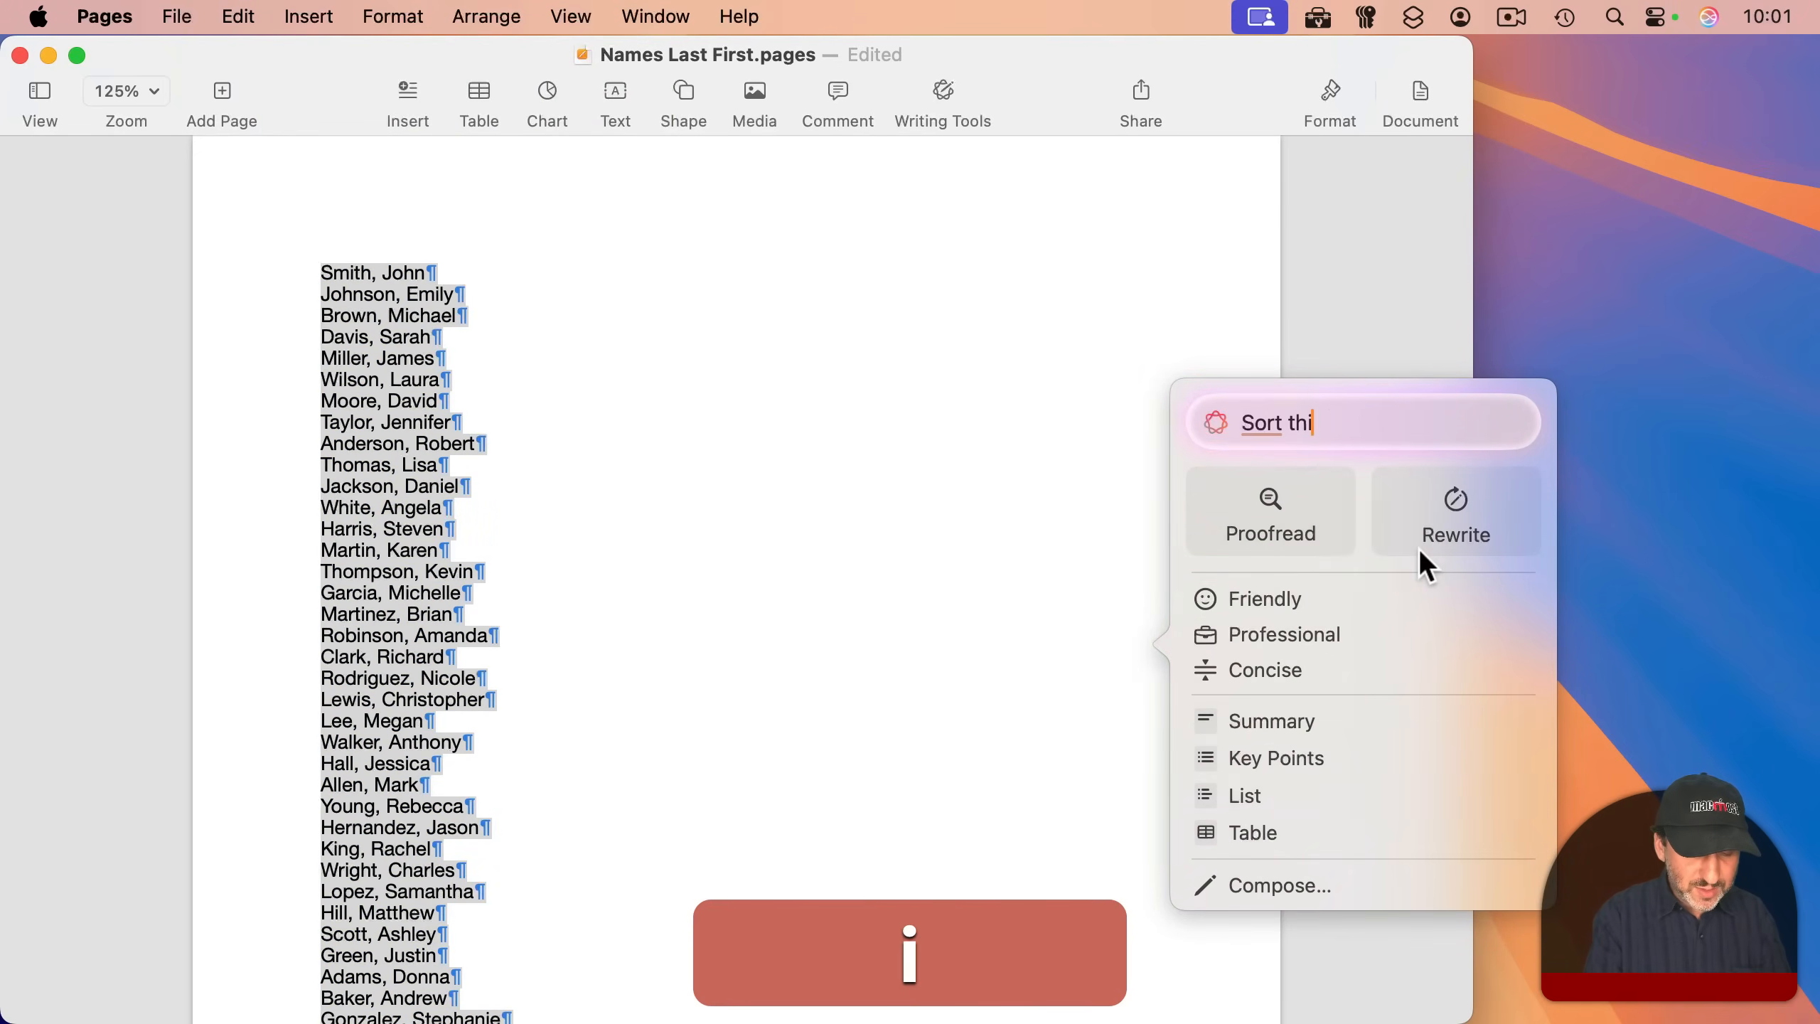
{"action": "type", "text": "s list by last"}
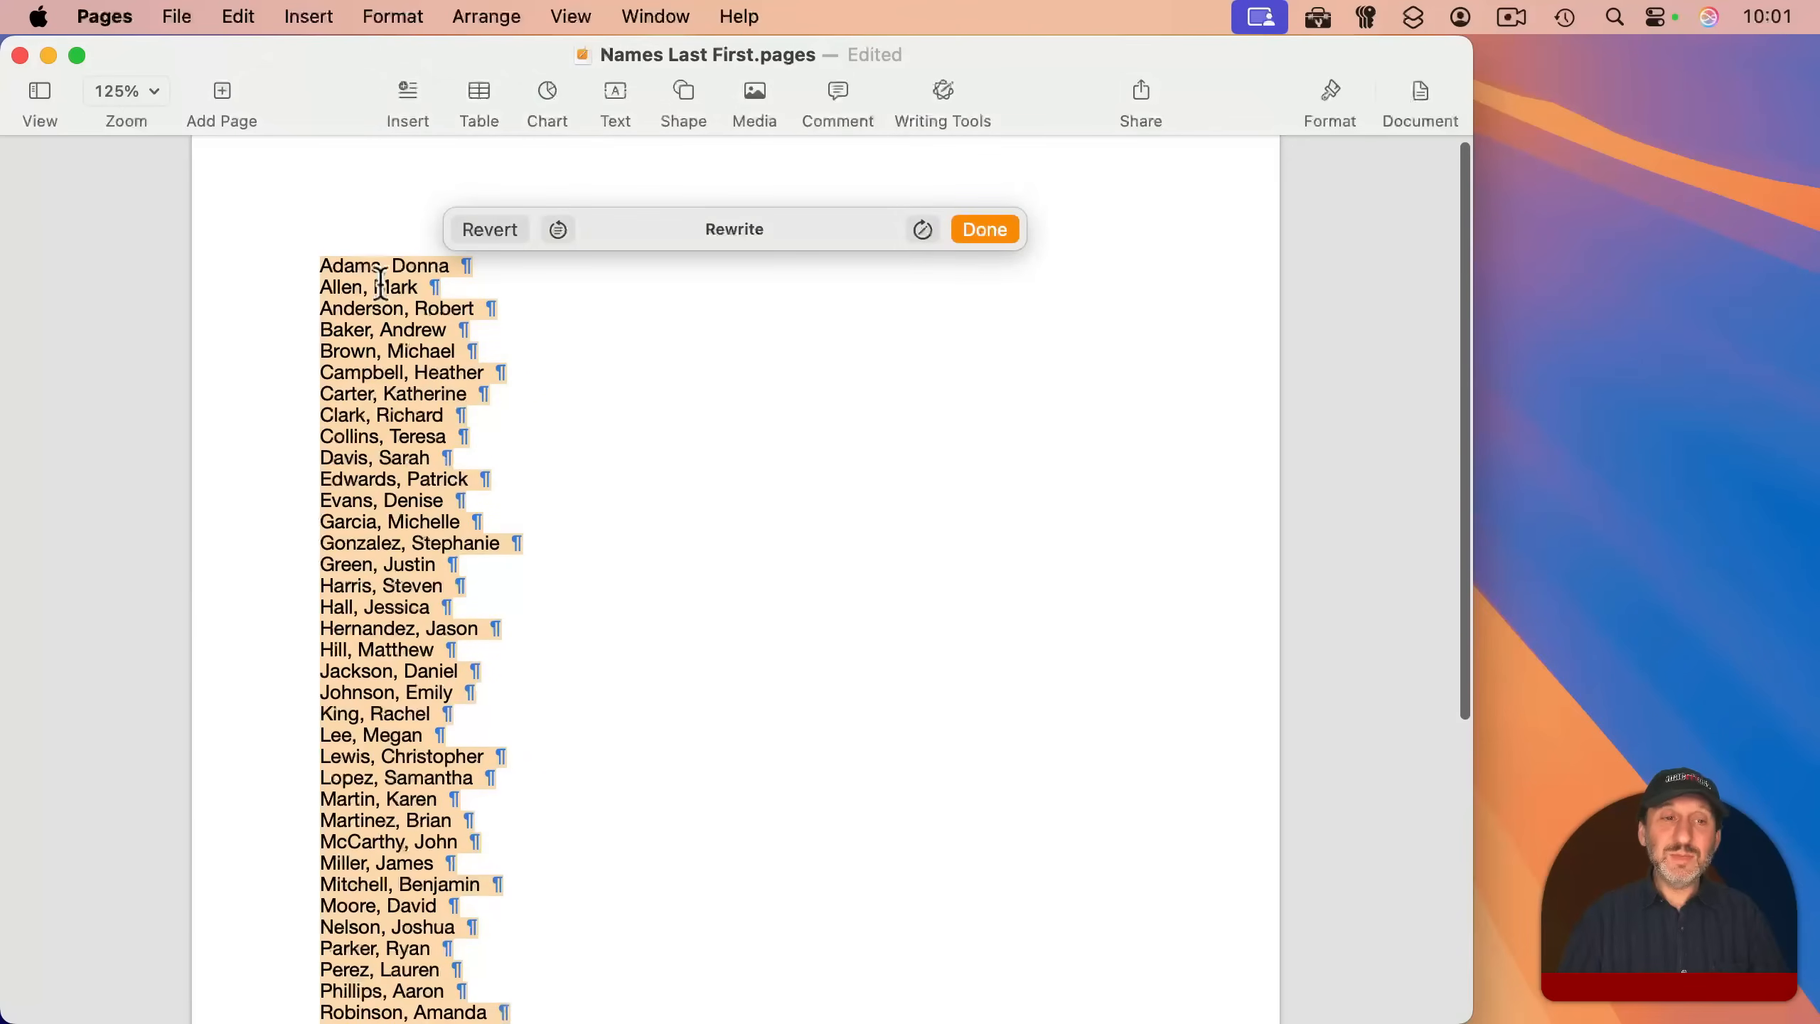
{"action": "left_click", "coordinate": [238, 16]}
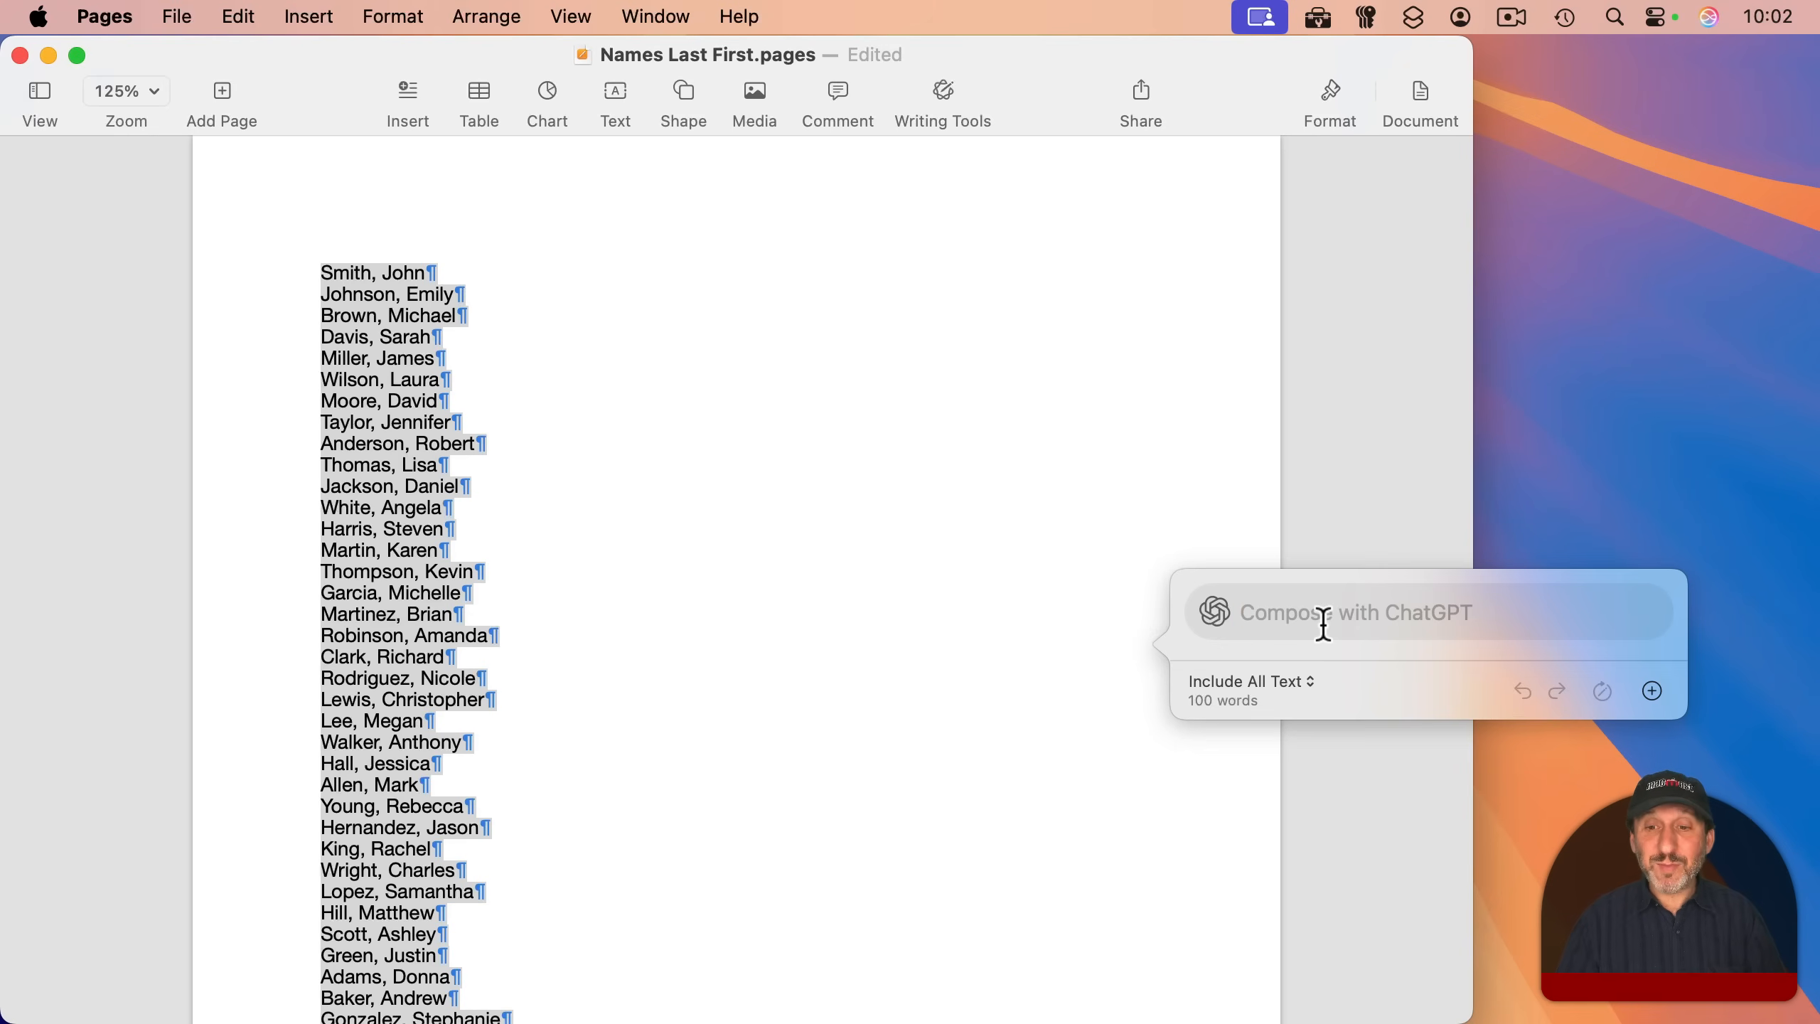
Type the Compose prompt 'Sort by last name, then convert to first name last name'
{"action": "type", "text": "sort"}
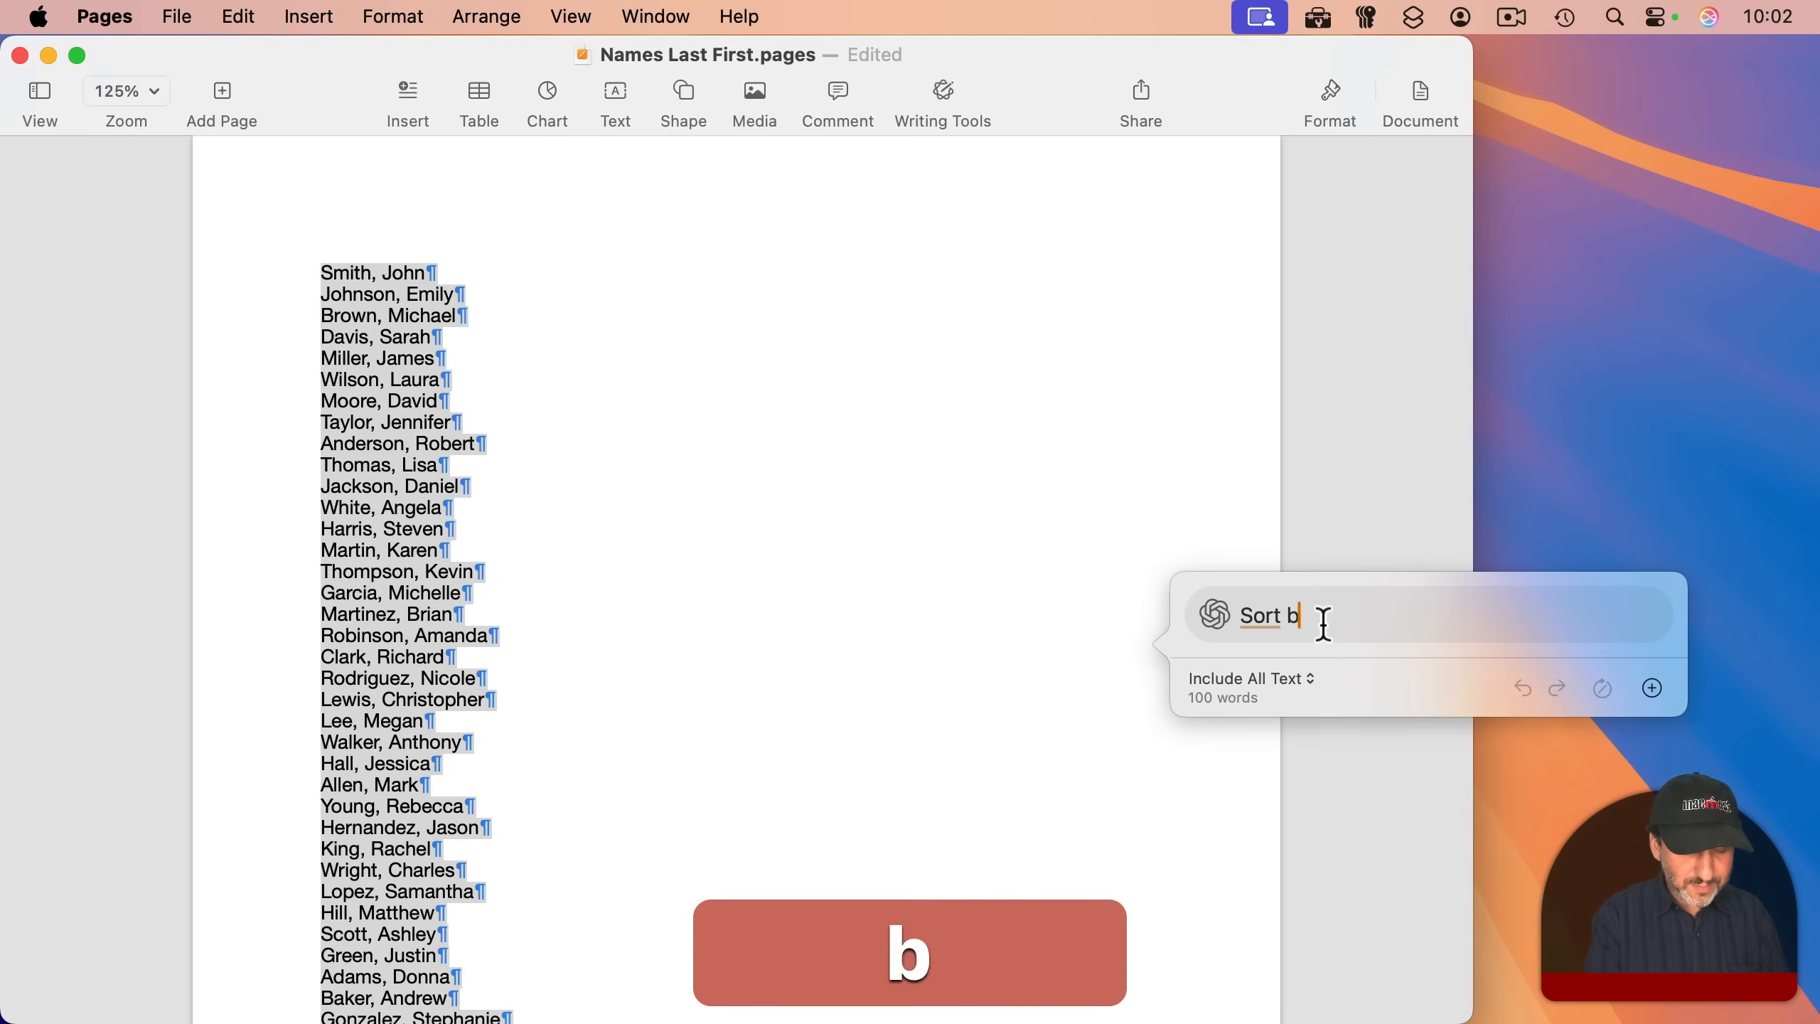
{"action": "type", "text": "y last name"}
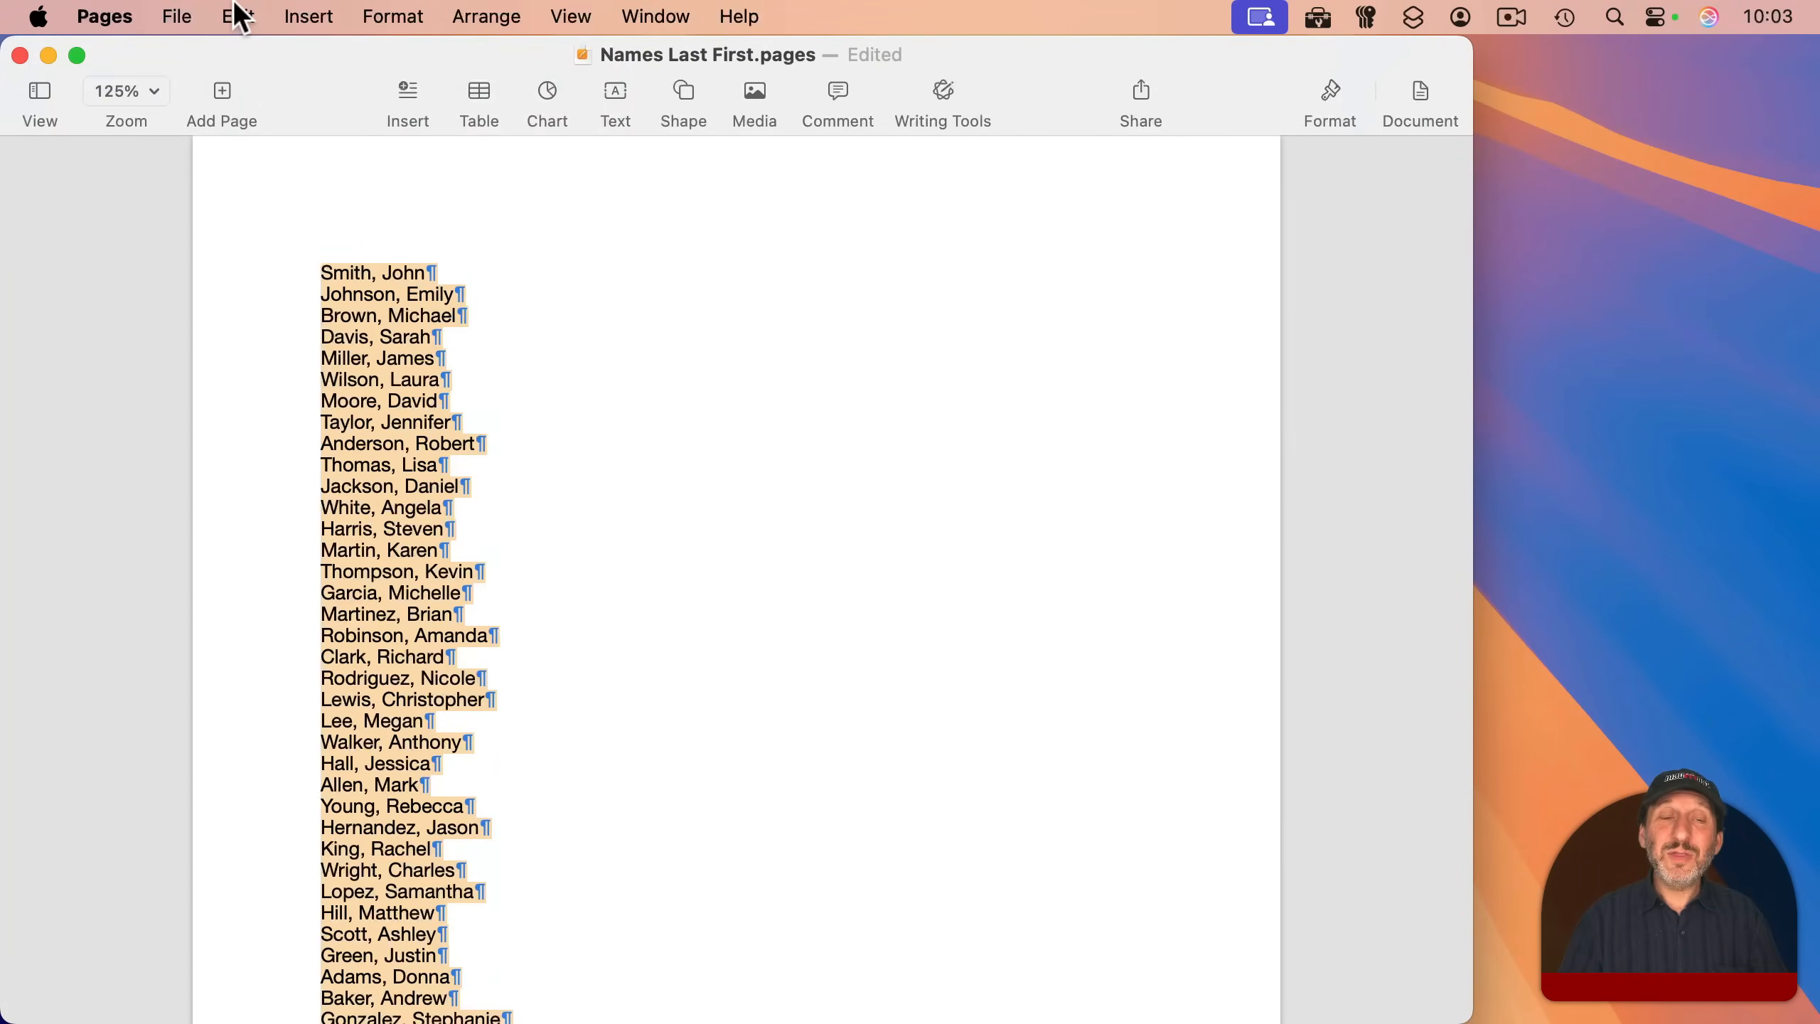
{"action": "left_click", "coordinate": [237, 17]}
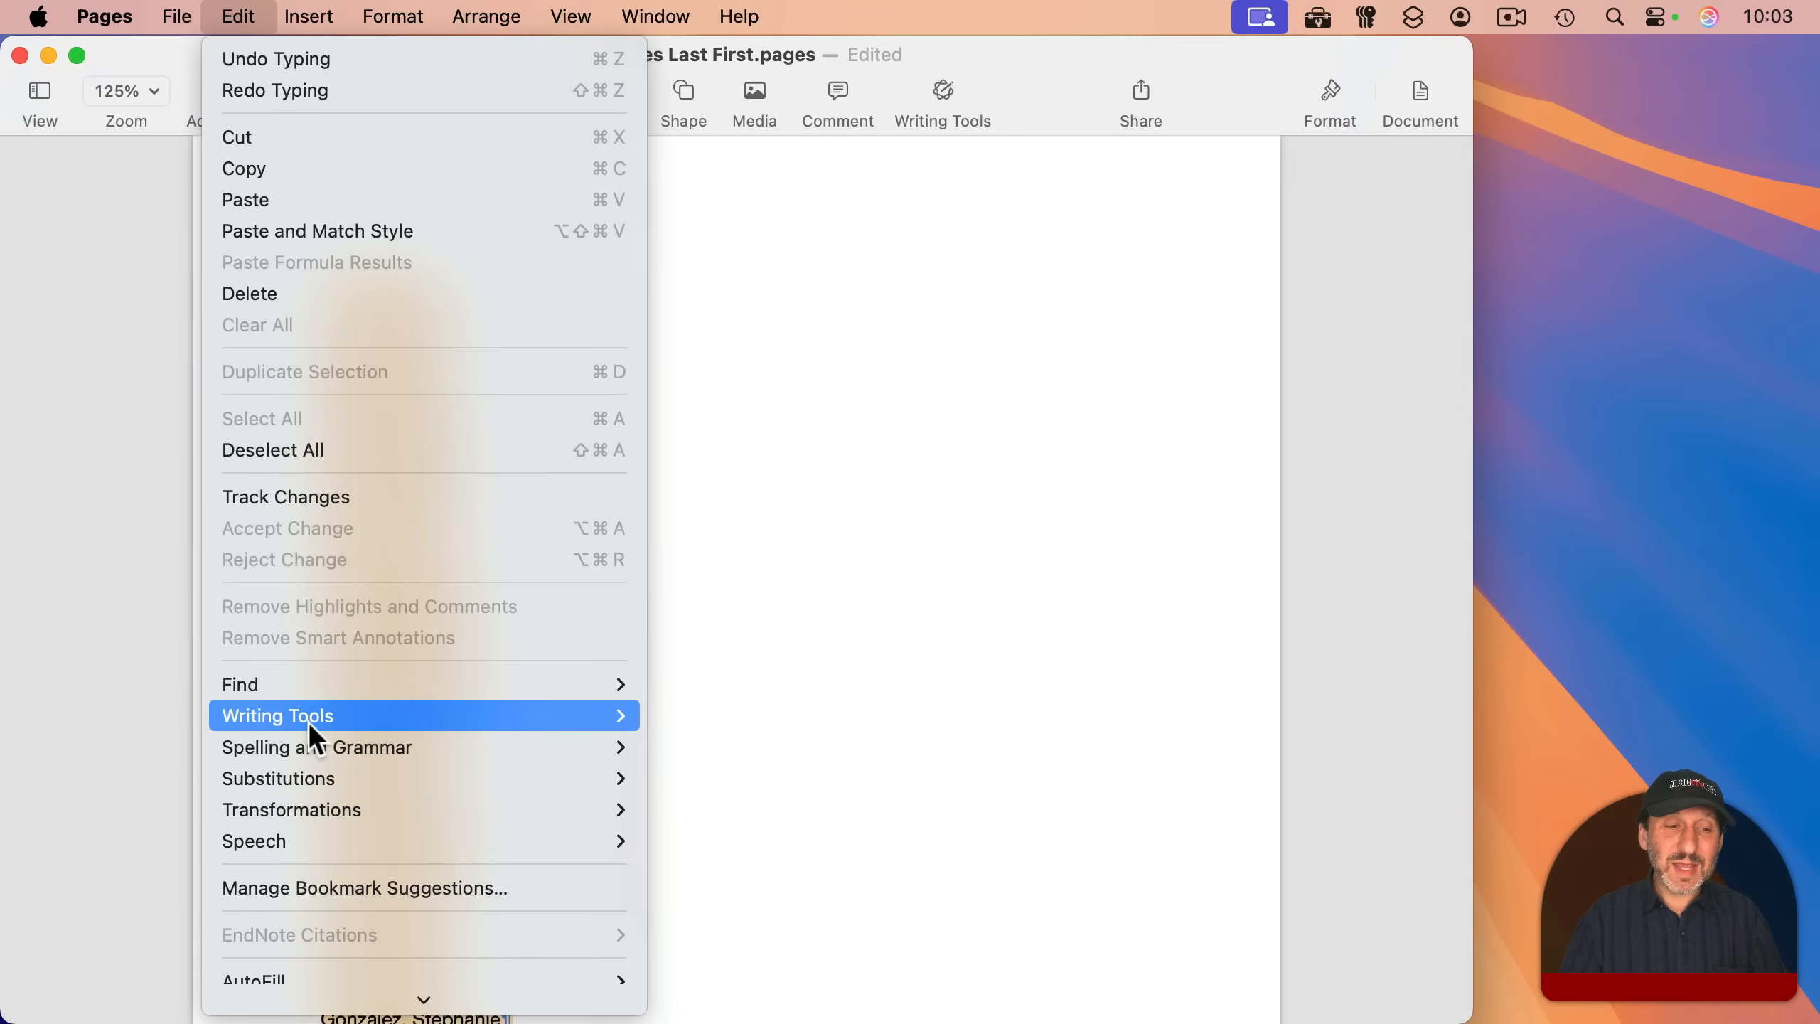
{"action": "left_click", "coordinate": [277, 715]}
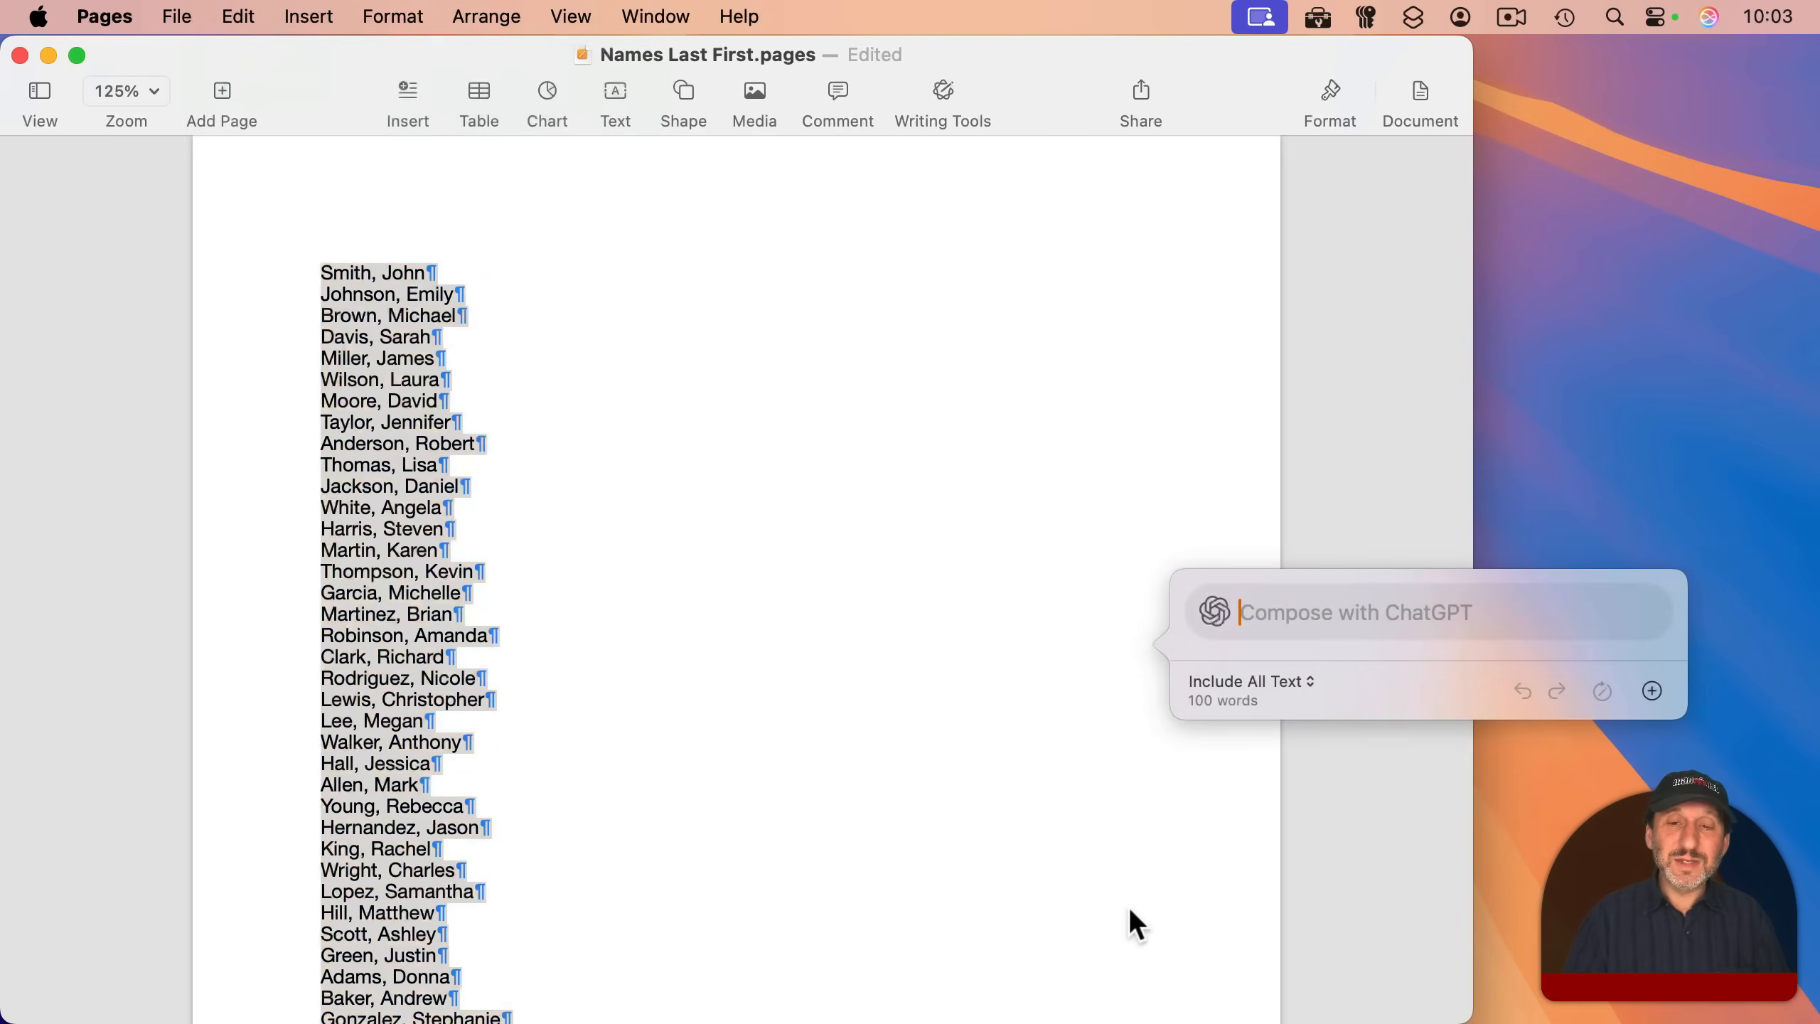
{"action": "type", "text": "Sort by last"}
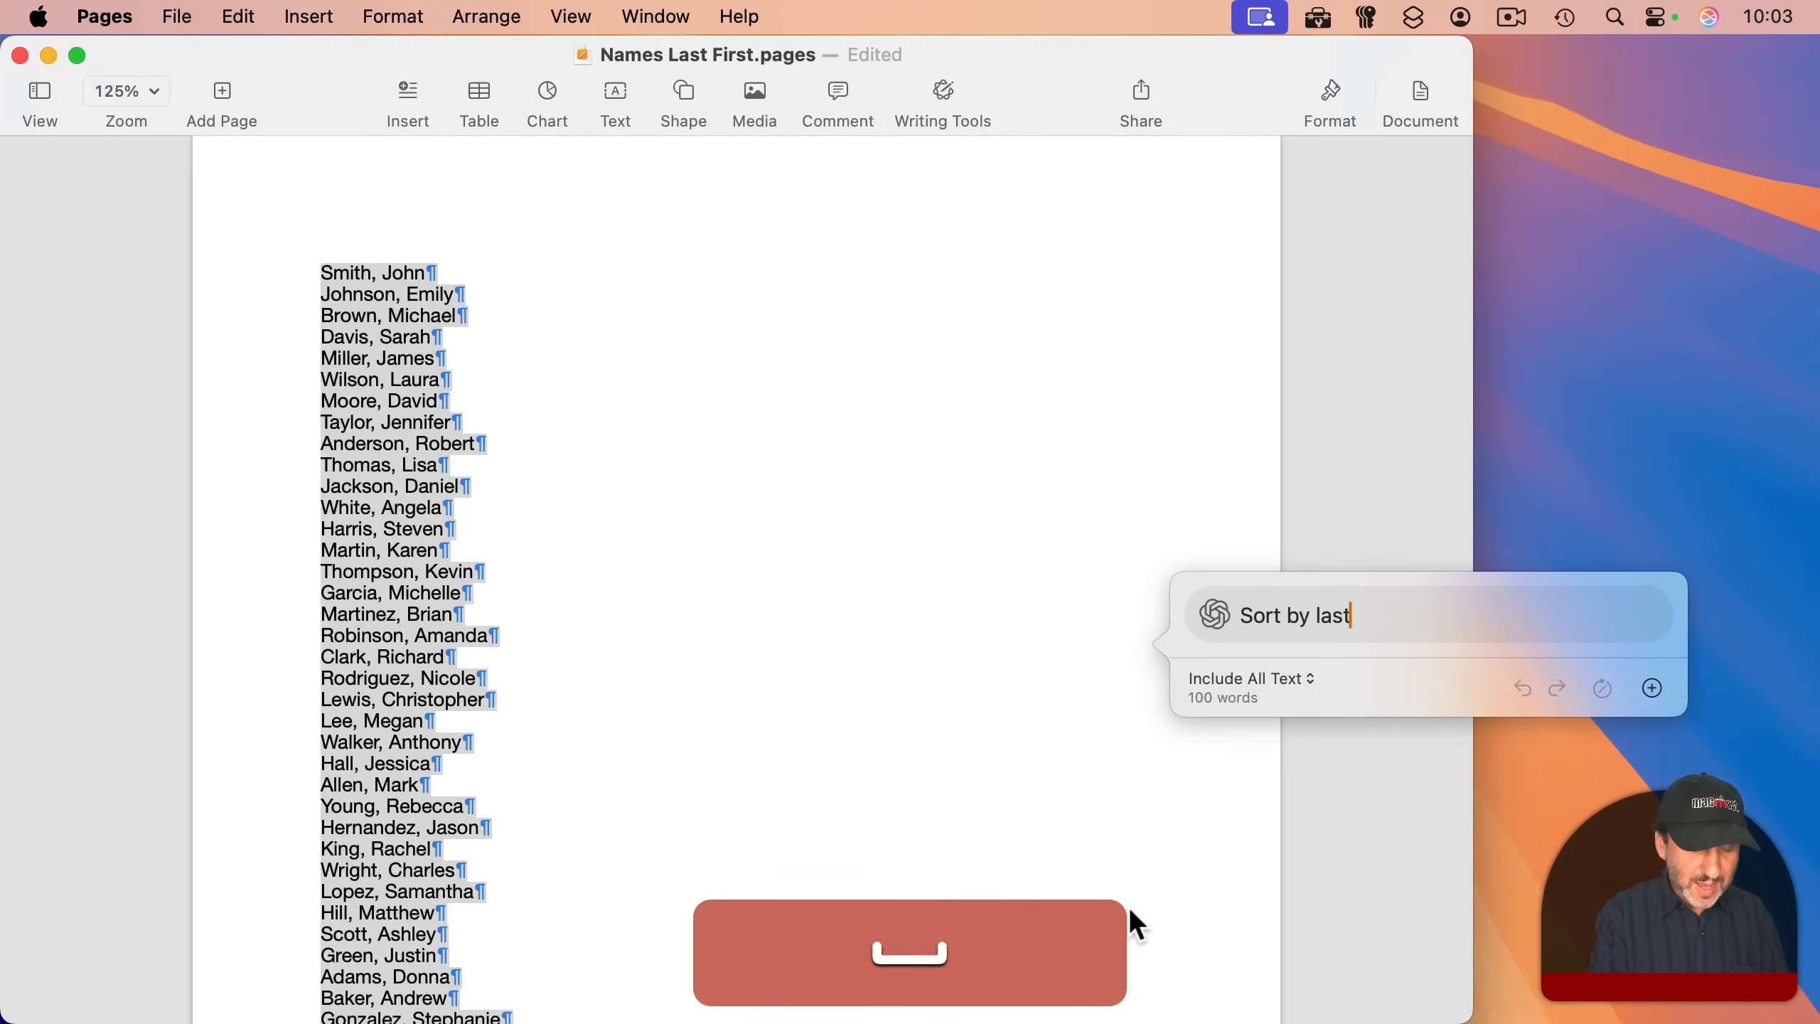
{"action": "type", "text": "name, then c"}
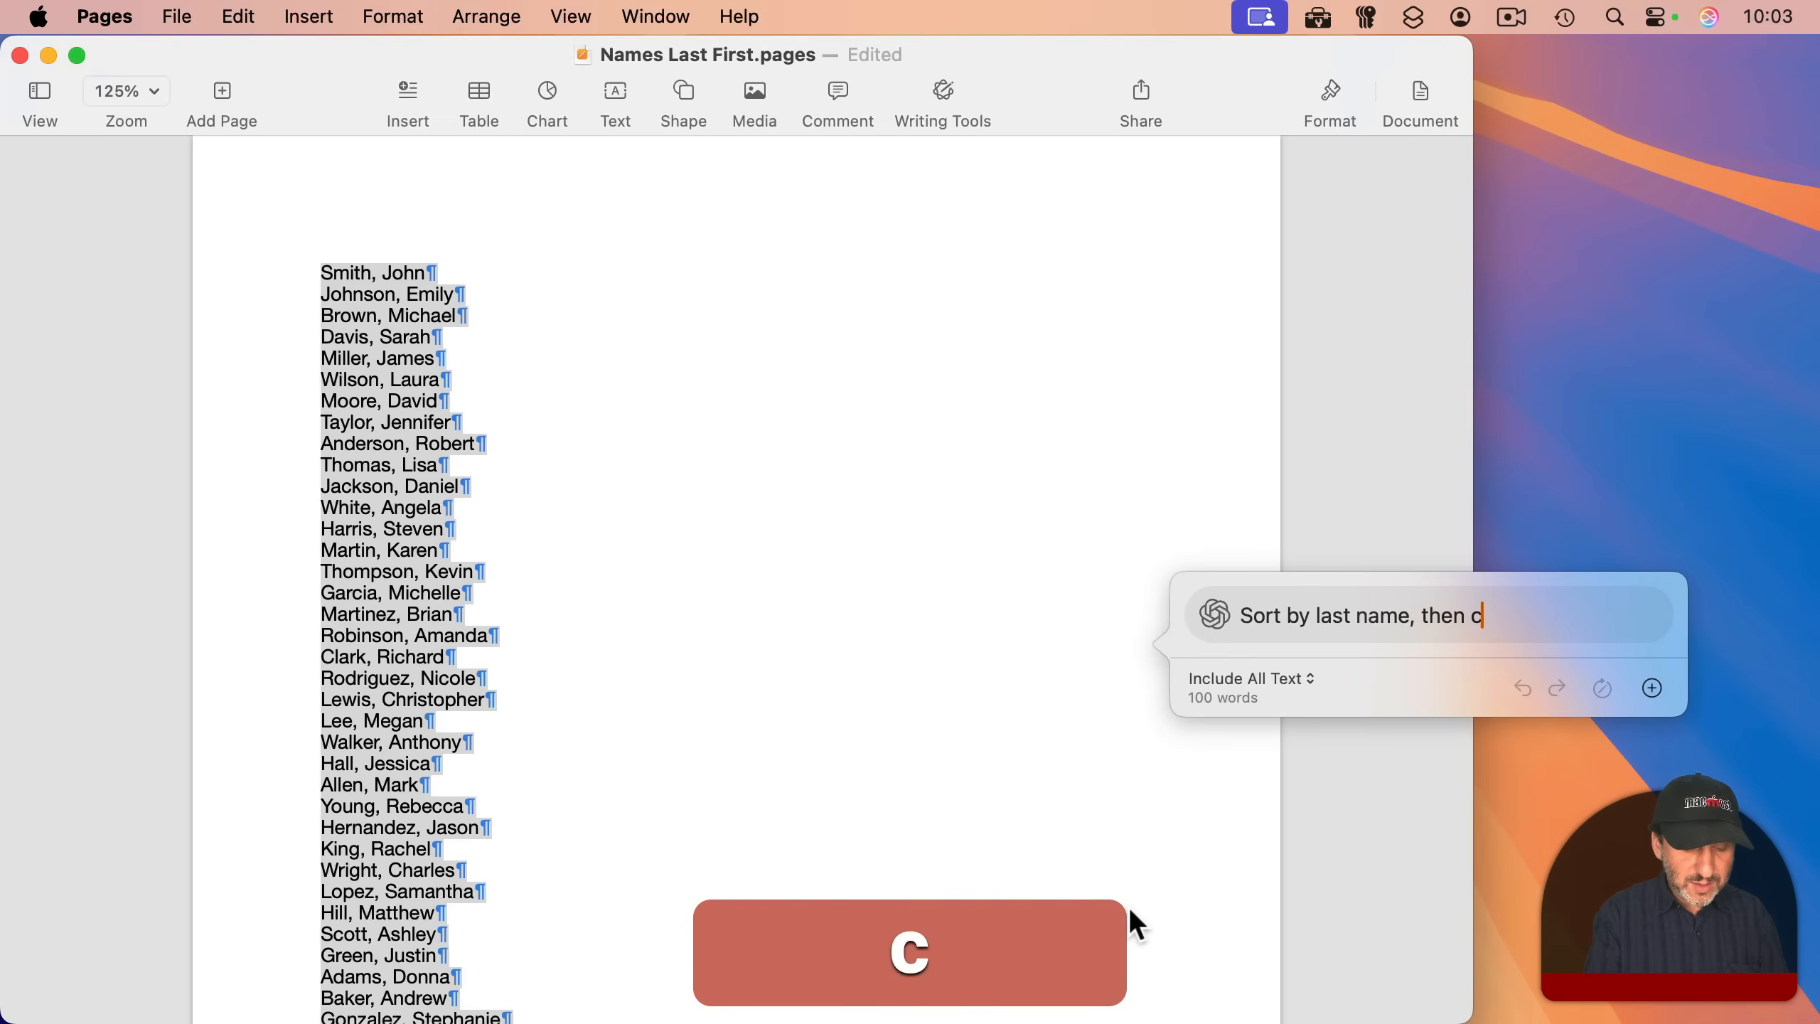
{"action": "type", "text": "onvert to first"}
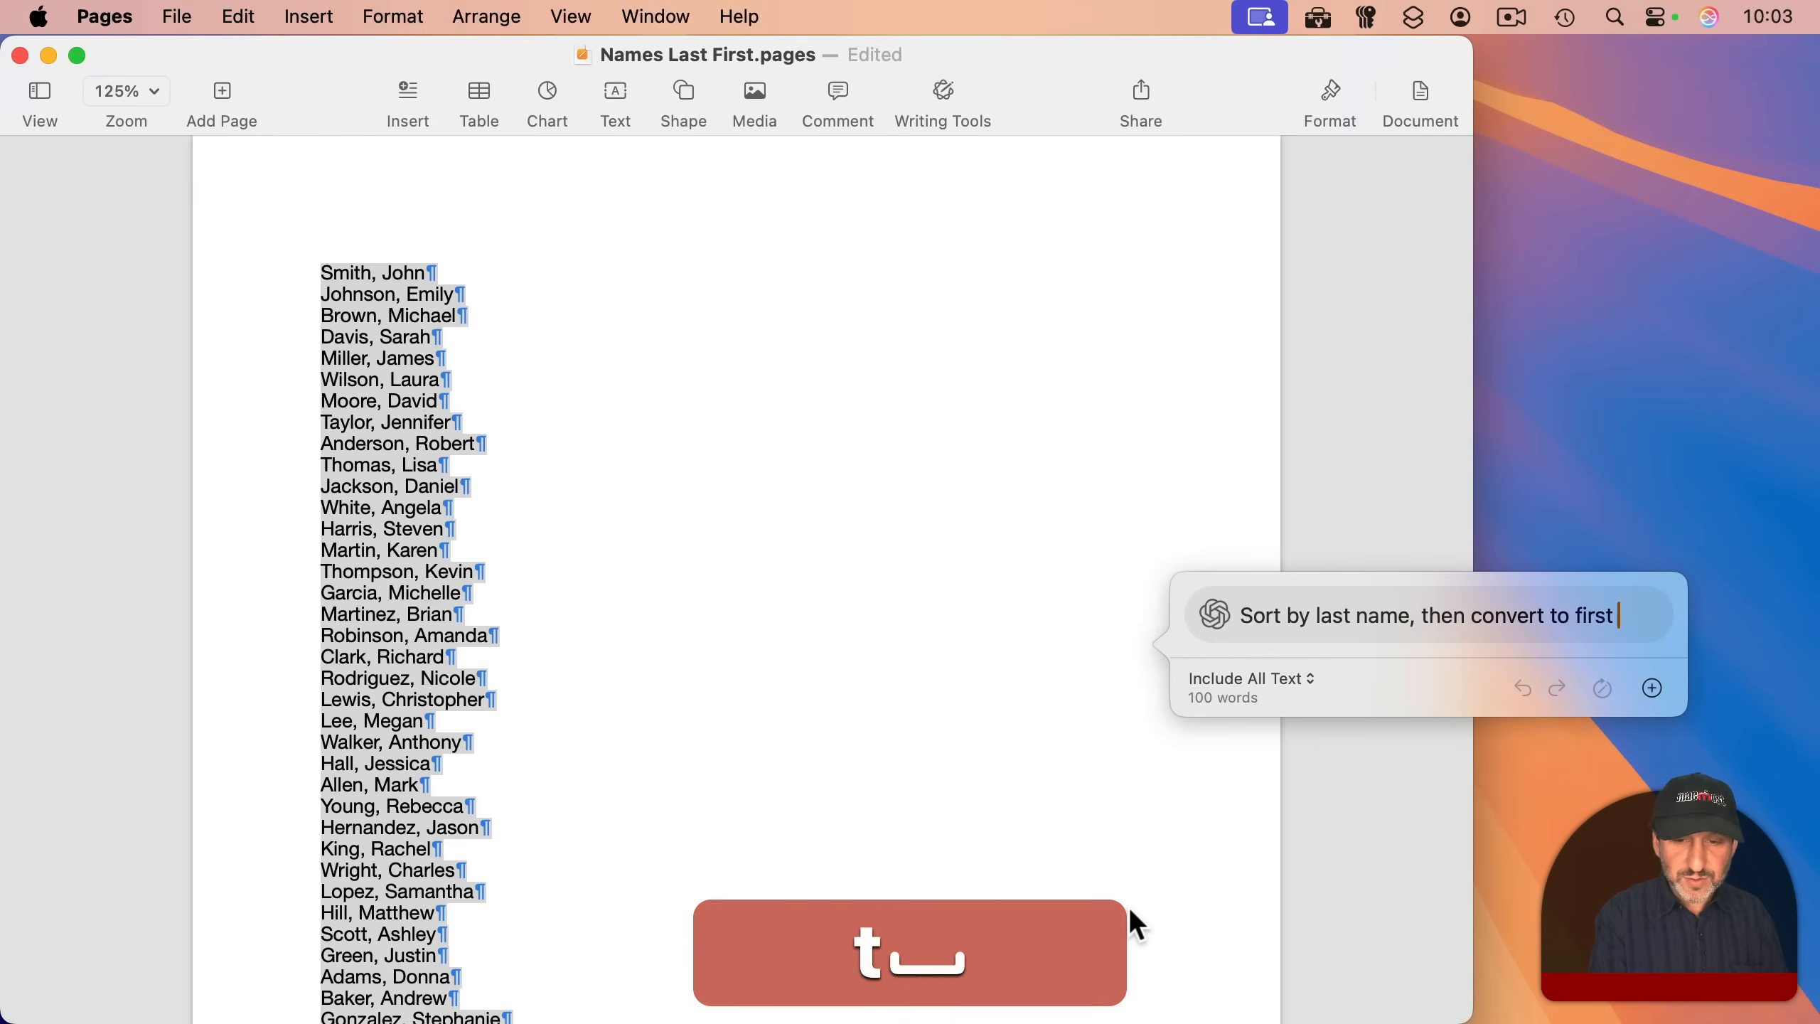
{"action": "type", "text": "name last name"}
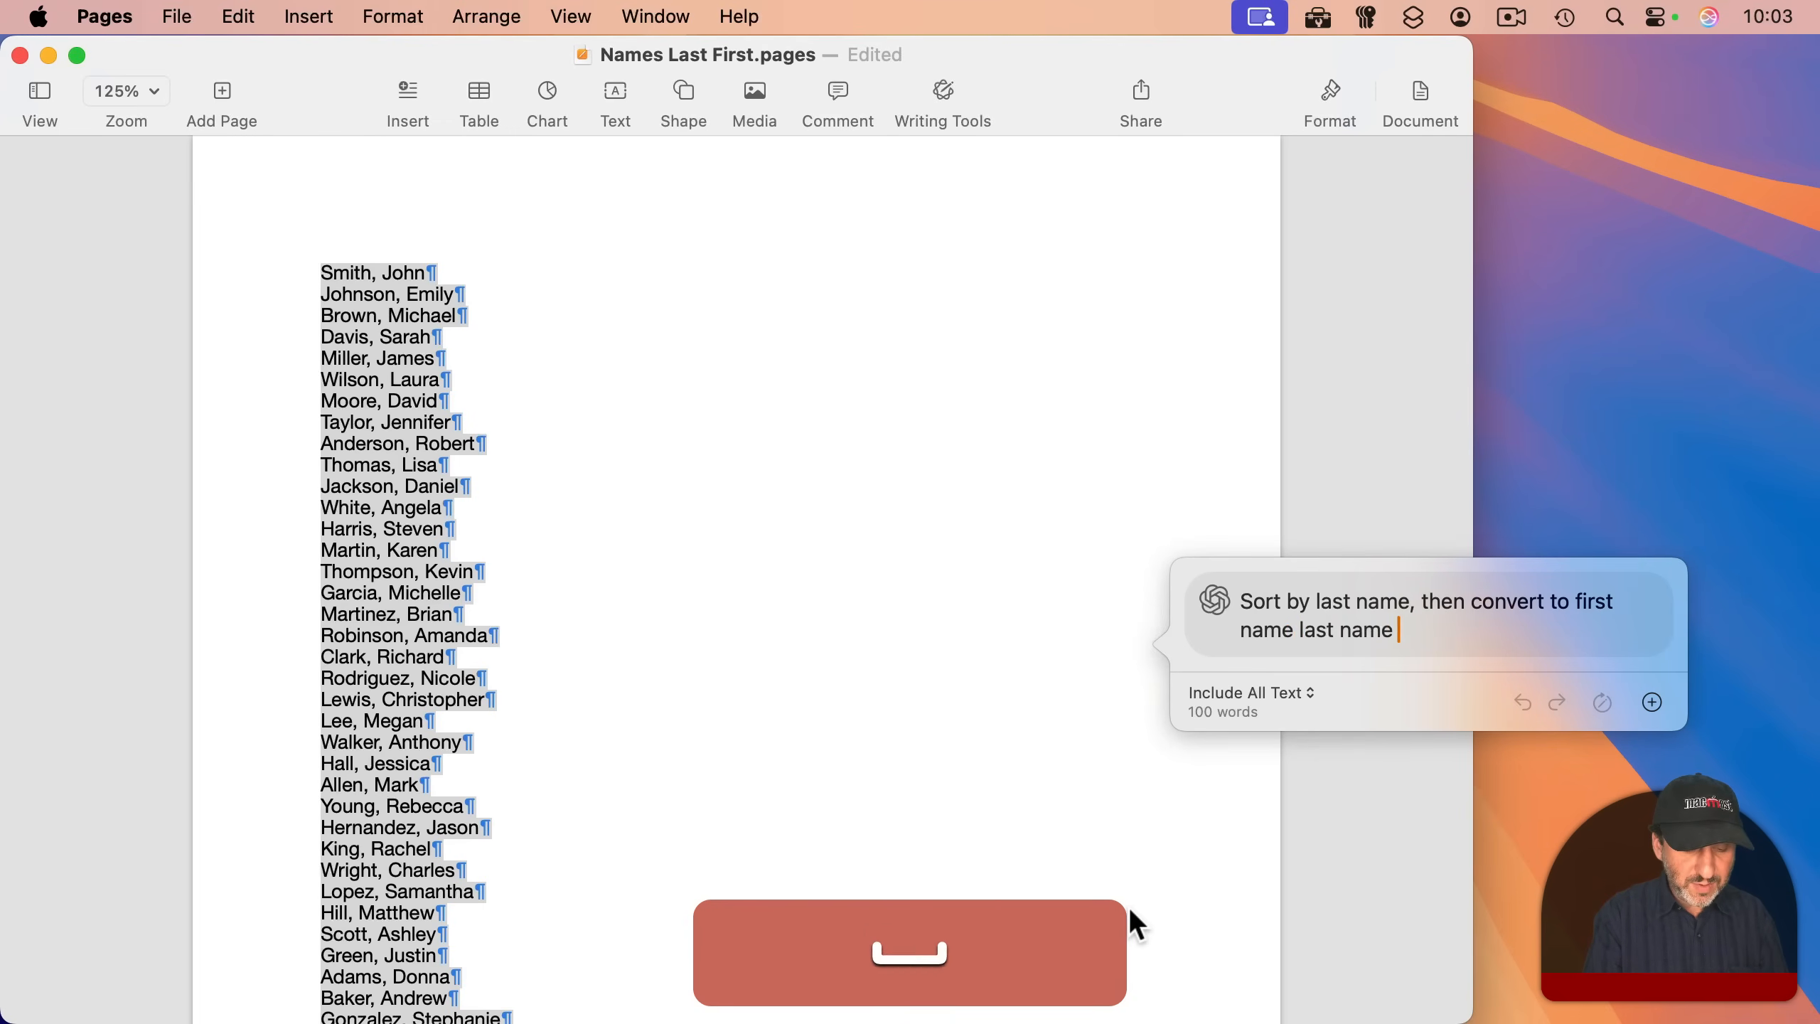